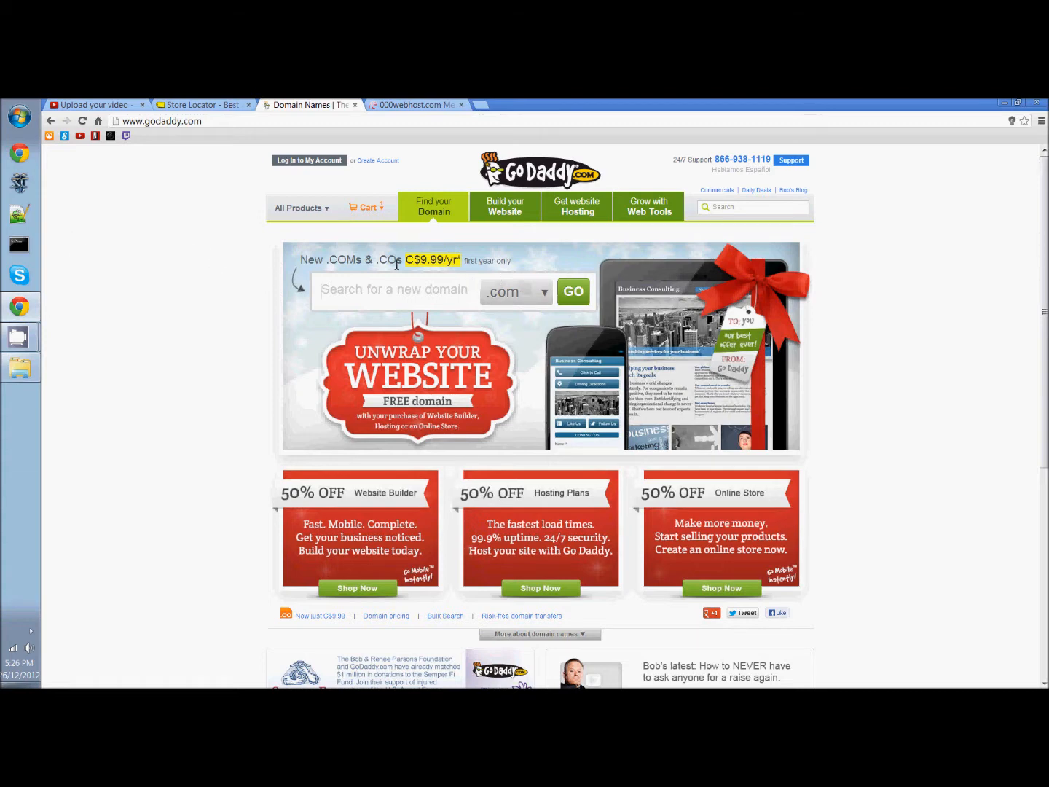
mouse_move(539, 169)
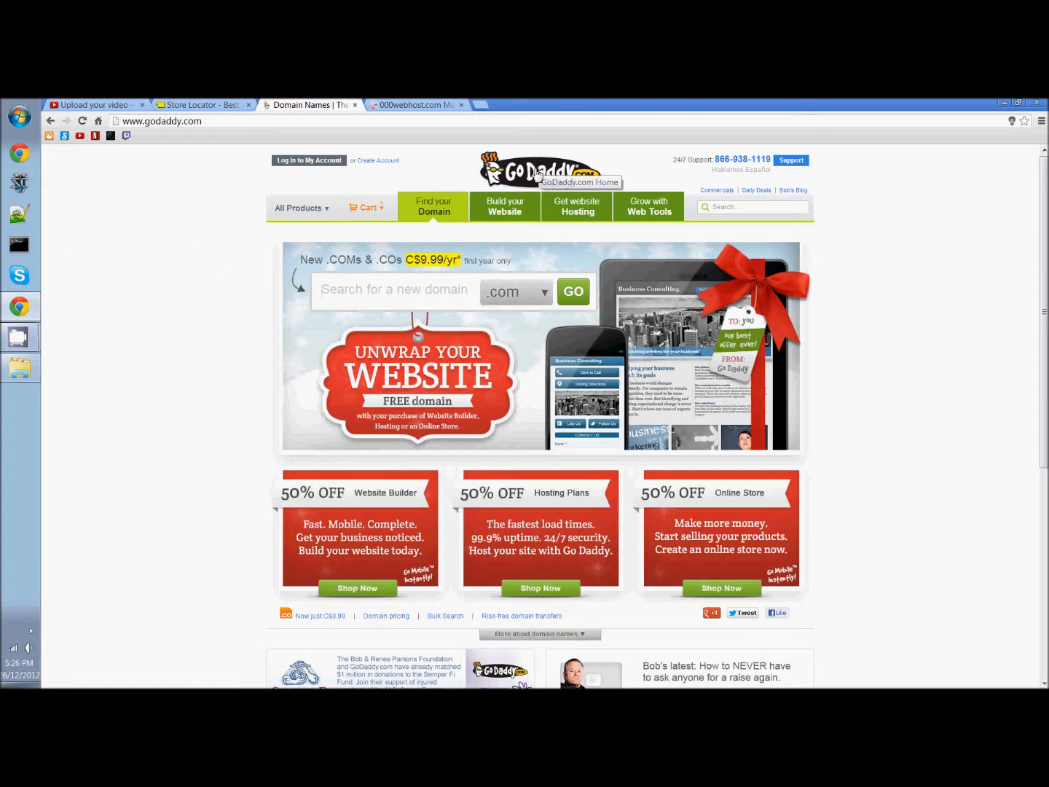
mouse_move(483, 111)
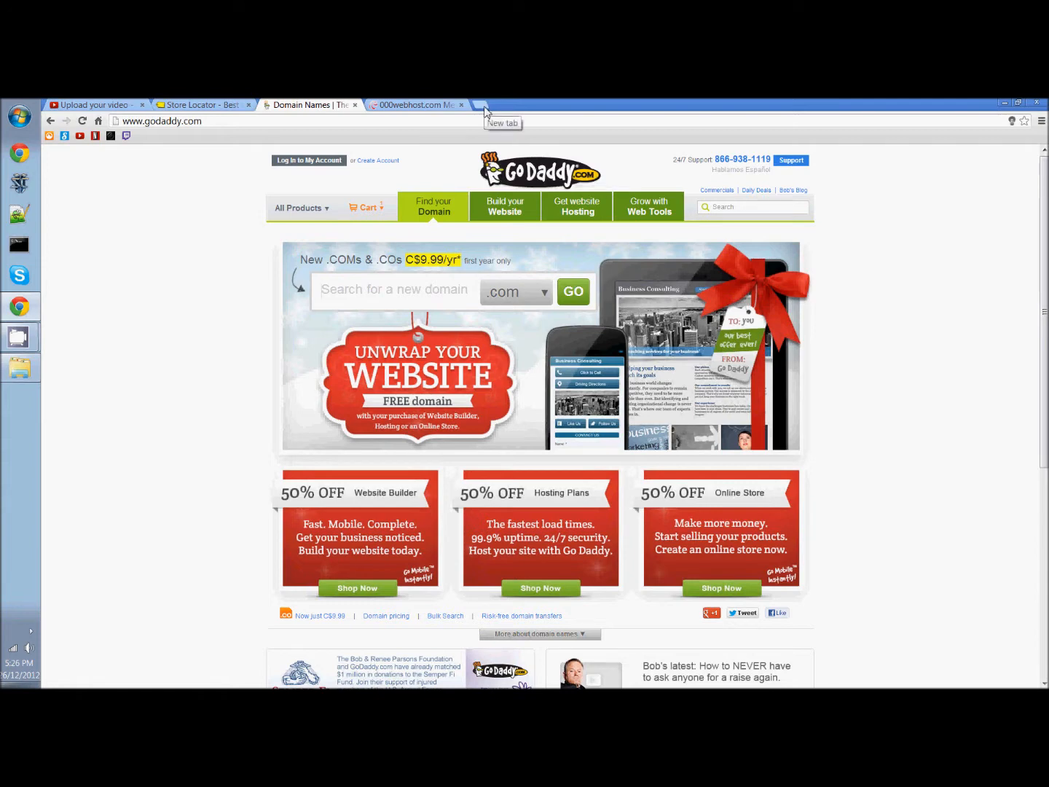
mouse_move(477, 121)
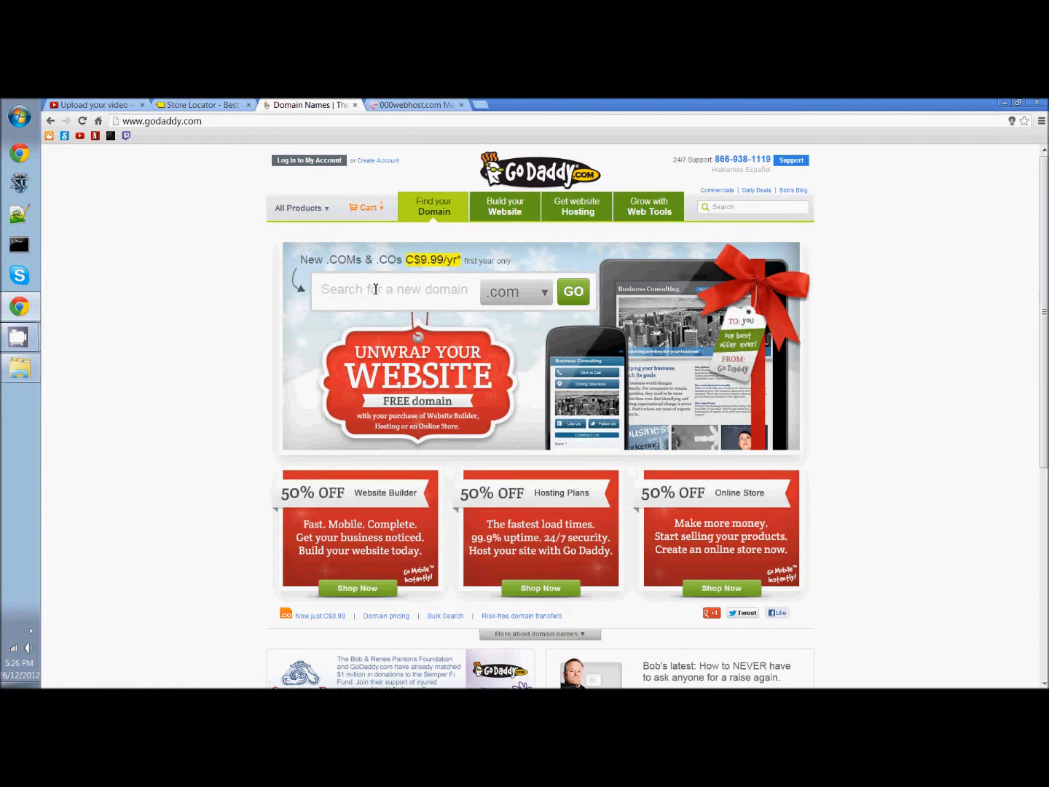
mouse_move(374, 289)
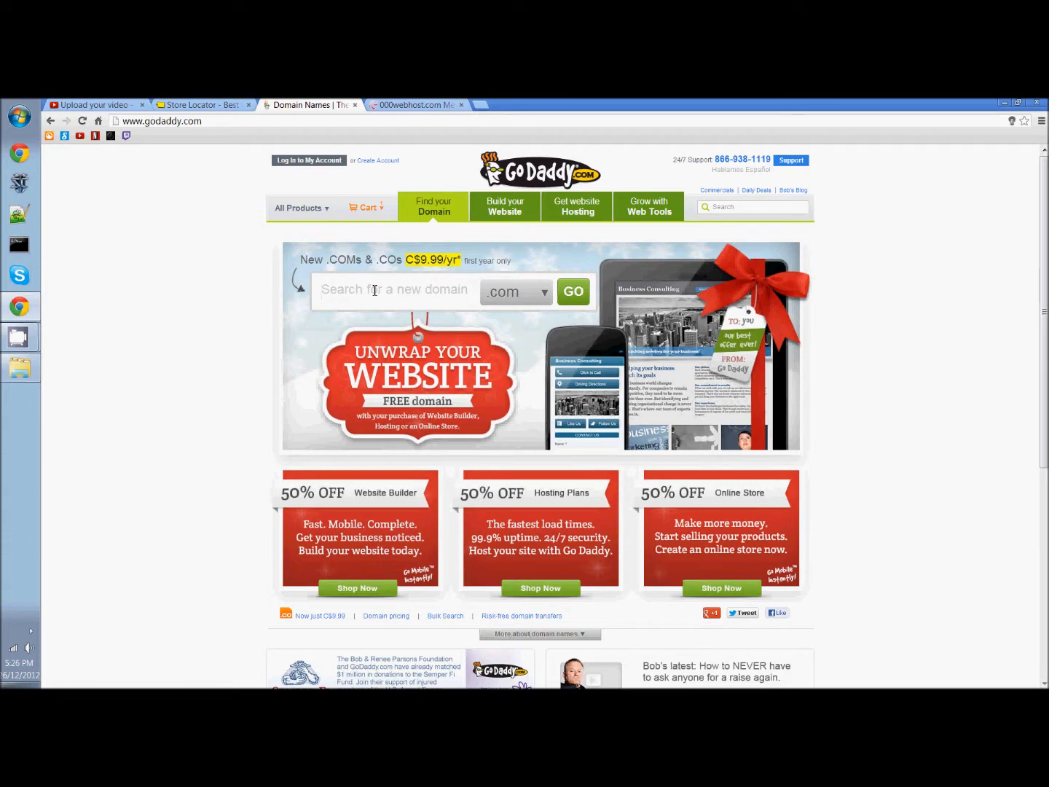
Search GoDaddy for the domain pillowfightingchampionship with the .ca extension.
type("pillow")
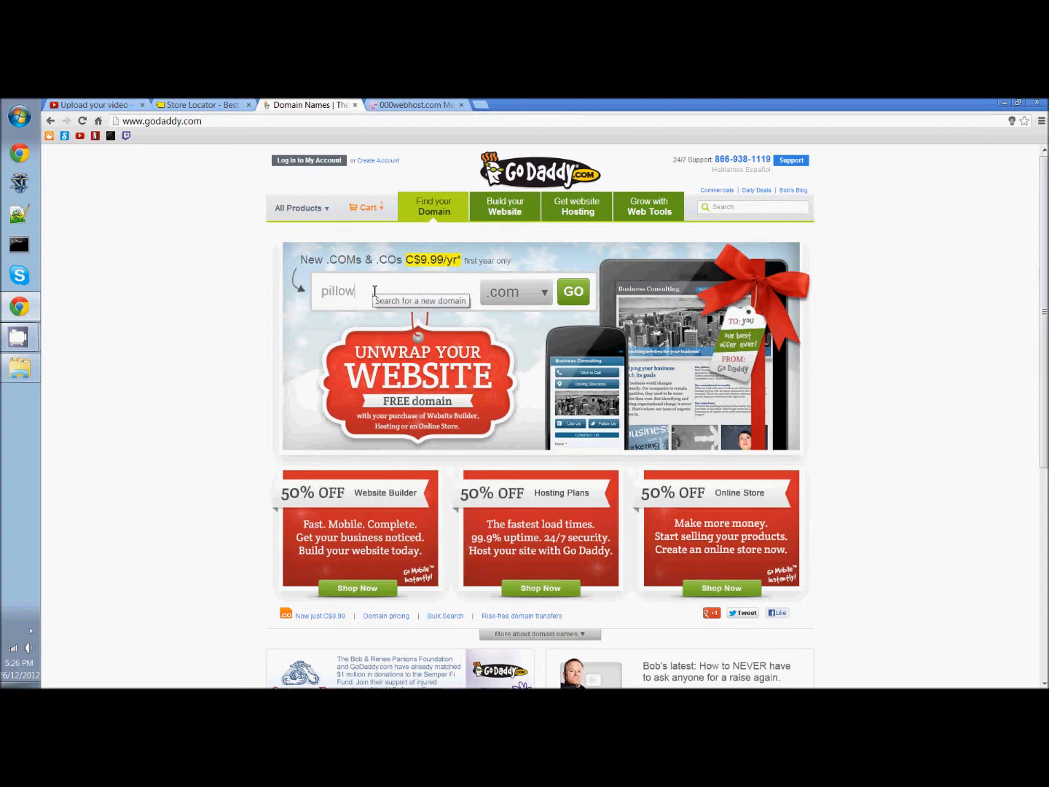
type("fightingchampionship")
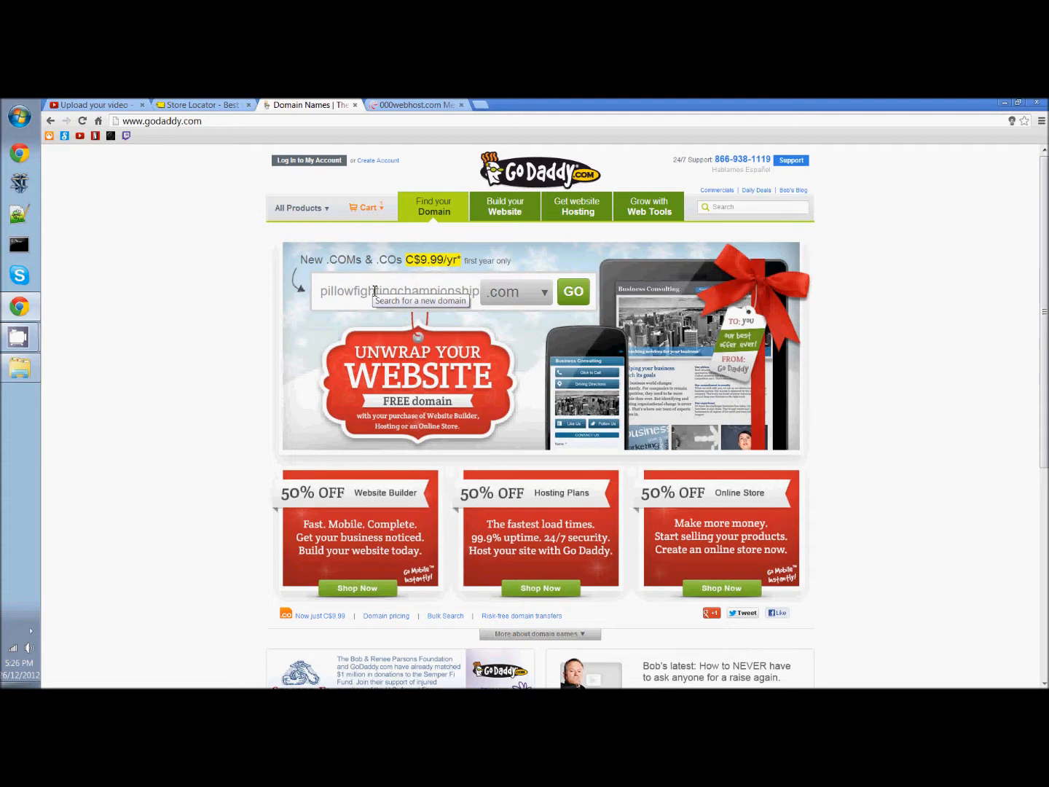
left_click(516, 291)
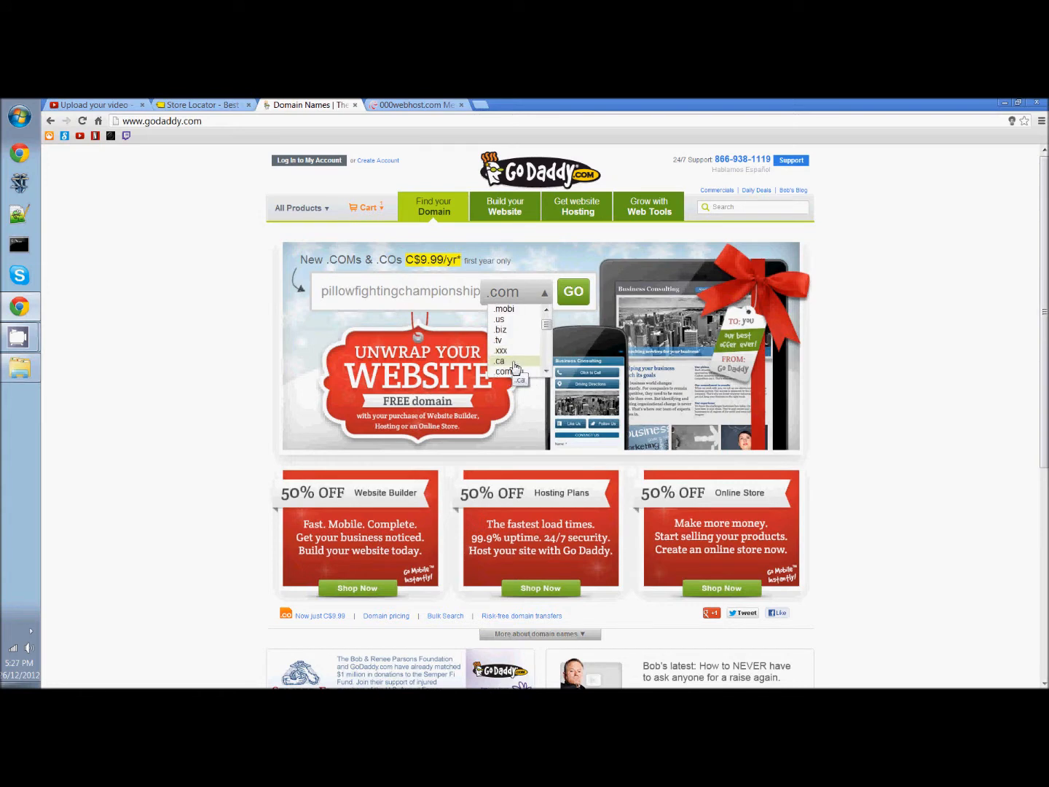
left_click(500, 361)
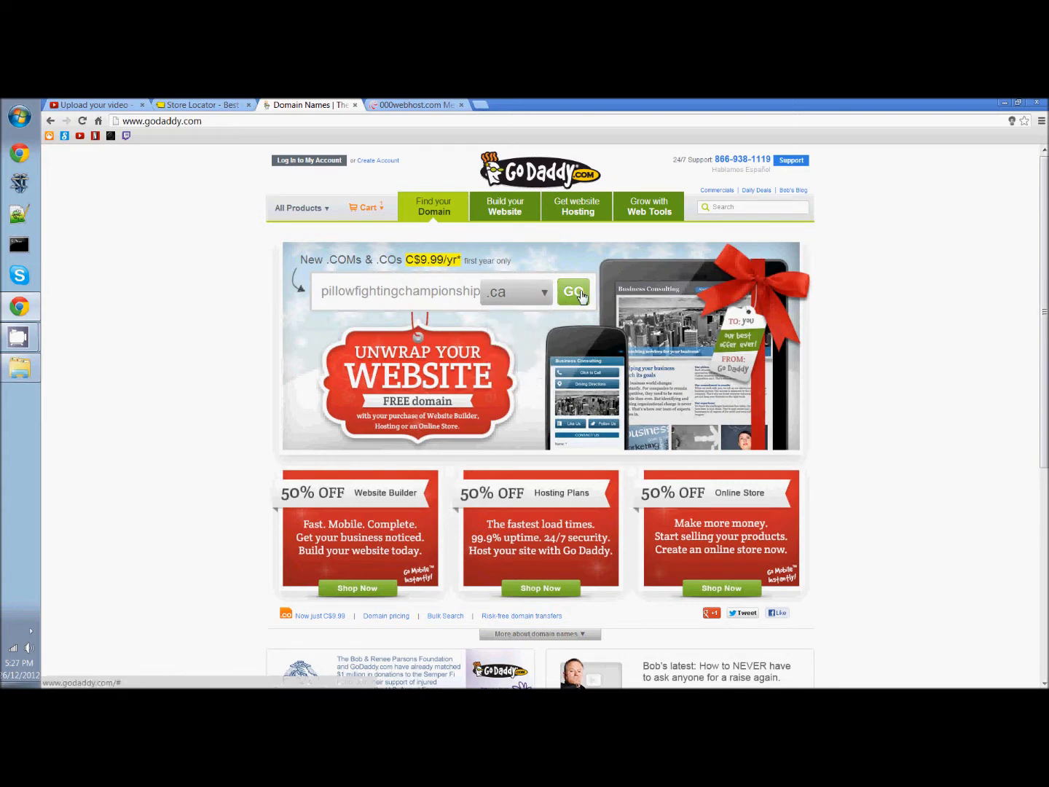
left_click(573, 292)
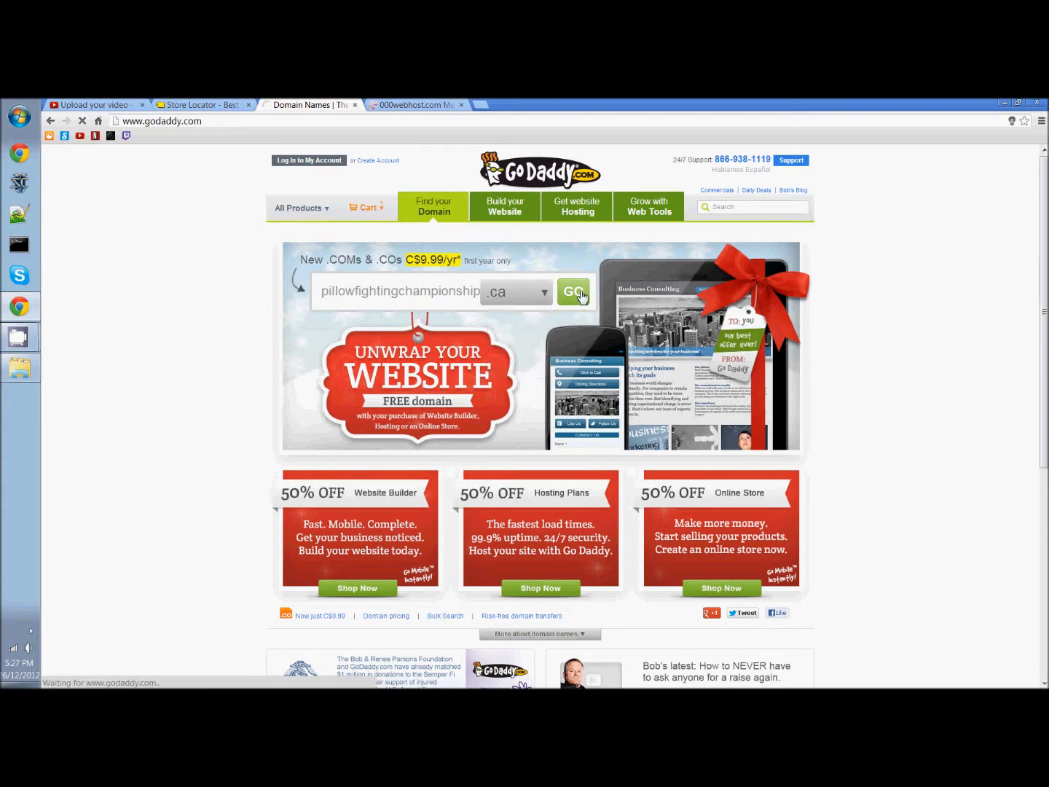
Add pillowfightingchampionship.ca to the order and proceed to checkout.
left_click(574, 291)
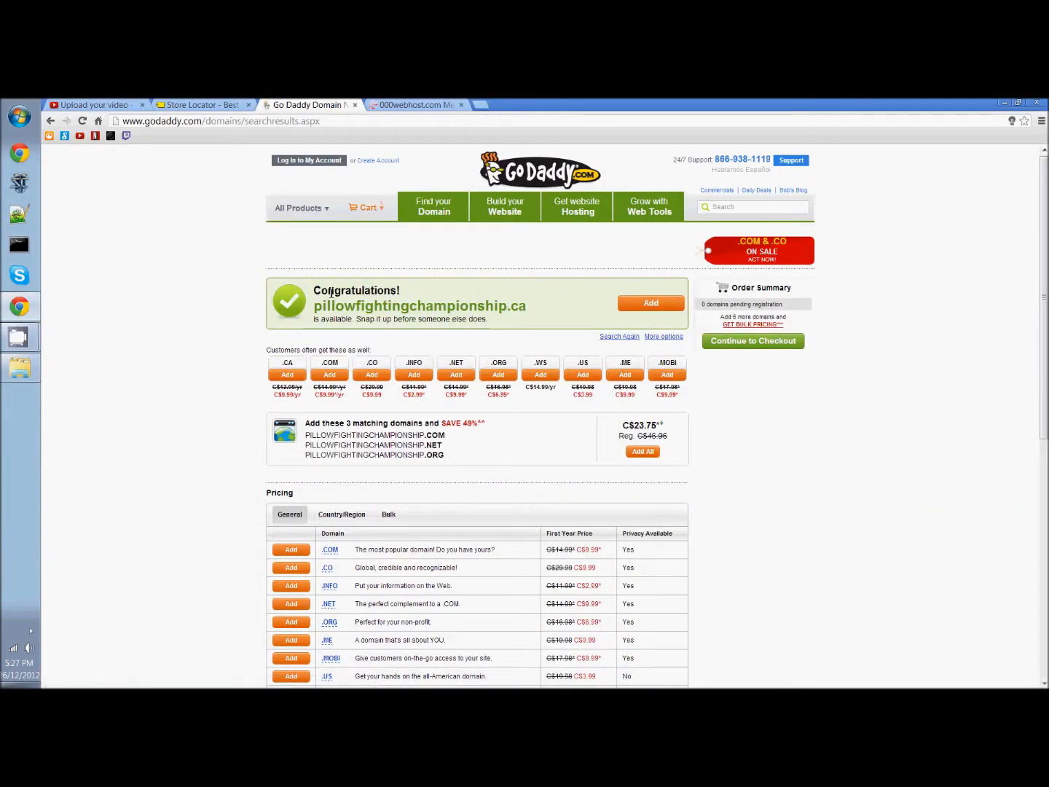
mouse_move(495, 327)
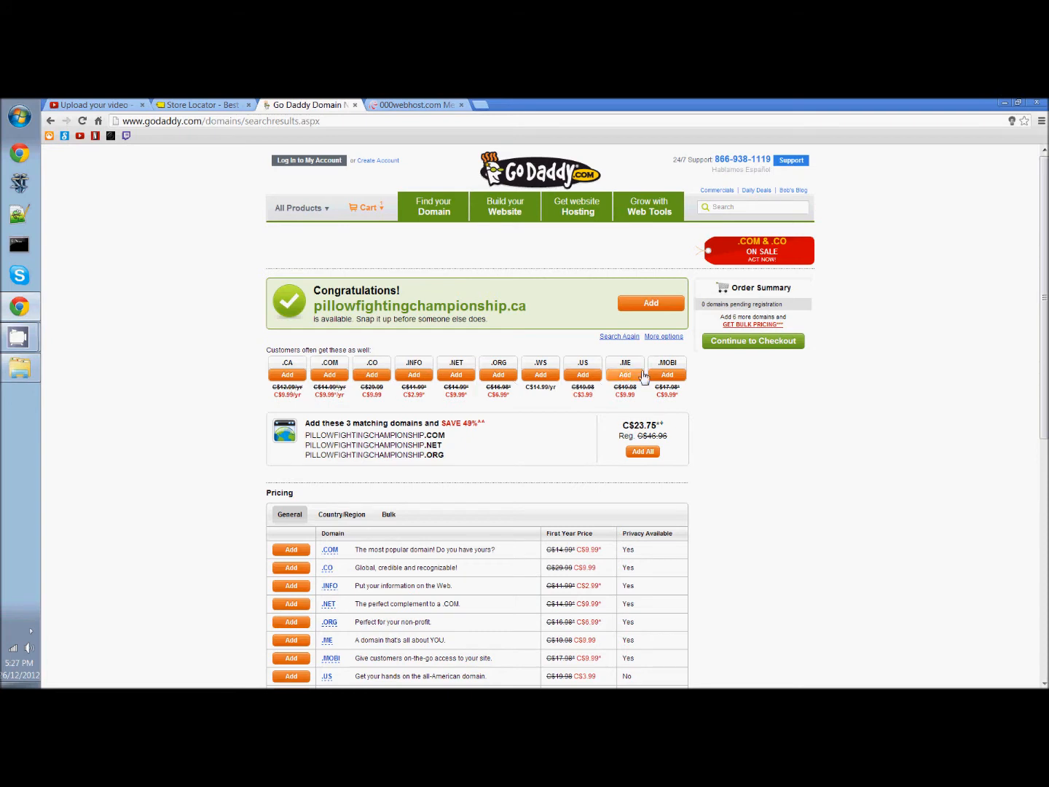
mouse_move(540, 379)
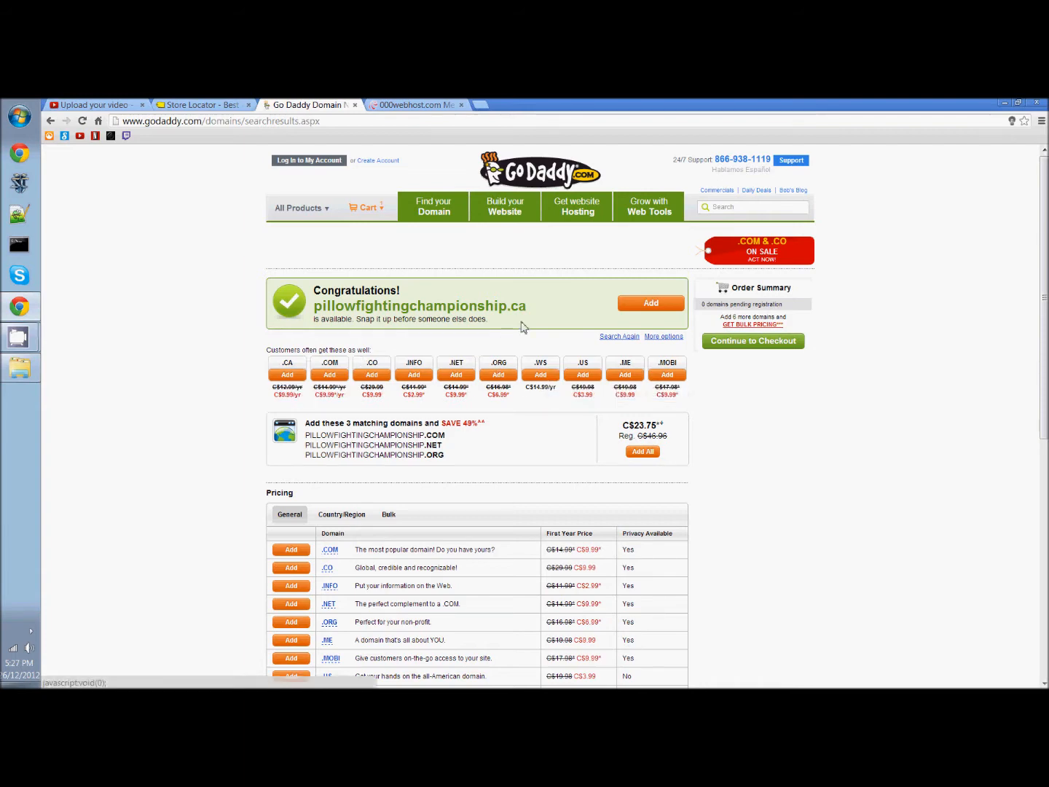
mouse_move(527, 261)
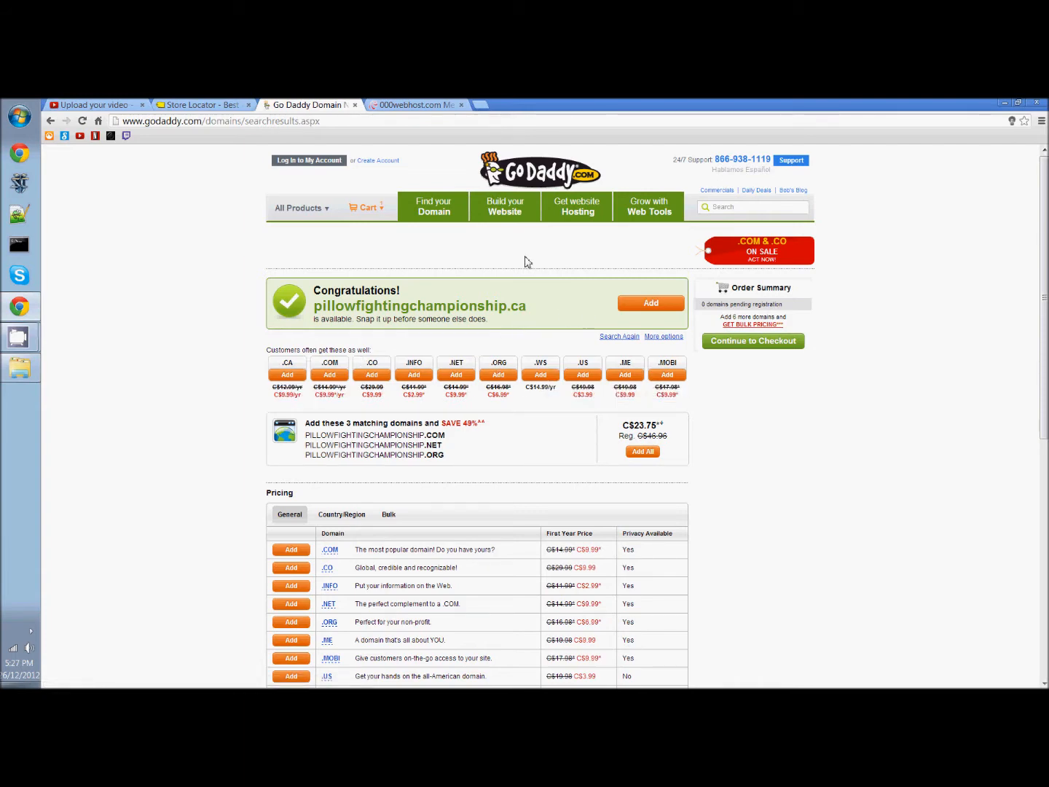
mouse_move(492, 323)
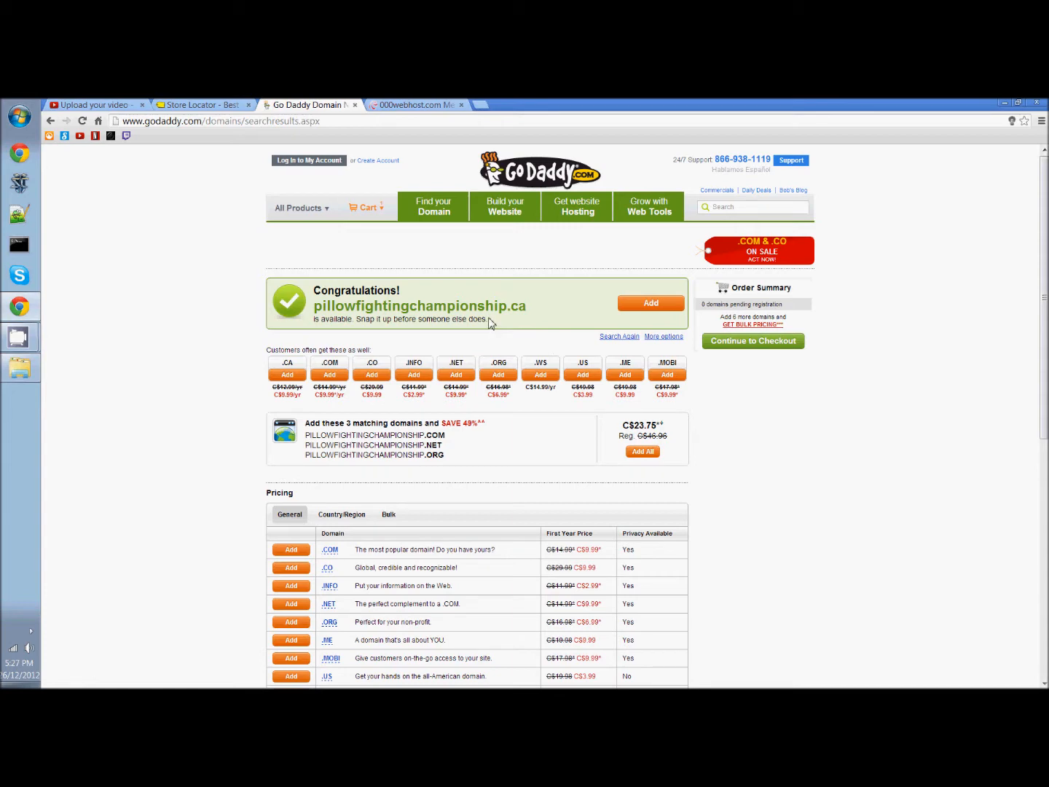
mouse_move(650, 302)
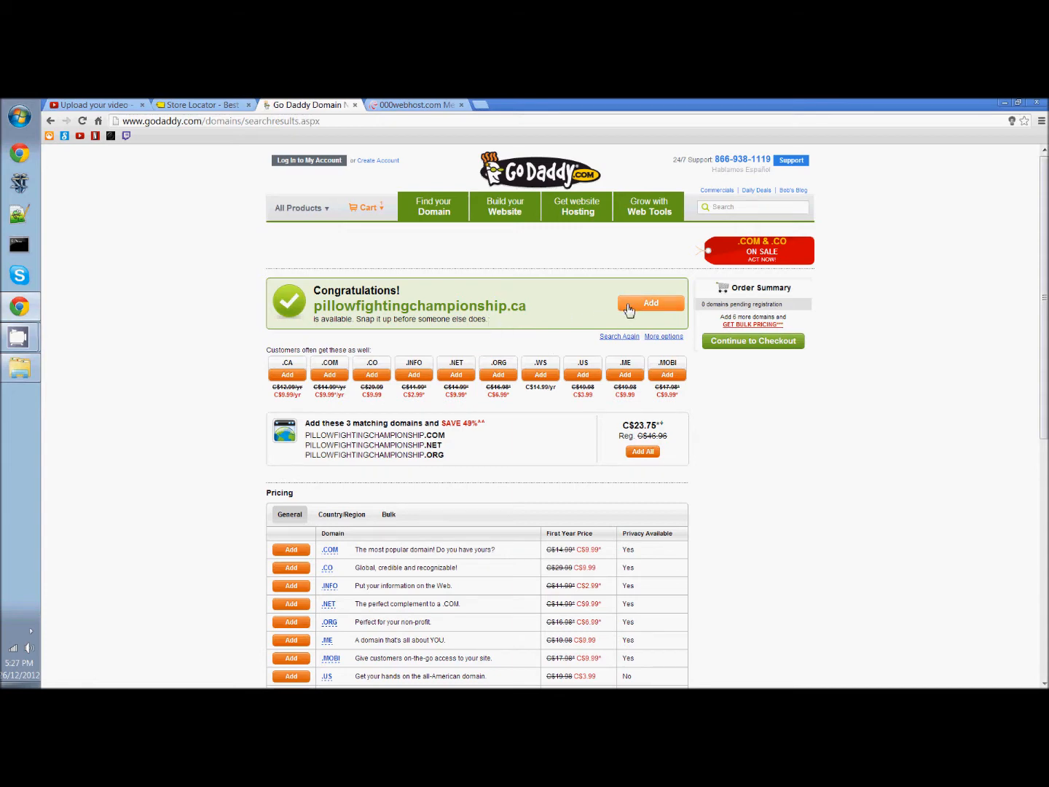
left_click(650, 302)
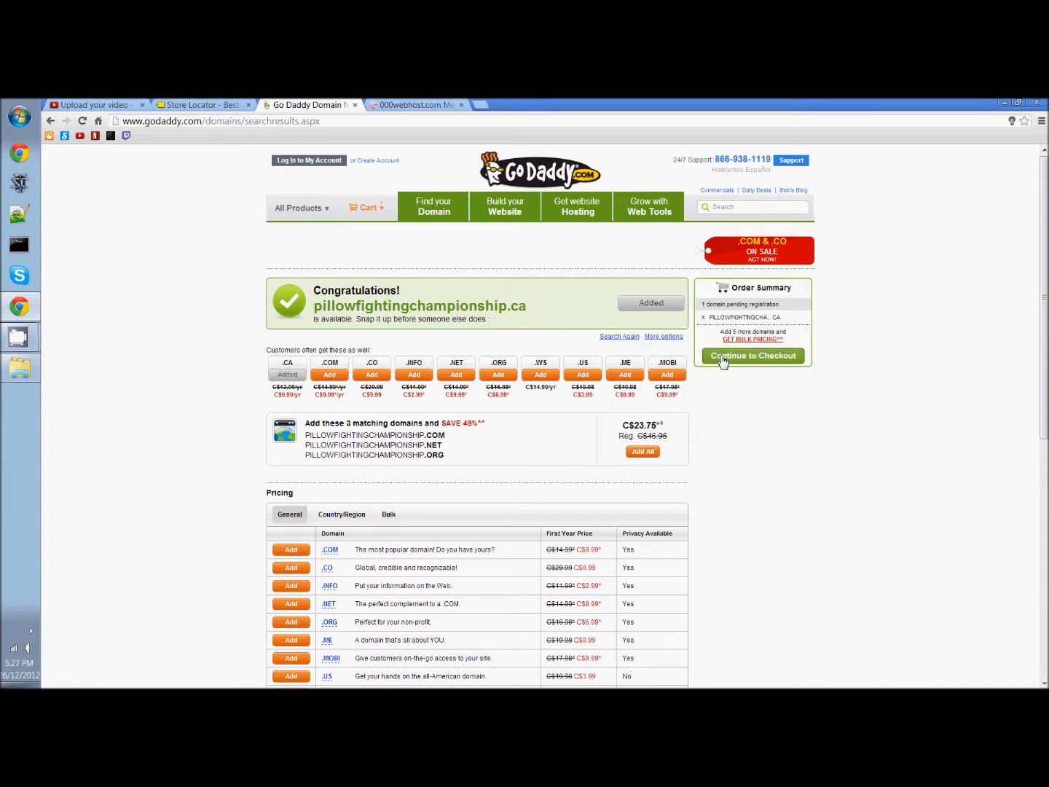
left_click(754, 356)
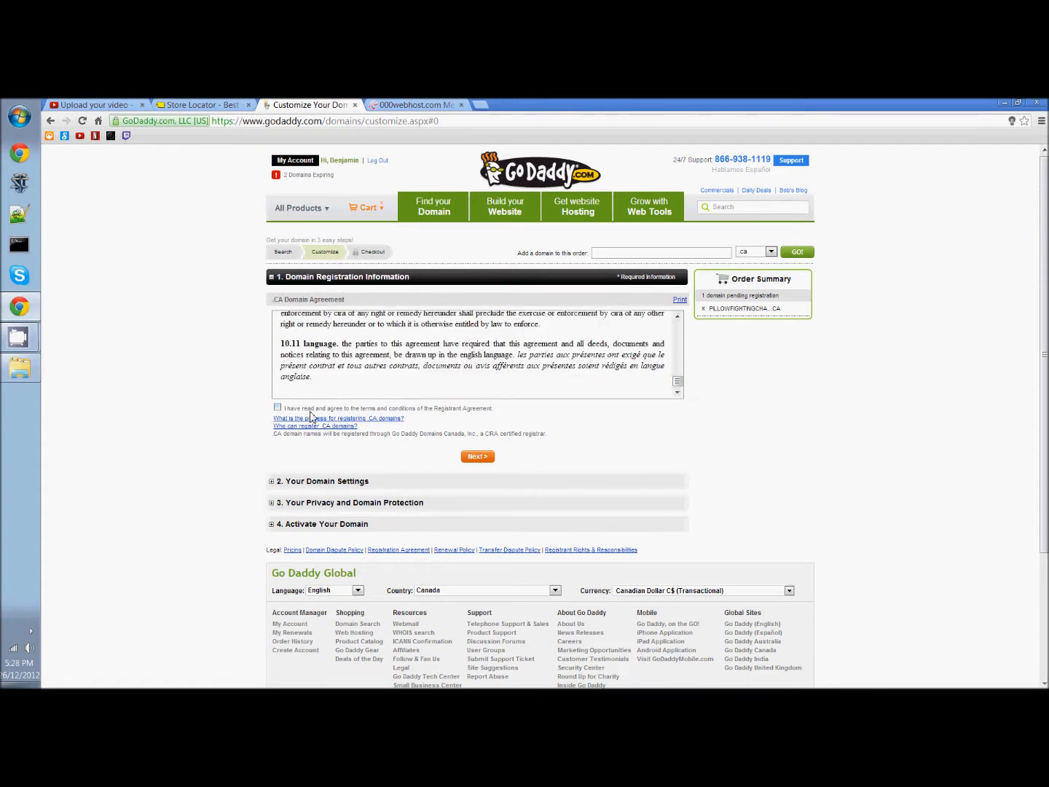
Accept the .CA registrant agreement and set the registration length to 1 year.
left_click(477, 456)
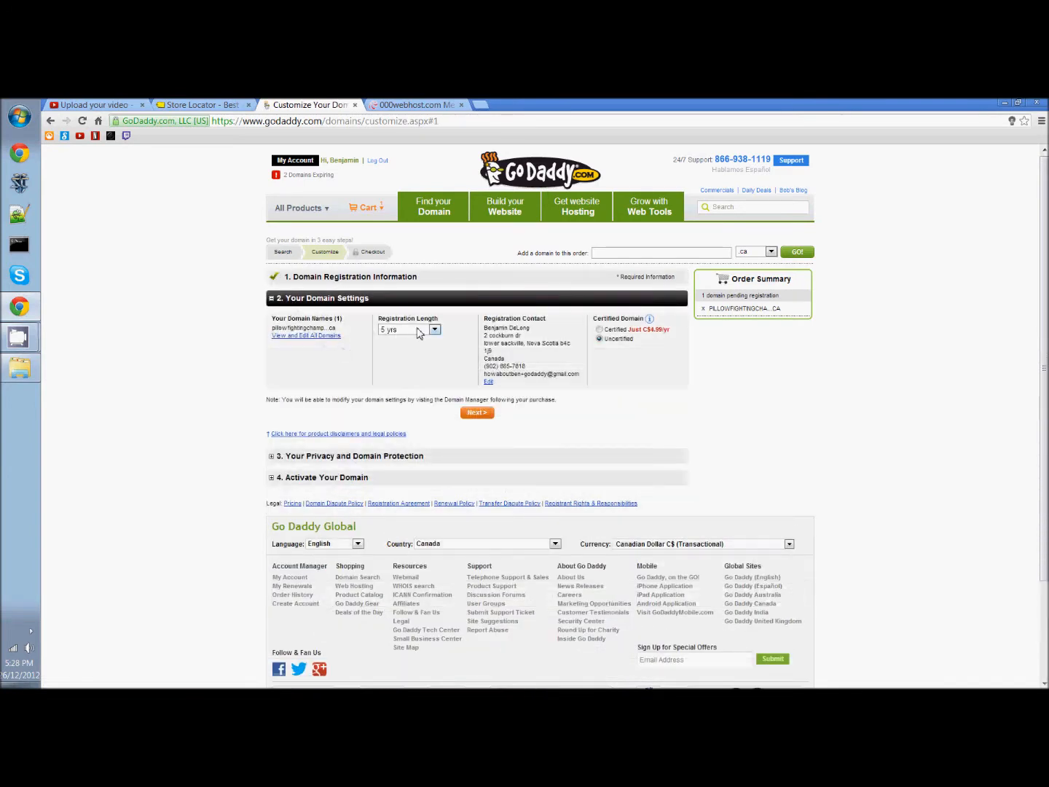
left_click(434, 329)
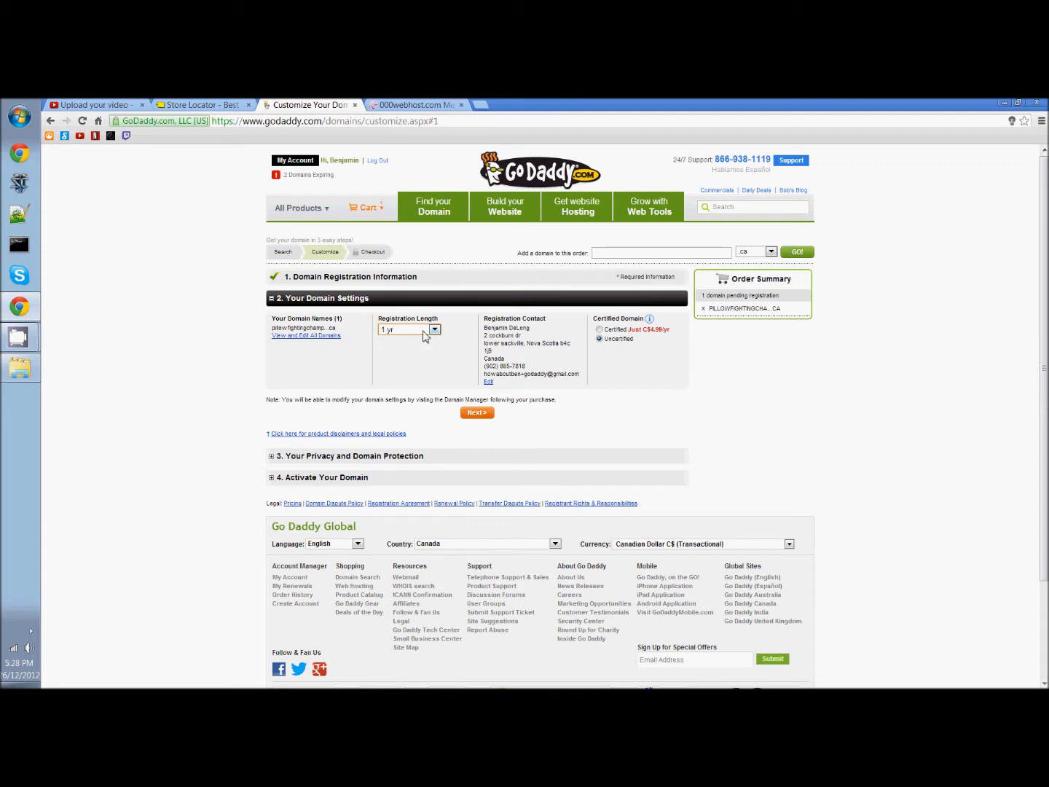
left_click(434, 329)
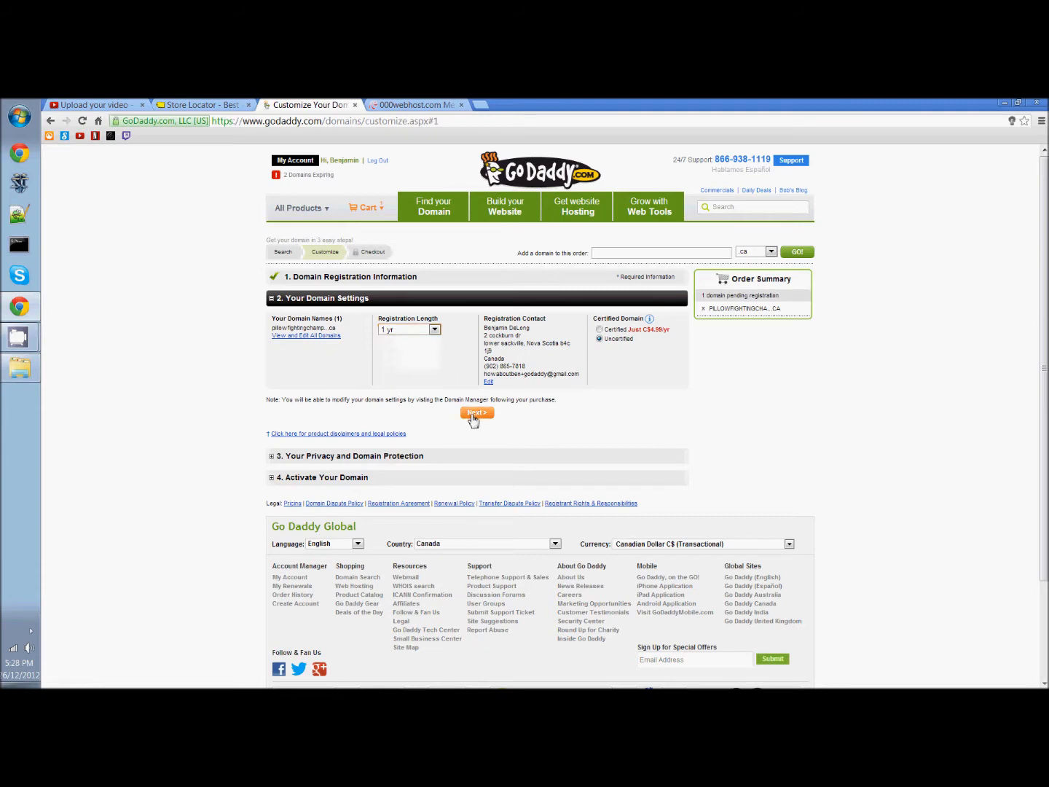
Skip the privacy, hosting and email extras to reach the C$11.49 cart.
left_click(477, 413)
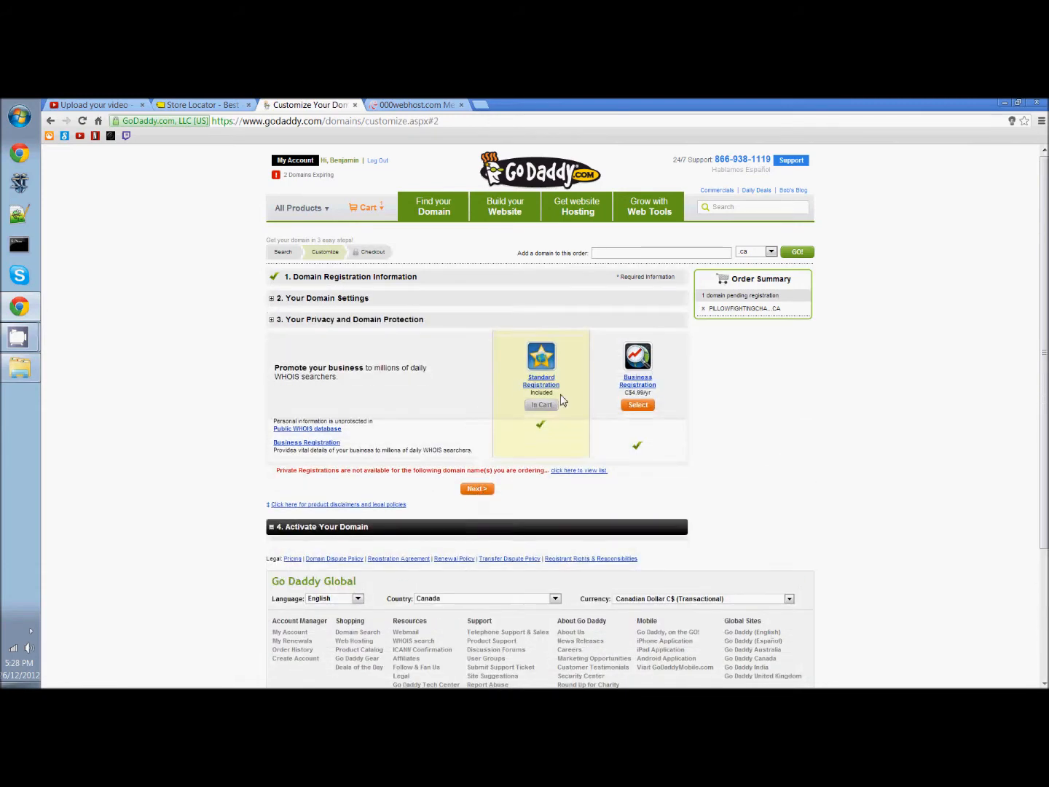
left_click(477, 488)
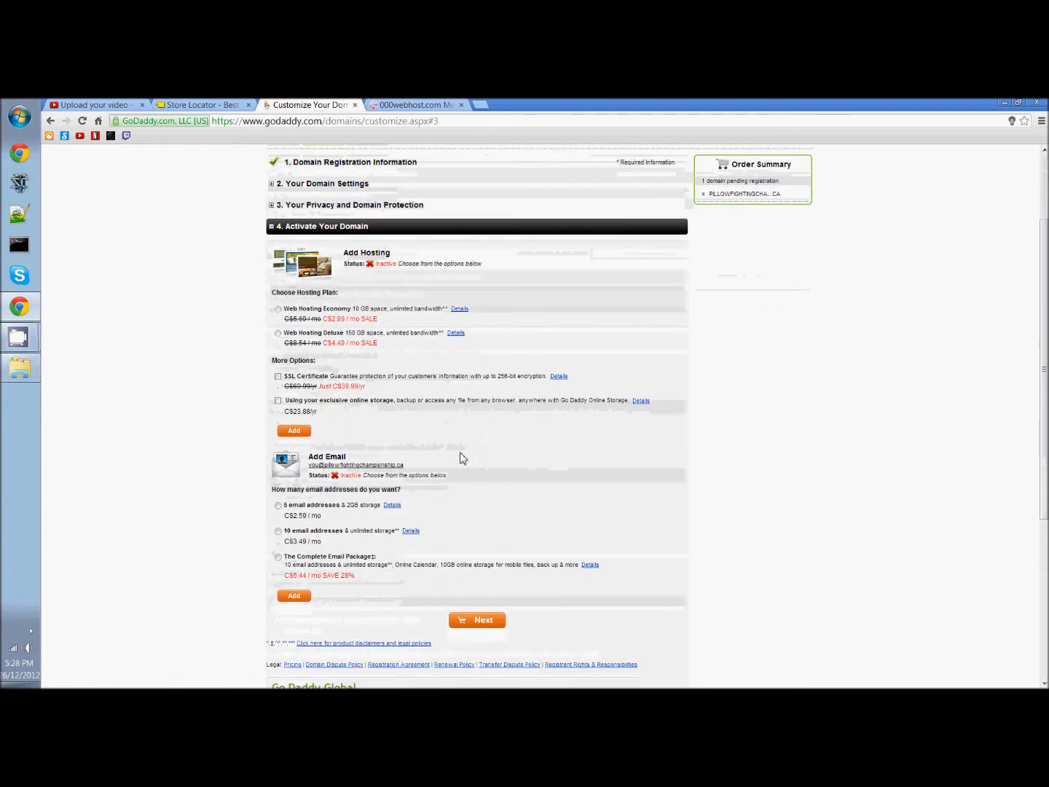
left_click(477, 620)
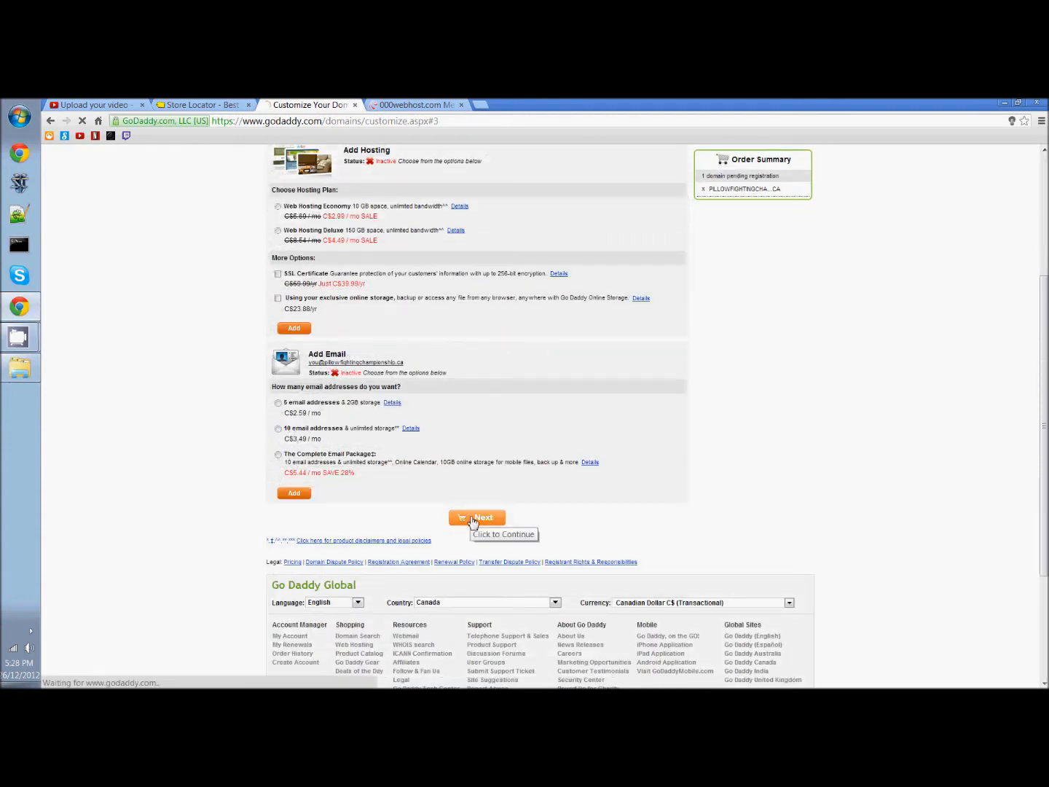
left_click(477, 517)
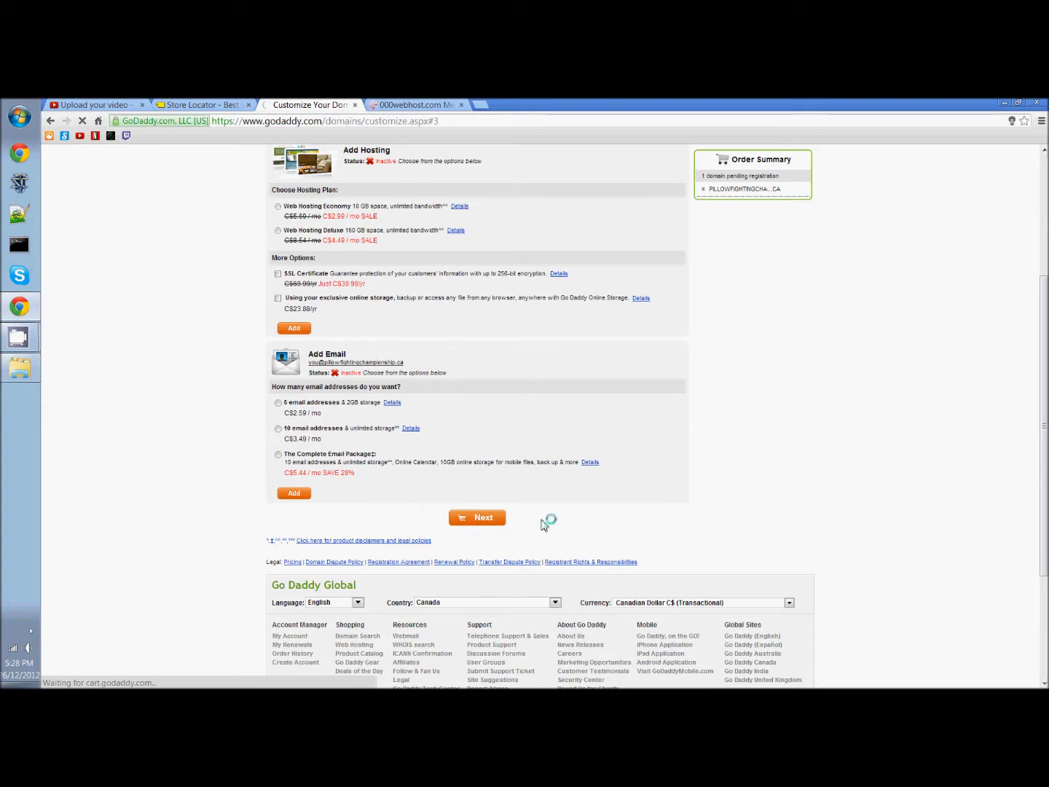
left_click(476, 517)
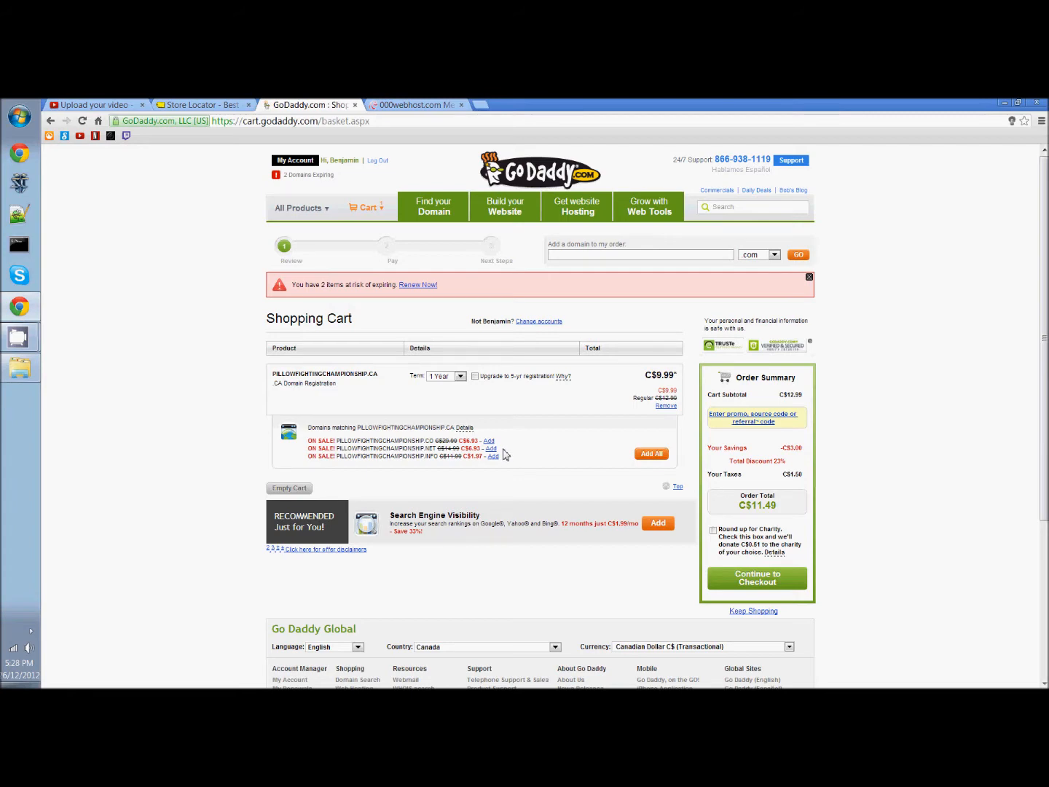
mouse_move(397, 182)
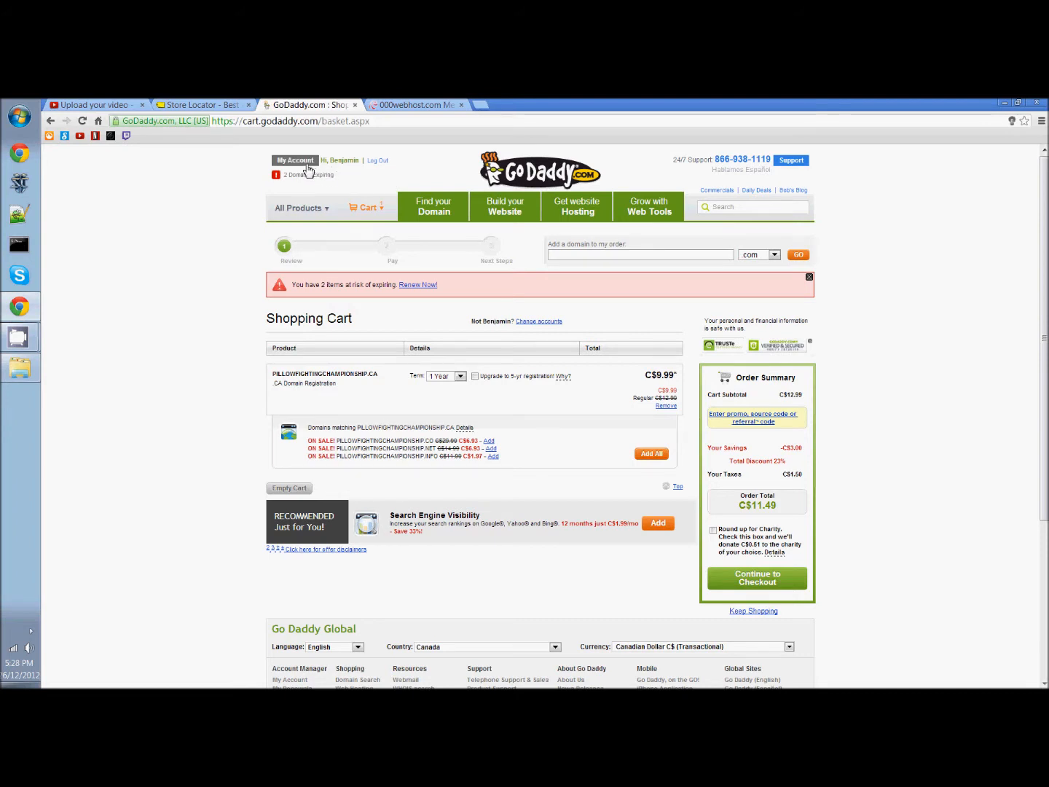
Open bearnews.org from the account's Domains list in Domain Manager.
left_click(296, 161)
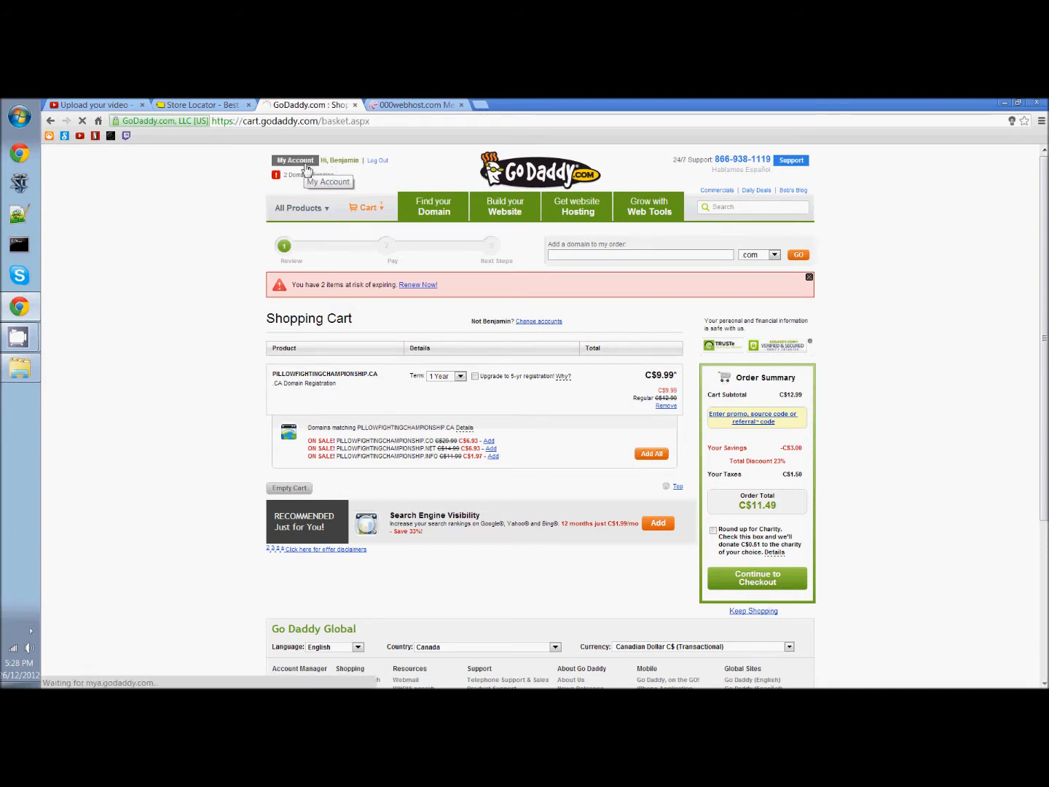
left_click(295, 160)
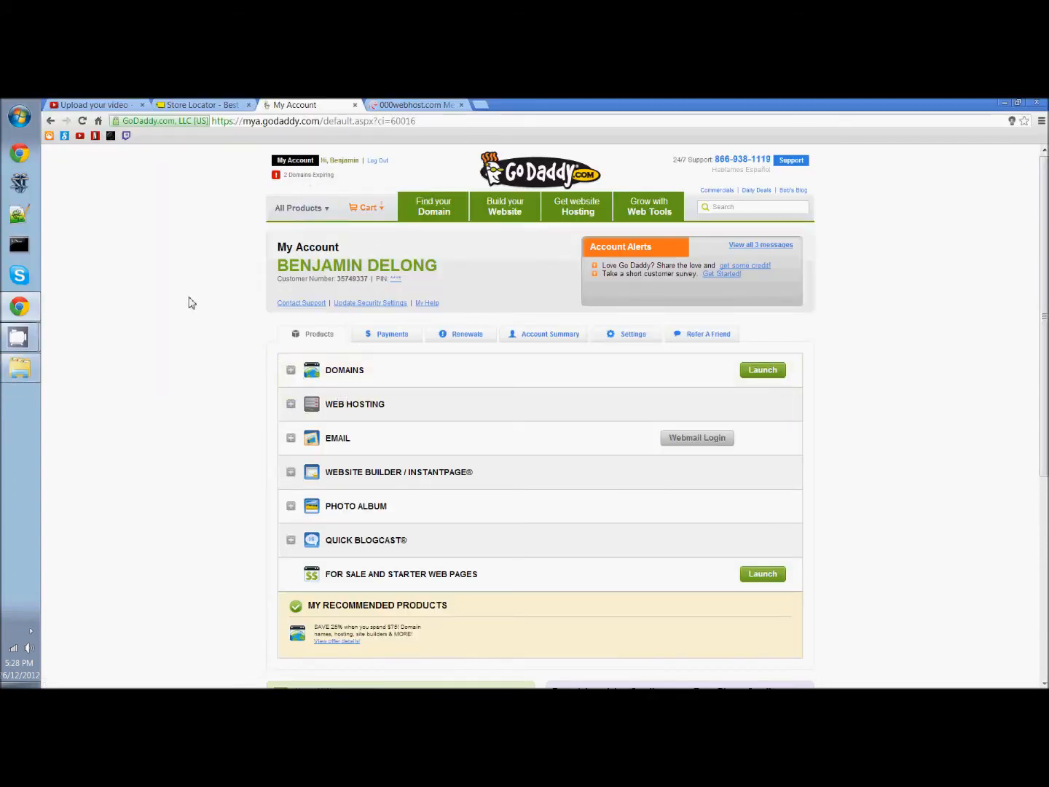
left_click(367, 207)
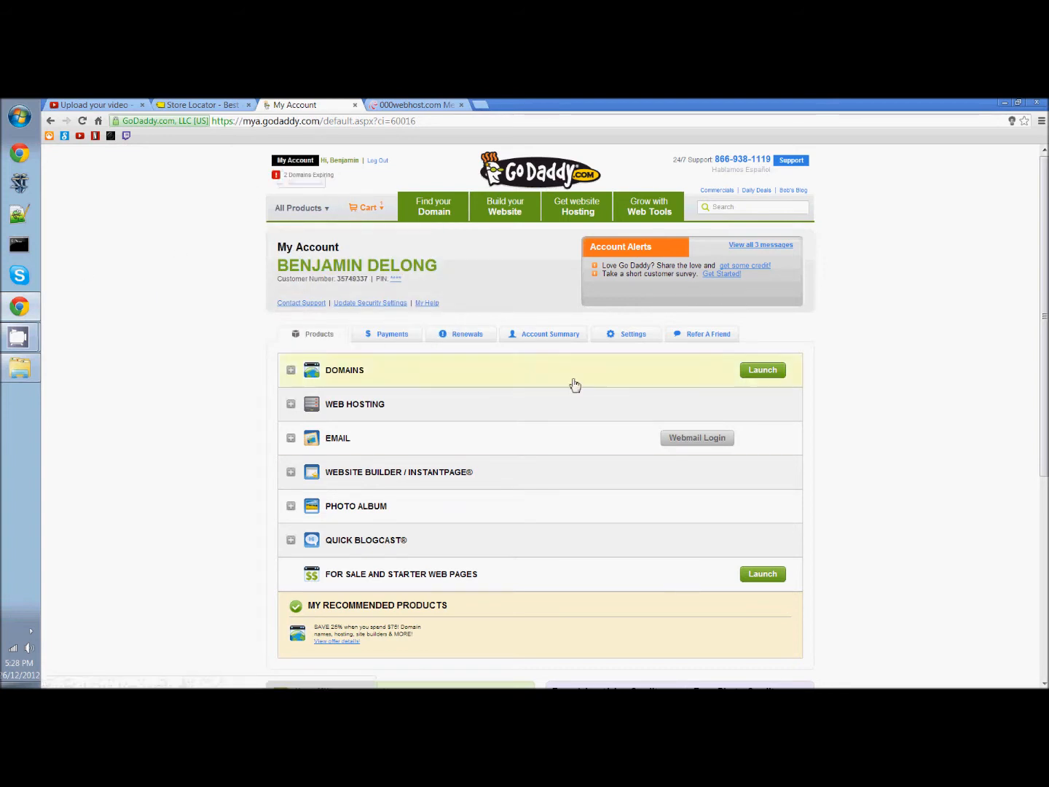
left_click(292, 369)
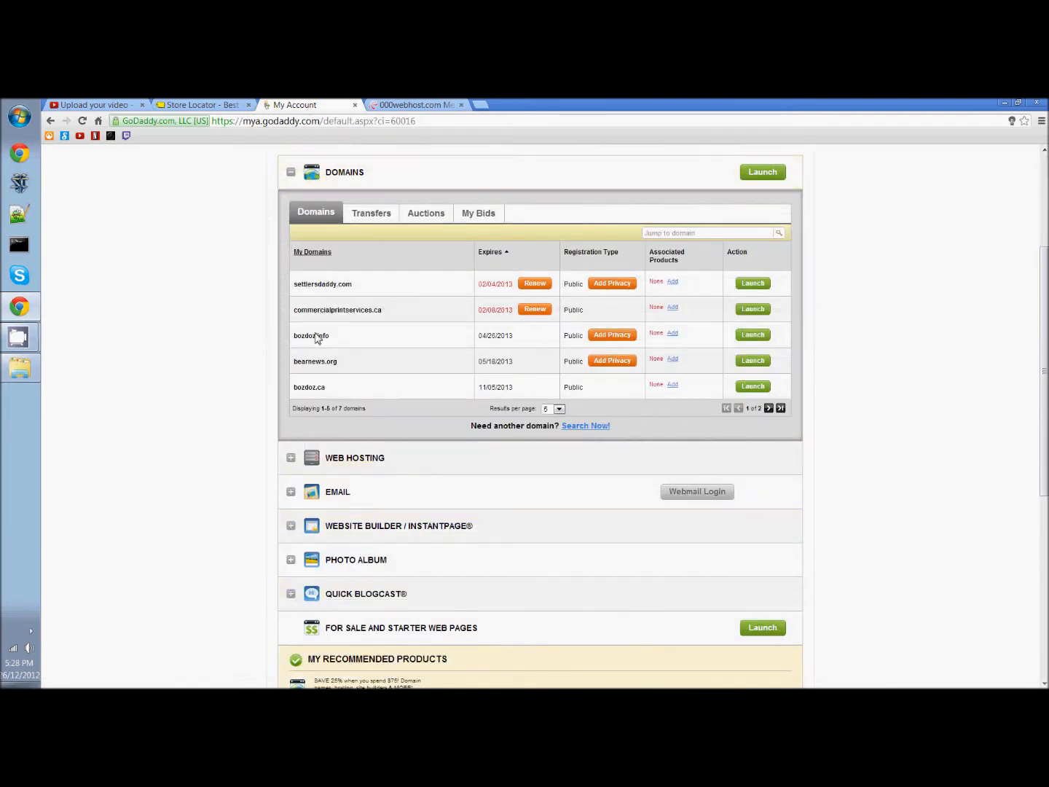
double_click(315, 360)
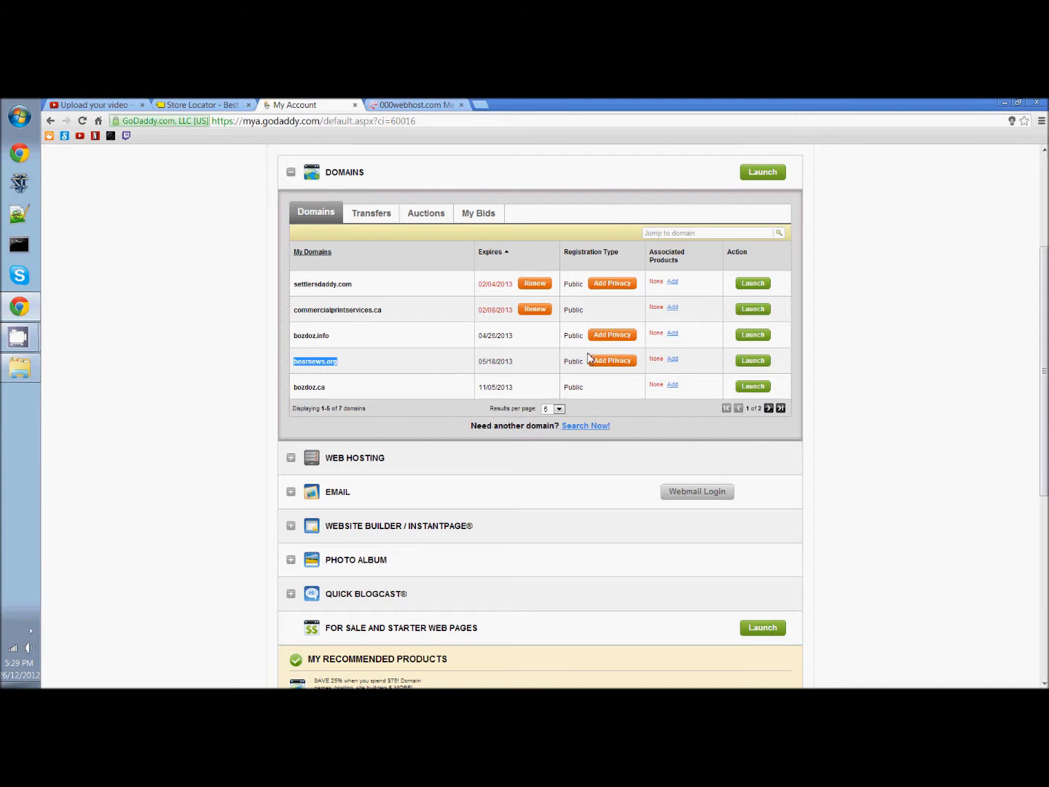
left_click(752, 360)
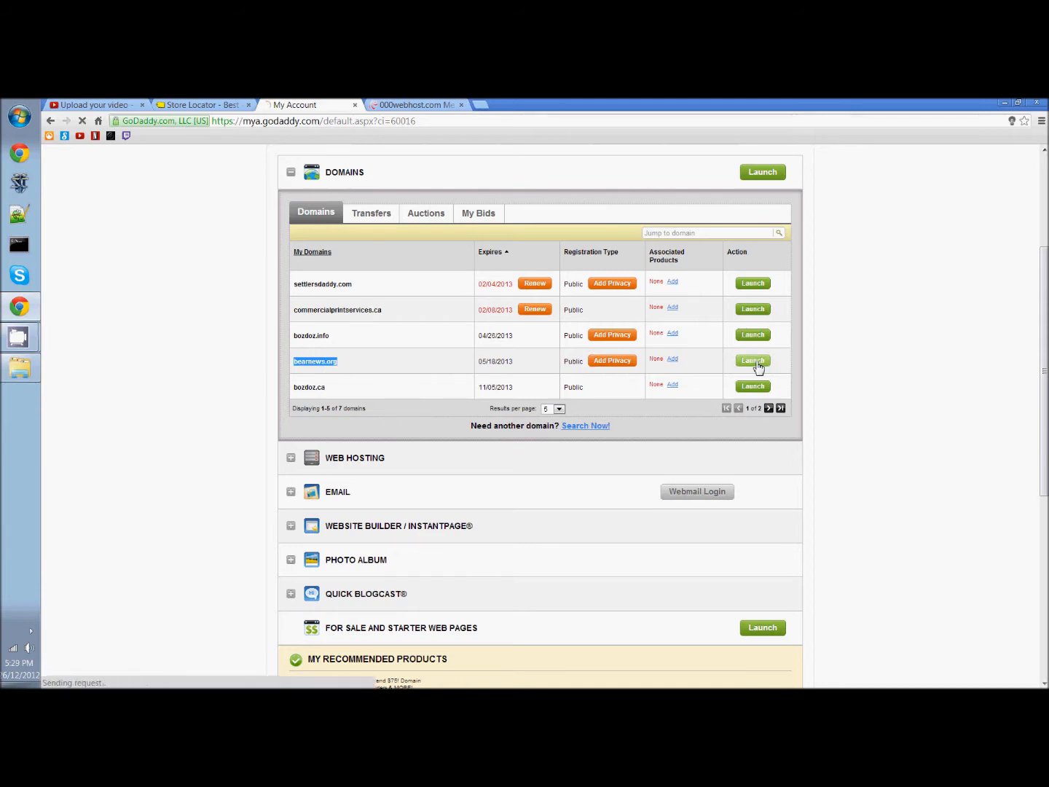
left_click(752, 360)
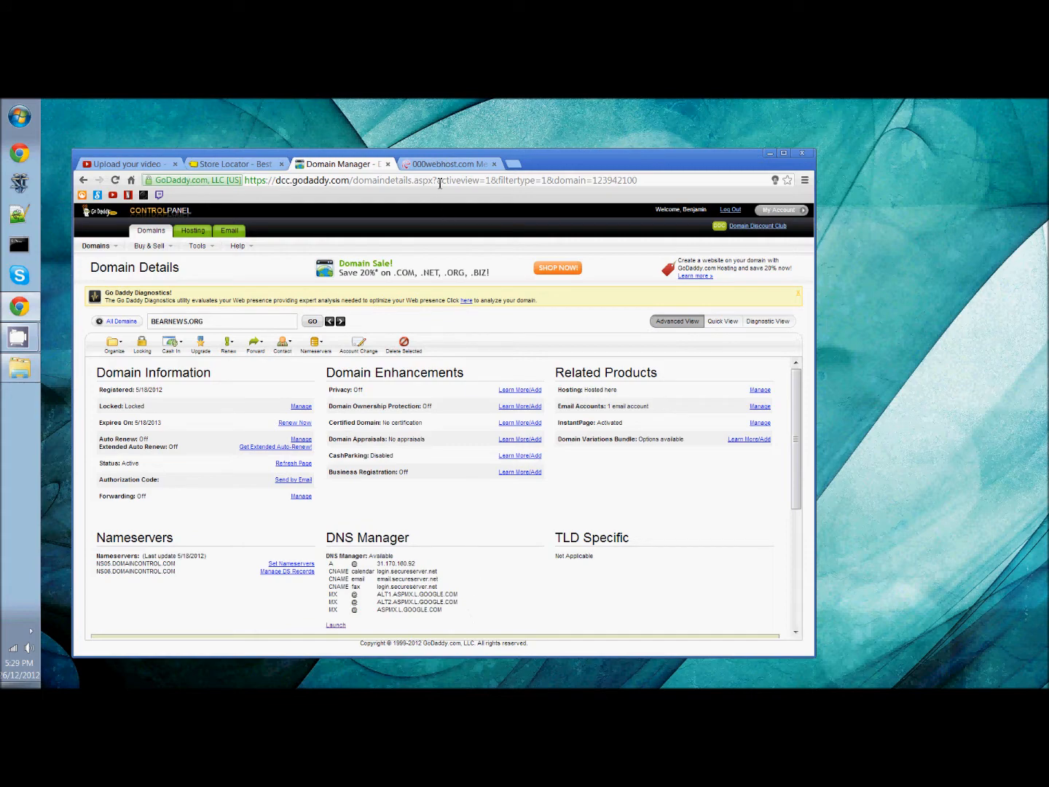
mouse_move(437, 169)
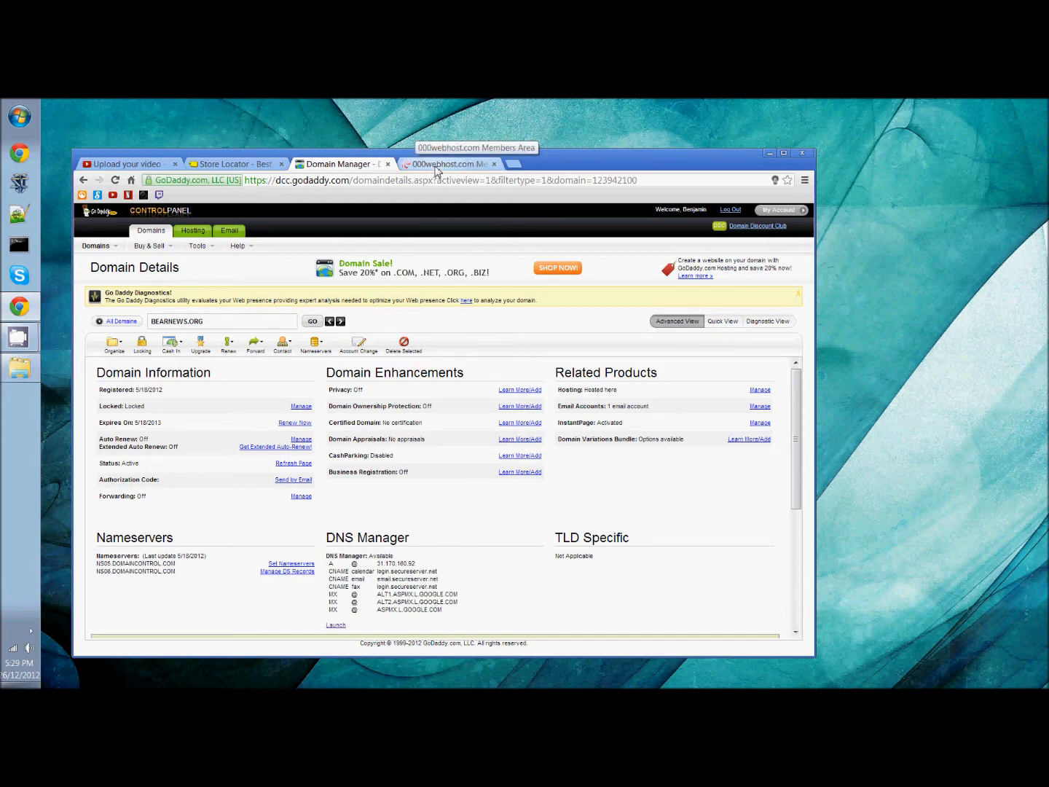
Open the 000webhost.com order page, then return to bearnews.org's hosting Account Information.
left_click(448, 164)
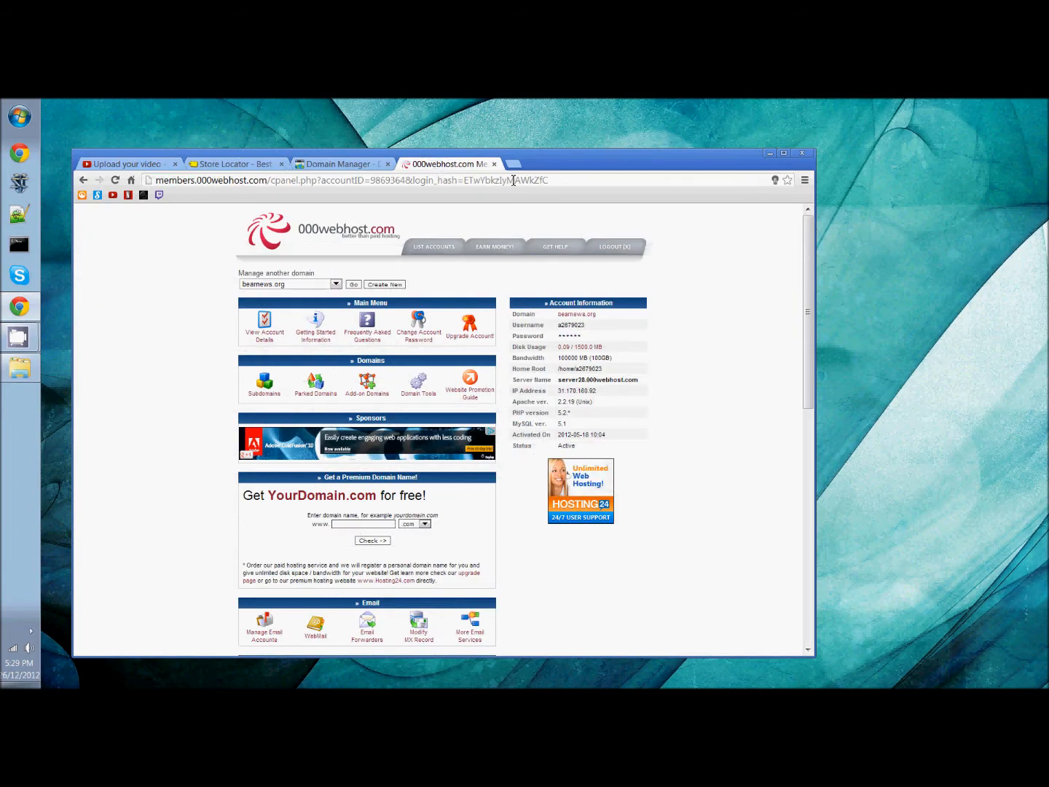
type("000webhost.com/order.php")
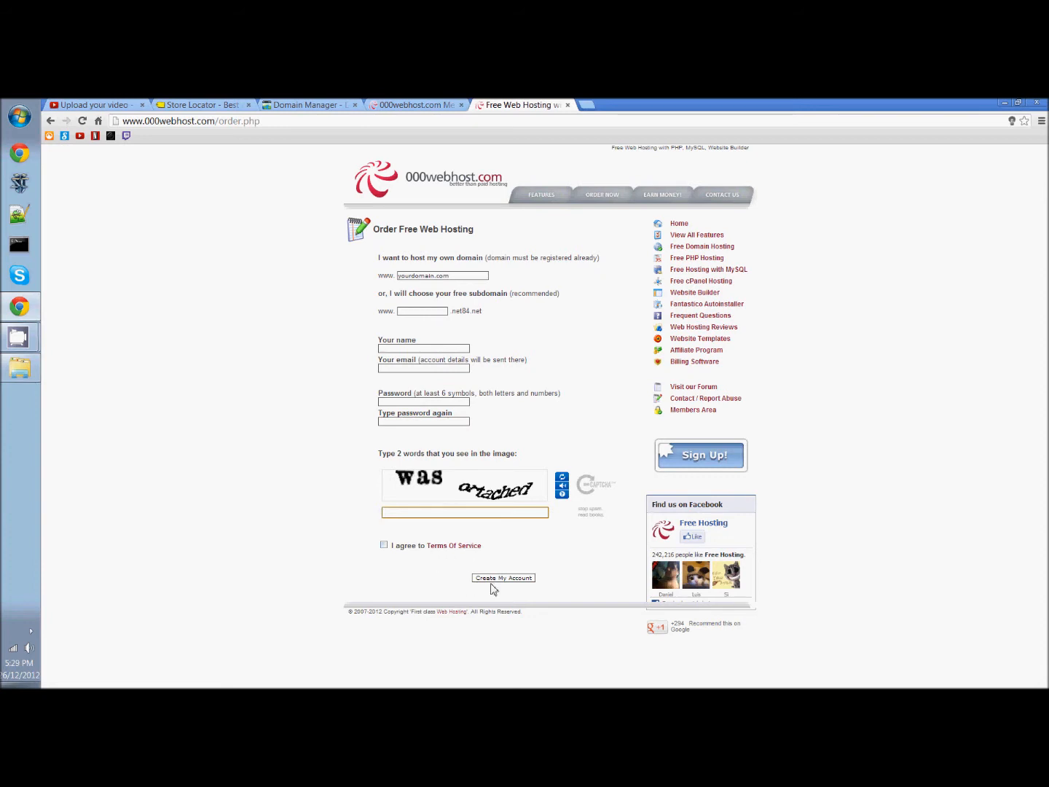
left_click(415, 105)
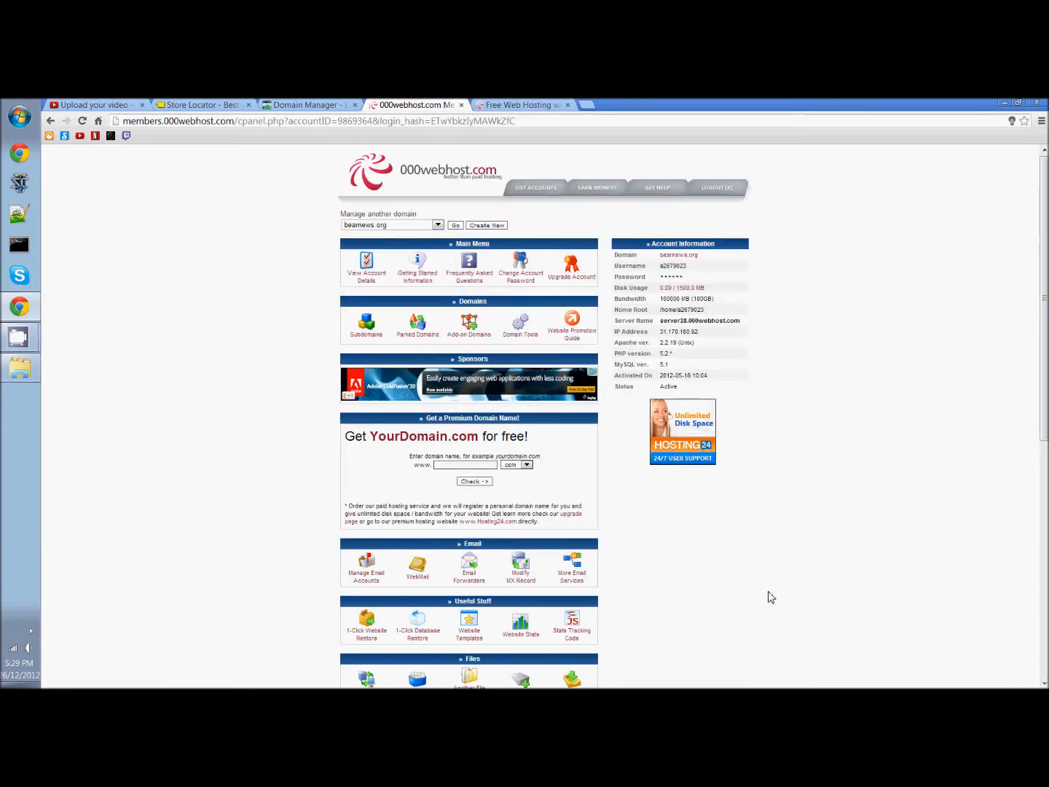
mouse_move(297, 189)
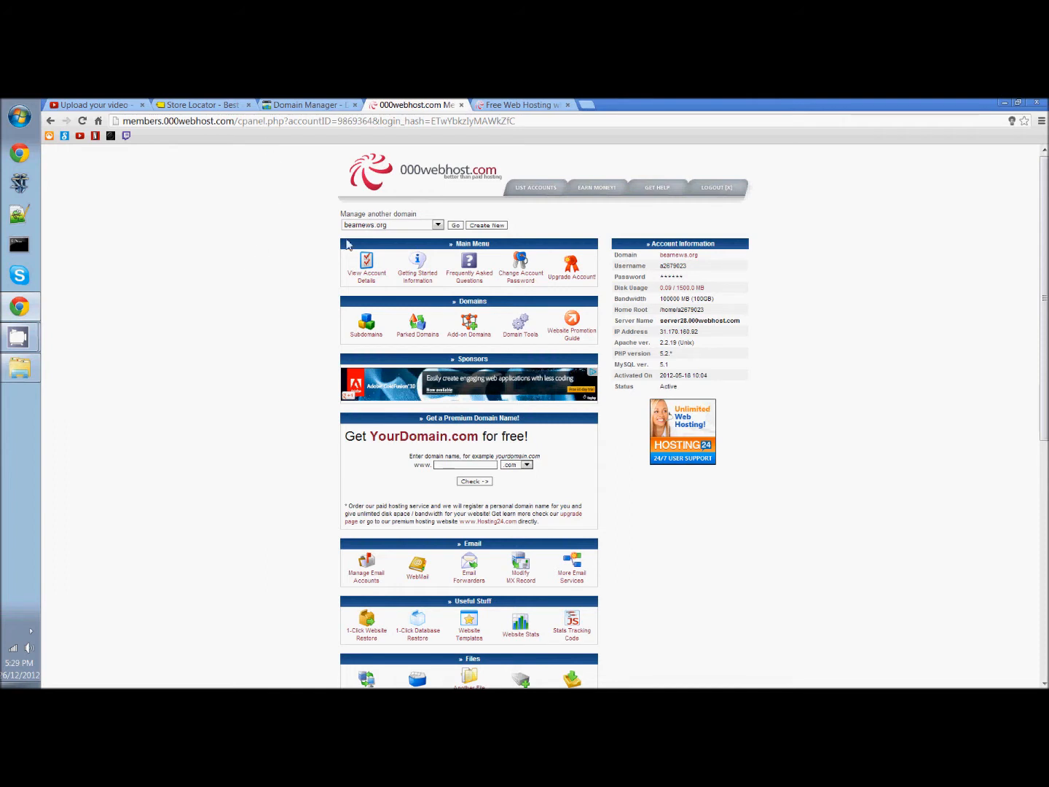
mouse_move(567, 309)
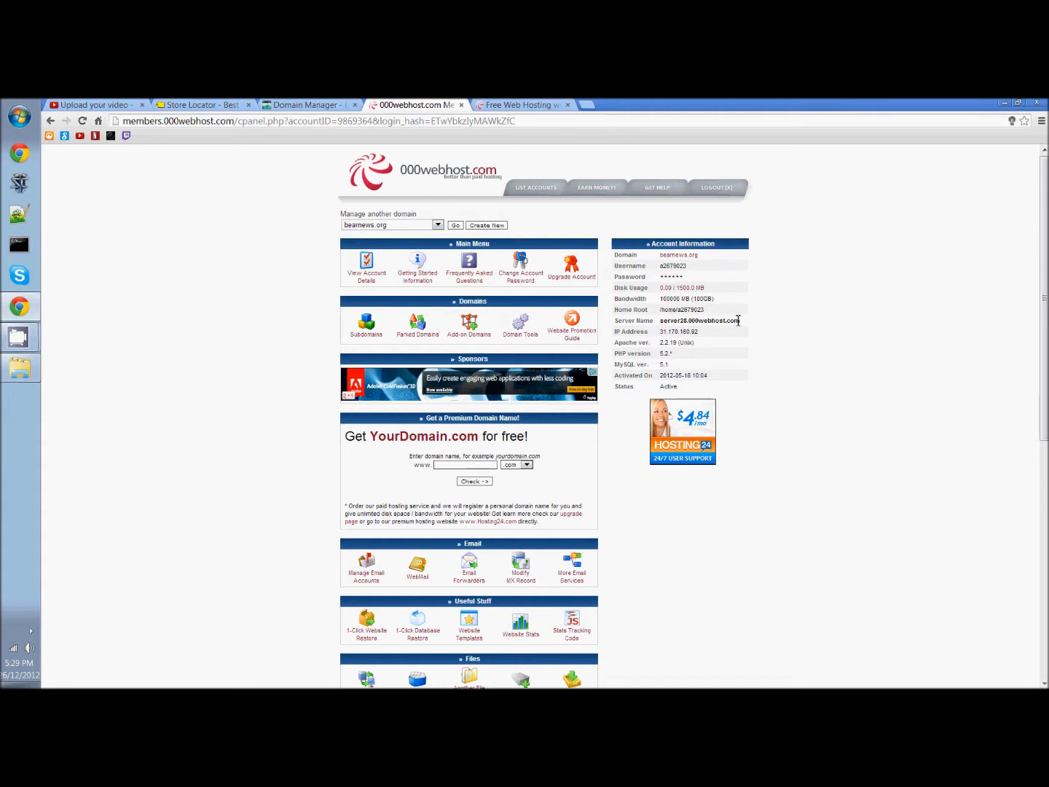
mouse_move(706, 336)
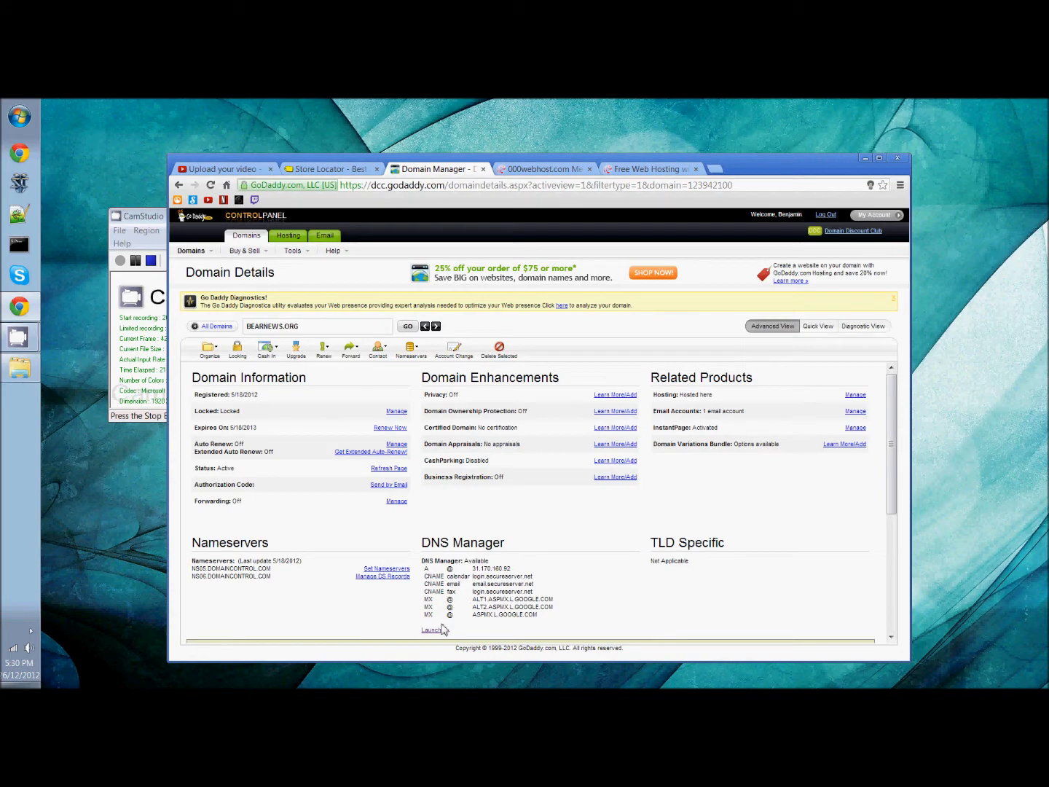
Point the @ A record to 31.170.160.92 and save the zone file.
left_click(431, 630)
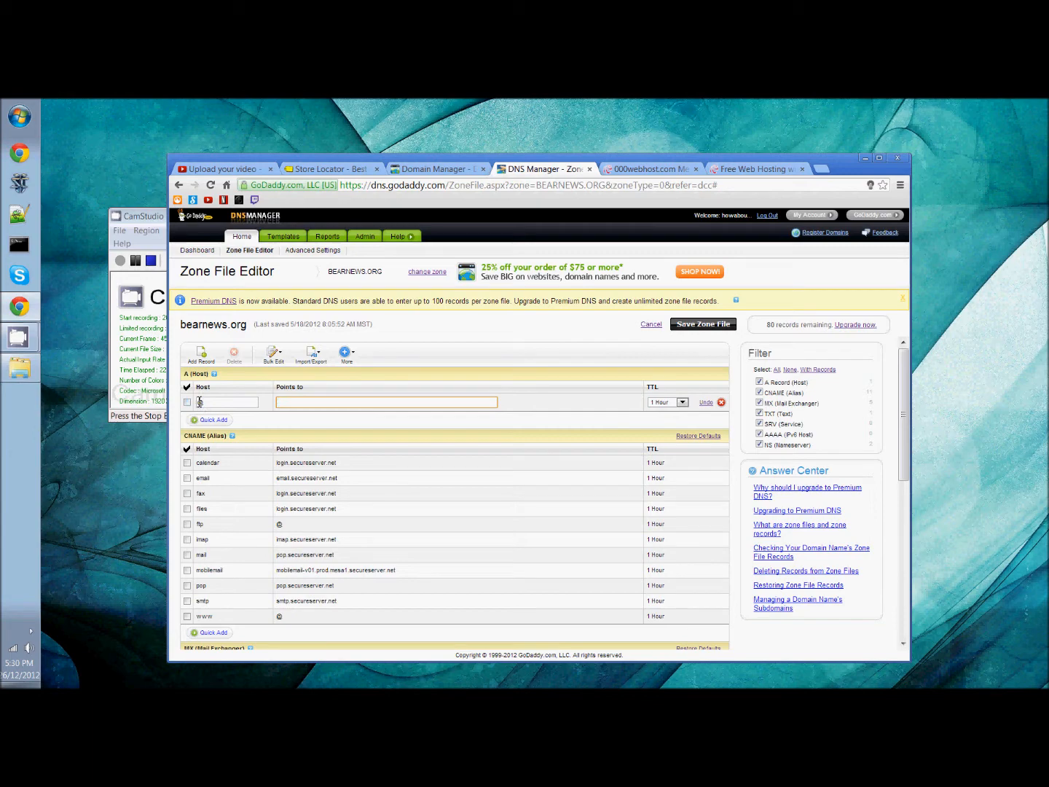
type("31.170.160.92")
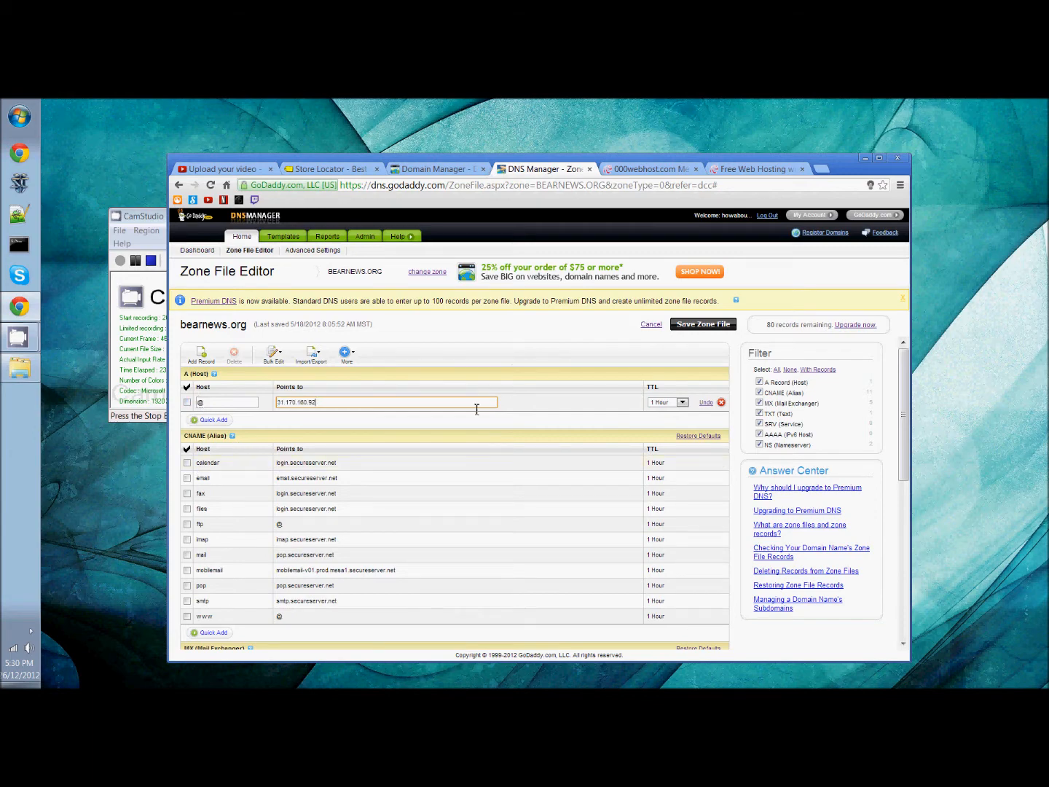
left_click(702, 324)
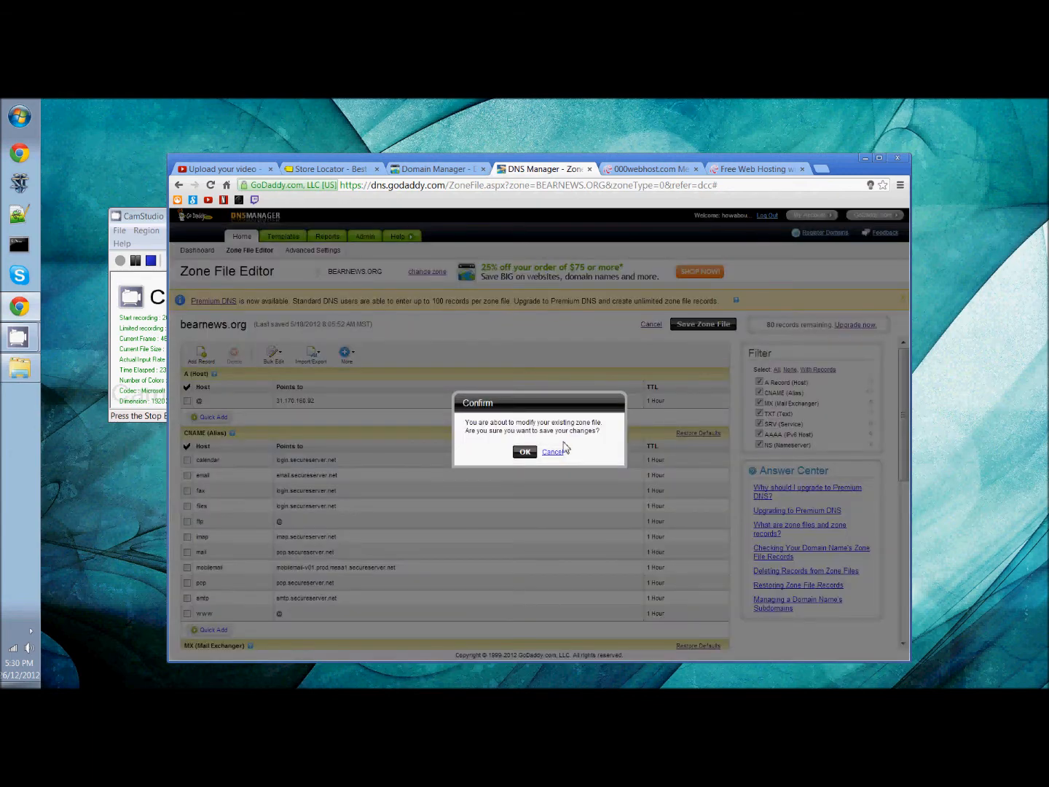
left_click(524, 452)
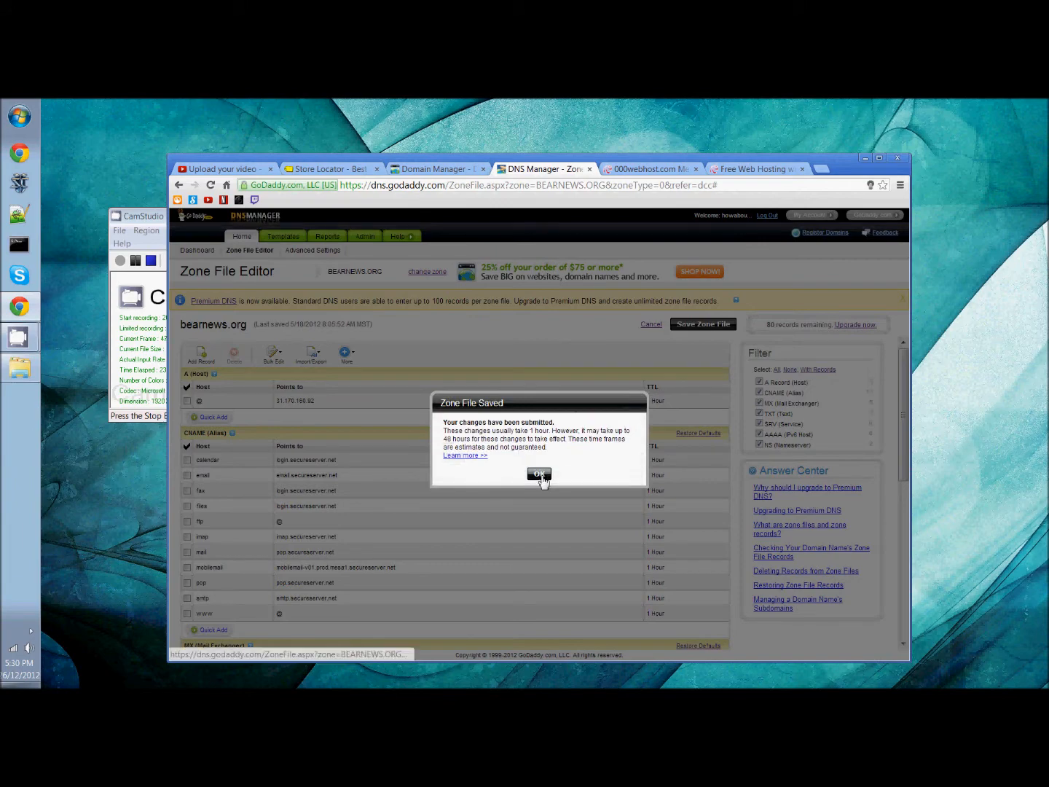
left_click(538, 474)
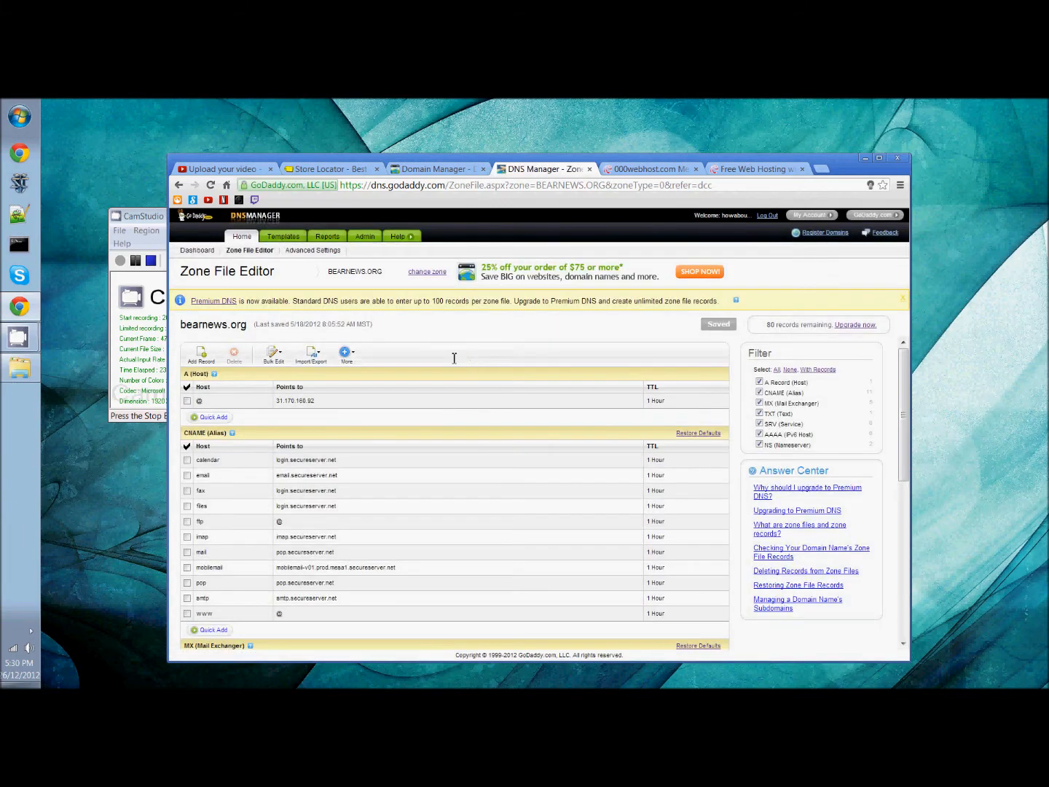
triple_click(214, 325)
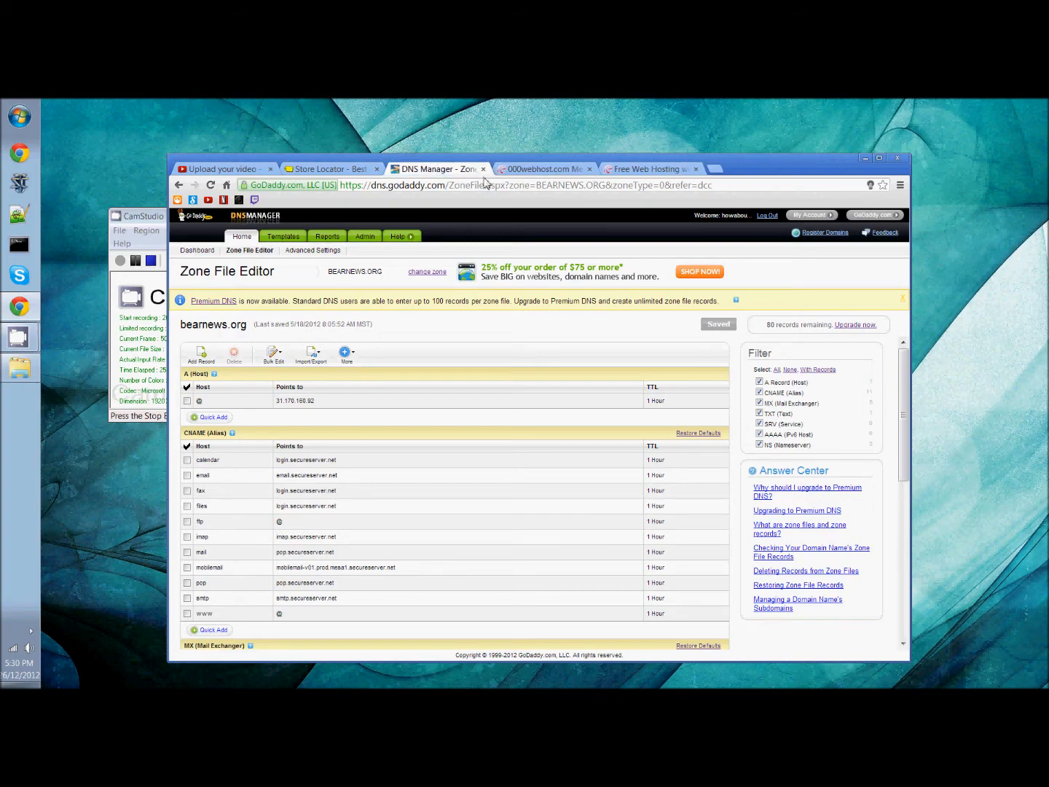
Close DNS Manager and follow Fantastico Autoinstaller's WordPress Homepage link.
left_click(483, 169)
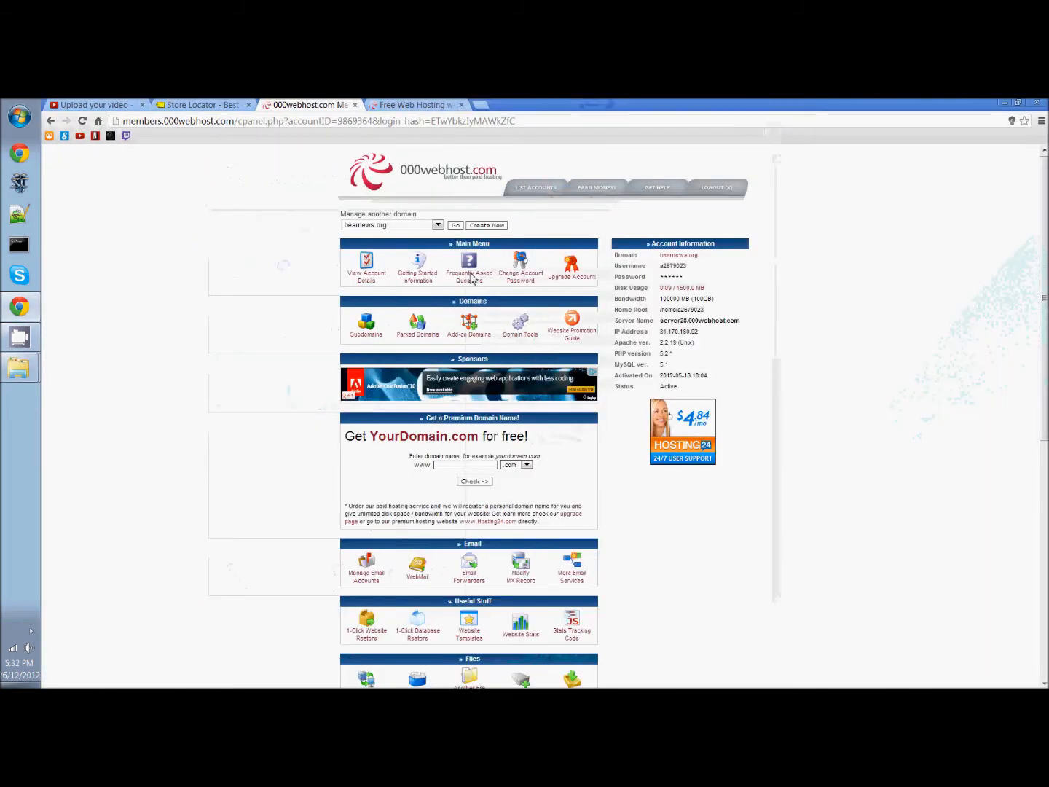
scroll("down", 3)
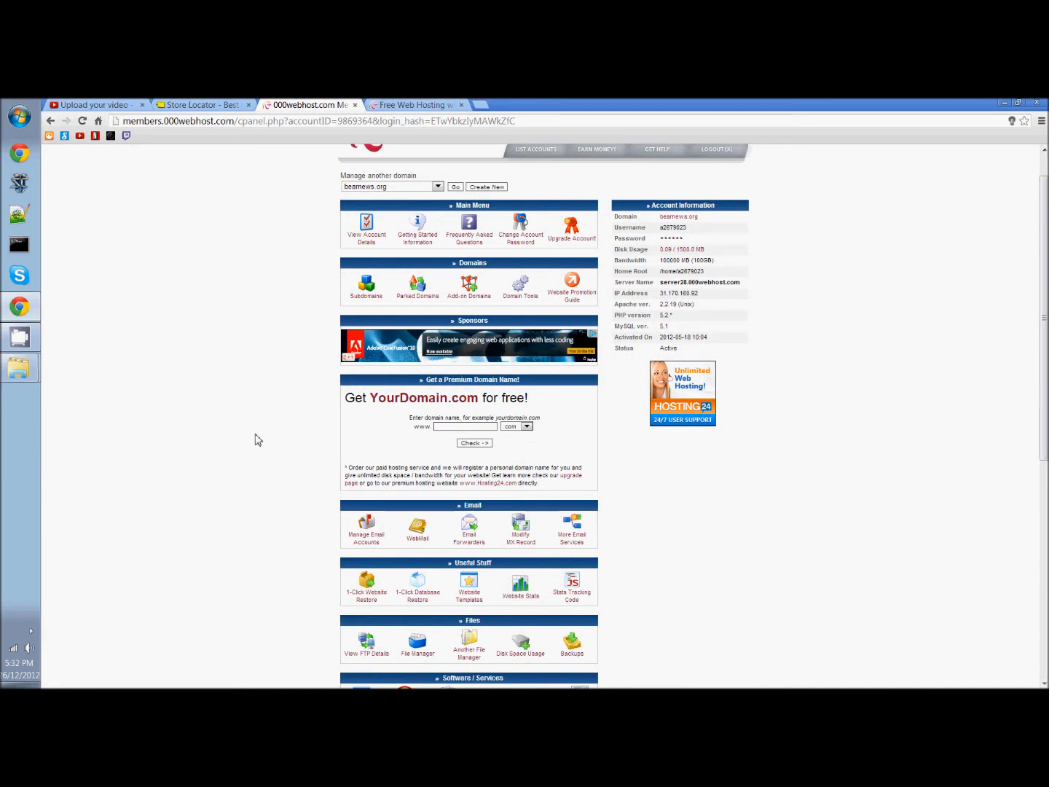
scroll("down", 3)
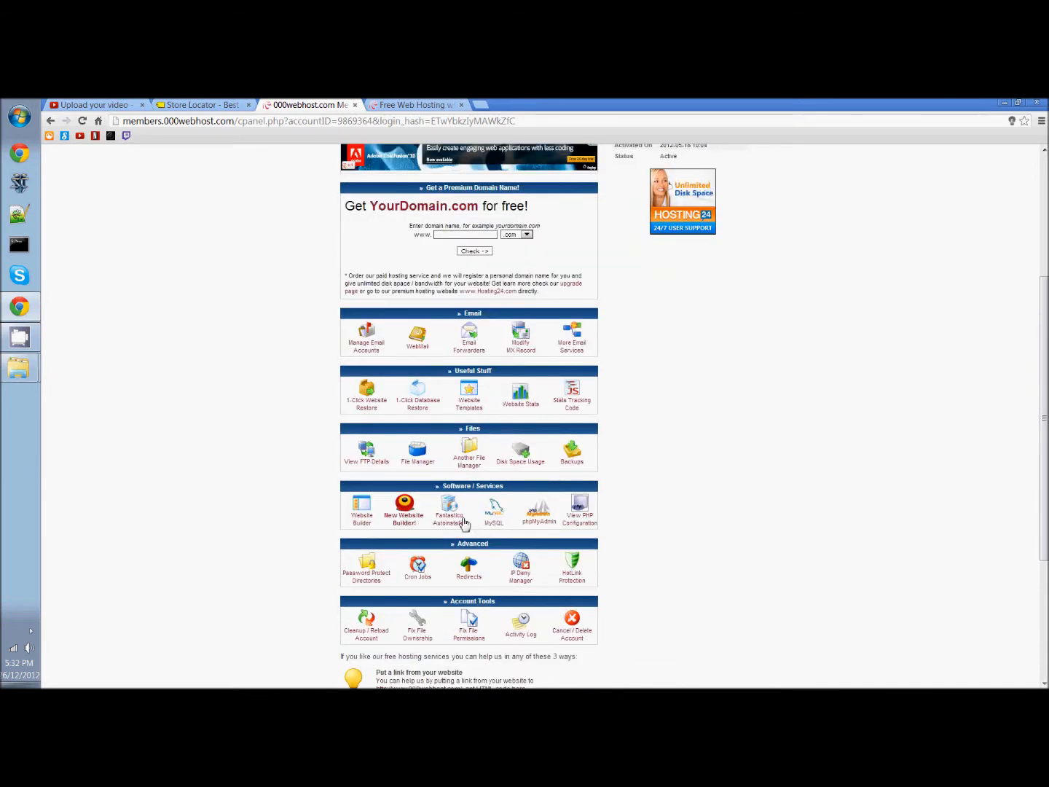
left_click(450, 504)
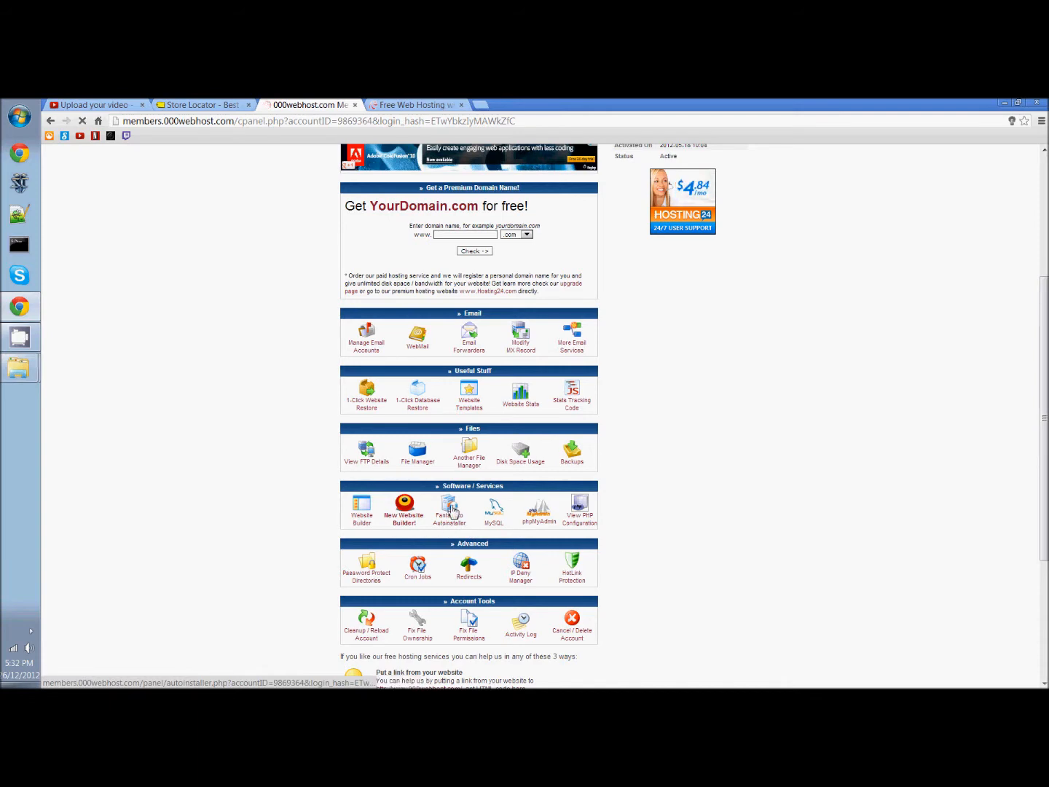
left_click(449, 510)
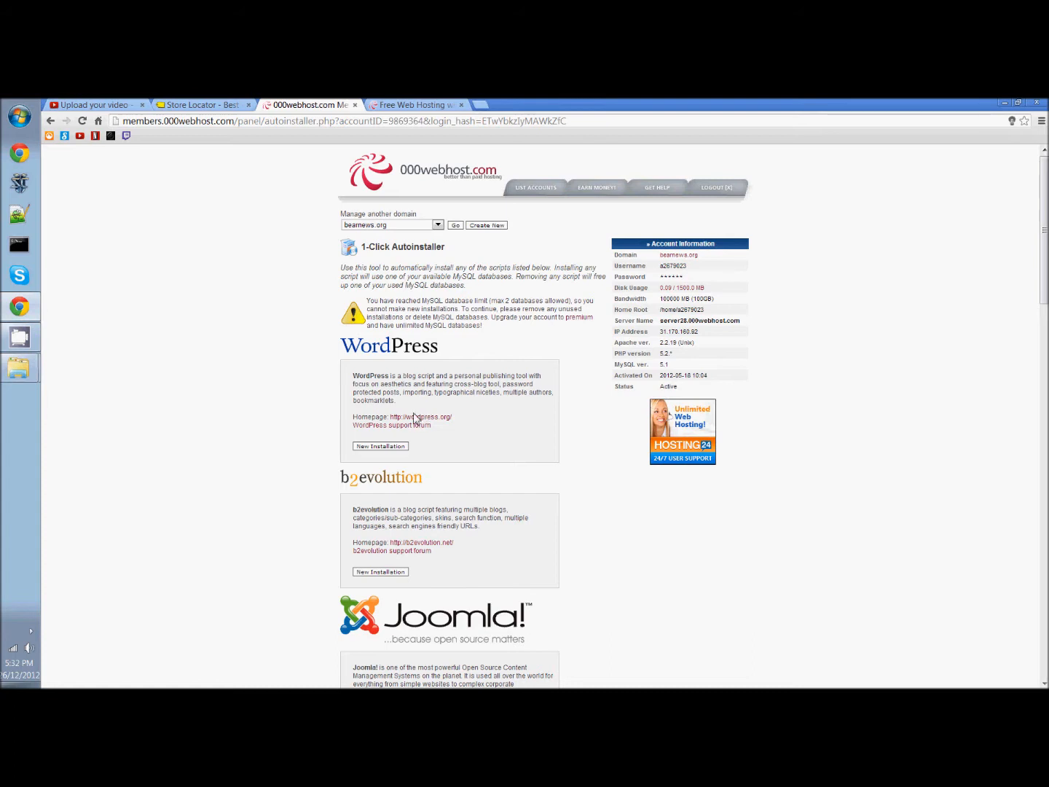
mouse_move(414, 419)
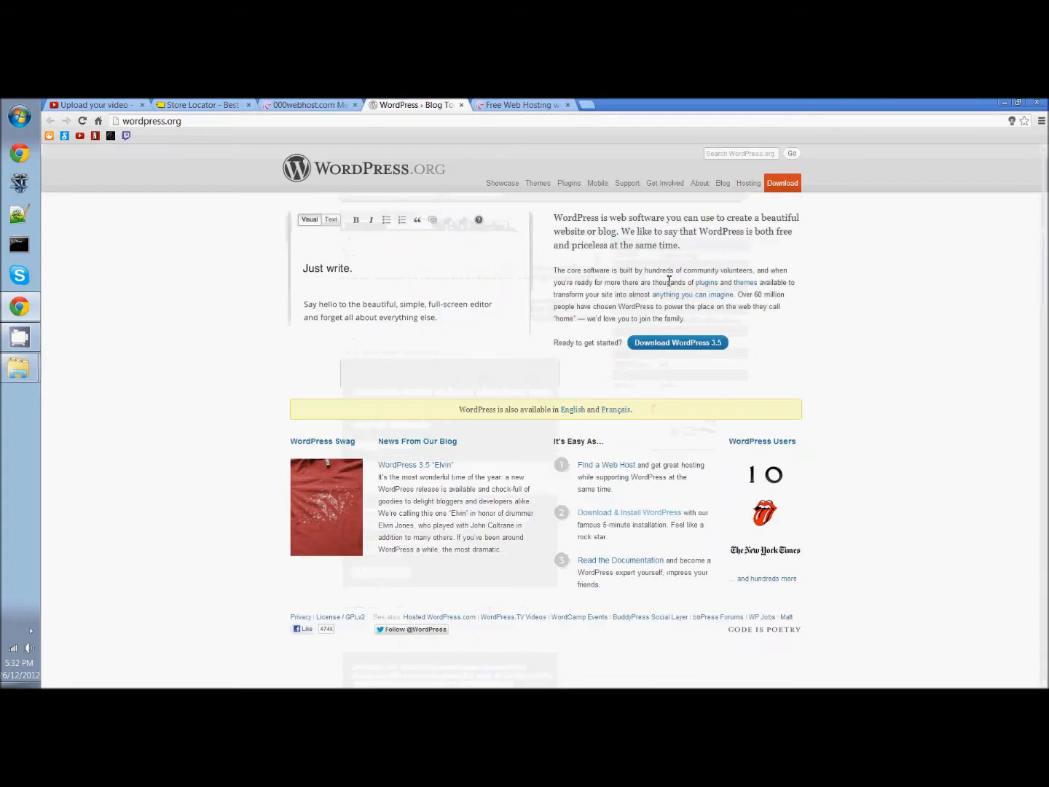
Download the WordPress 3.5 zip from the wordpress.org Download page.
left_click(782, 183)
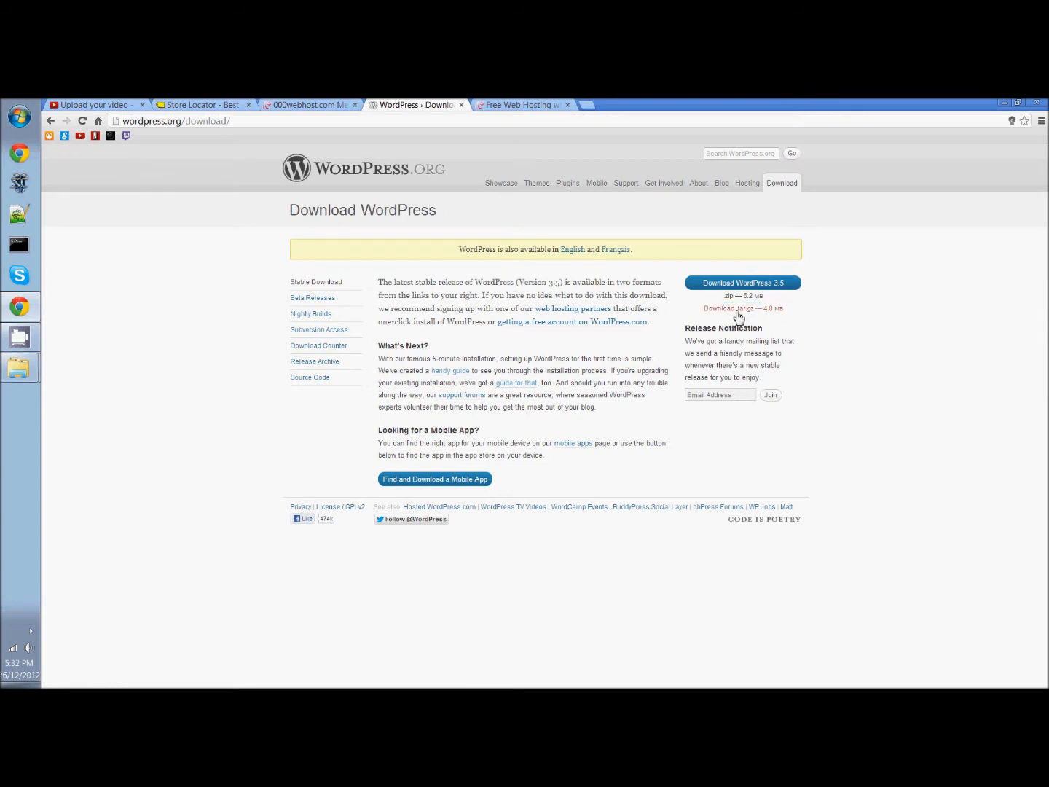
left_click(742, 283)
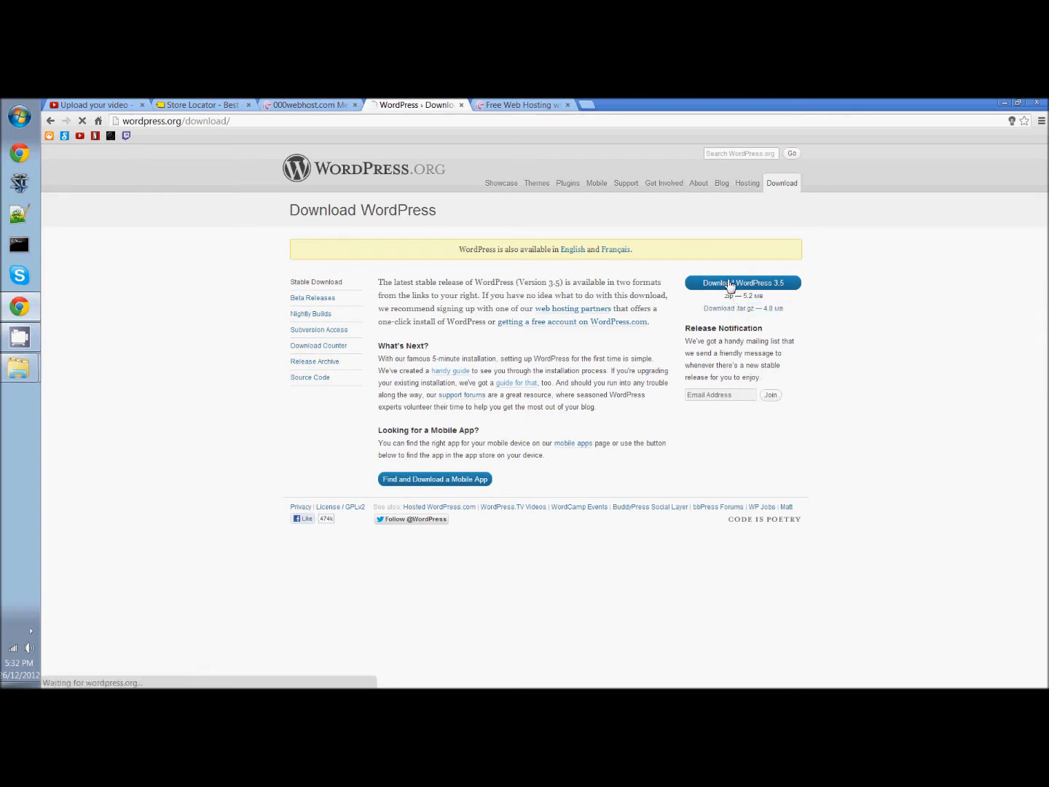
left_click(742, 283)
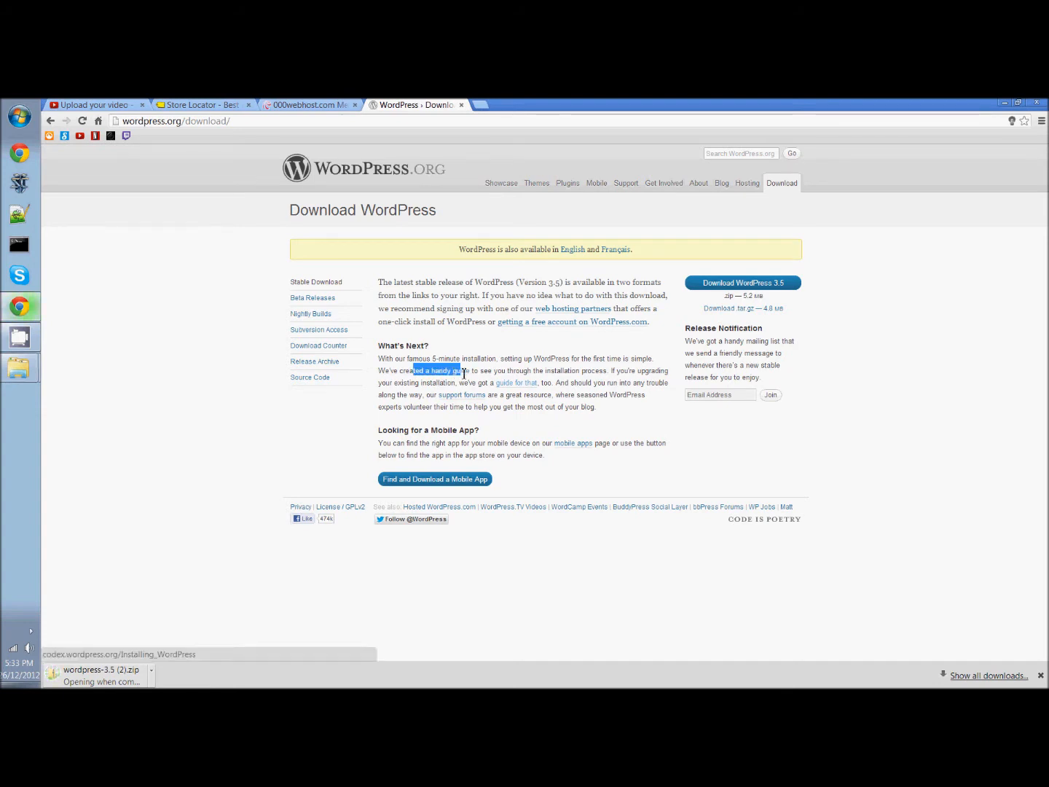
Open and scroll through the Installing WordPress guide.
left_click(434, 370)
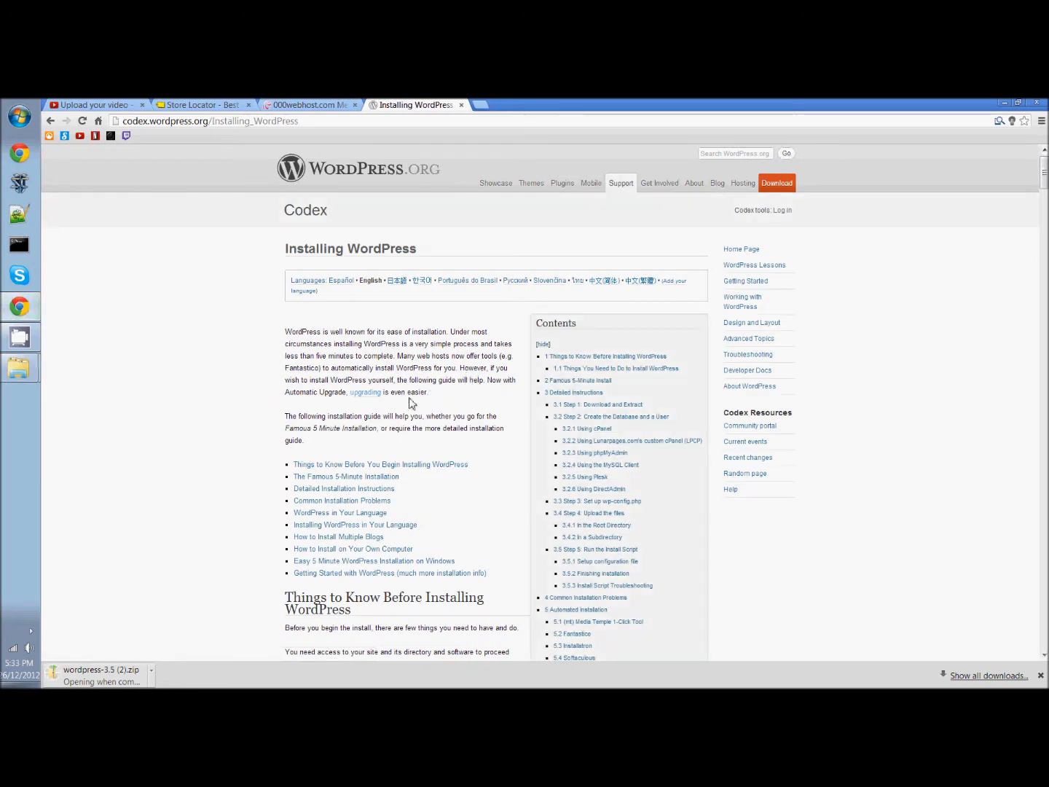
scroll("down", 3)
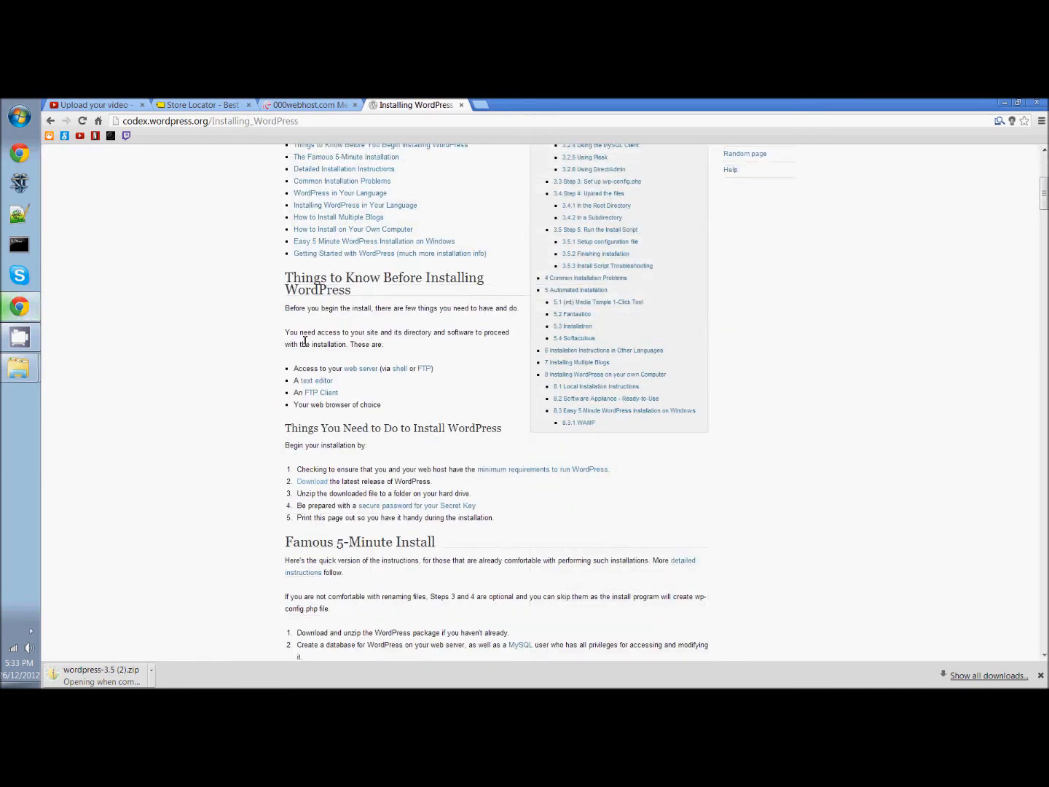
scroll("down", 3)
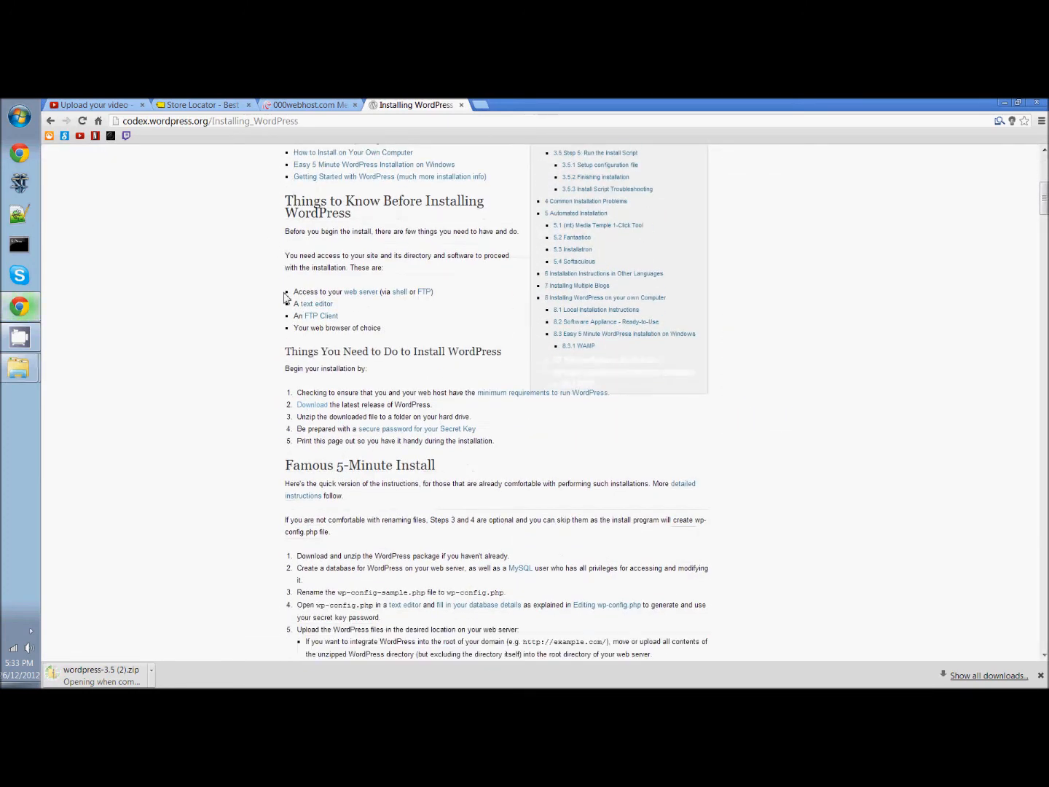
scroll("down", 3)
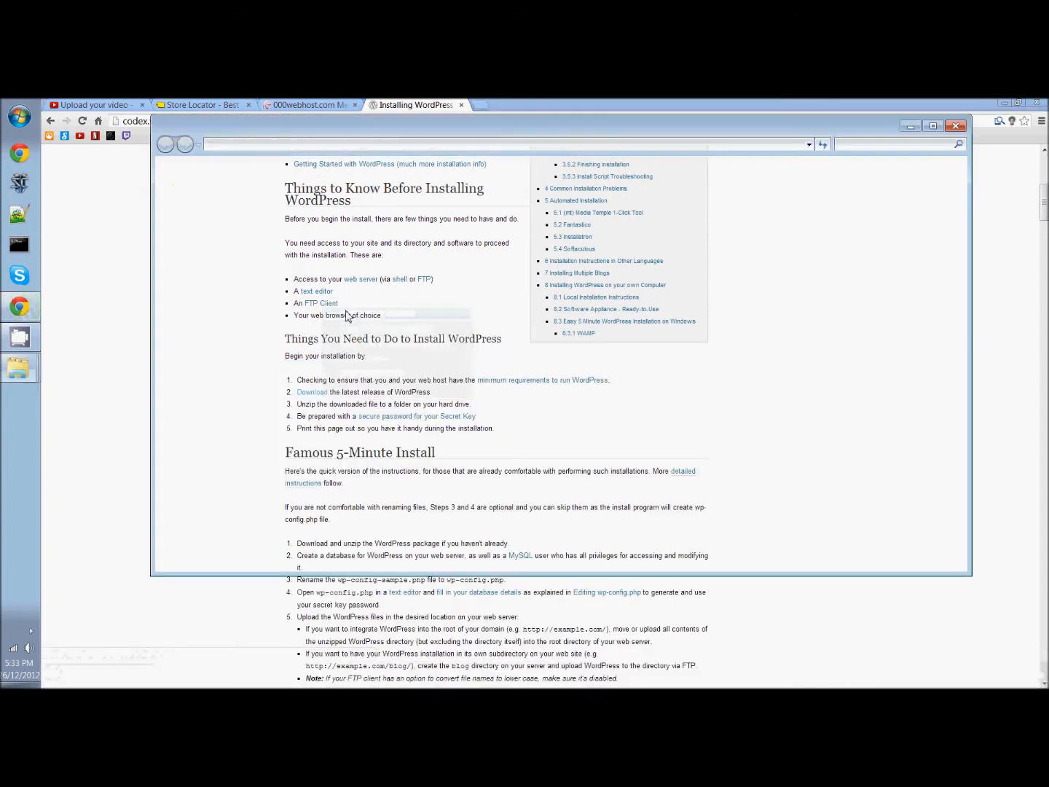
left_click(253, 167)
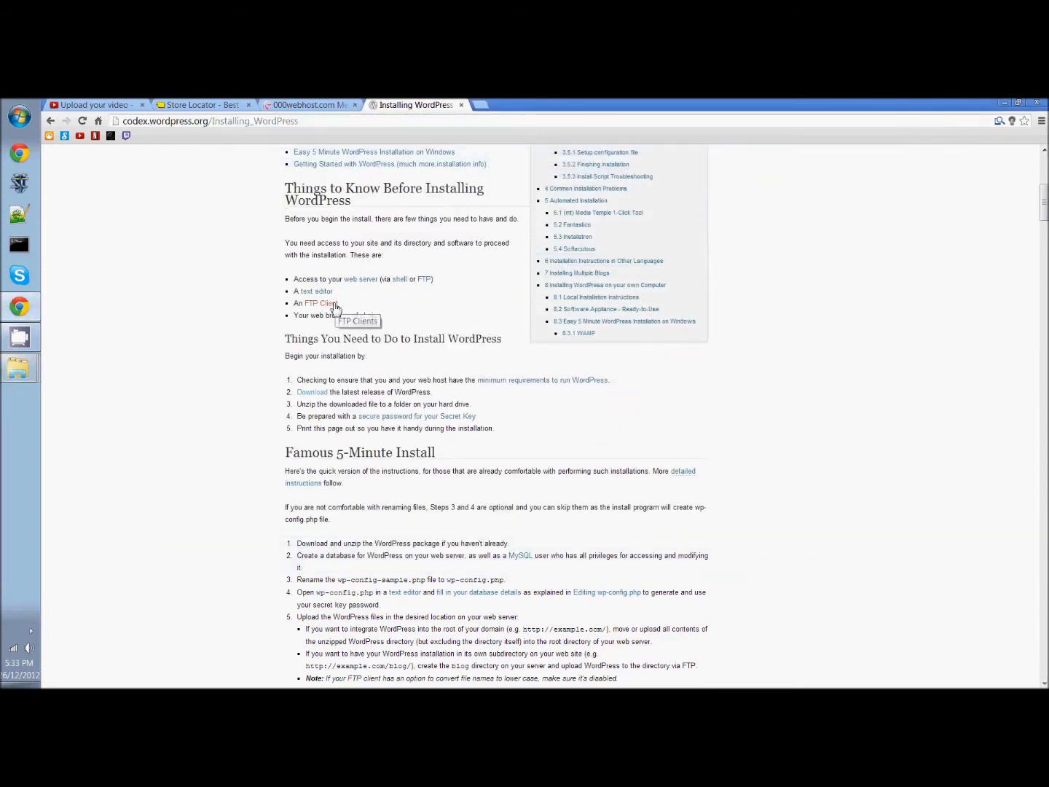
Follow the FileZilla link on the Codex FTP Clients page to filezilla-project.org.
left_click(319, 303)
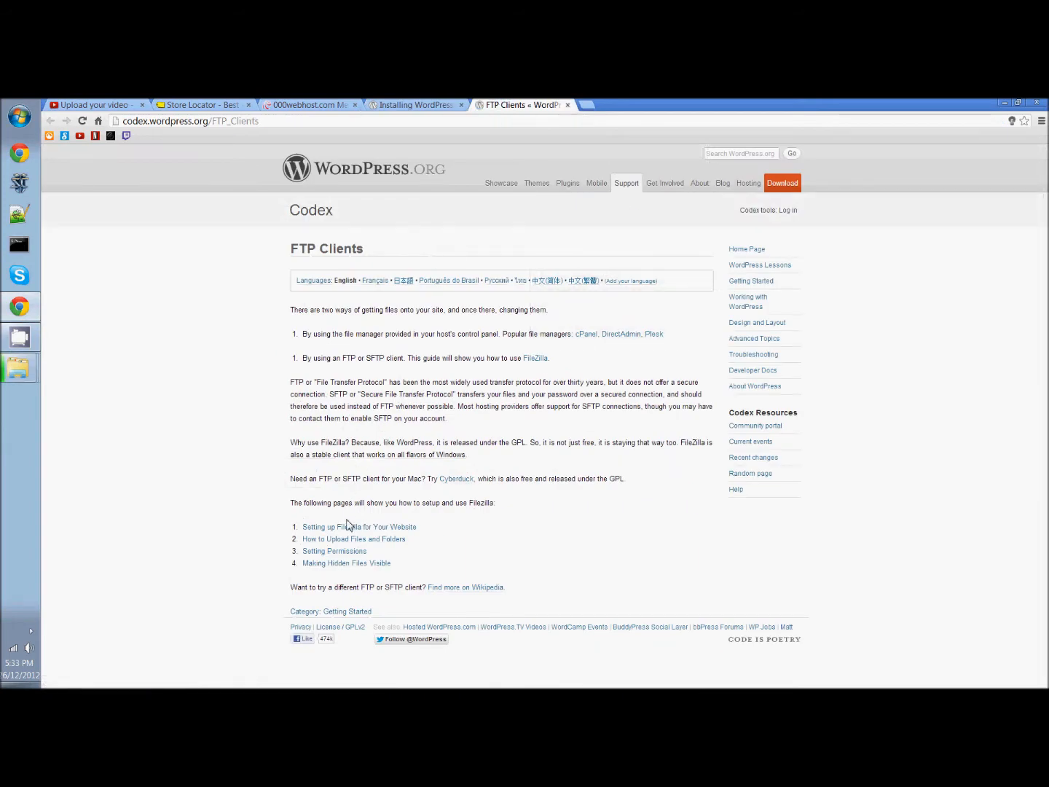
left_click_drag(403, 357, 515, 358)
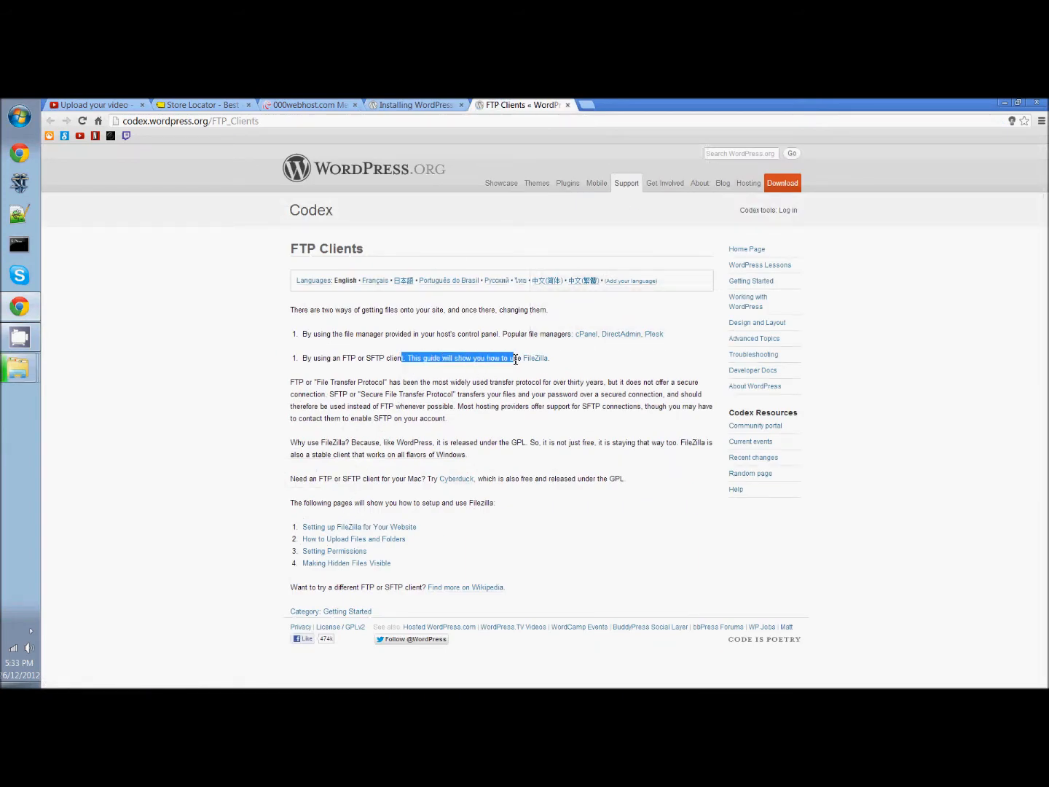
left_click(536, 358)
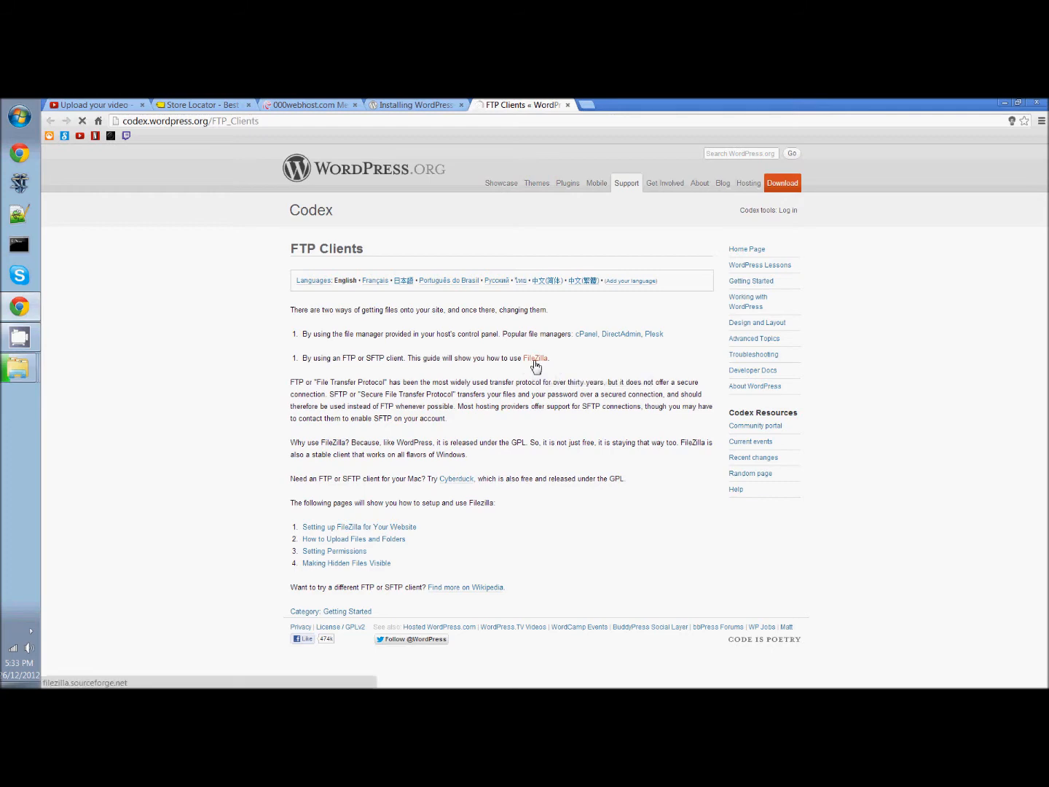
left_click(537, 358)
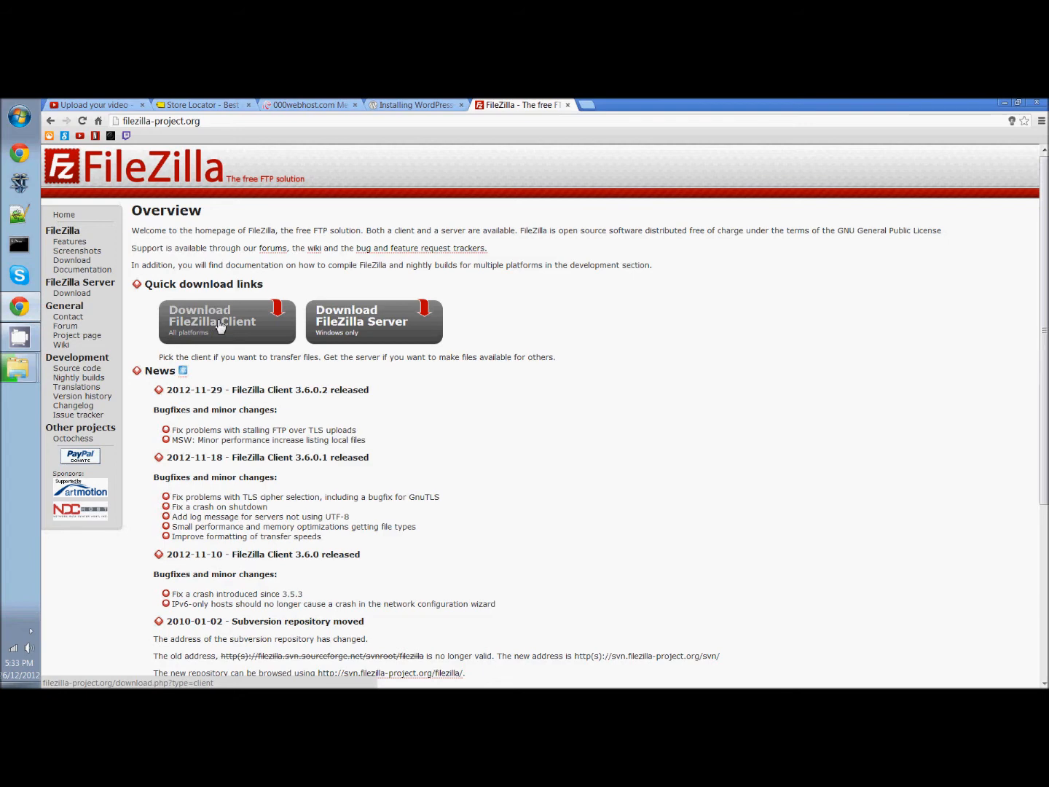
Launch FileZilla, then rename wp-config-sample.php to wp-config.php in the extracted wordpress folder.
left_click(19, 115)
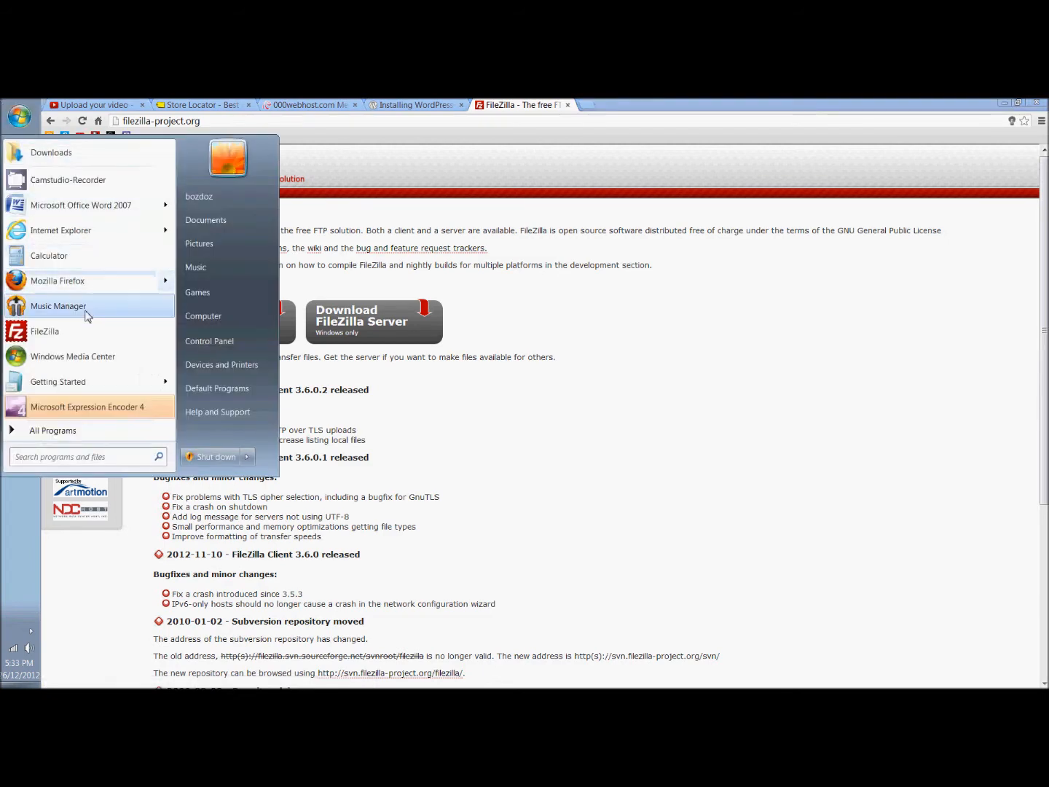
left_click(414, 105)
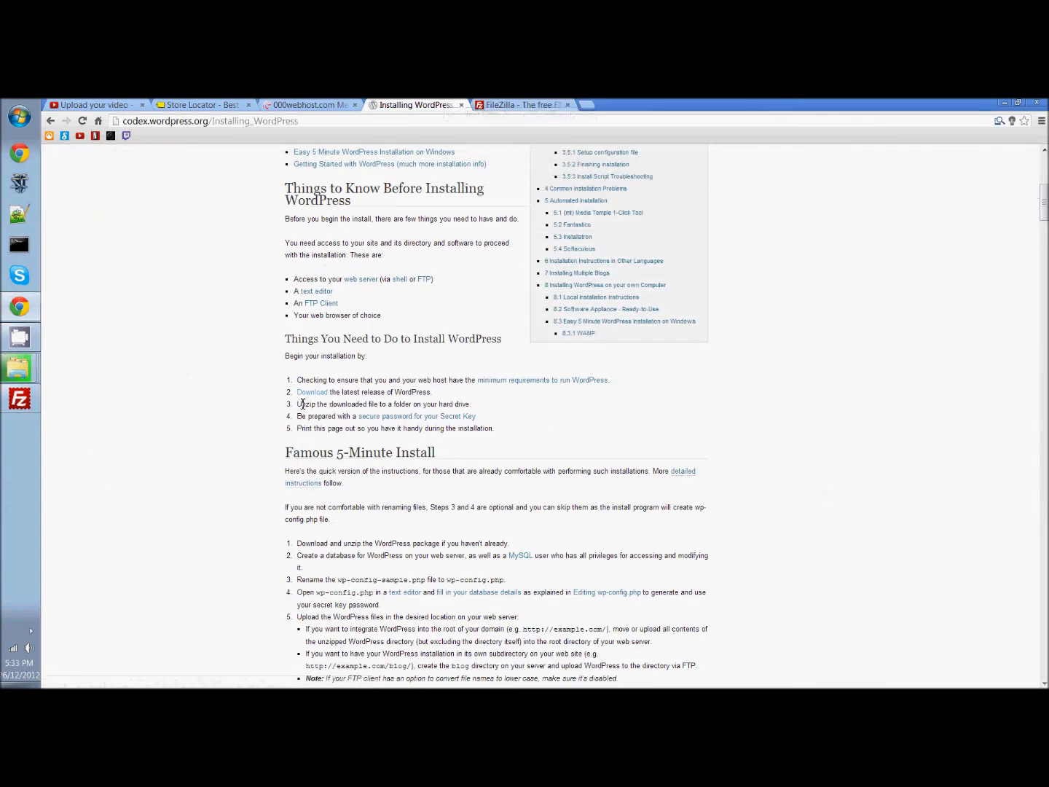
left_click_drag(297, 379, 619, 678)
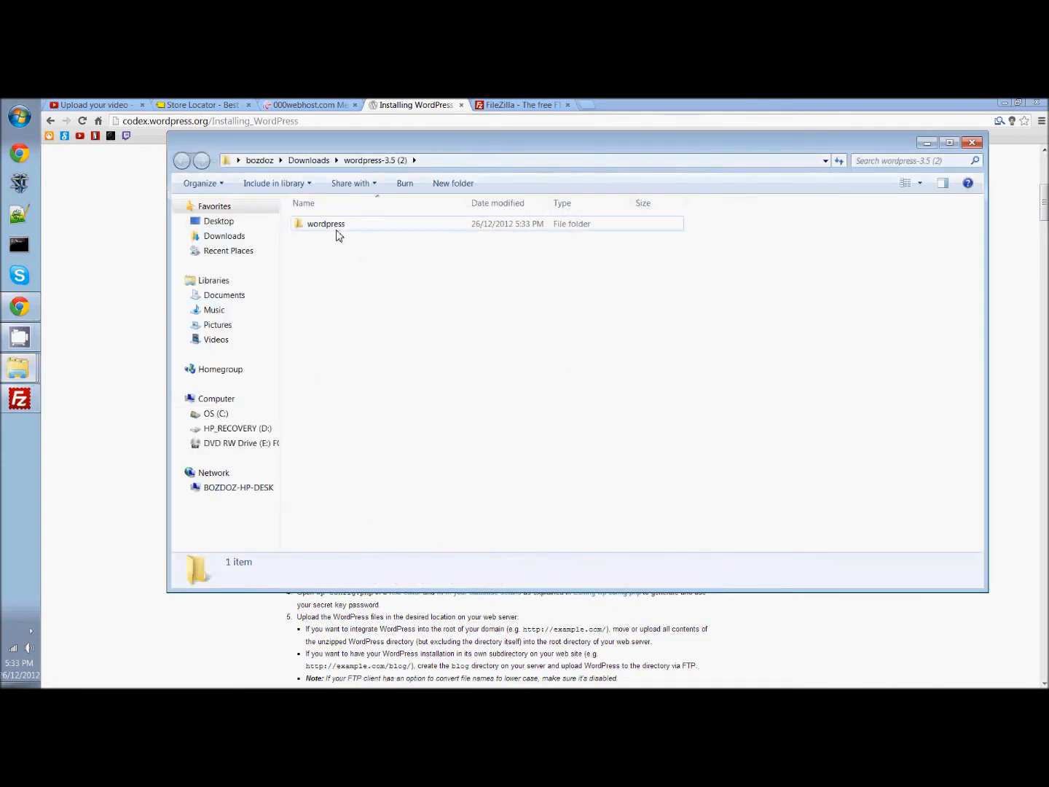
double_click(327, 224)
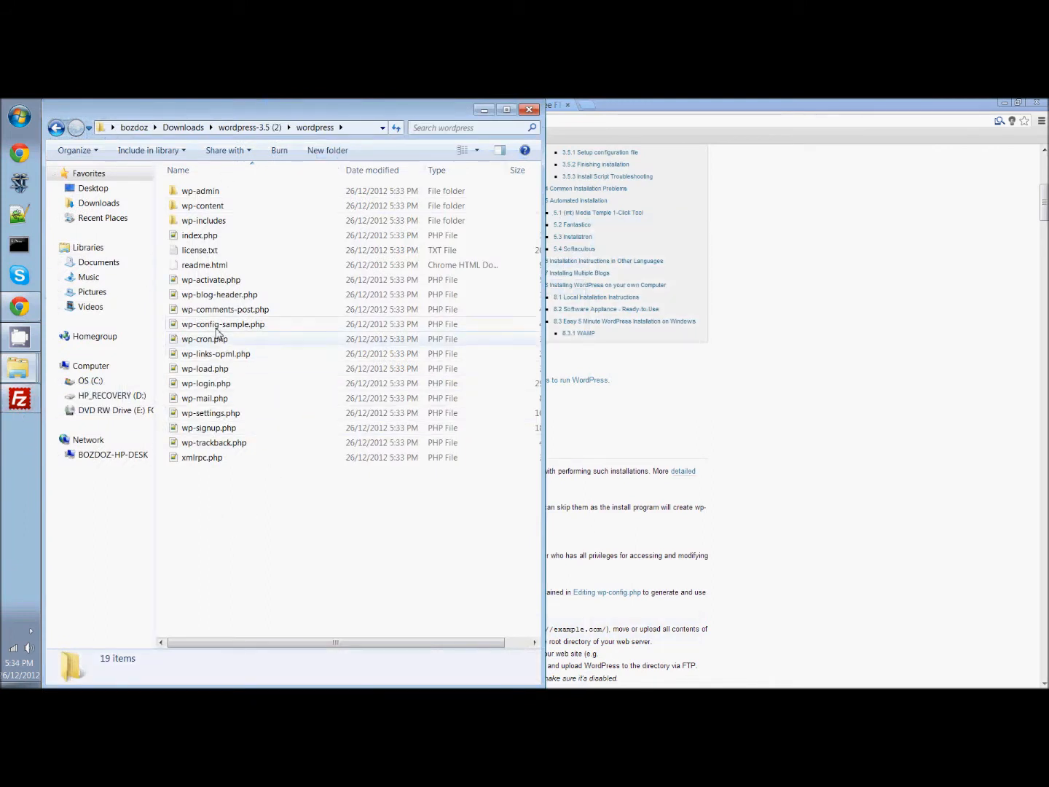
left_click(224, 323)
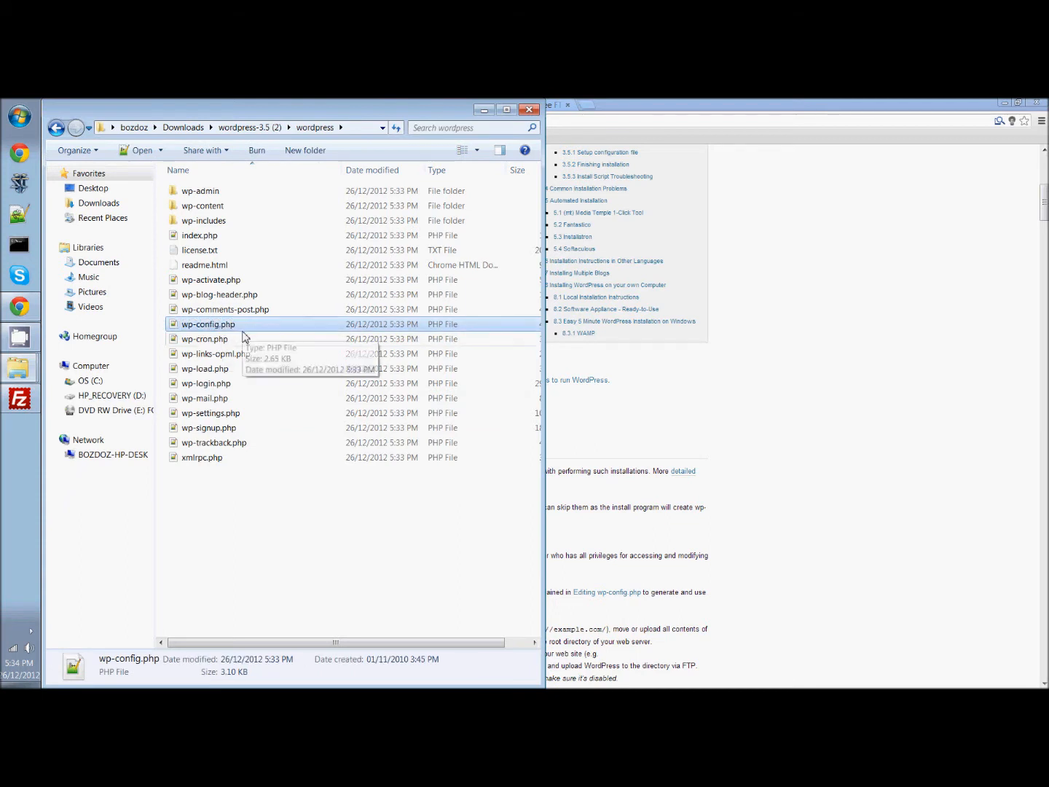
Open wp-config.php from the extracted wordpress folder in Notepad++.
double_click(209, 323)
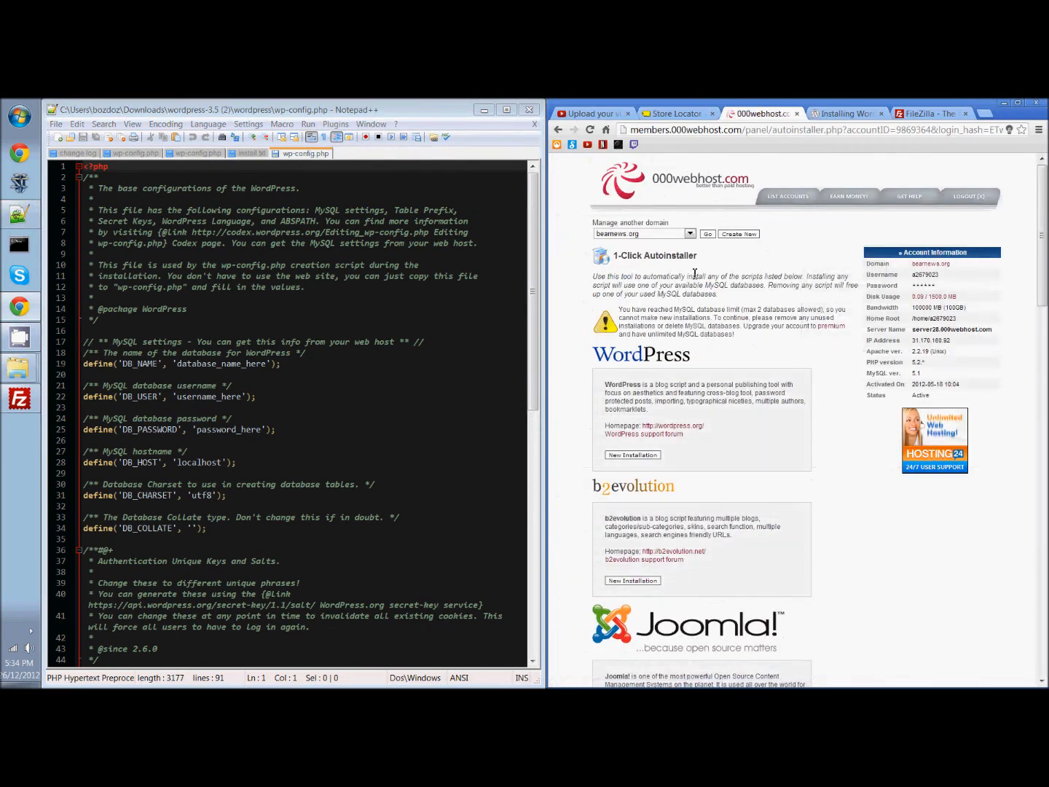
mouse_move(682, 192)
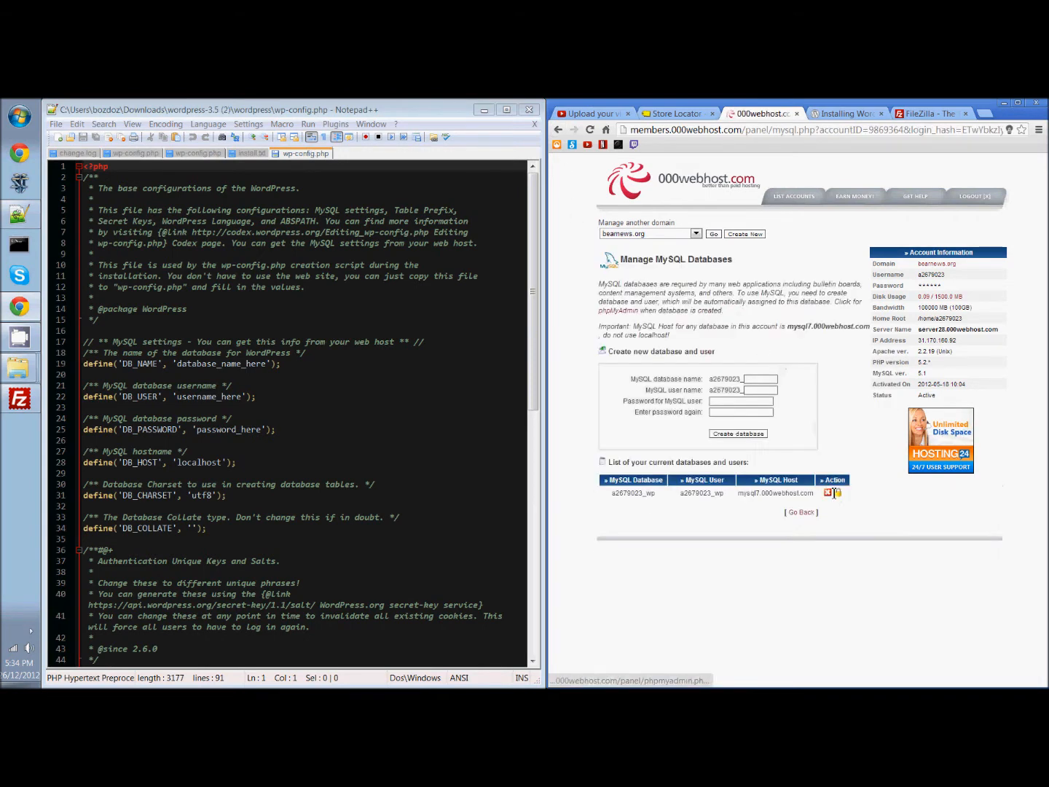
Create MySQL database and user 'wp' (a2679023_wp) with a password.
left_click(828, 493)
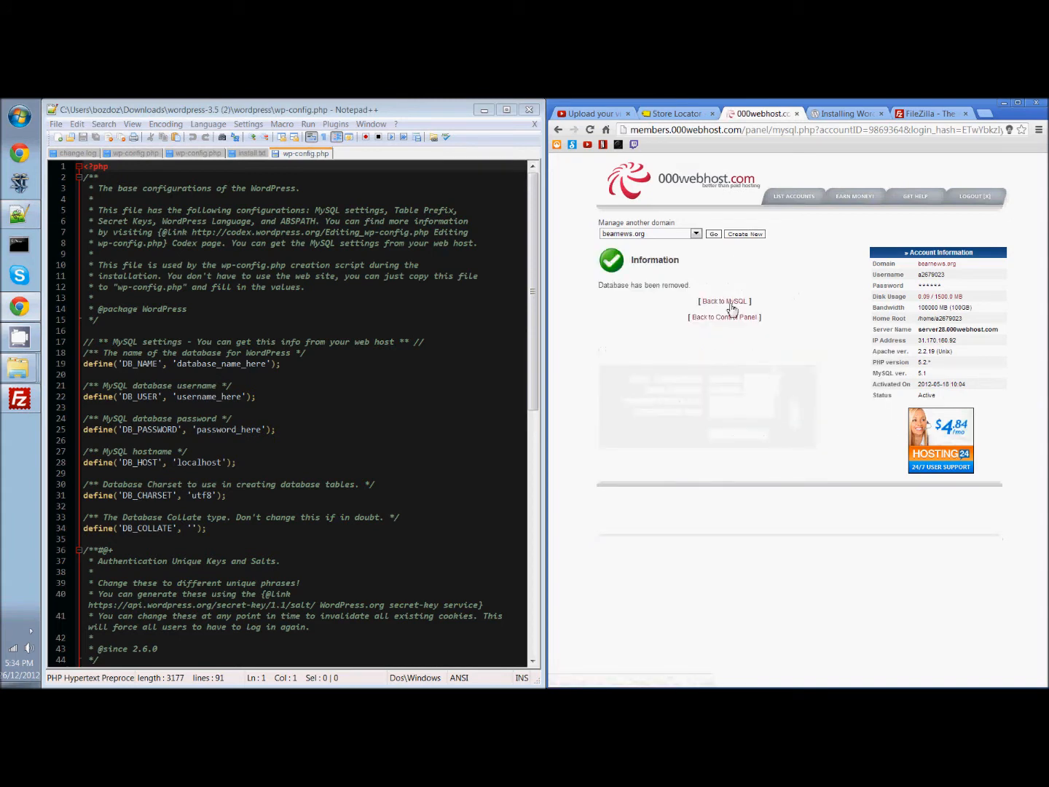
left_click(723, 301)
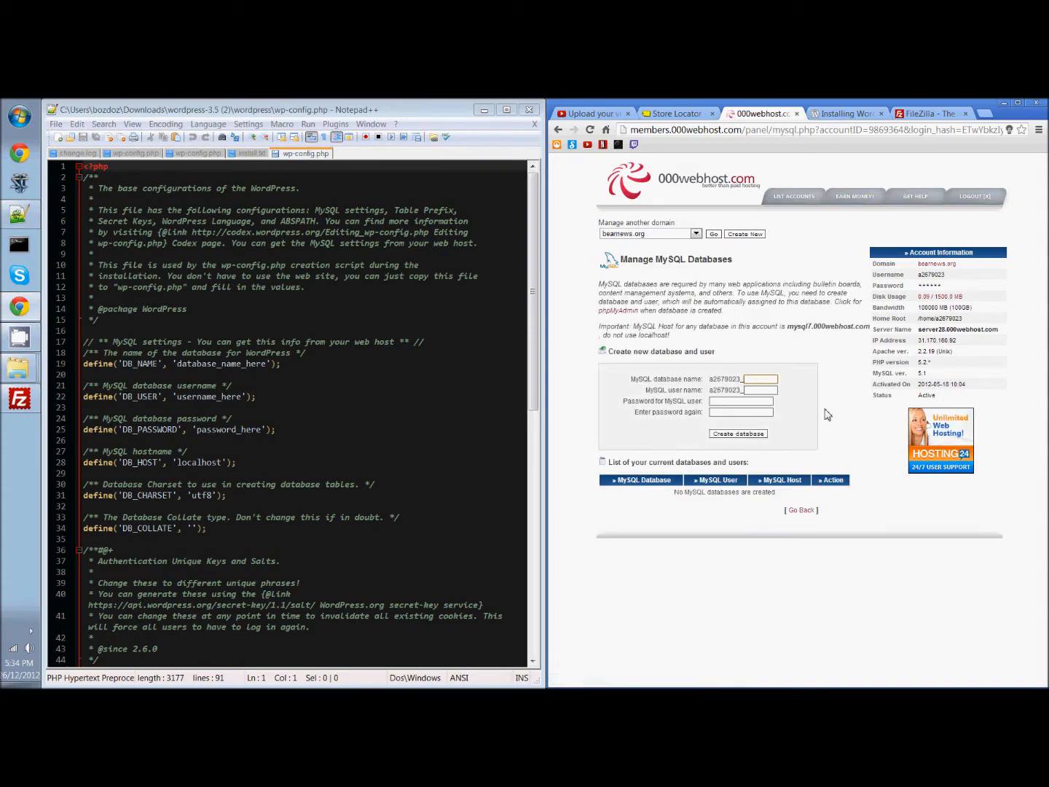
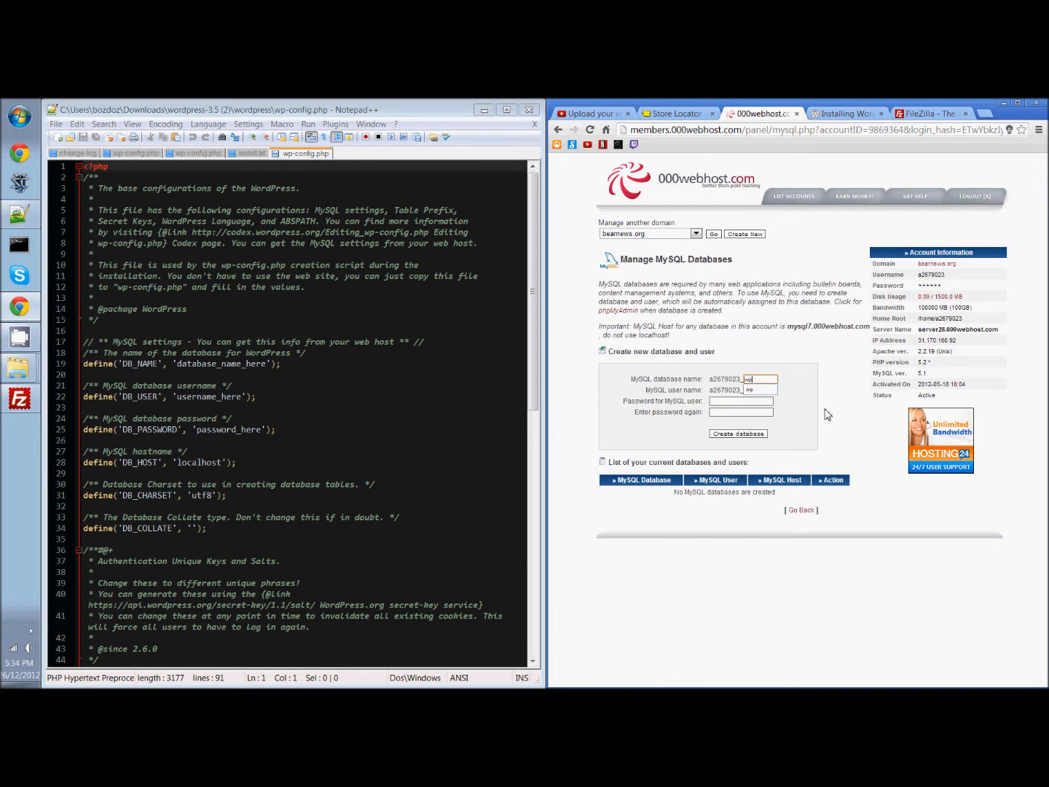
left_click(740, 401)
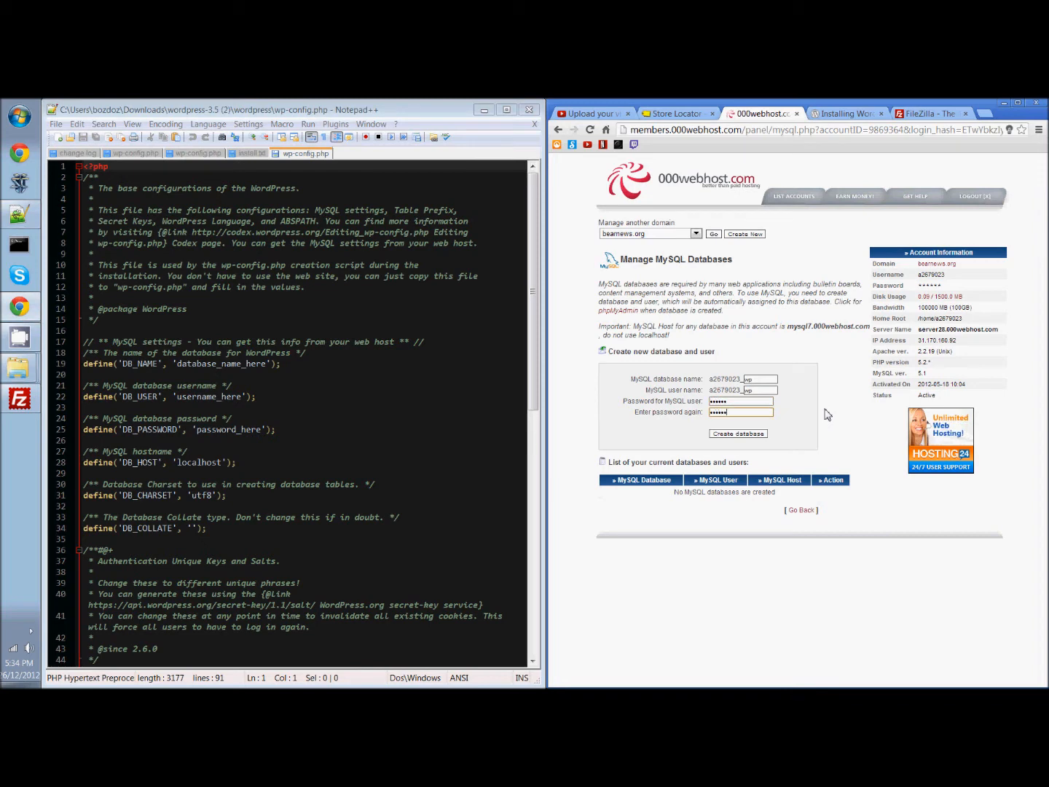
left_click(738, 434)
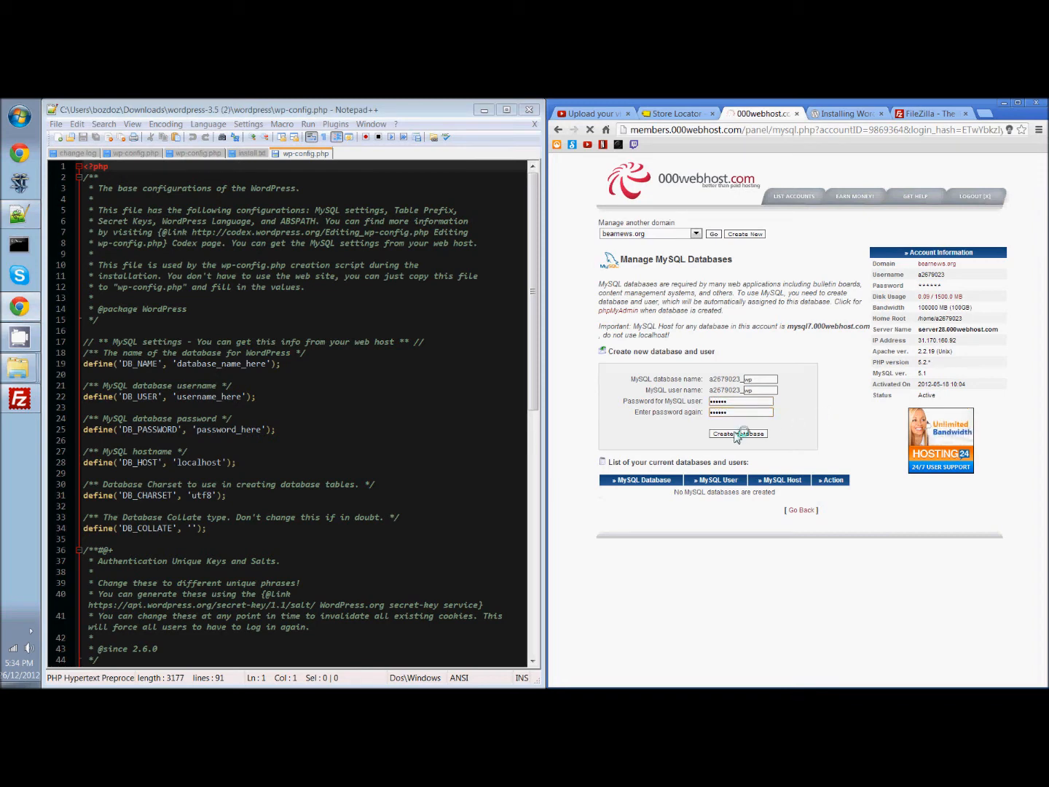
left_click(738, 434)
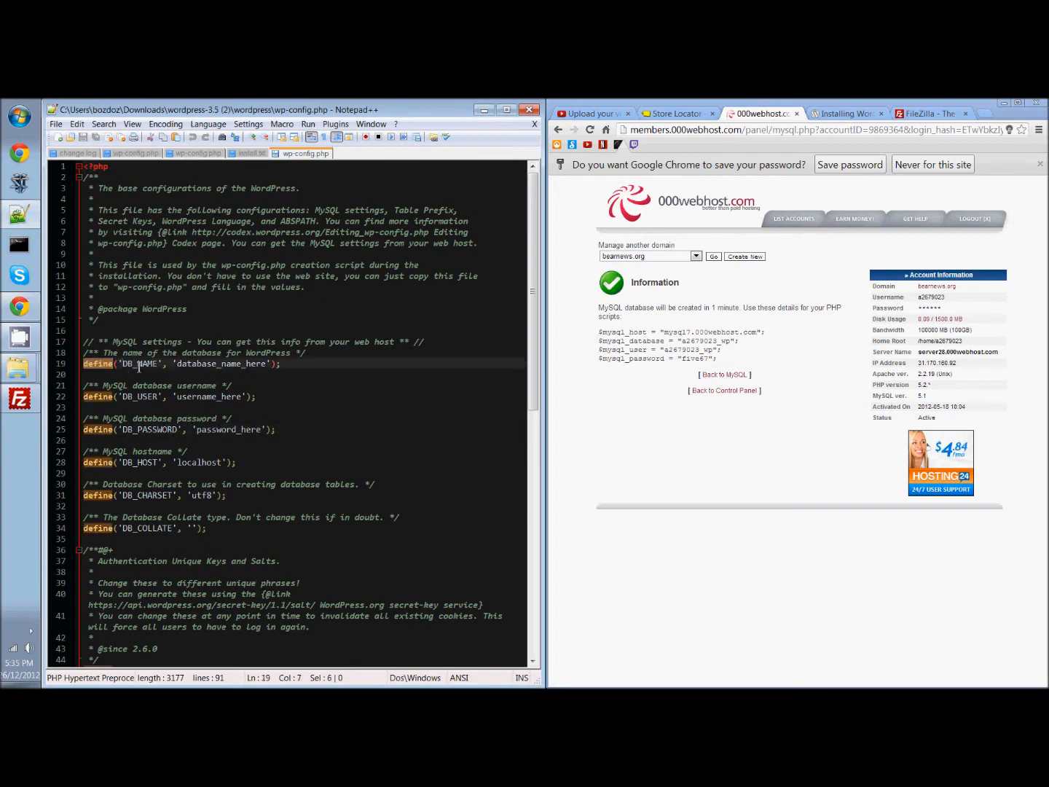
double_click(221, 363)
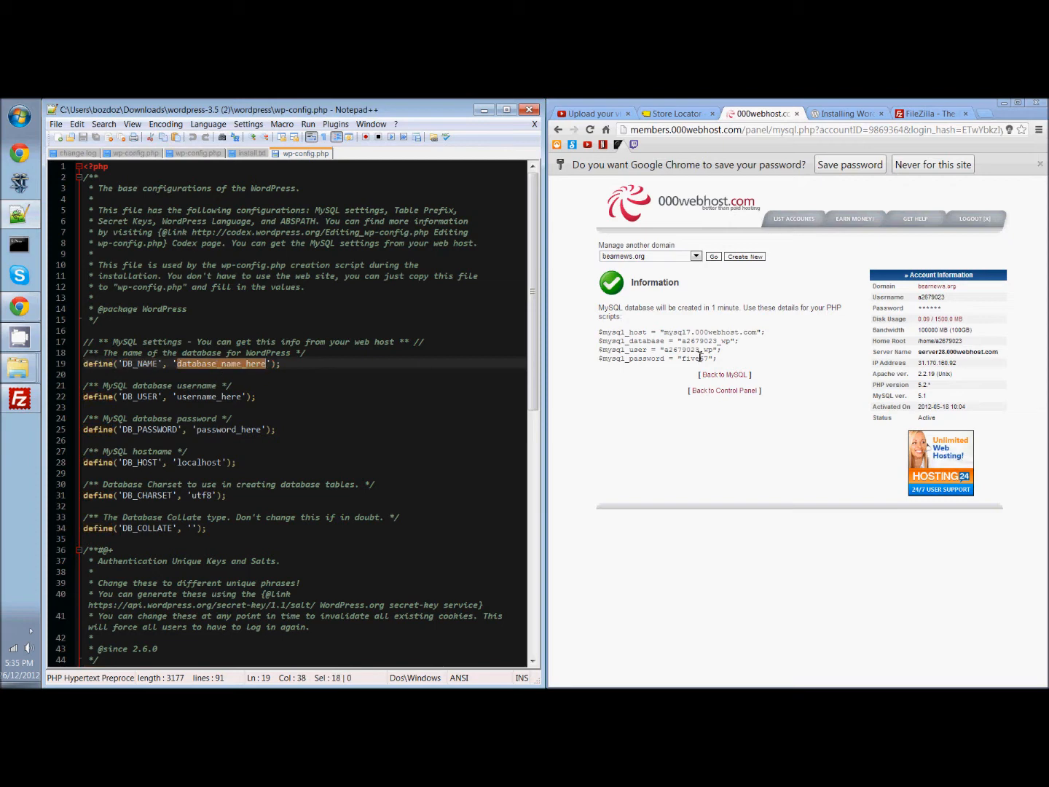
double_click(628, 341)
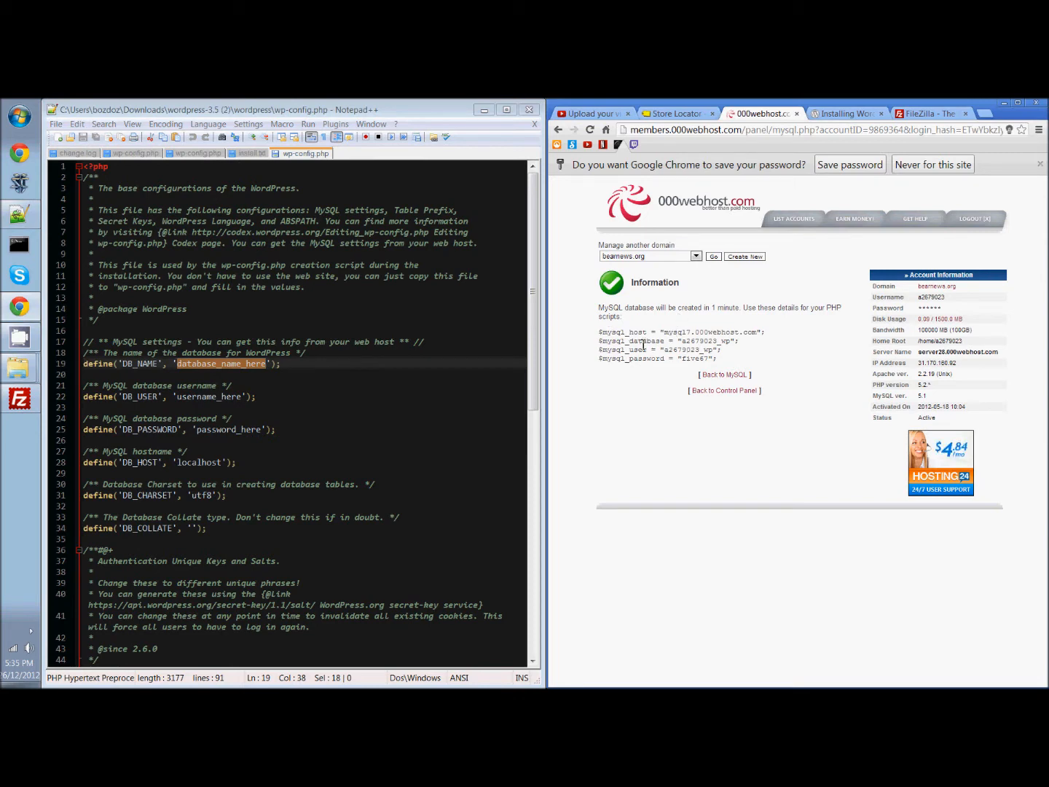
double_click(689, 341)
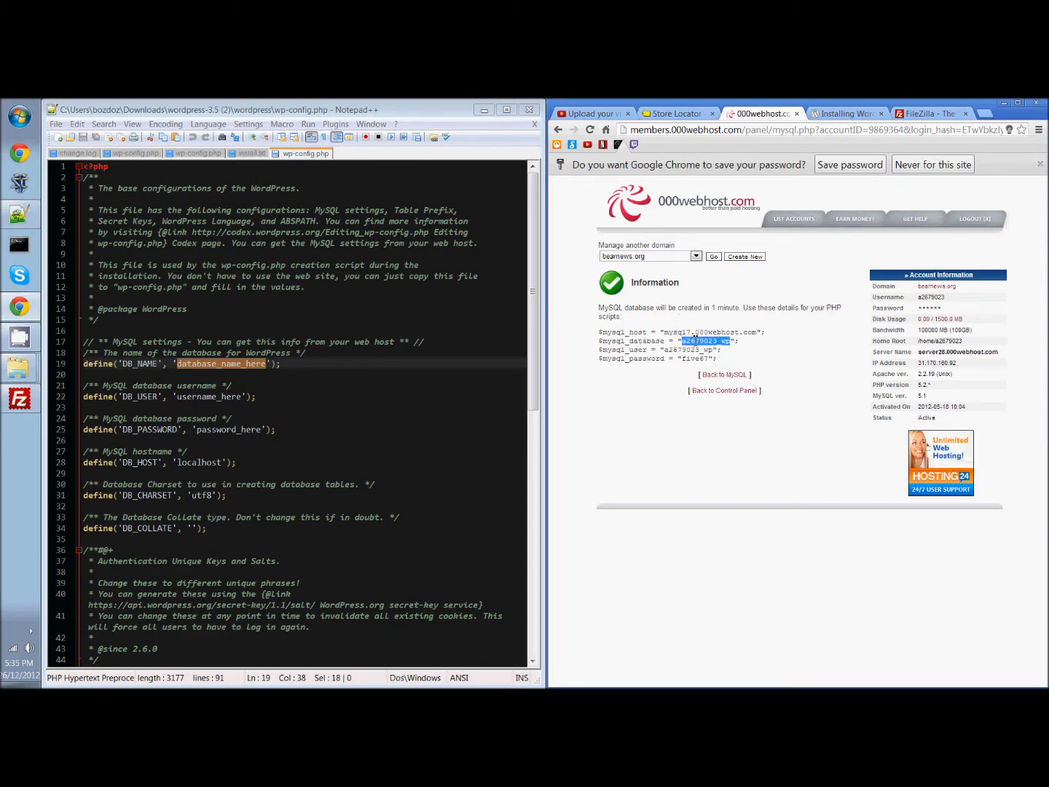
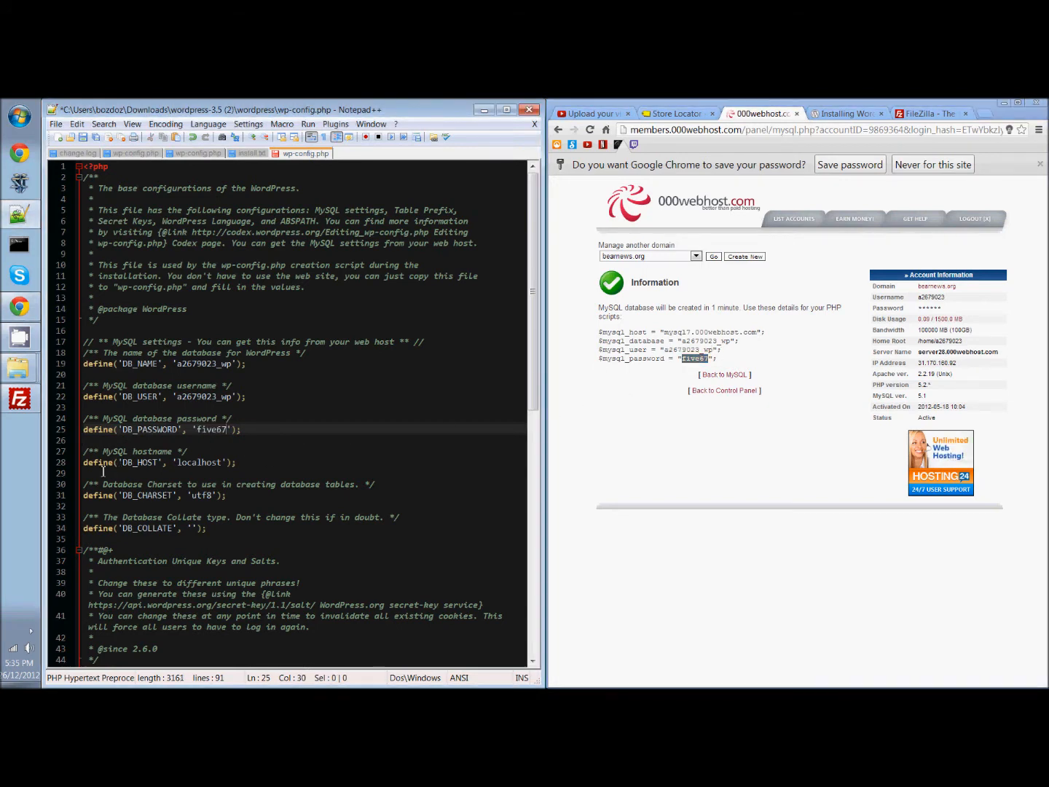
double_click(199, 462)
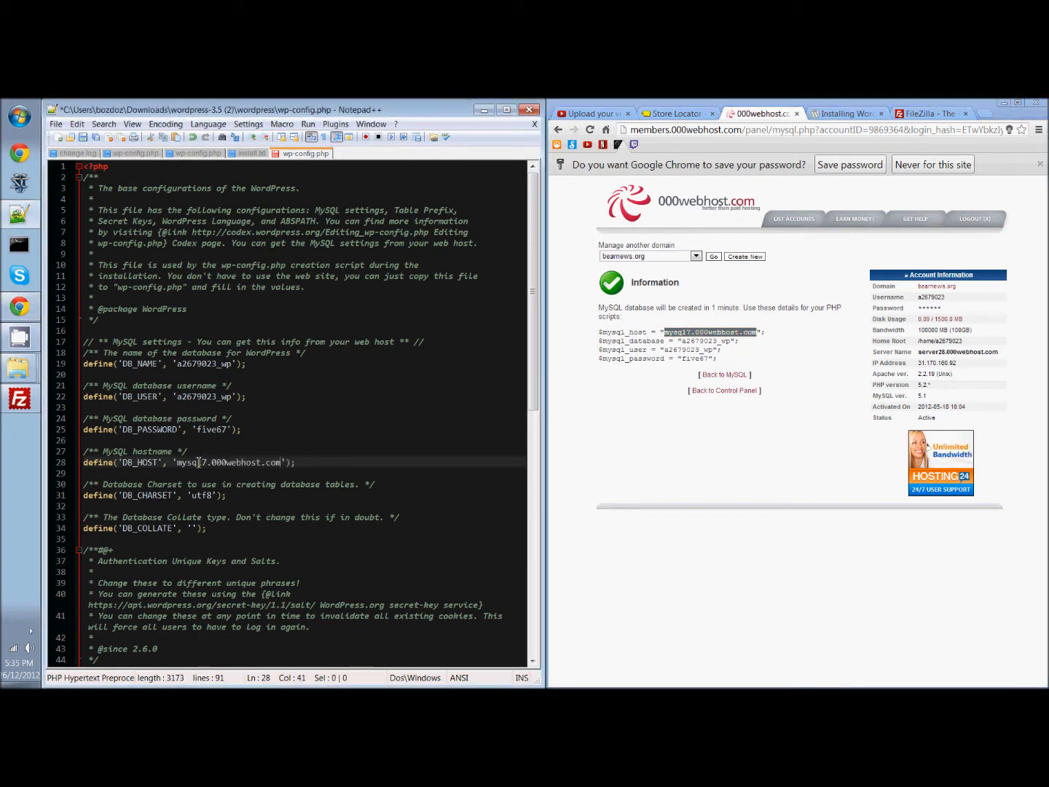
left_click(225, 452)
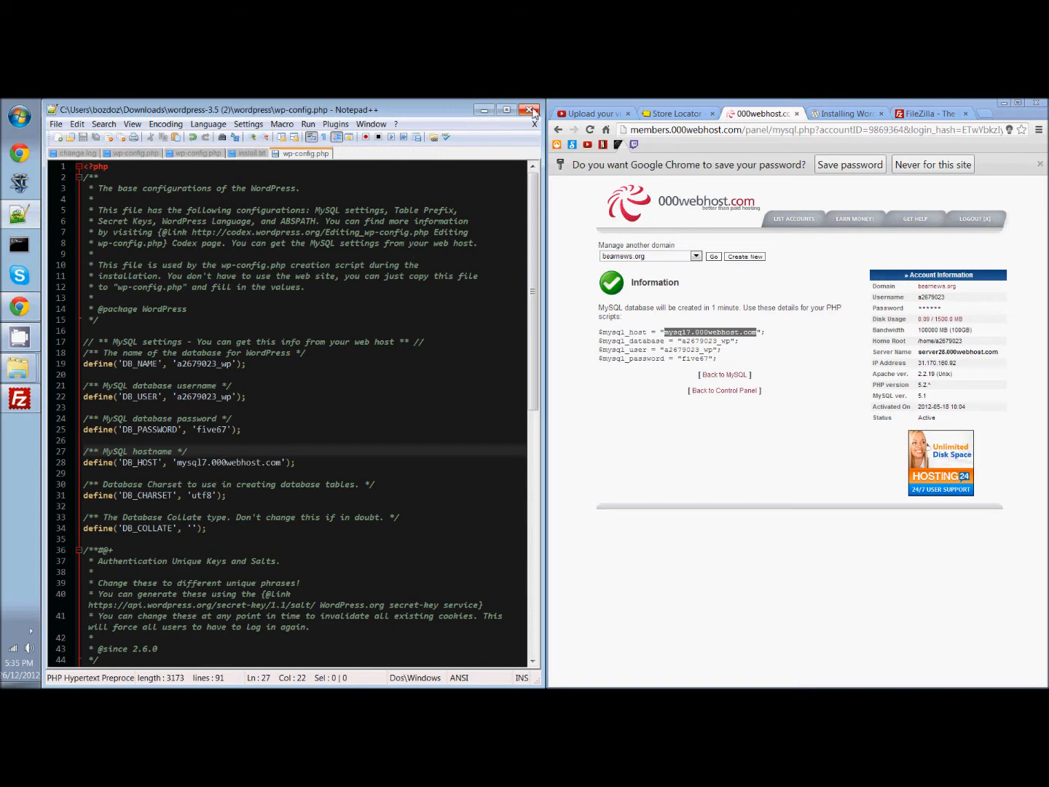
Close the config file, select all WordPress files, and add FileZilla site 'your site'.
left_click(532, 110)
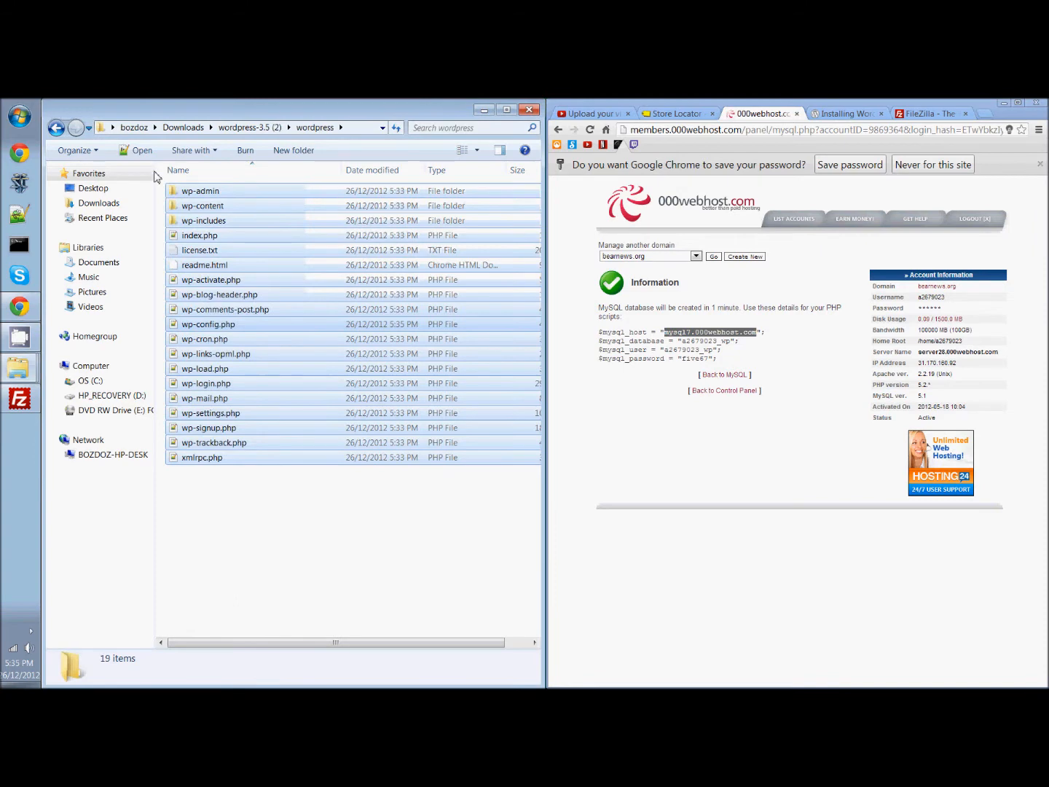
left_click(208, 324)
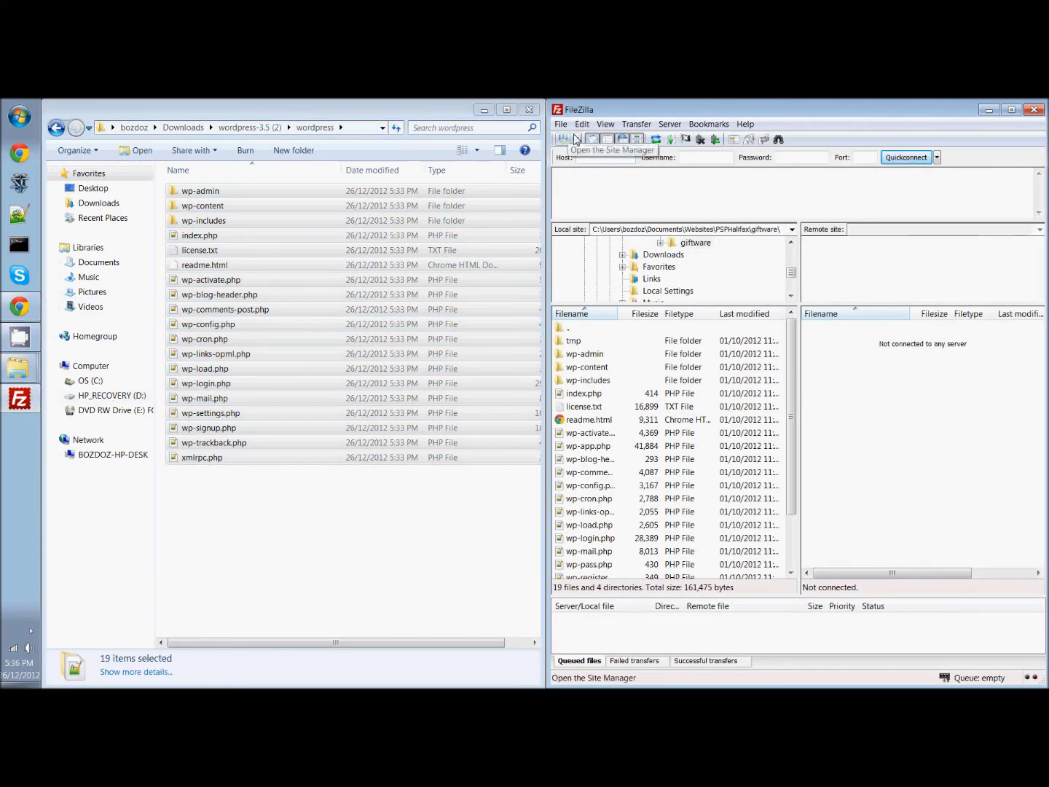
left_click(563, 139)
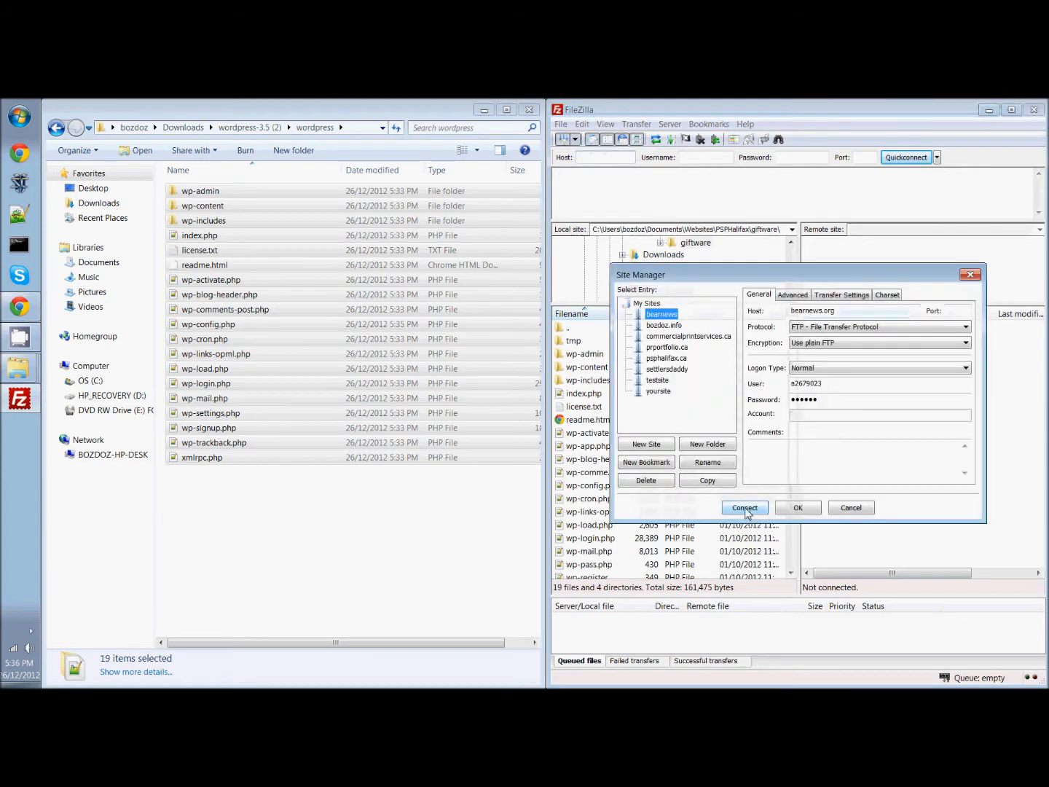
left_click(645, 444)
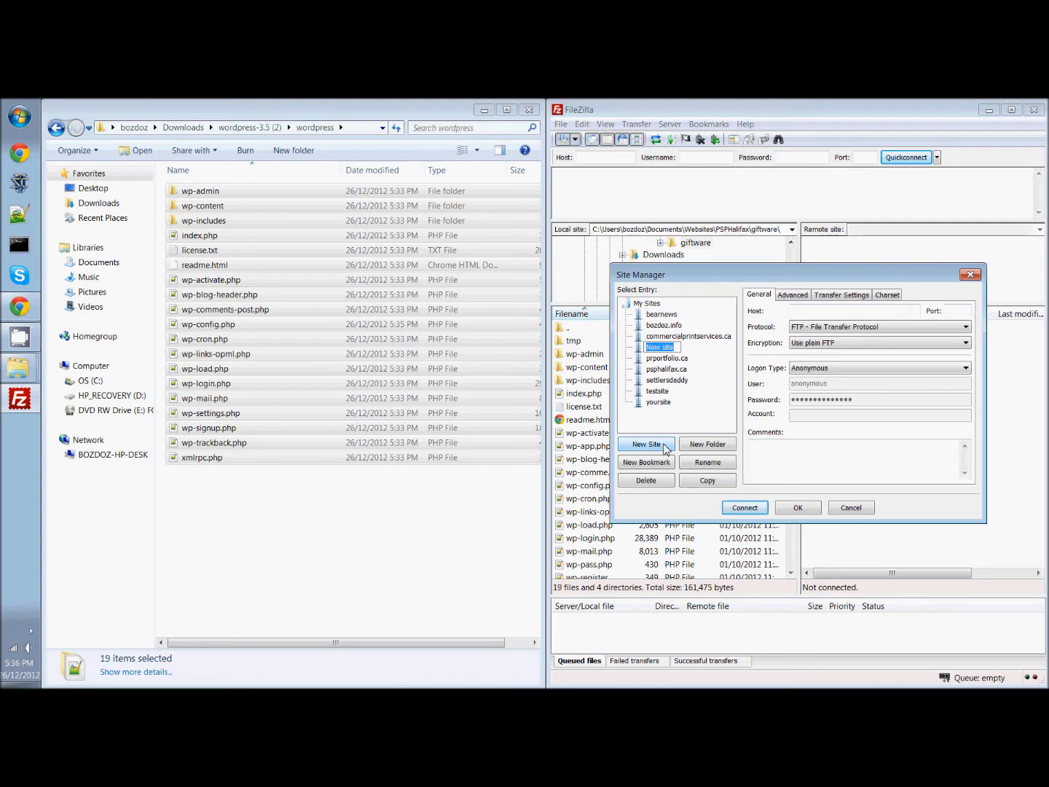
type("your site")
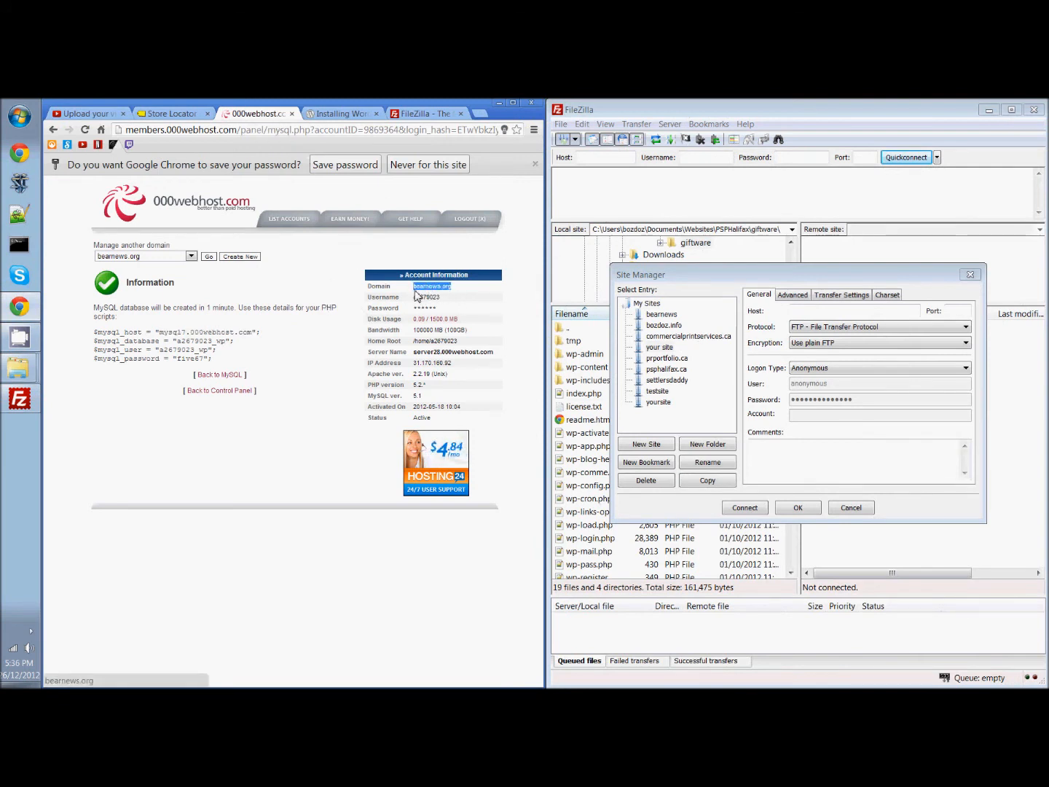
Give the FileZilla site host bearnews.org with username/password logon, and open bearnews.org's control panel.
type("bearnews.org")
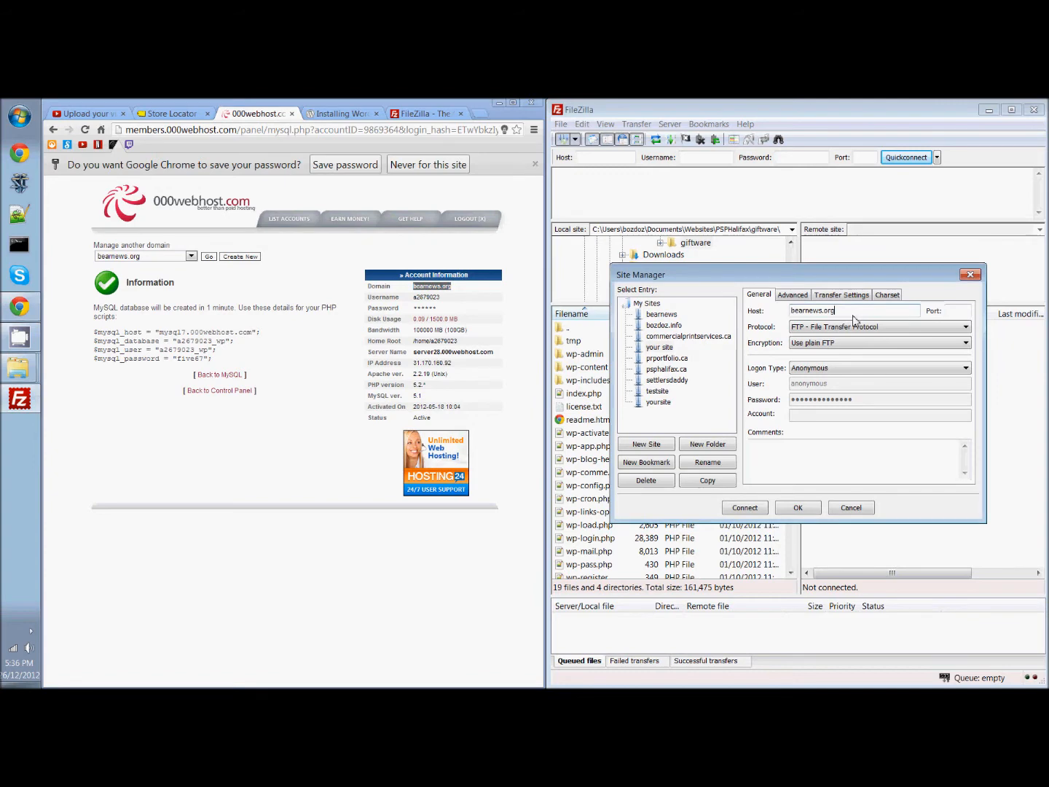
left_click(878, 368)
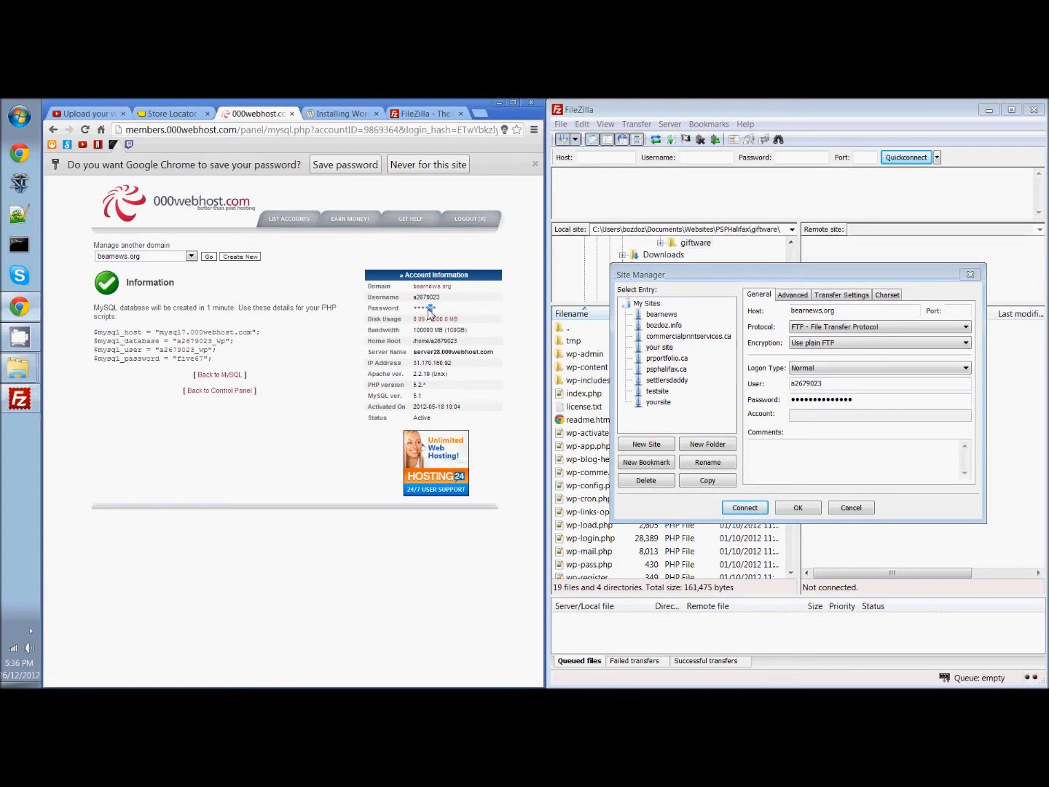
left_click(209, 256)
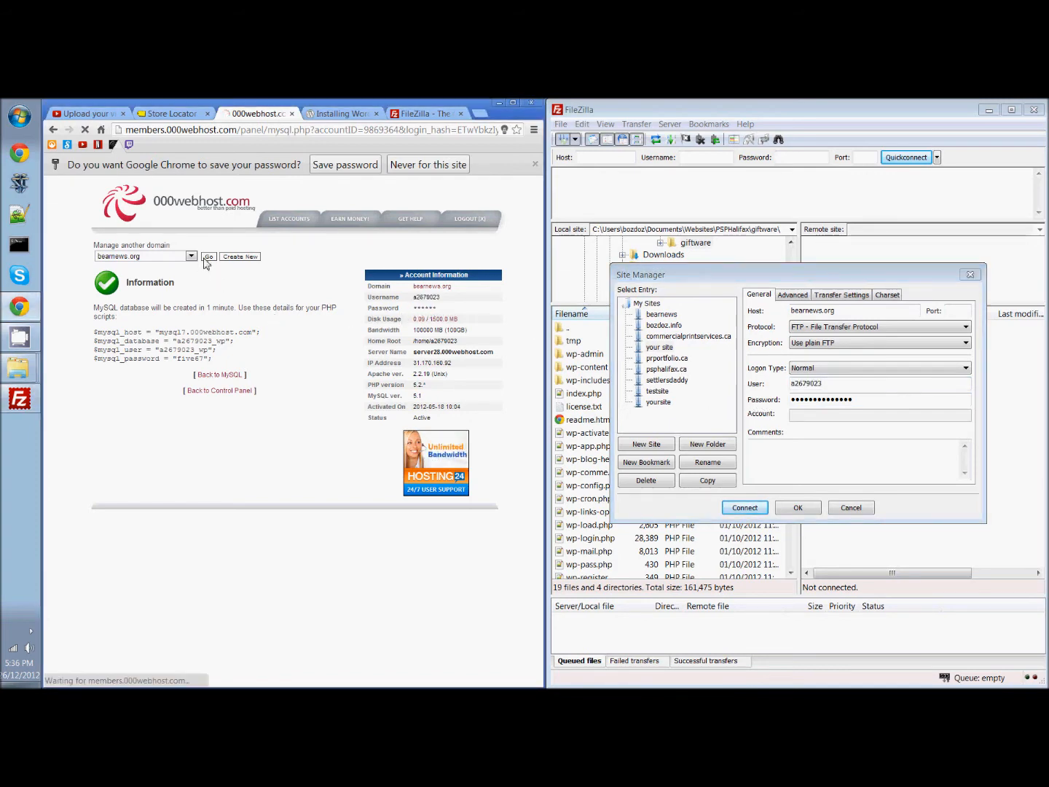
Submit a new account password, then connect FileZilla to the saved bearnews site.
left_click(219, 389)
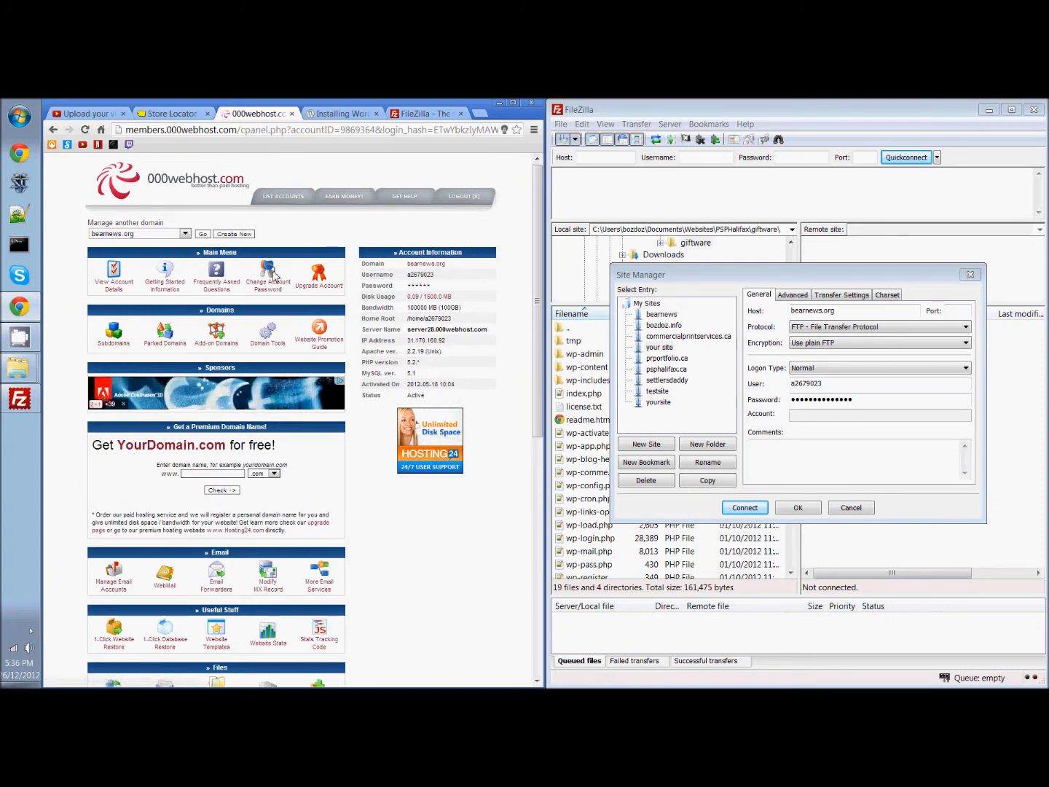
left_click(267, 273)
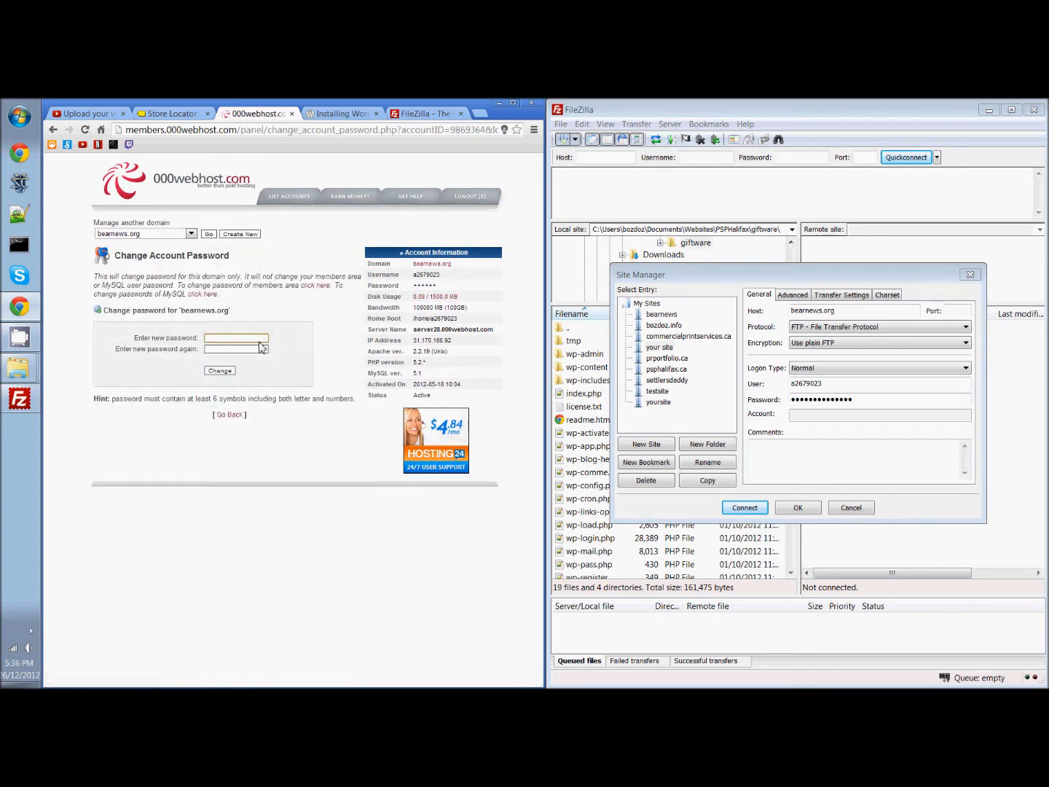
type("••••••")
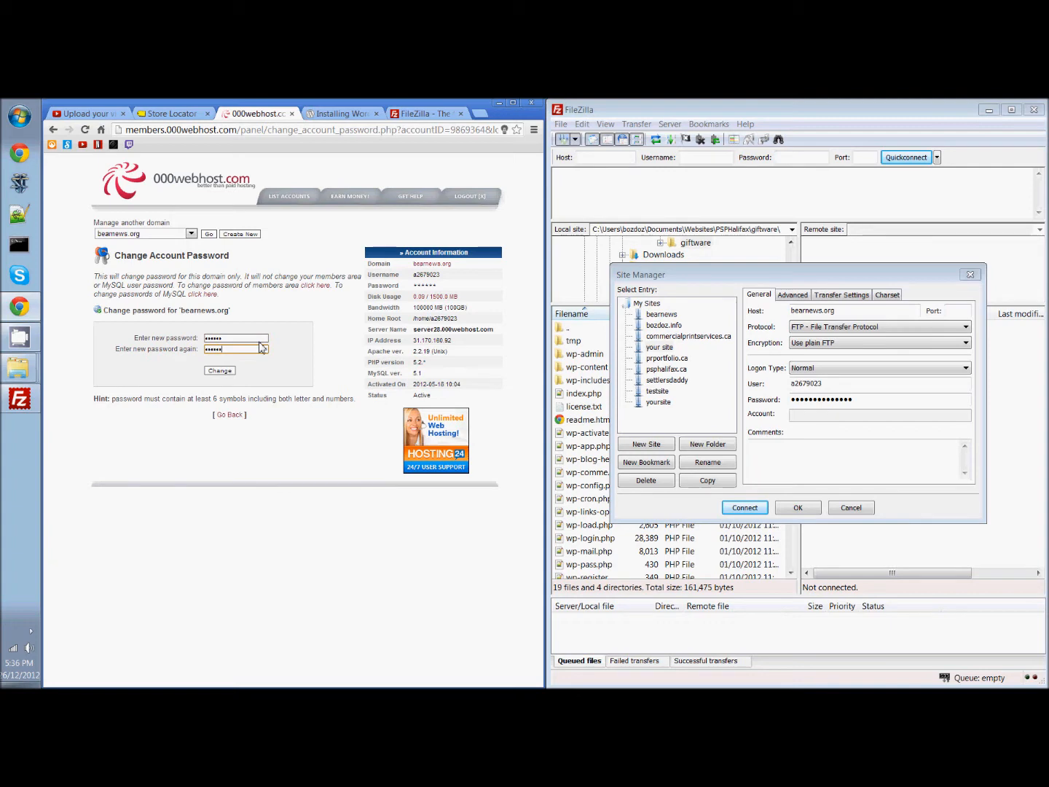
left_click(220, 370)
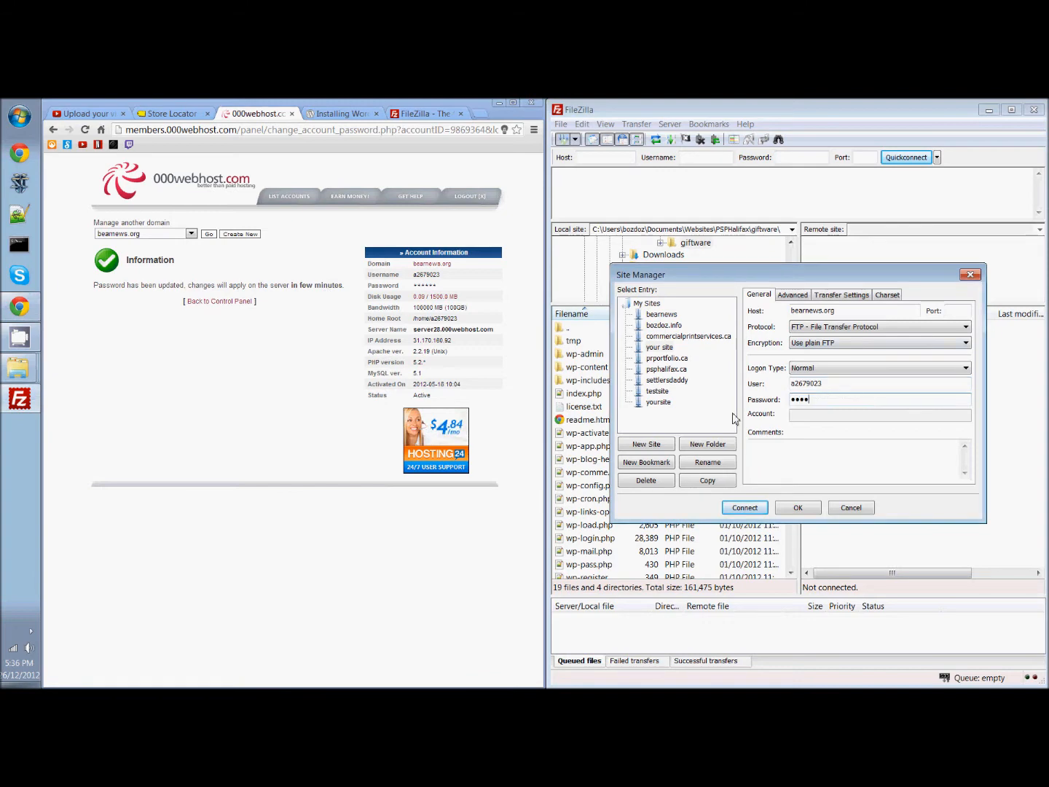
left_click(744, 507)
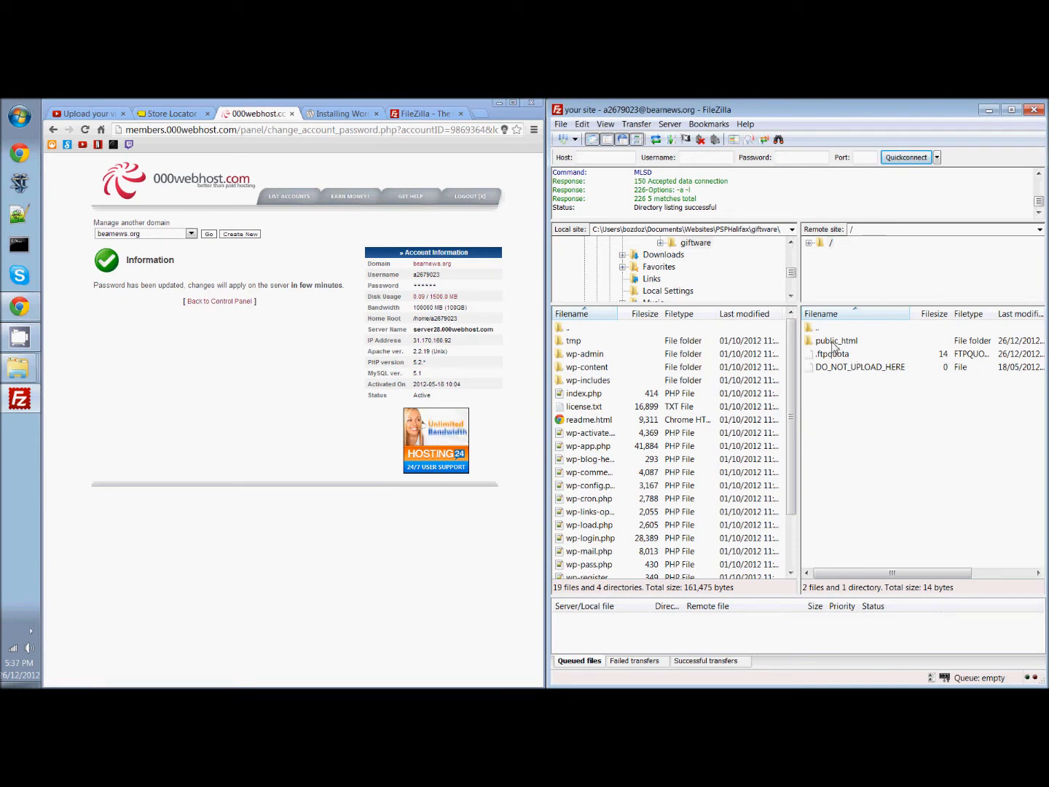
Open the remote public_html folder on the bearnews.org server.
left_click(862, 366)
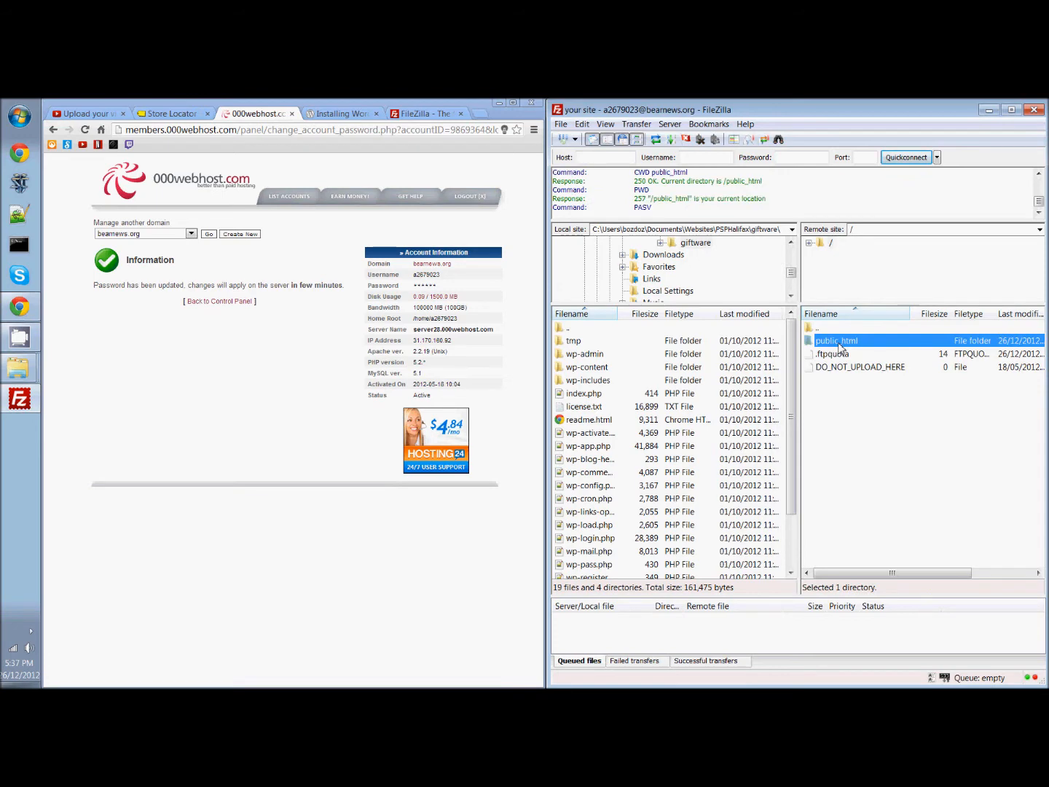
double_click(836, 341)
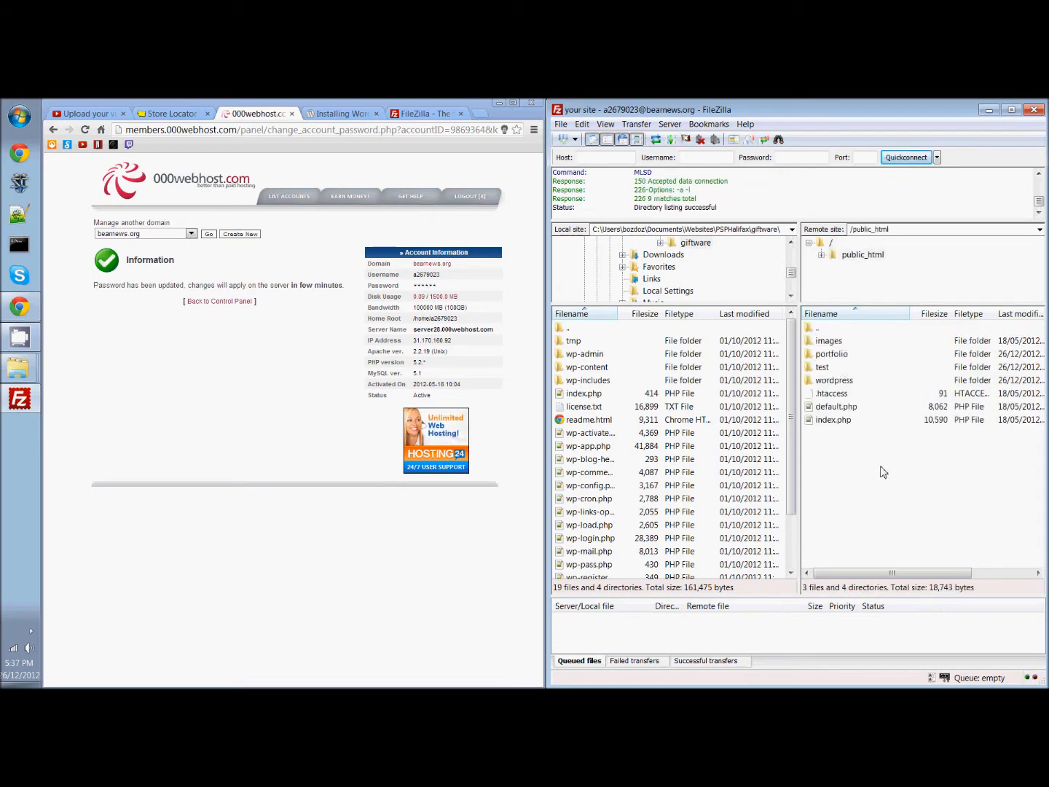
left_click(834, 420)
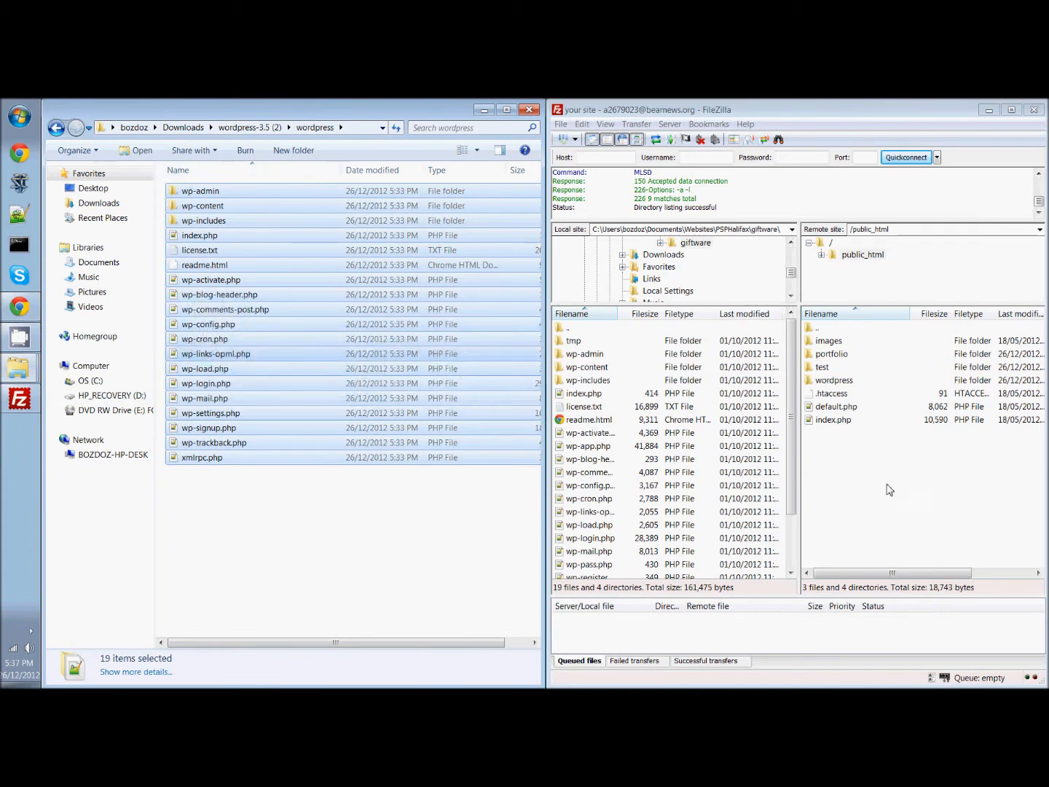
Drag wp-config.php into remote public_html/wordpress, choose Overwrite, and minimize Explorer.
left_click(863, 254)
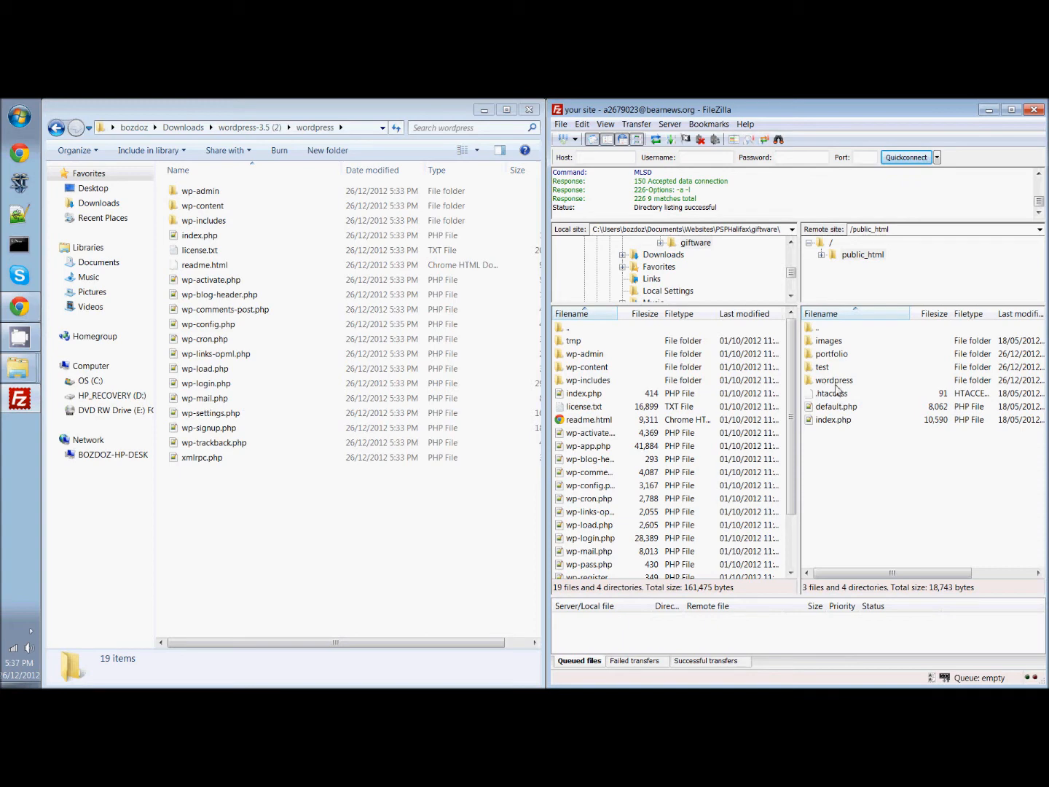
left_click(833, 380)
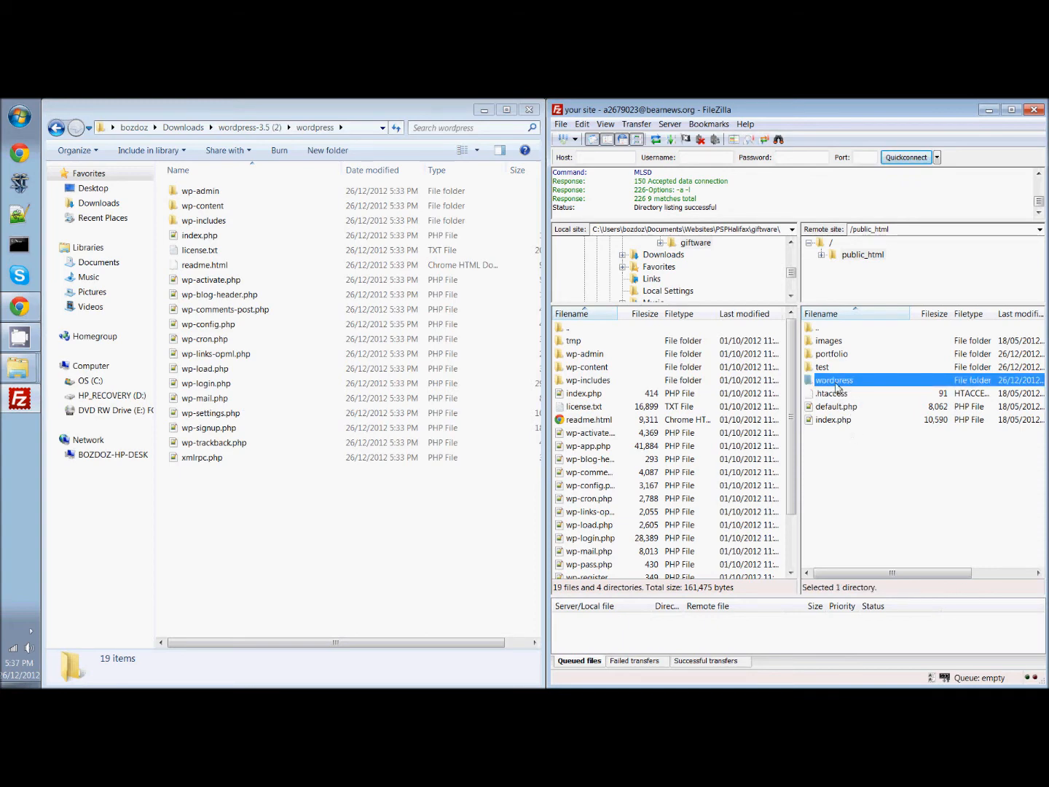
double_click(834, 380)
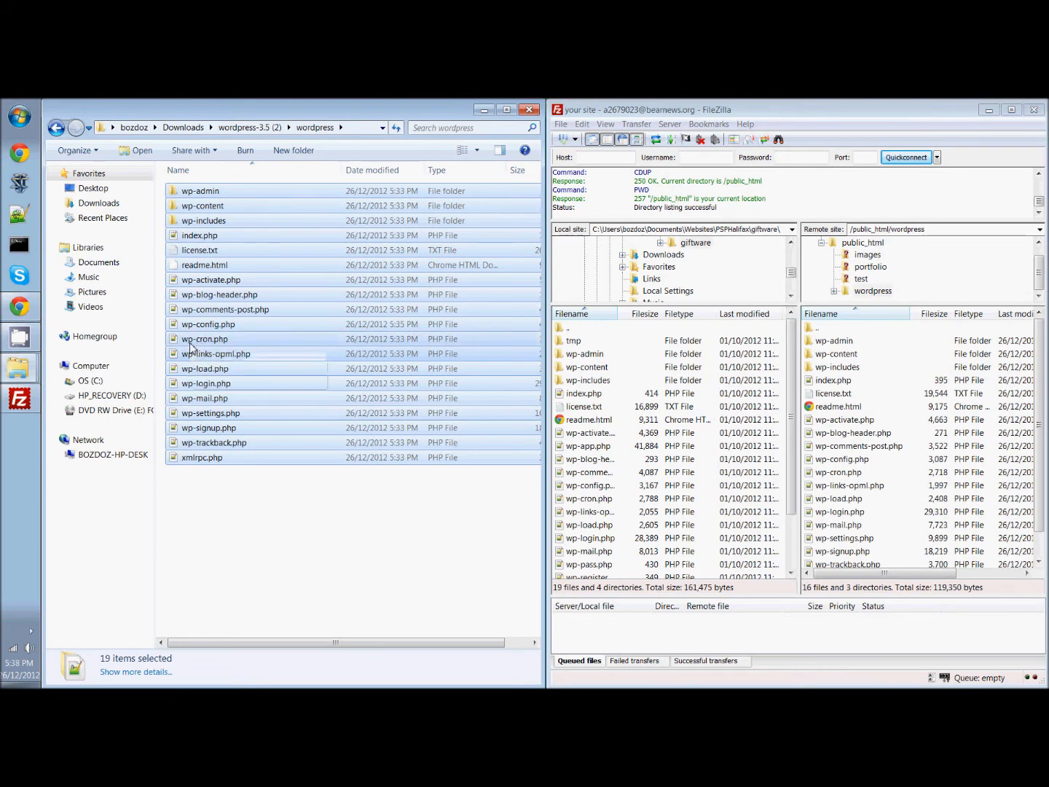
left_click_drag(212, 339, 404, 397)
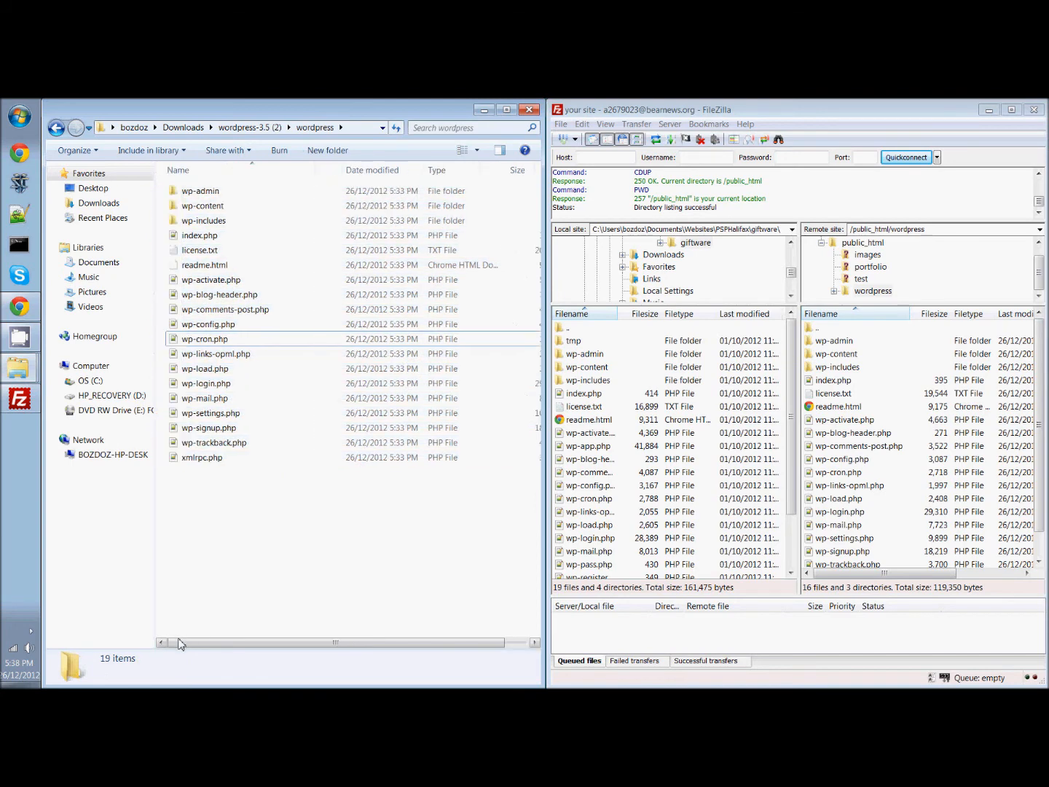
left_click(209, 324)
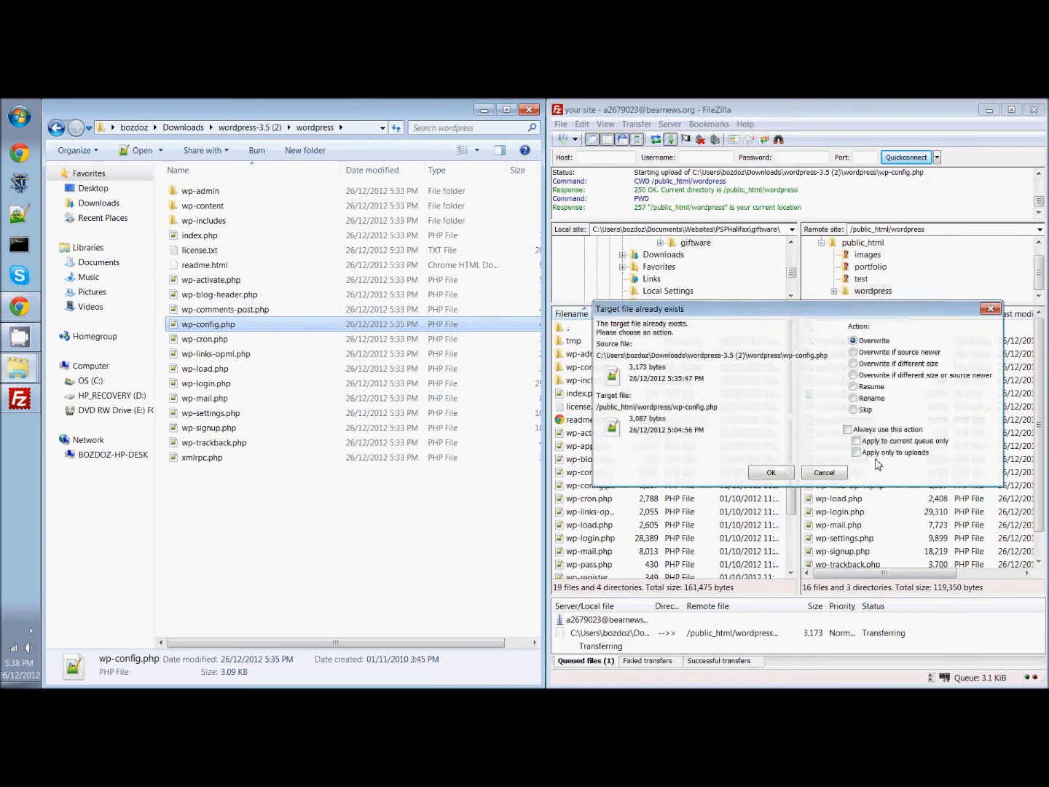
left_click(770, 472)
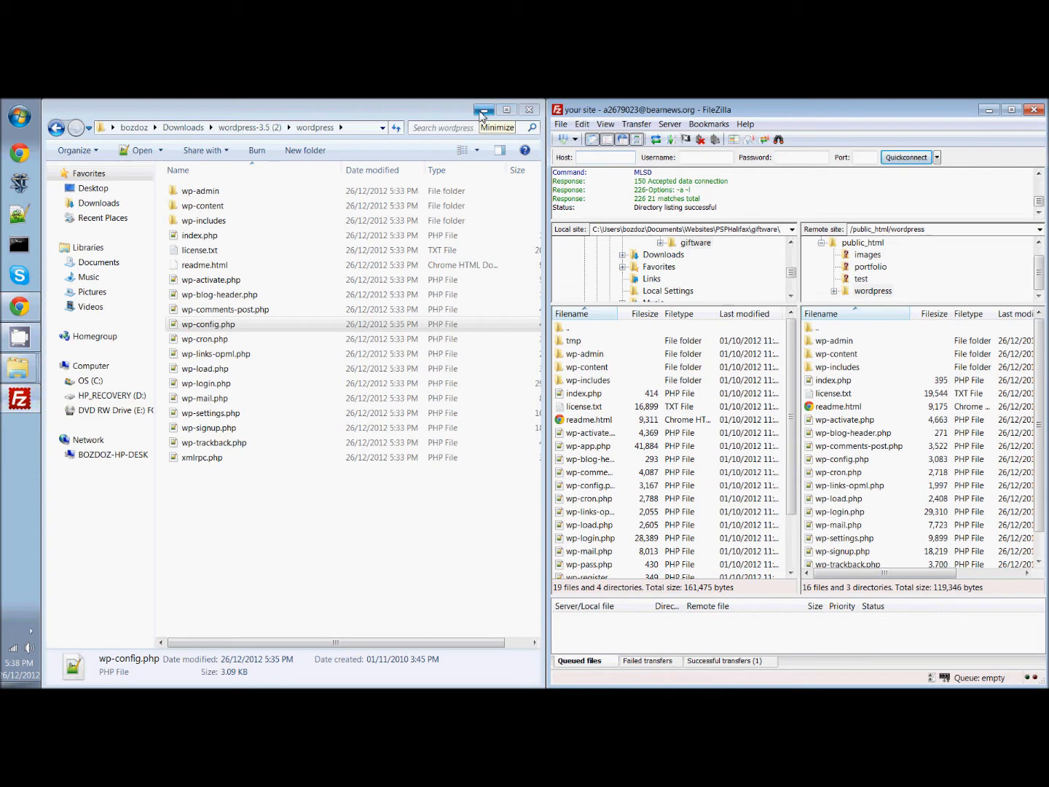
left_click(484, 109)
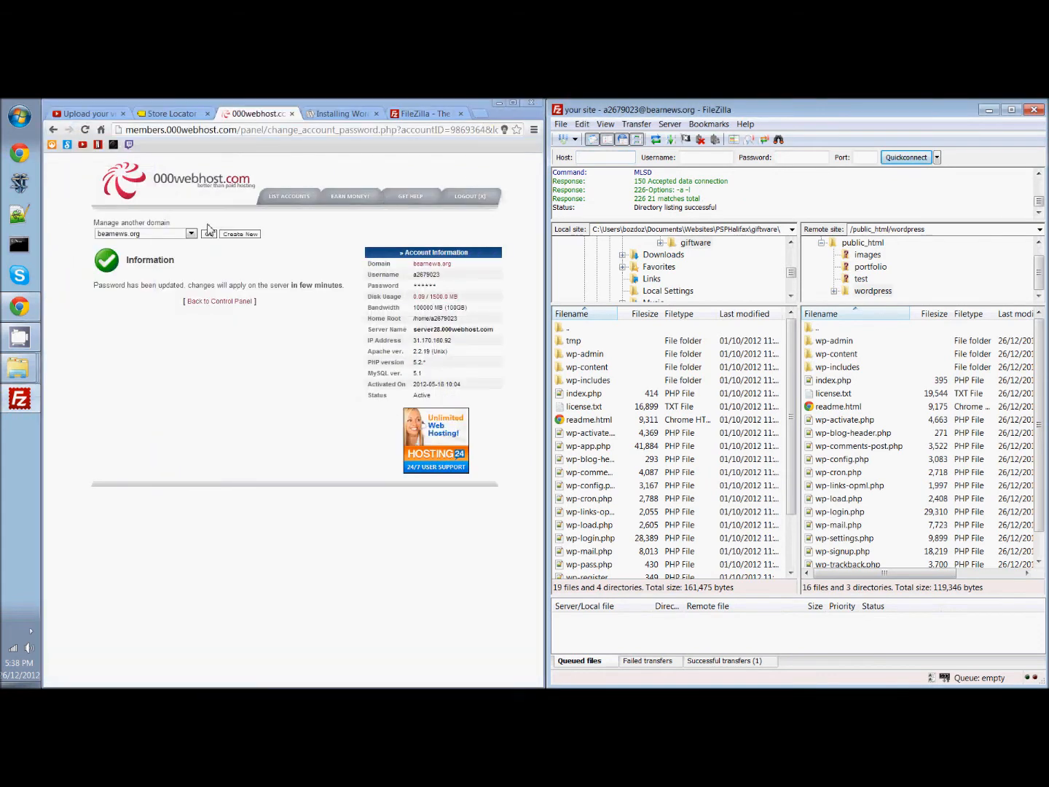
mouse_move(435, 270)
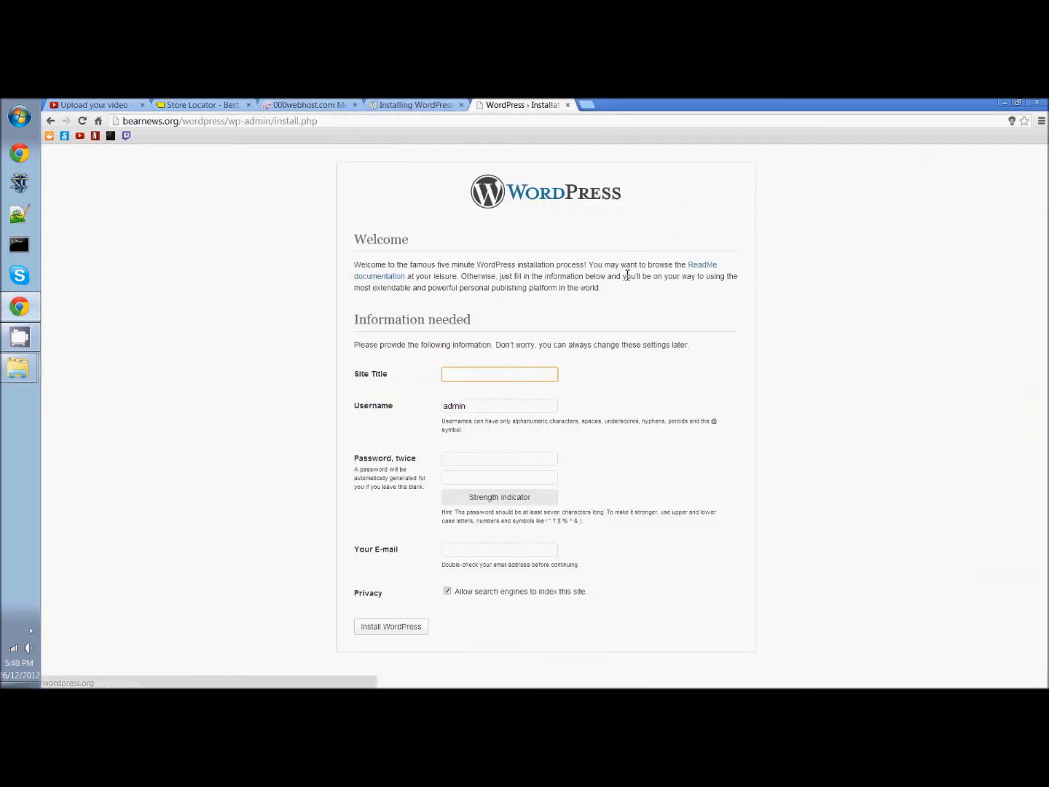
Enter site title 'Bear News' on the install form and move to the password fields.
double_click(363, 239)
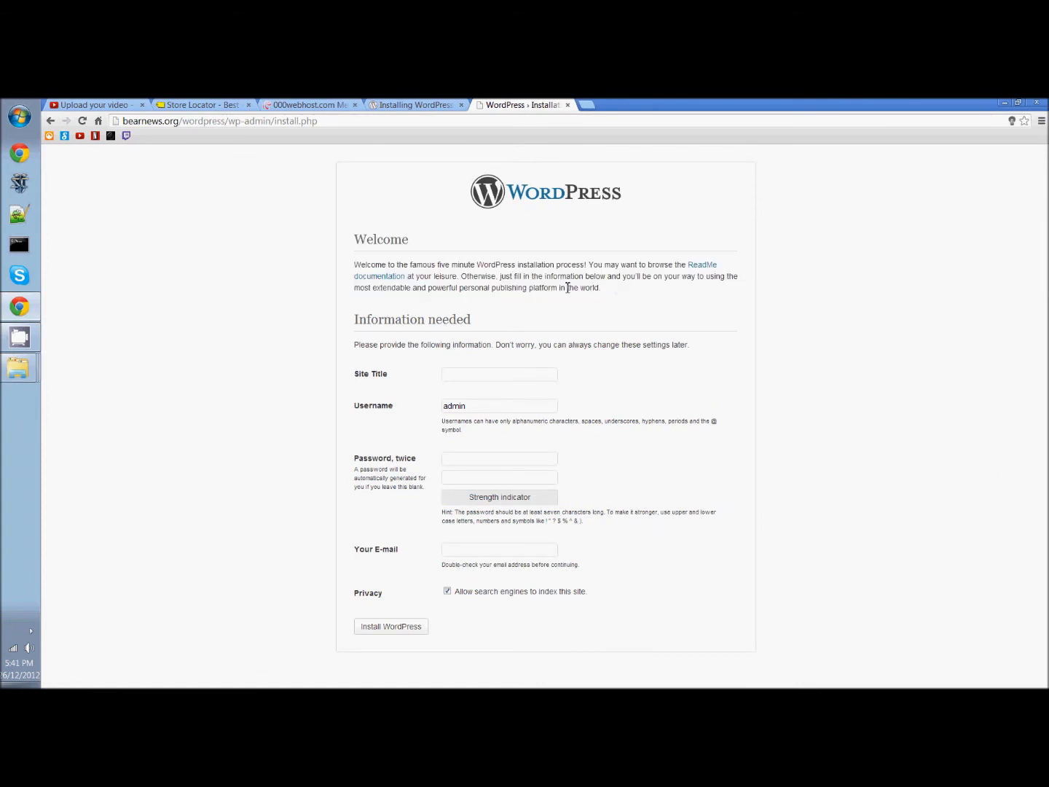
left_click(499, 374)
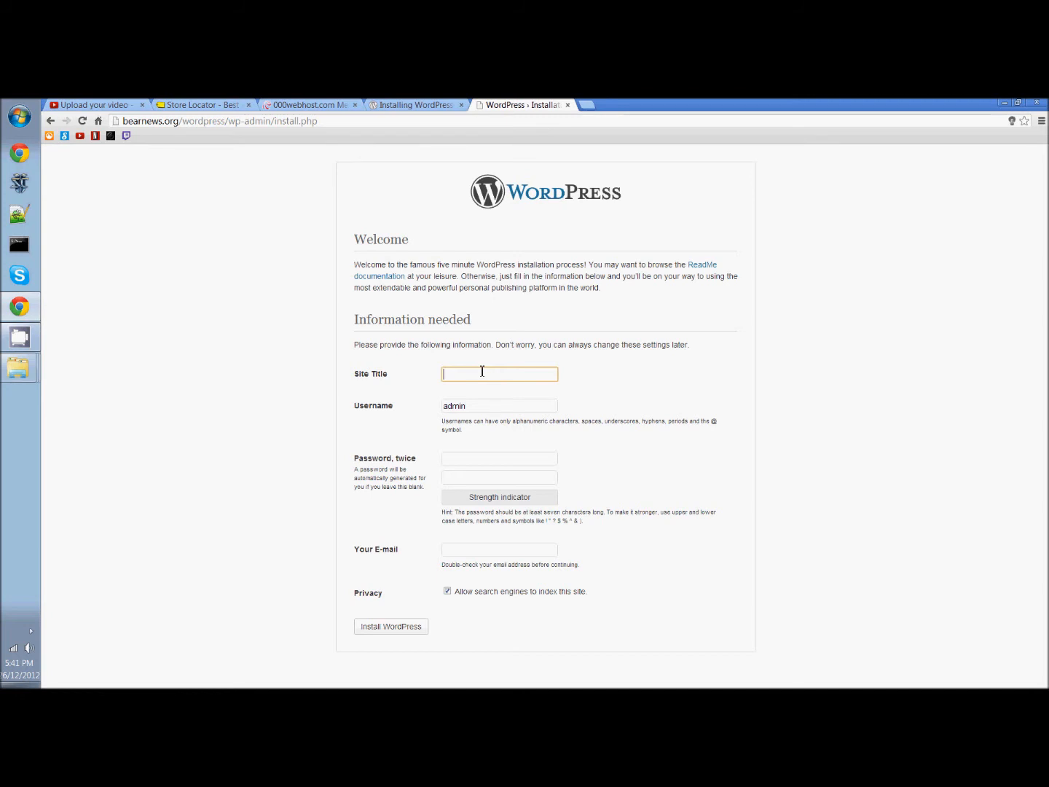
type("Bear News")
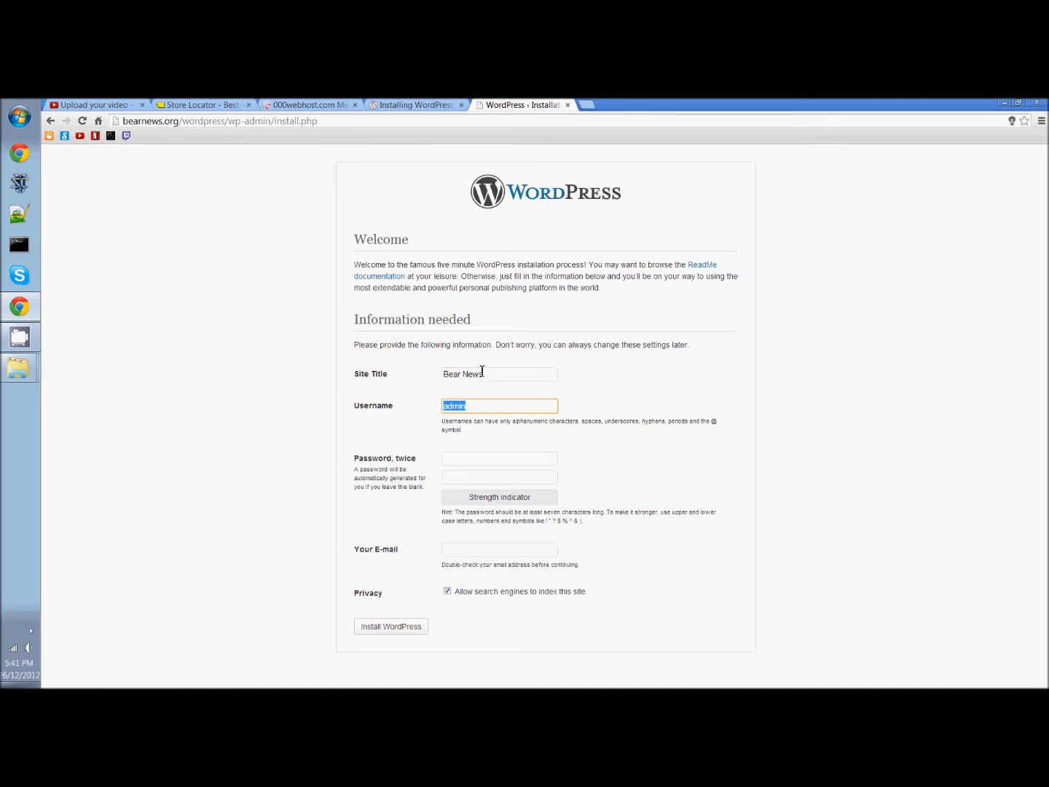
left_click(499, 457)
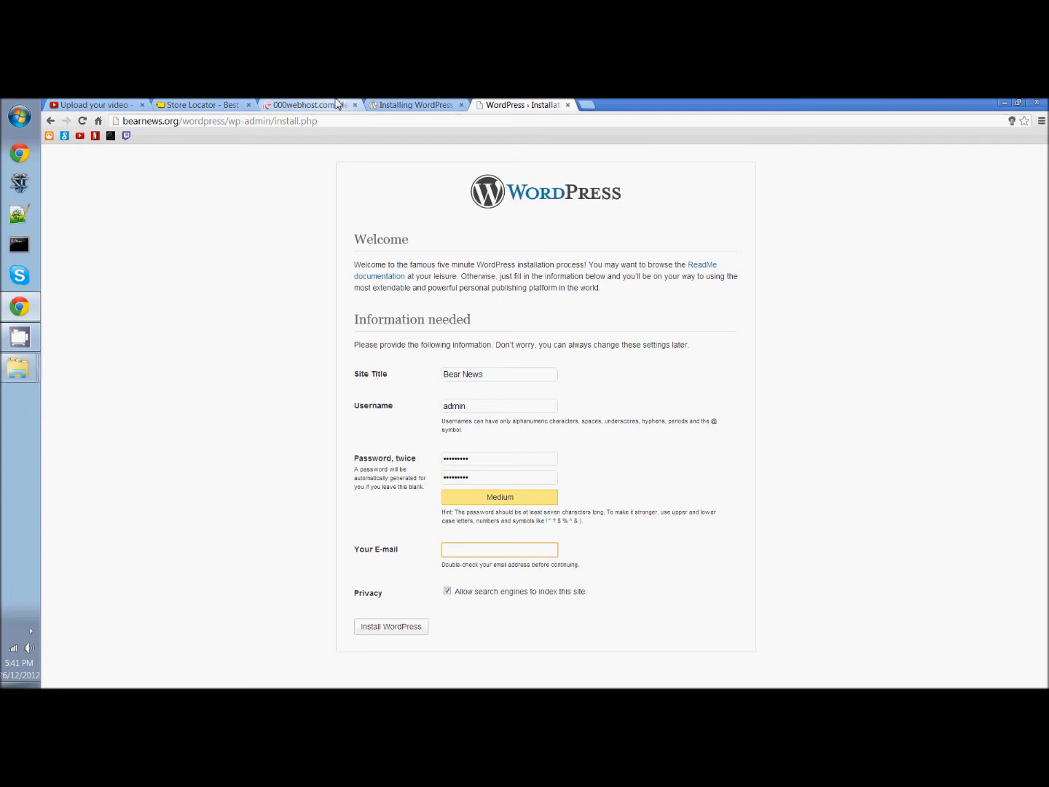
left_click(310, 105)
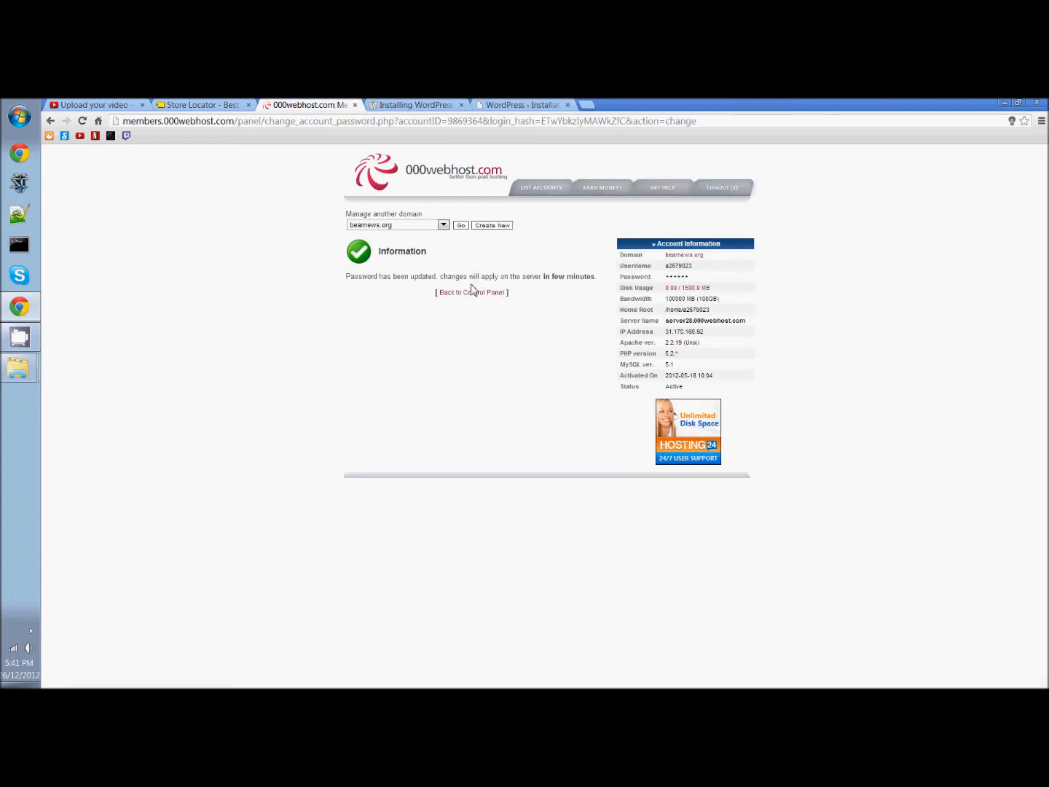
left_click(472, 292)
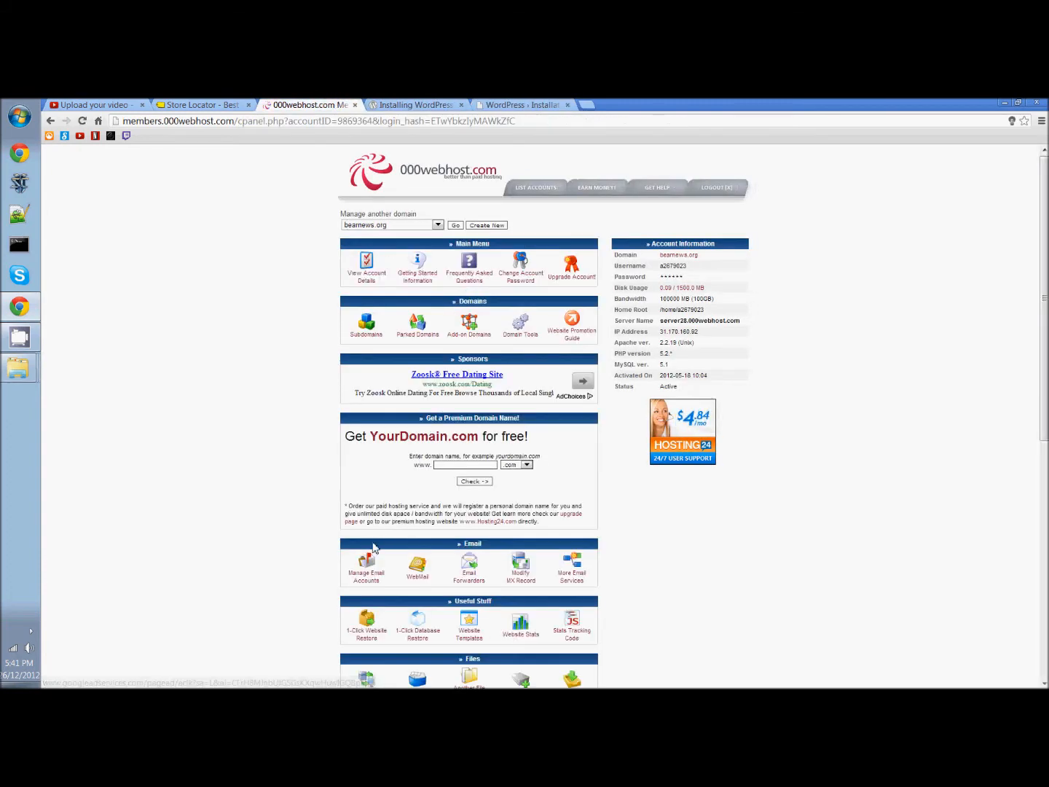
left_click(367, 567)
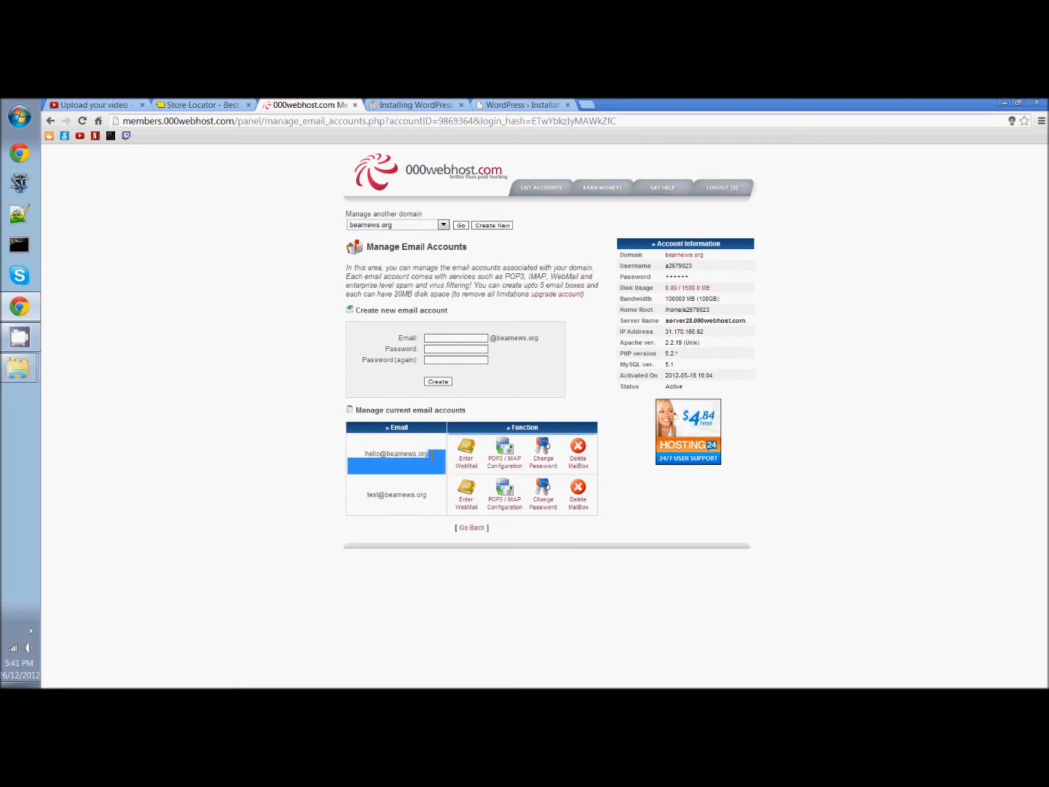
double_click(397, 453)
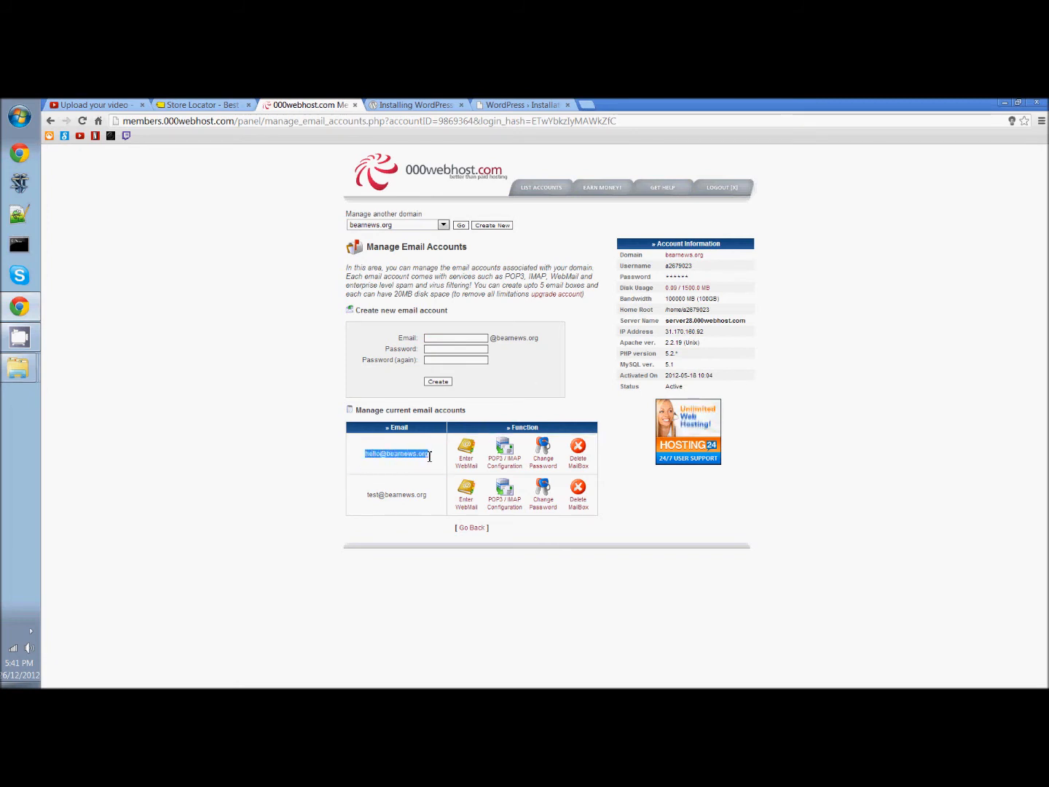
left_click(455, 337)
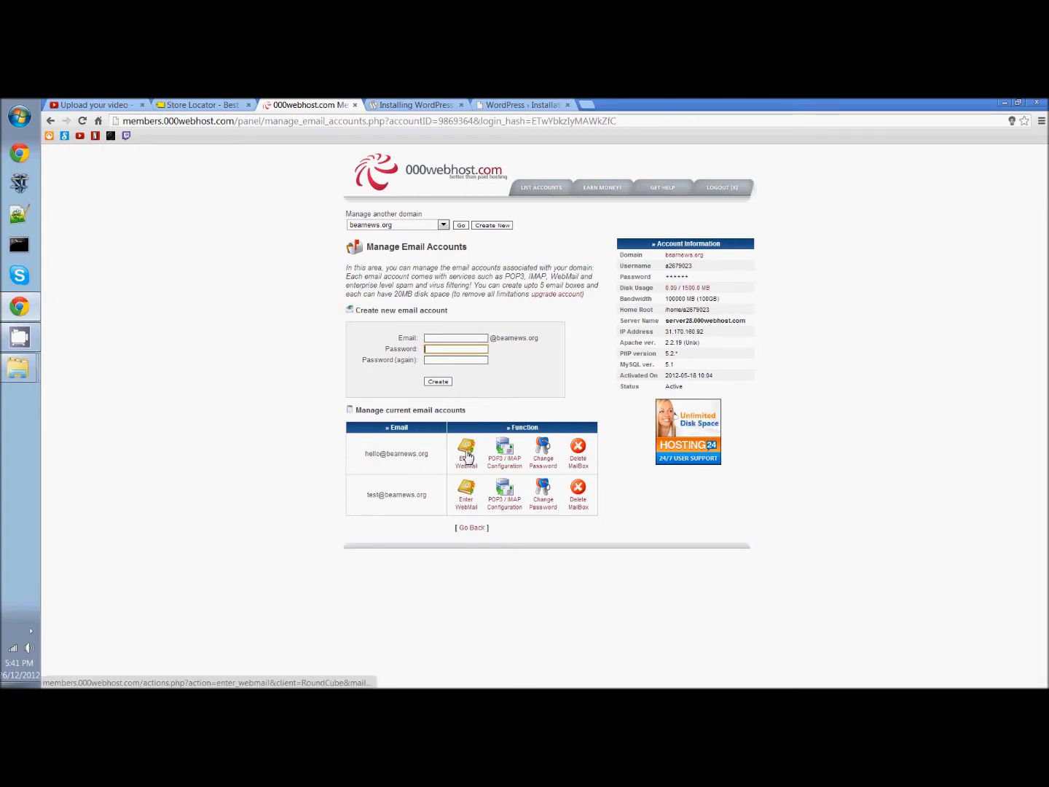
left_click(466, 451)
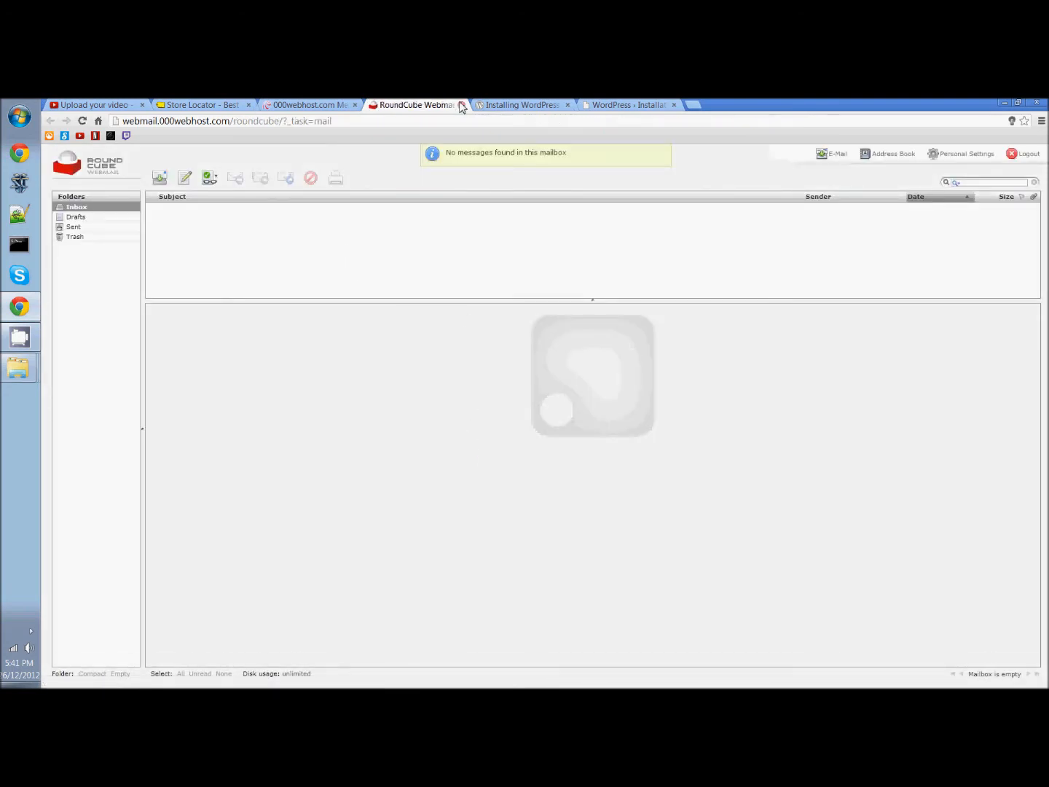
Close webmail and open the Email Forwarders page for bearnews.org.
left_click(462, 105)
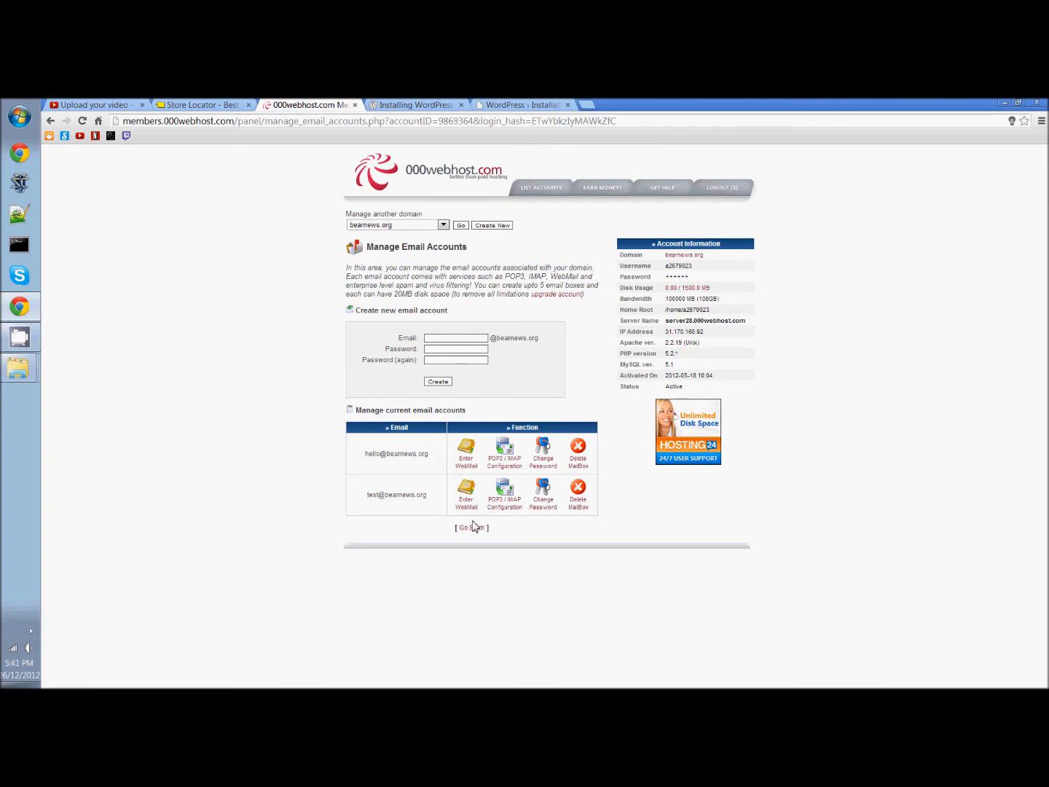
left_click(473, 528)
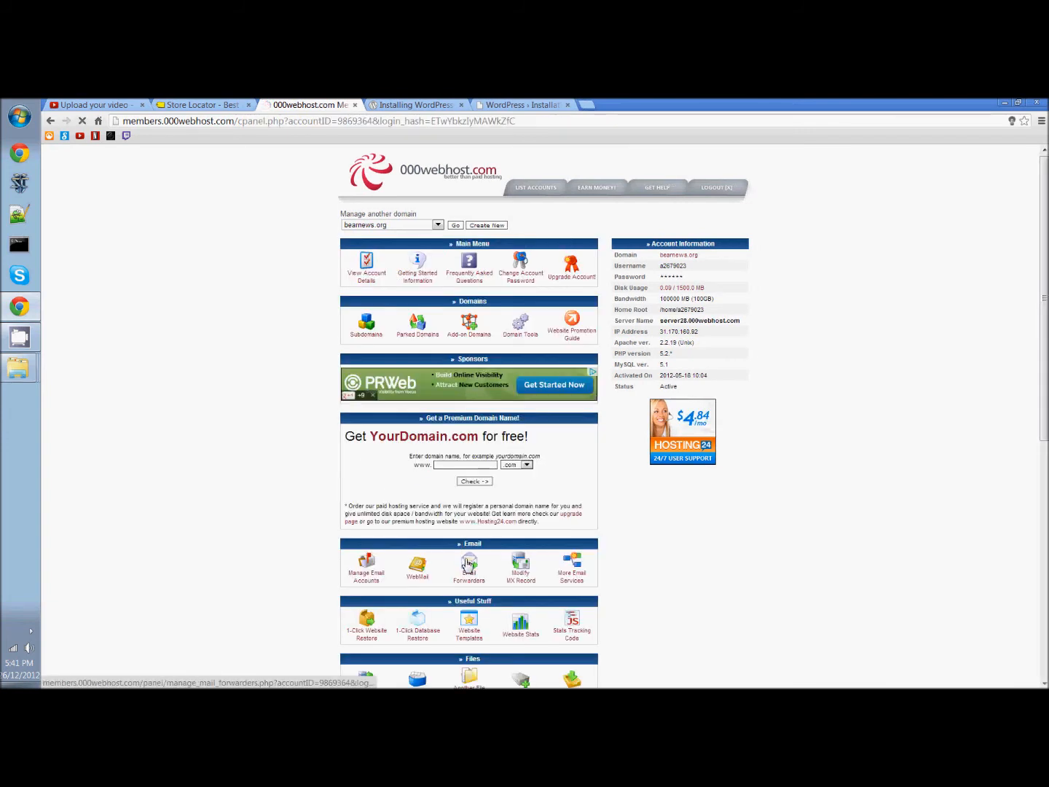
left_click(469, 565)
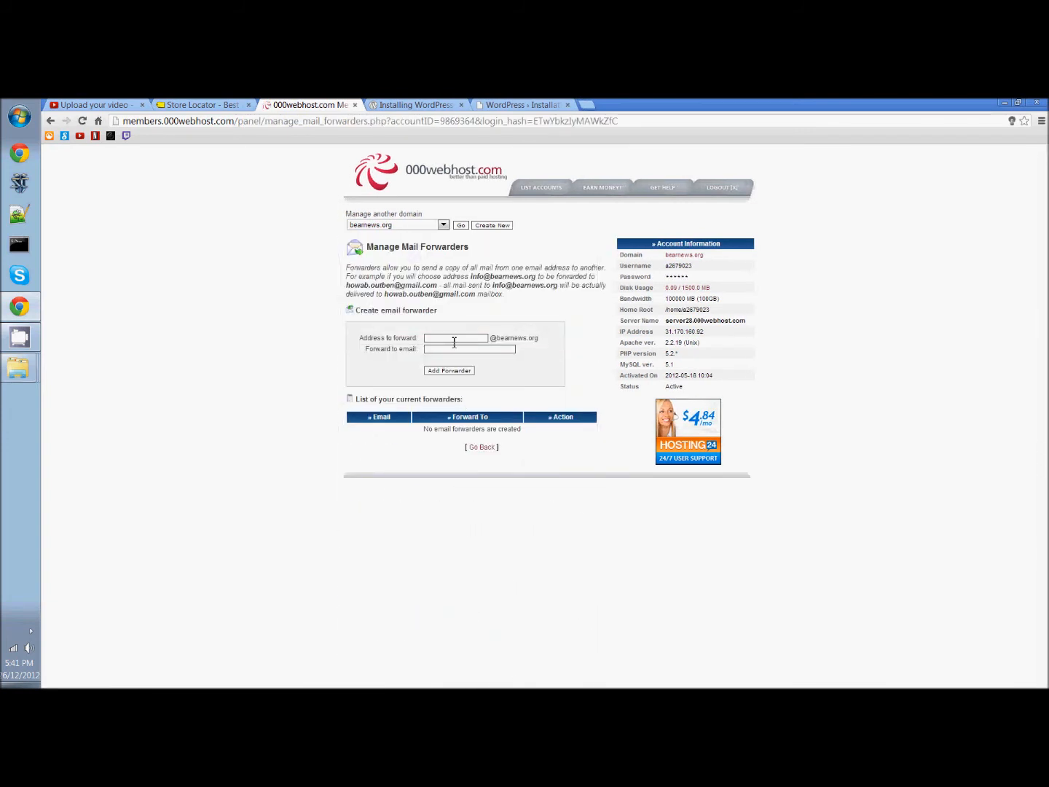
Enter 'hello' as the forwarding address, then return to the WordPress installation tab.
left_click(456, 337)
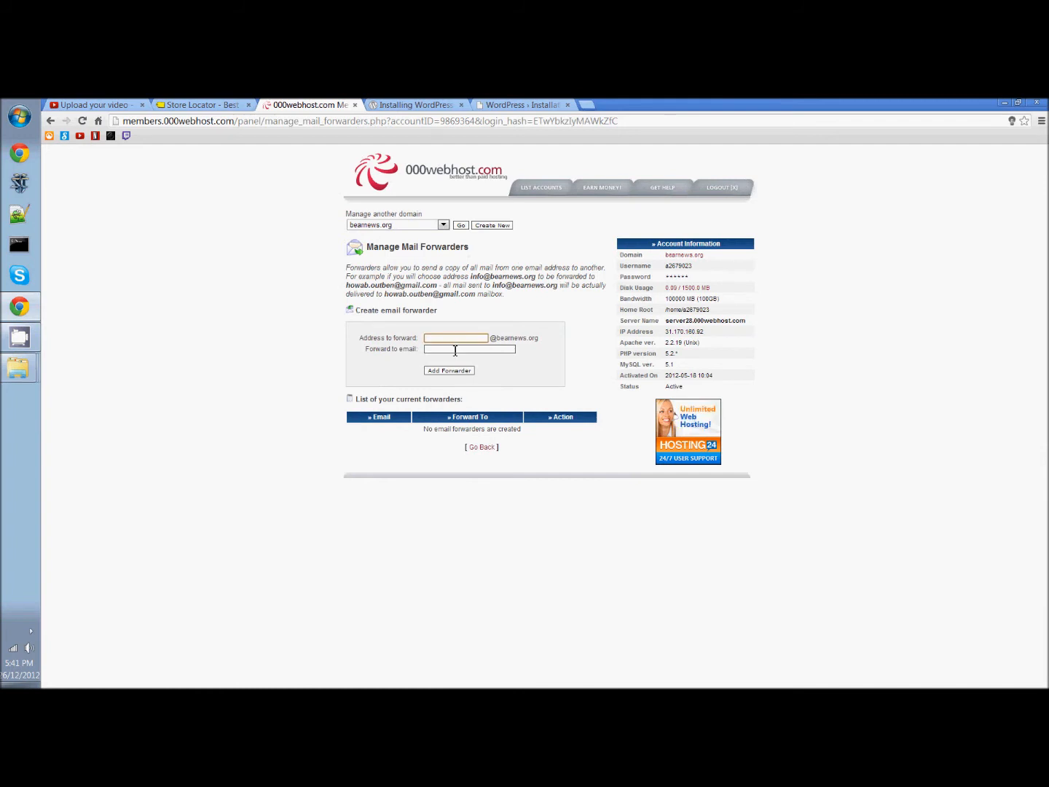
type("hello")
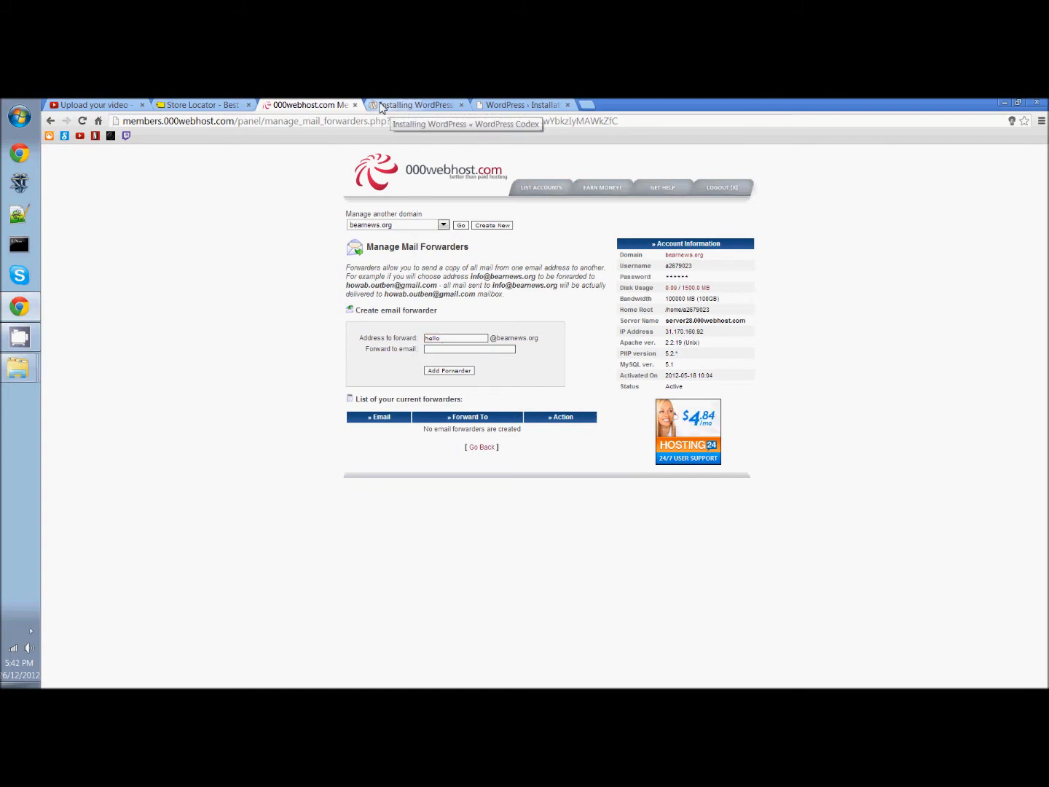
left_click(521, 104)
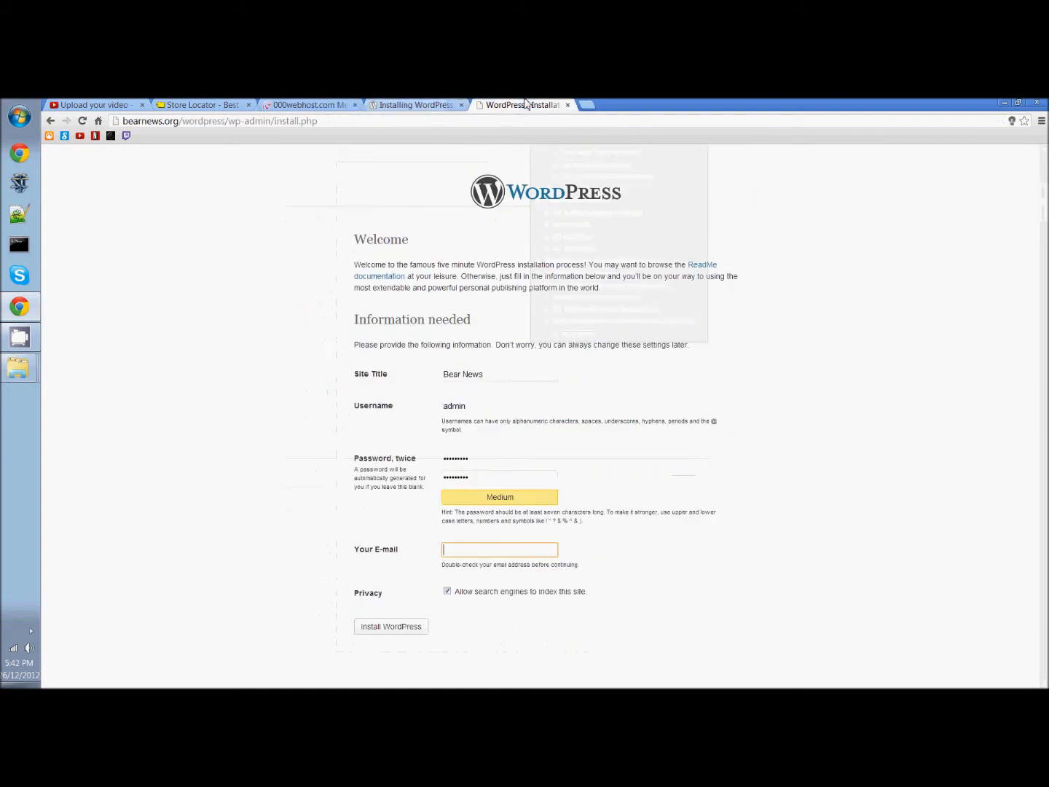
type("hell")
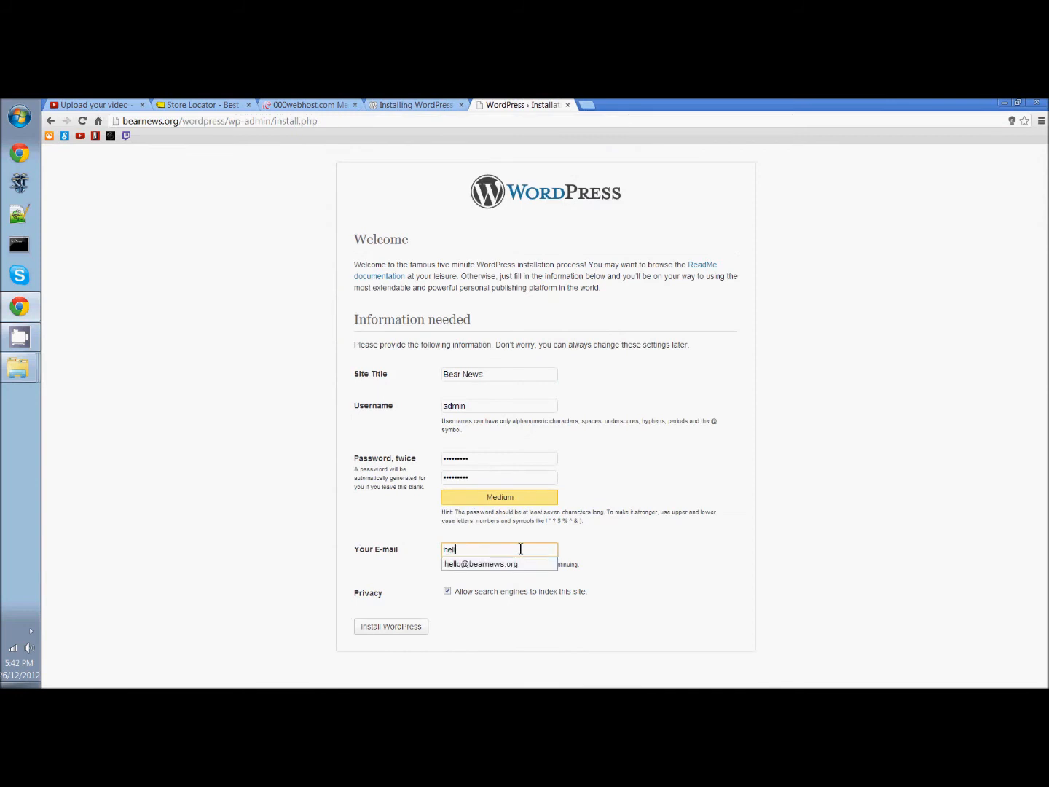
left_click(481, 563)
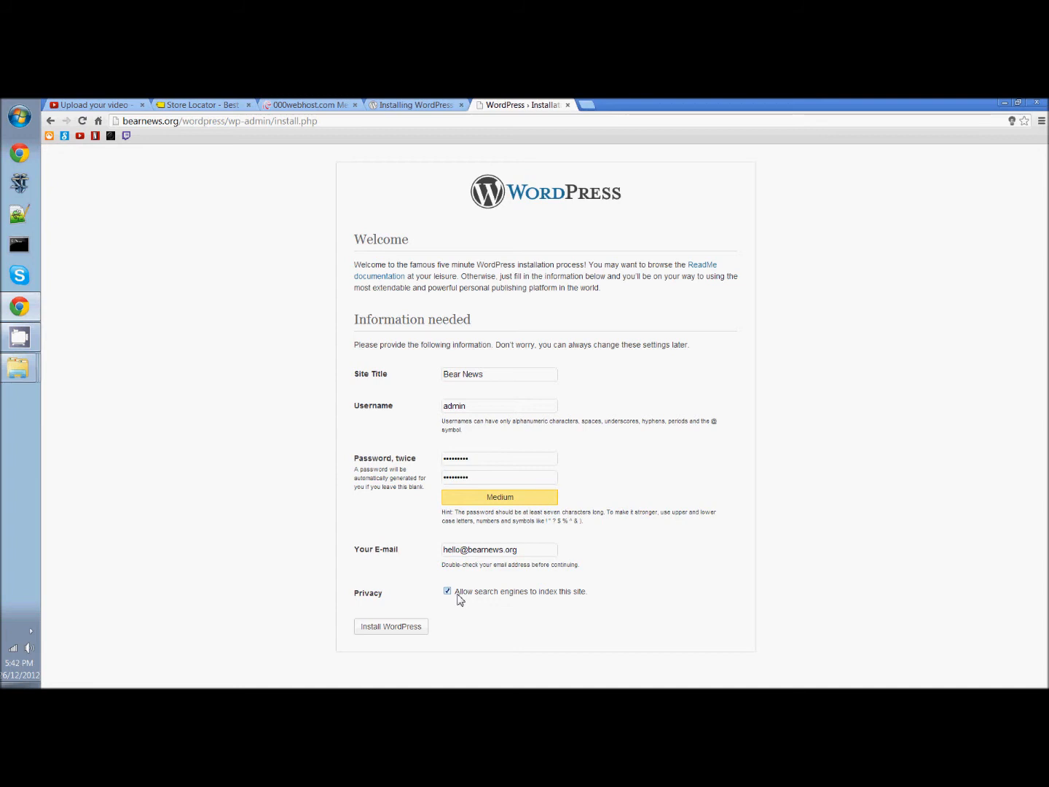
mouse_move(426, 624)
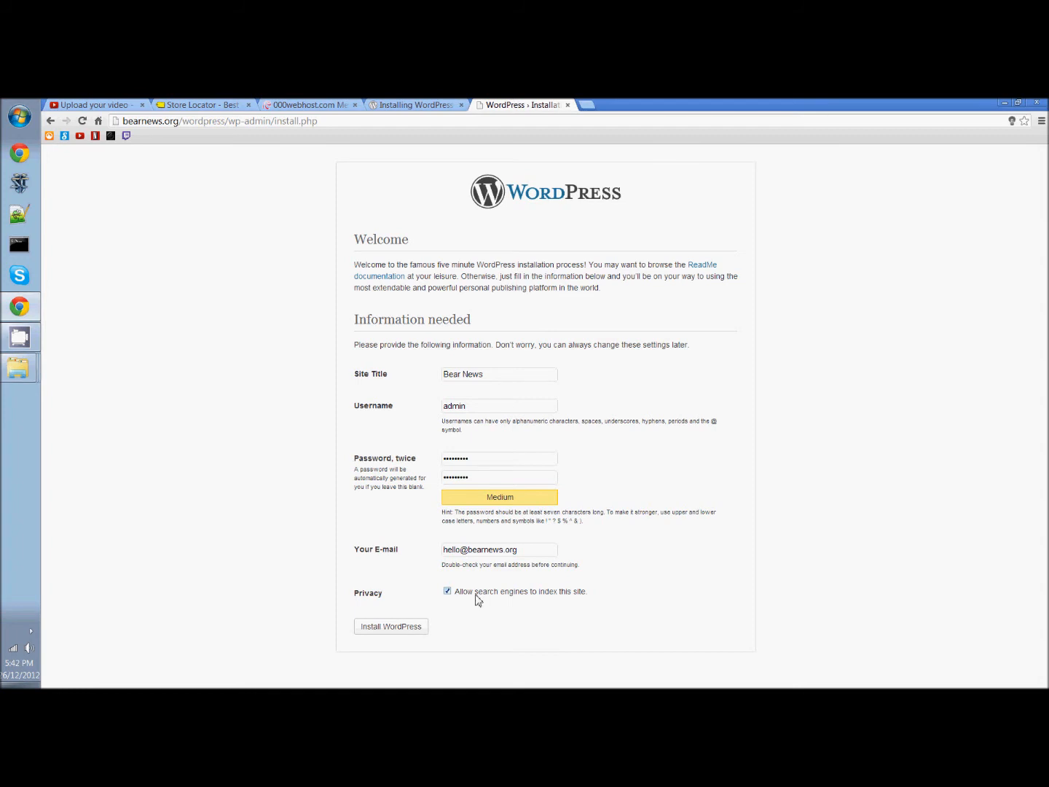
left_click(447, 591)
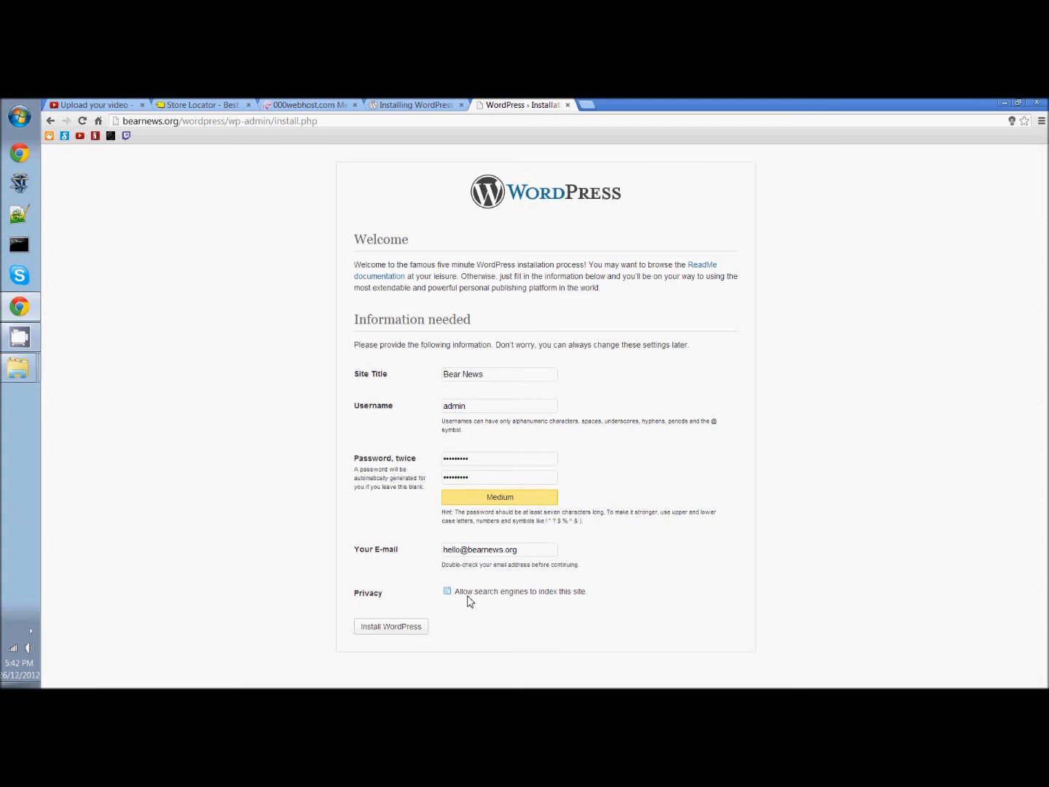
left_click(448, 591)
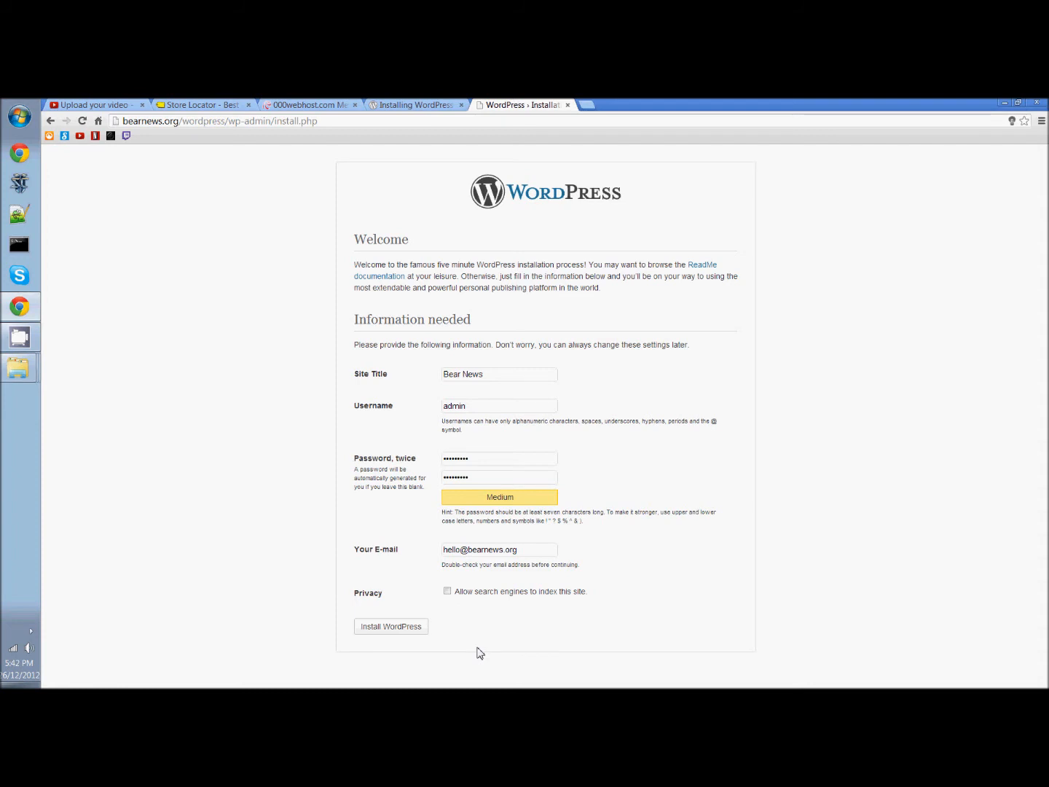
mouse_move(461, 603)
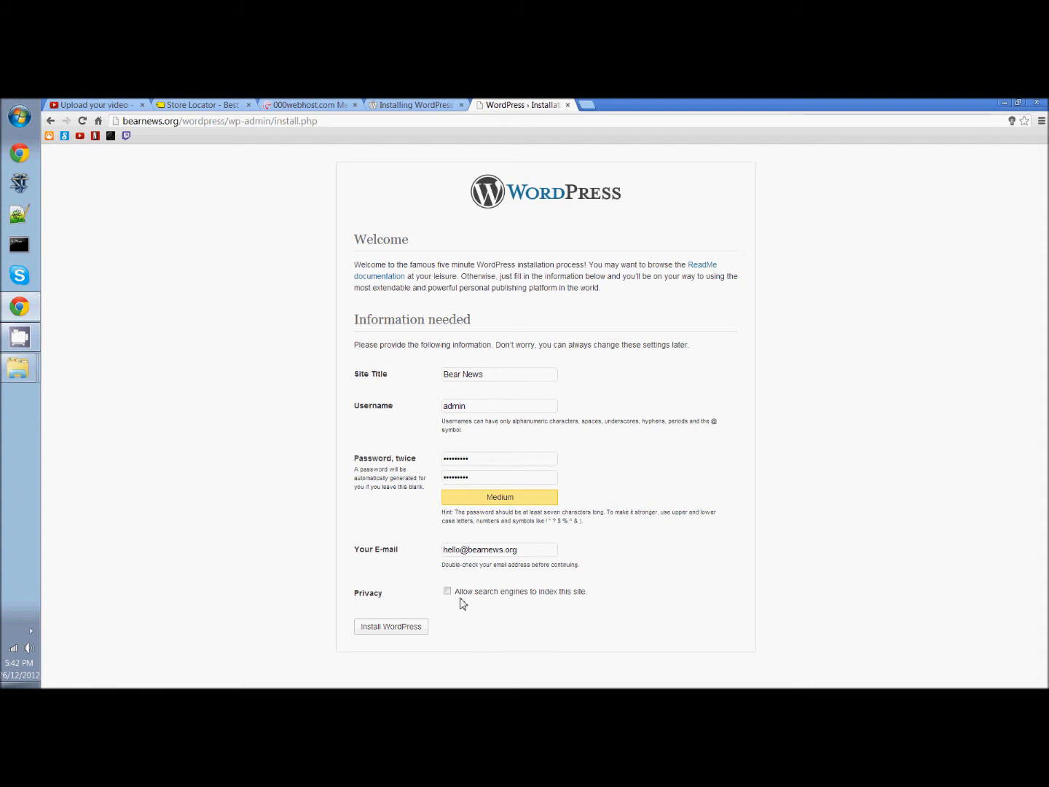
left_click(447, 591)
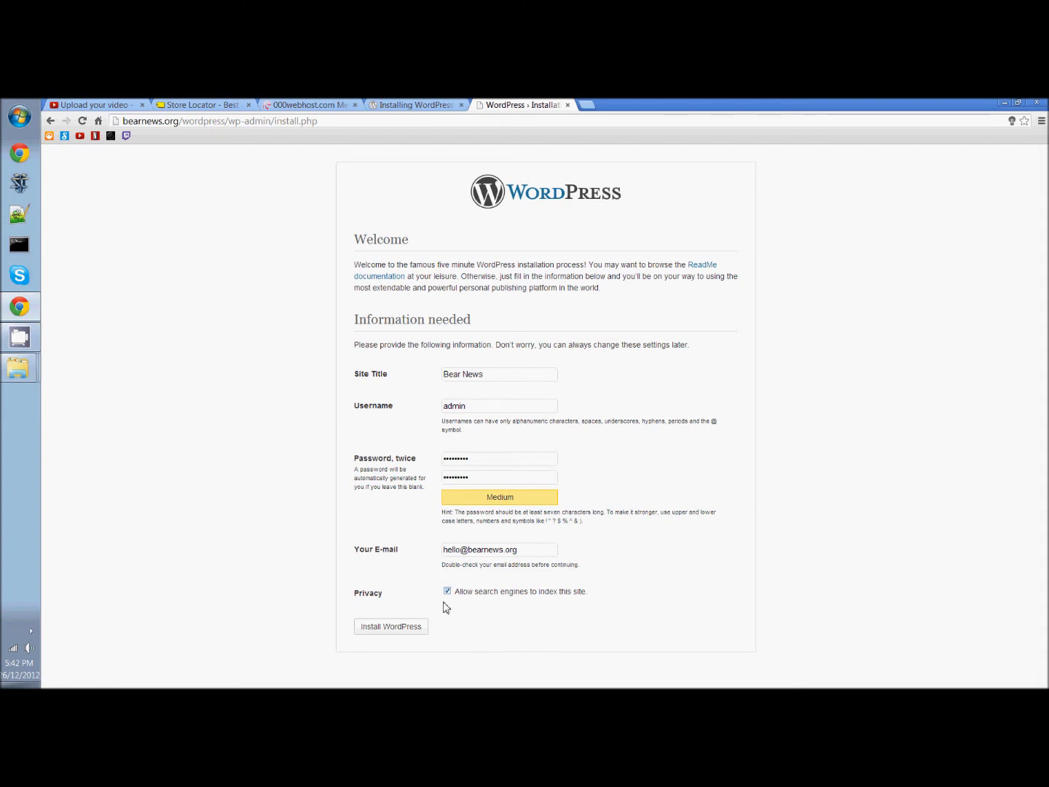
mouse_move(391, 626)
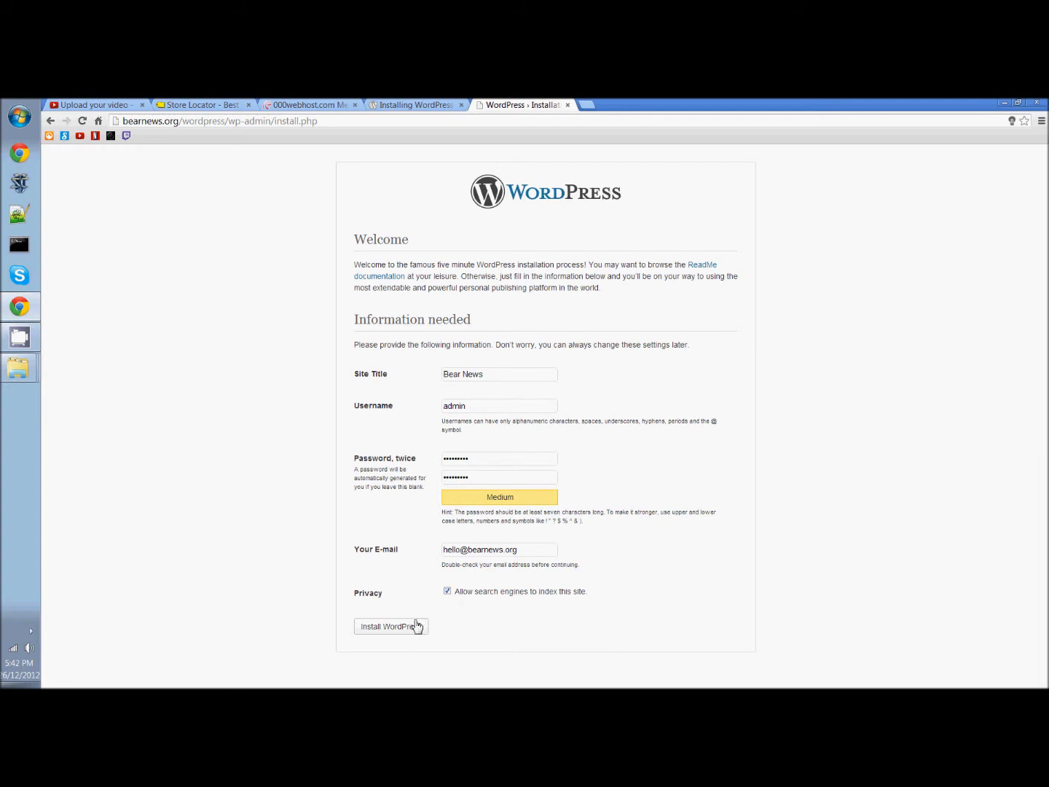
left_click(390, 626)
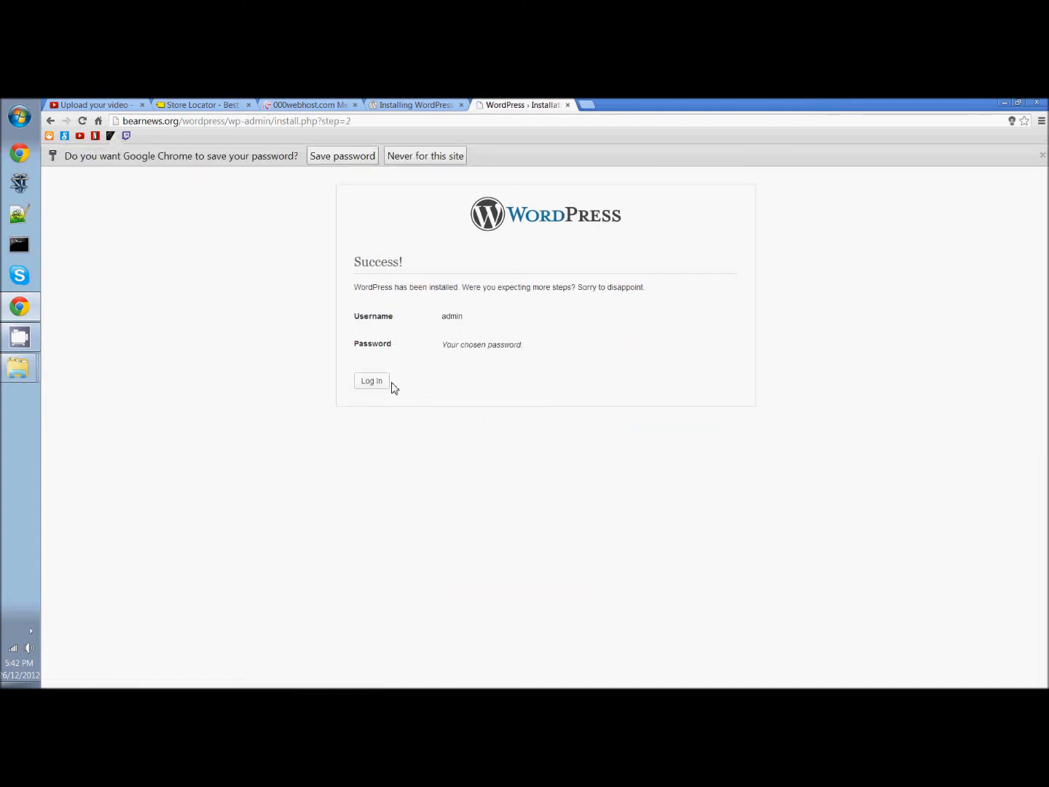
Log in to the new Bear News site as admin to reach the Dashboard.
left_click(372, 380)
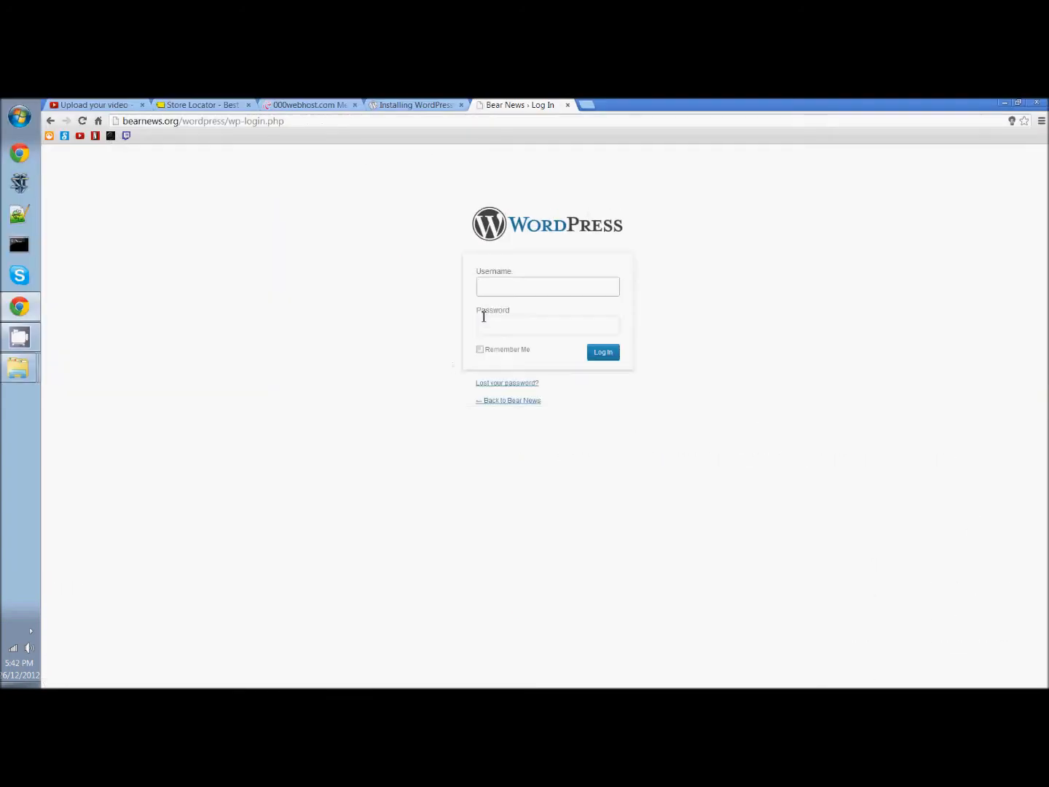
type("admin")
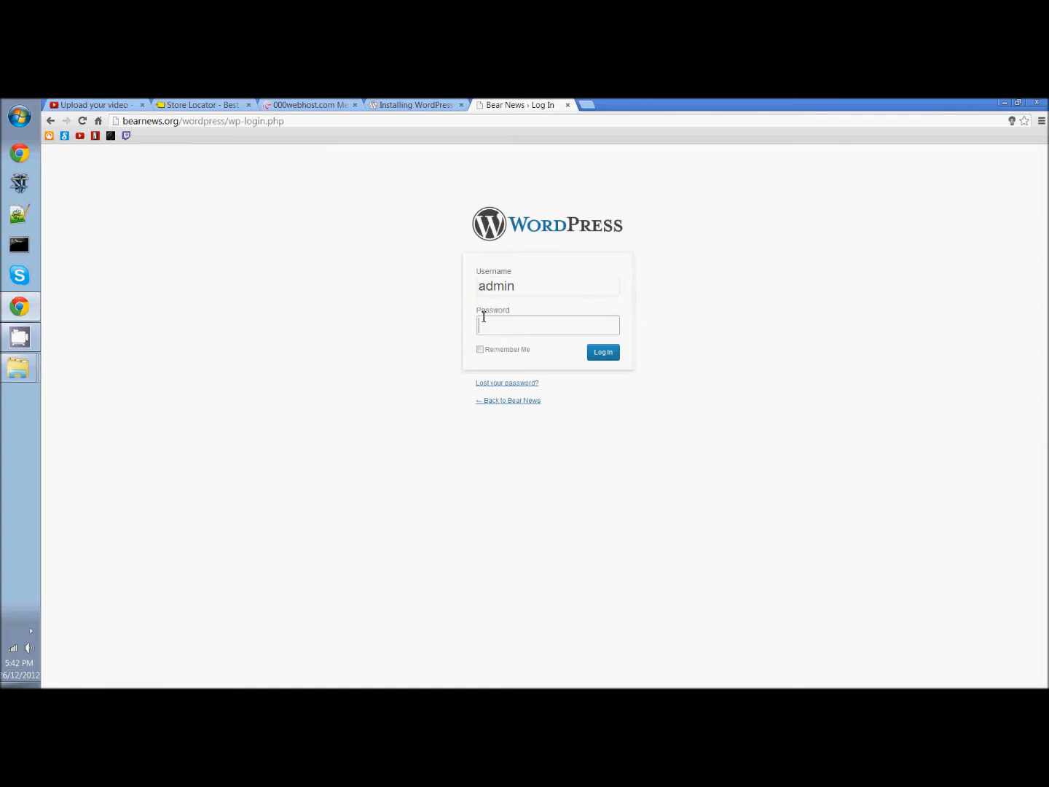
type("password")
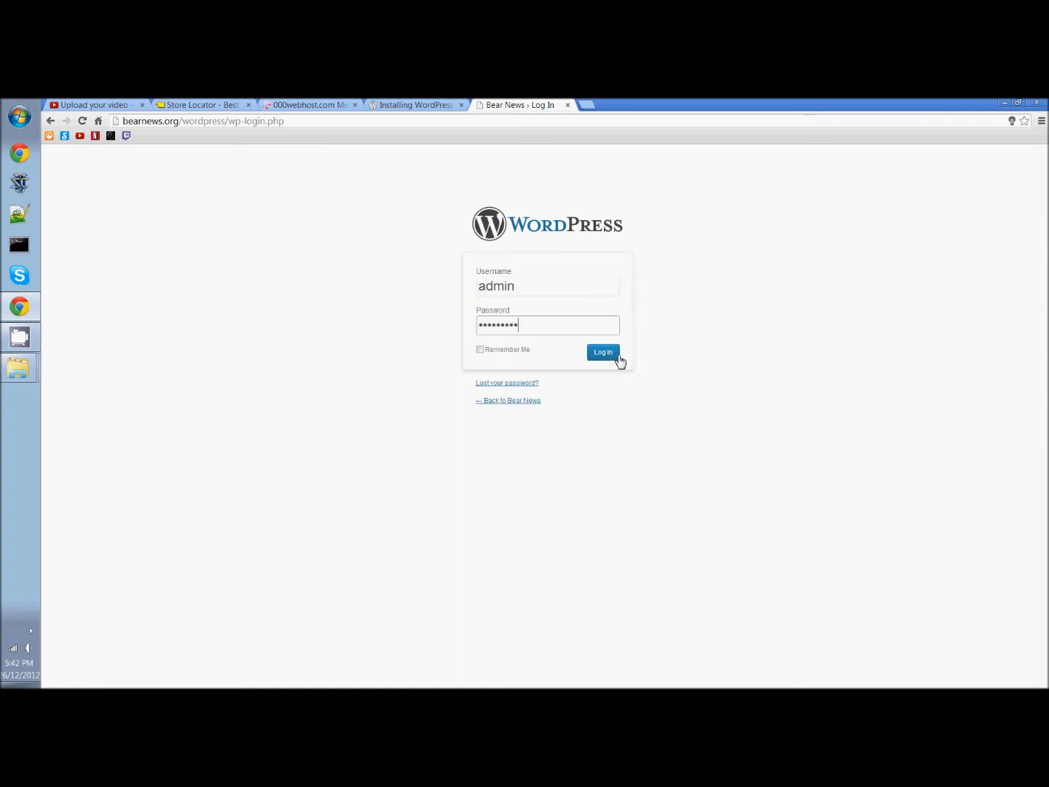
left_click(603, 352)
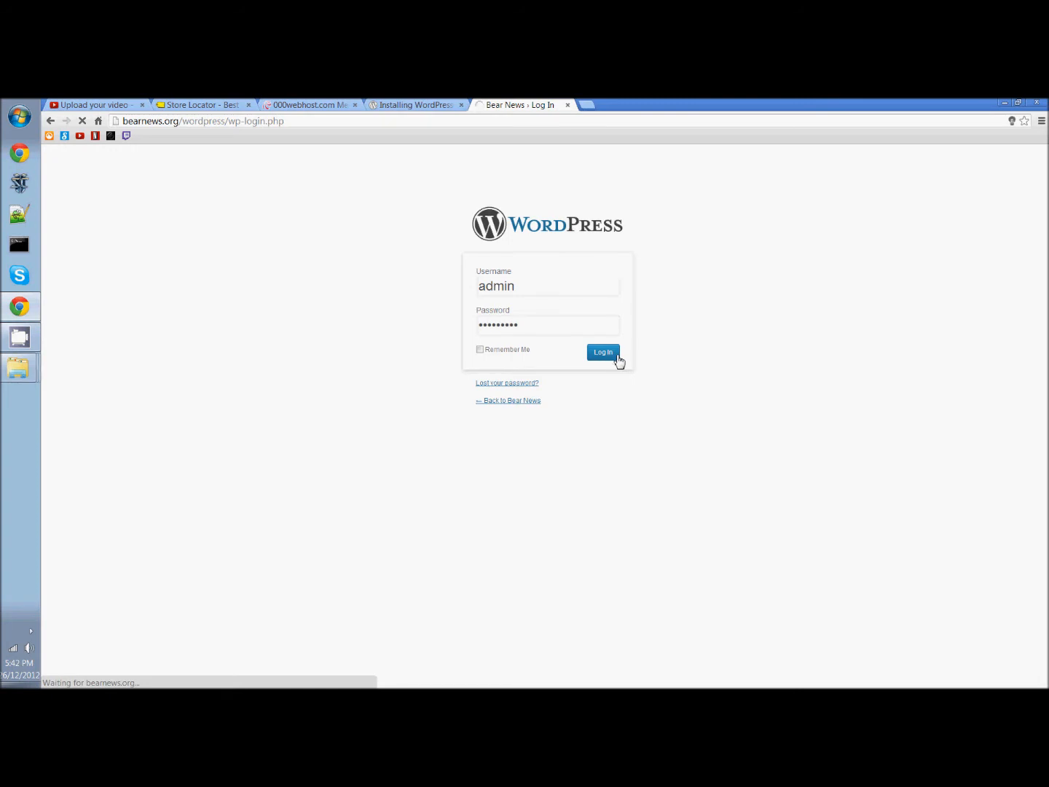
left_click(602, 352)
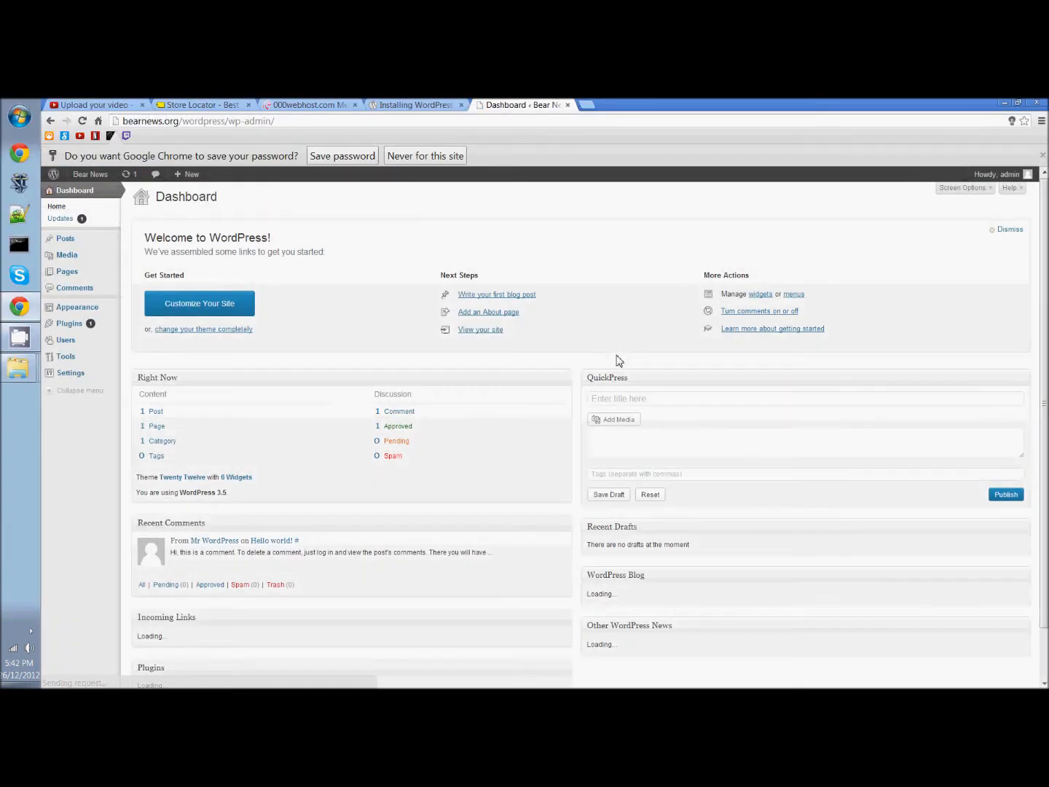
mouse_move(69, 323)
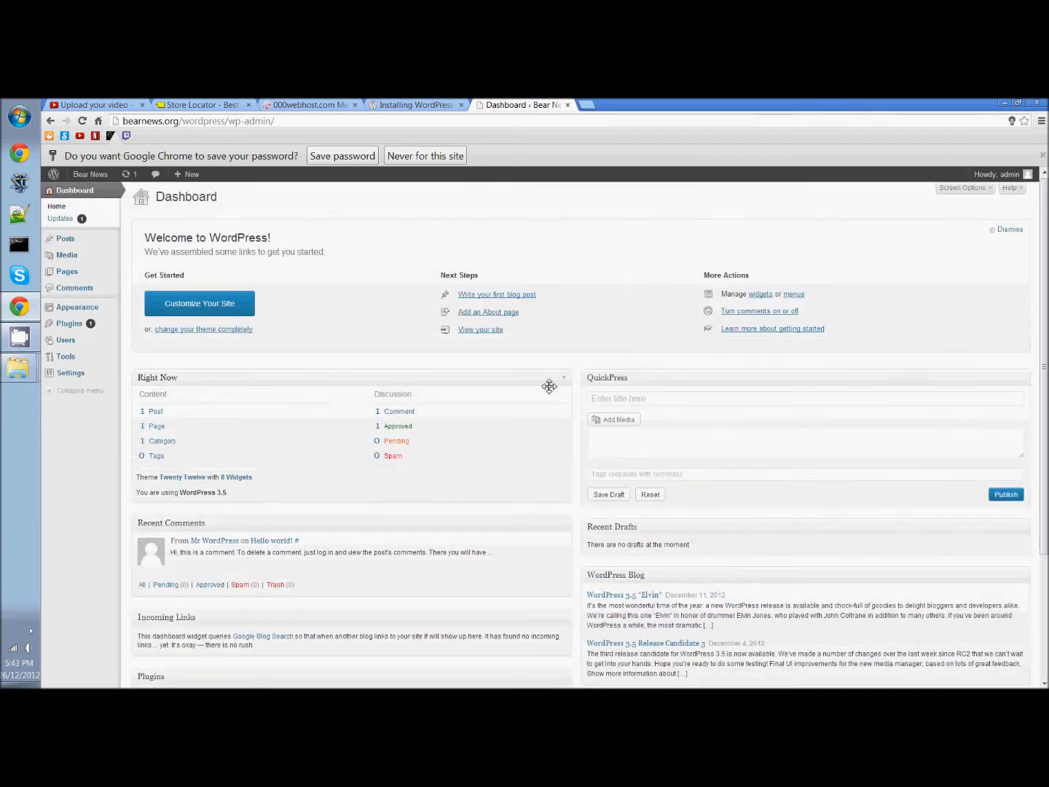
mouse_move(249, 223)
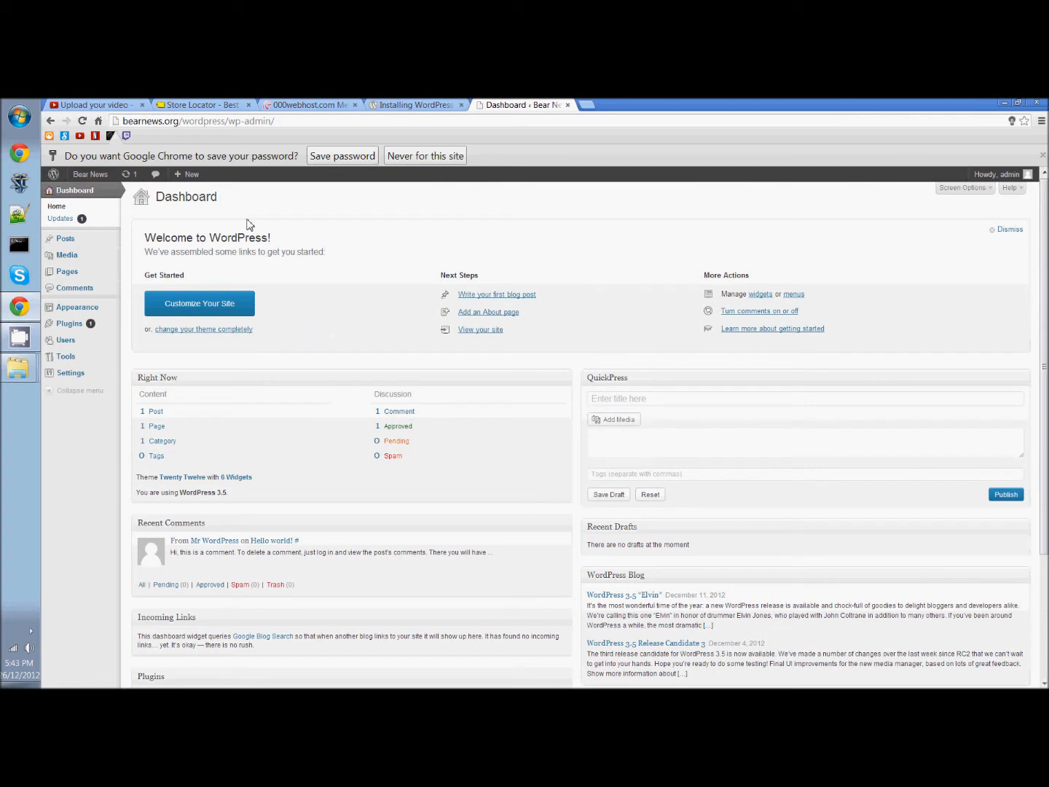
left_click(151, 121)
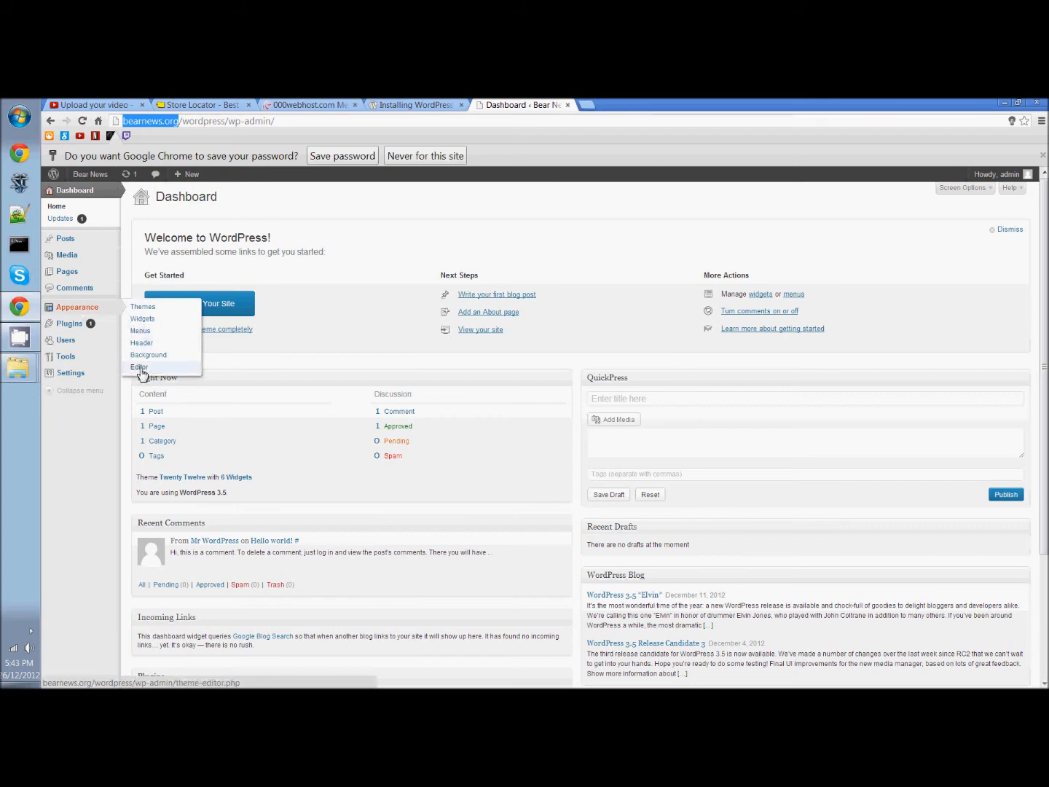
View Twenty Twelve's style.css in the theme editor, then go to the themes pages.
left_click(139, 367)
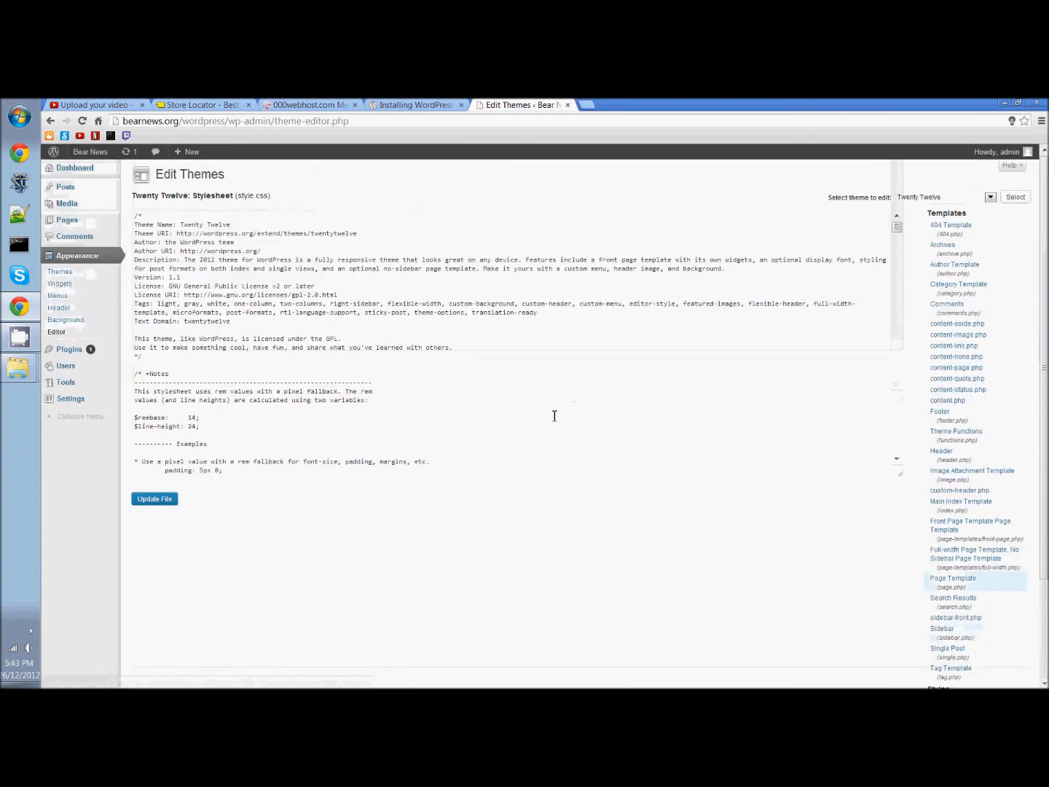
scroll("down", 3)
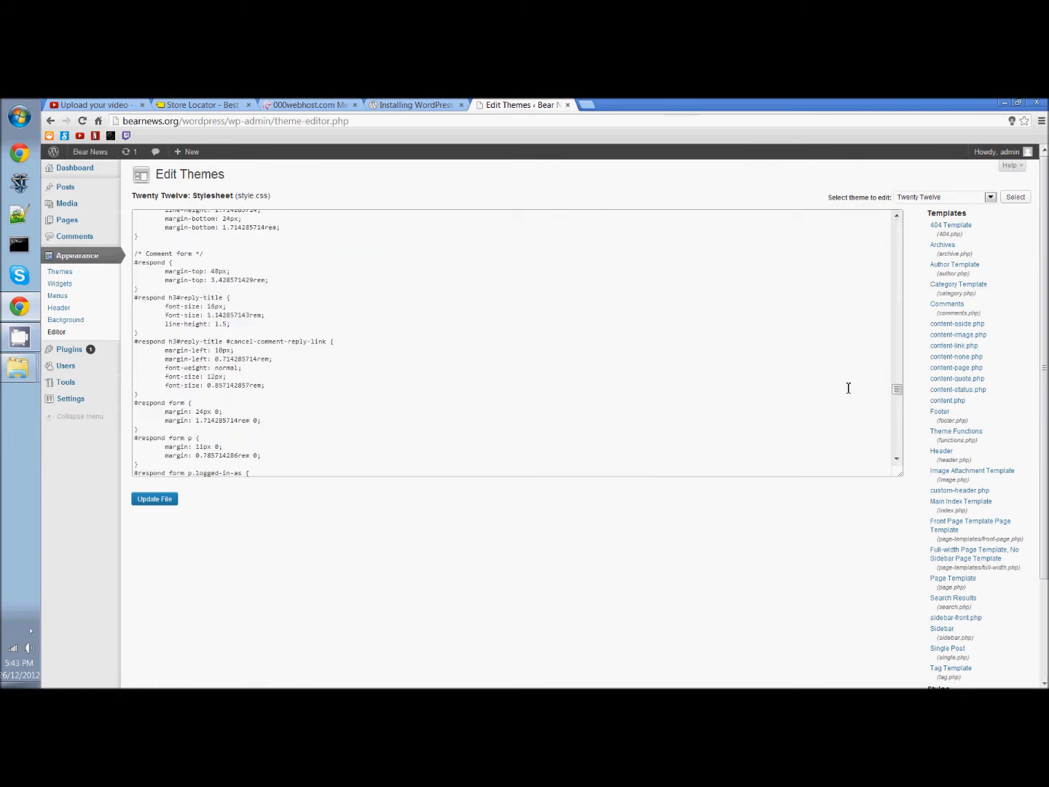
mouse_move(290, 370)
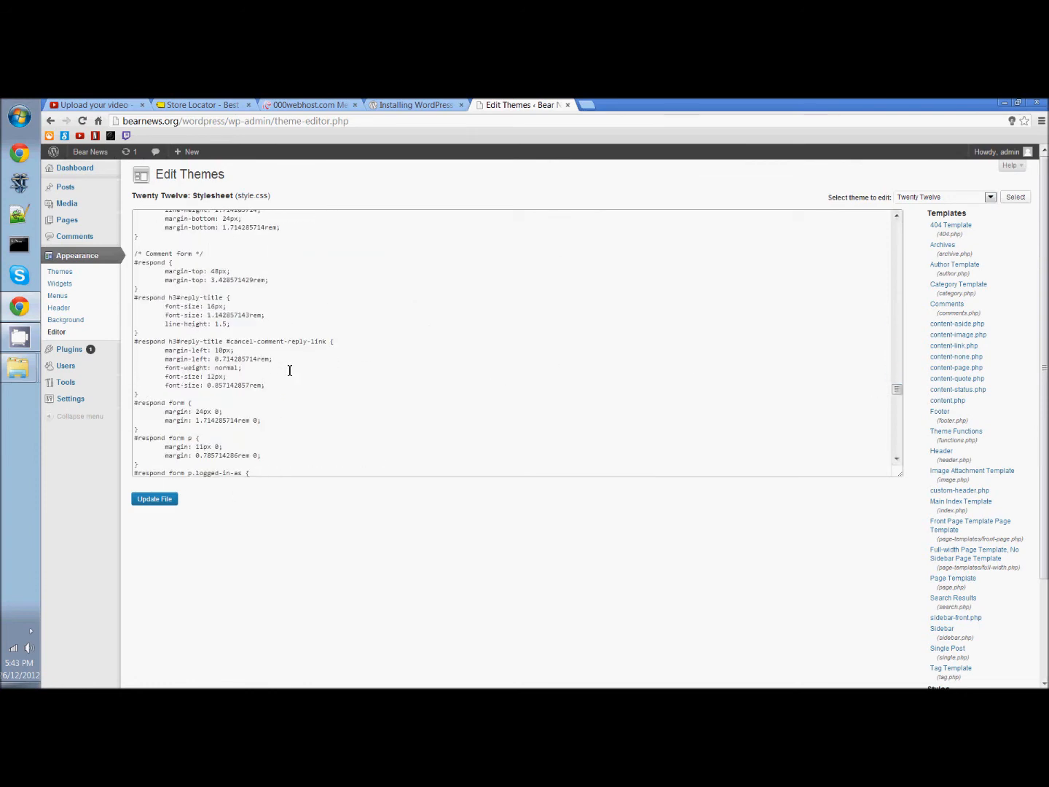
mouse_move(60, 271)
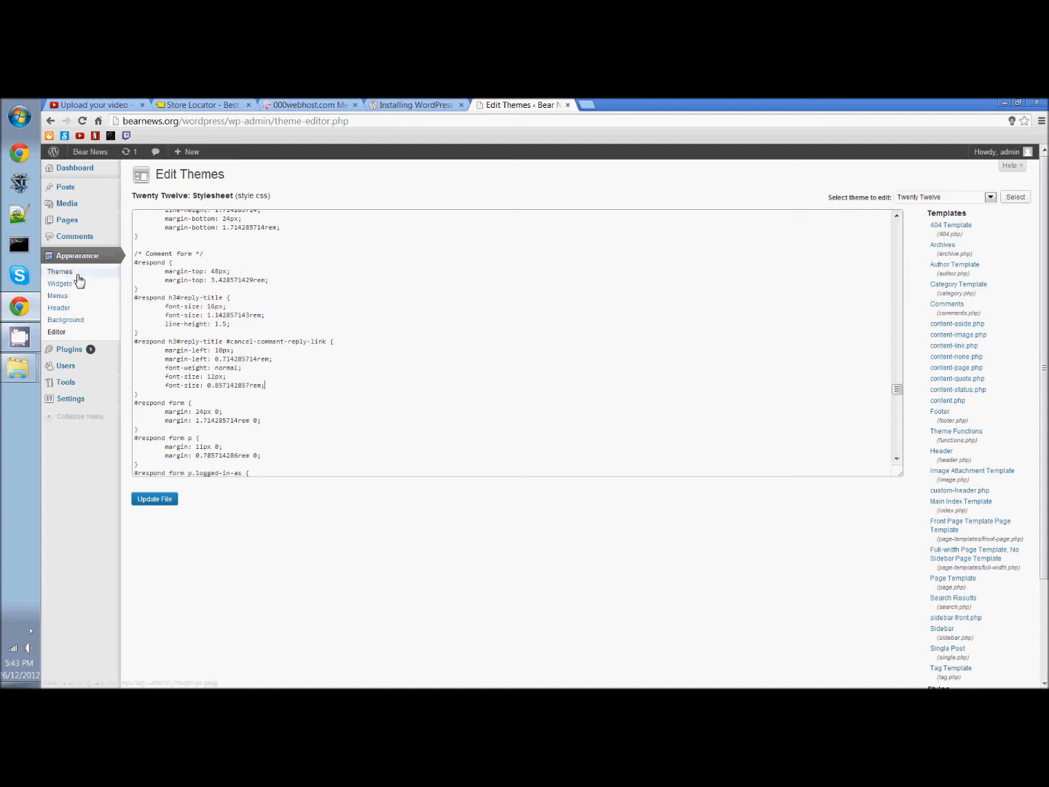
mouse_move(60, 271)
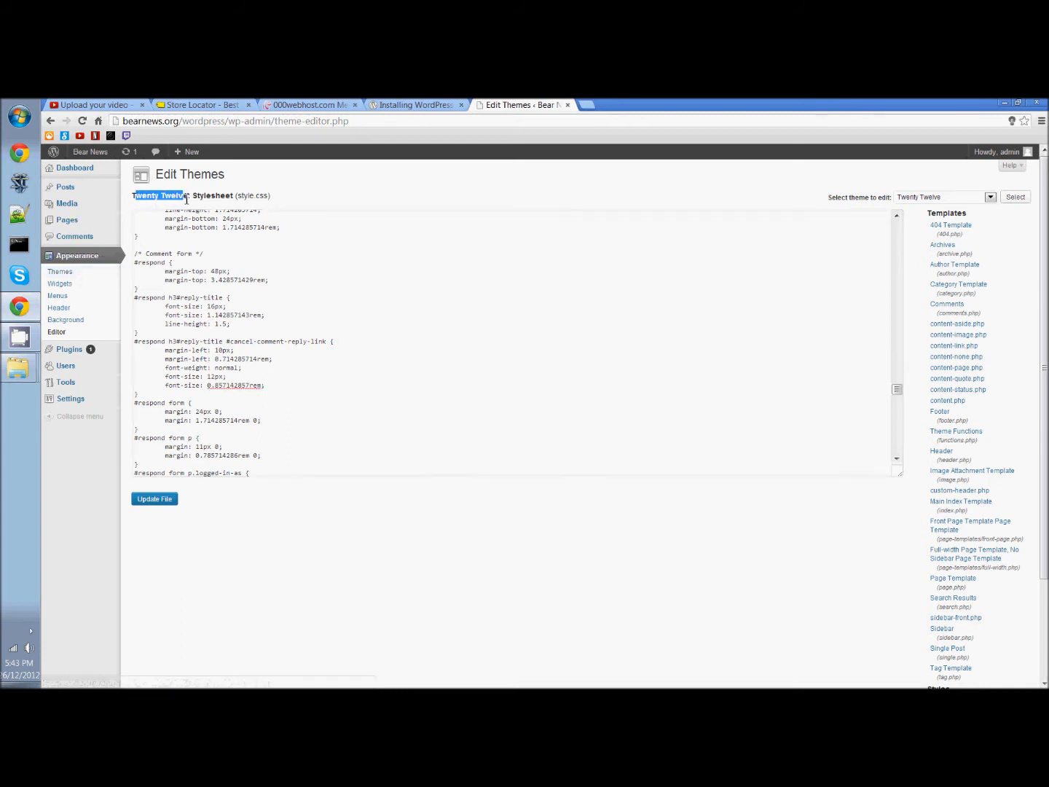
left_click(128, 293)
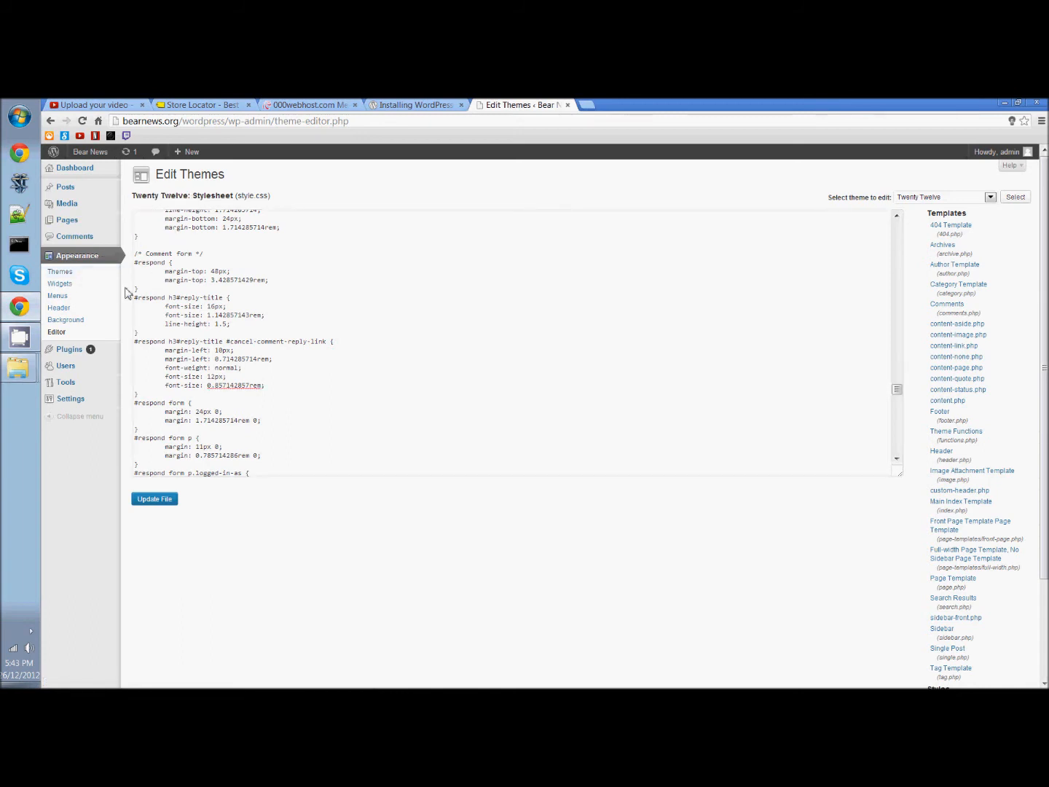
left_click(60, 271)
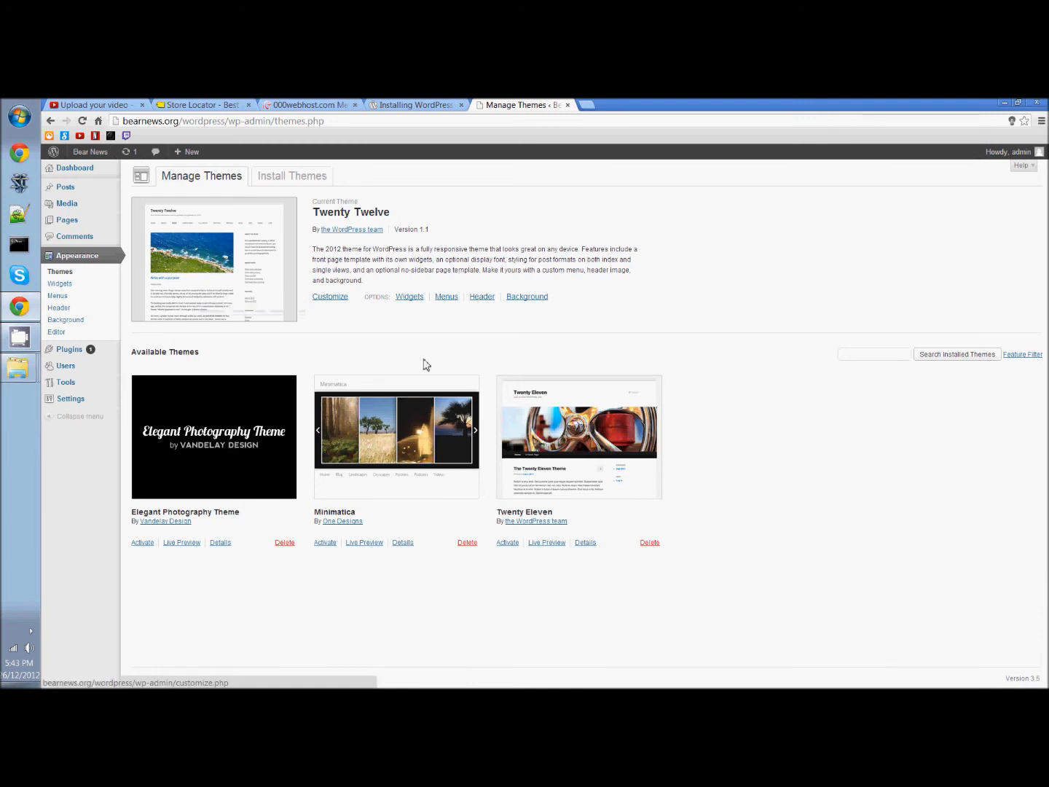
mouse_move(232, 343)
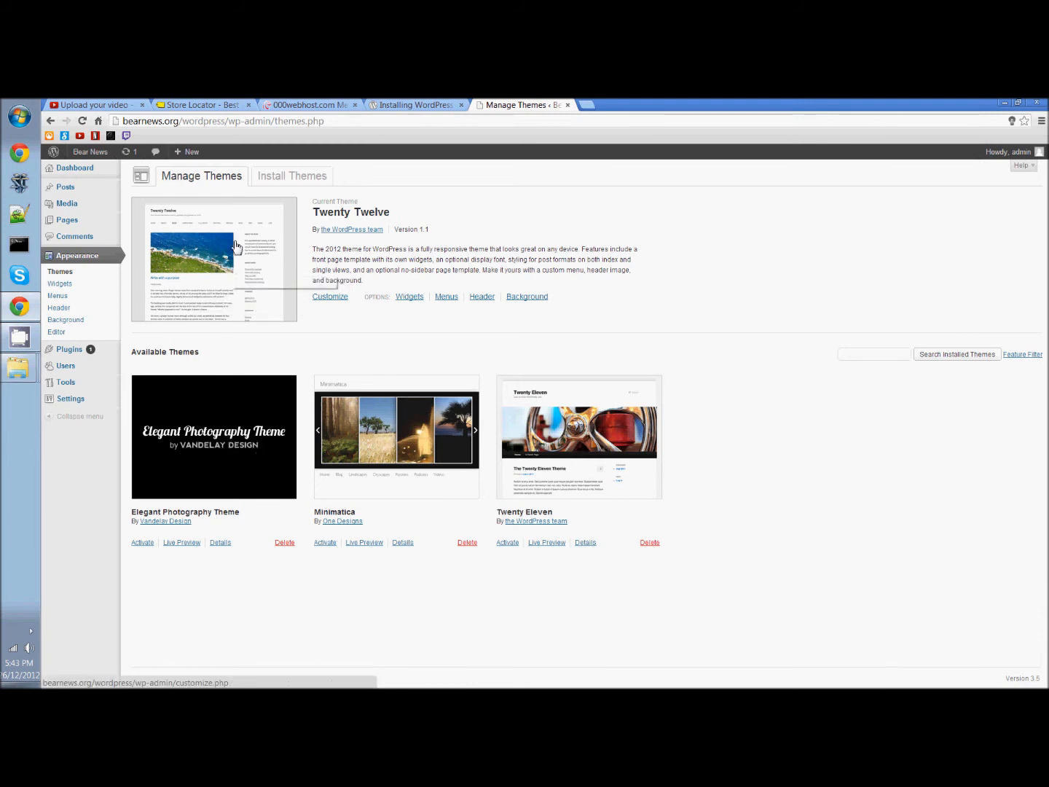
left_click(292, 175)
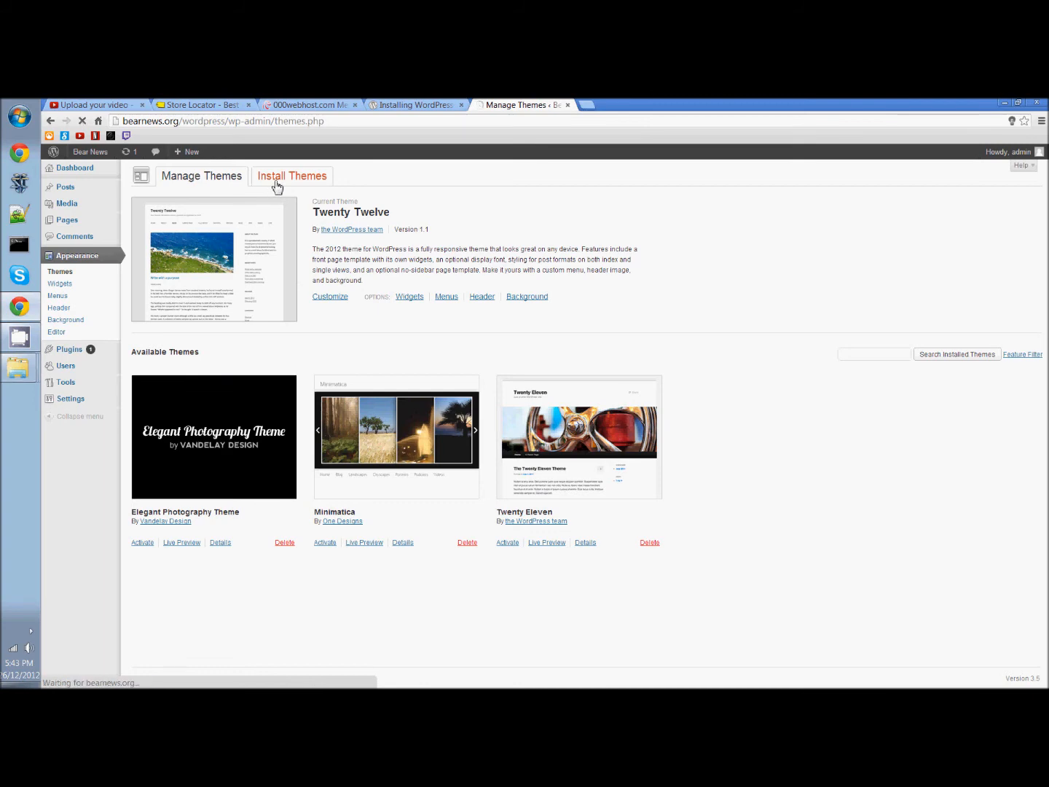
Browse the featured and newest themes in the theme installer.
left_click(292, 176)
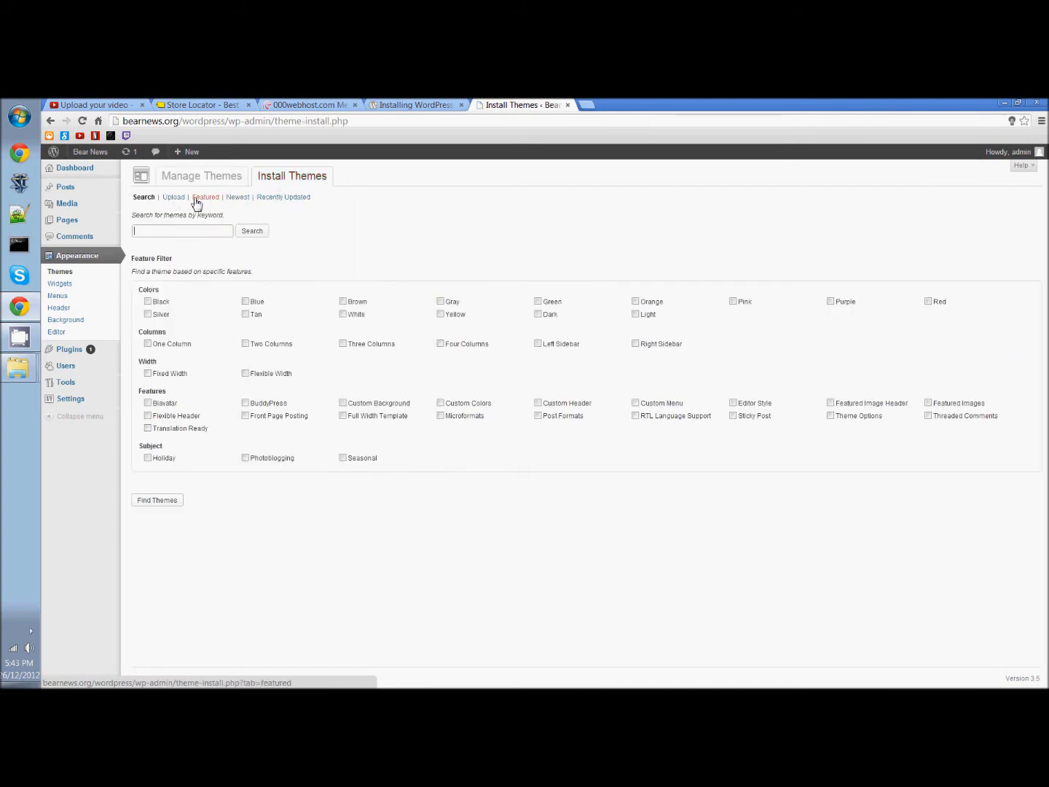
left_click(204, 196)
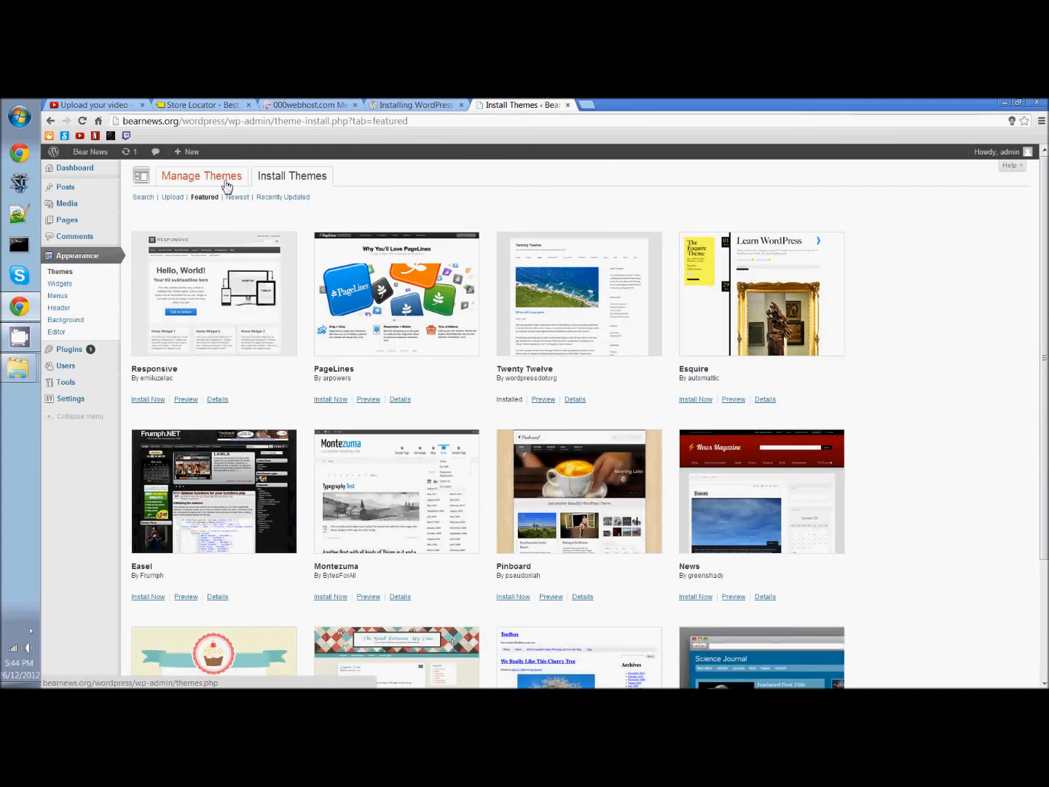
left_click(236, 196)
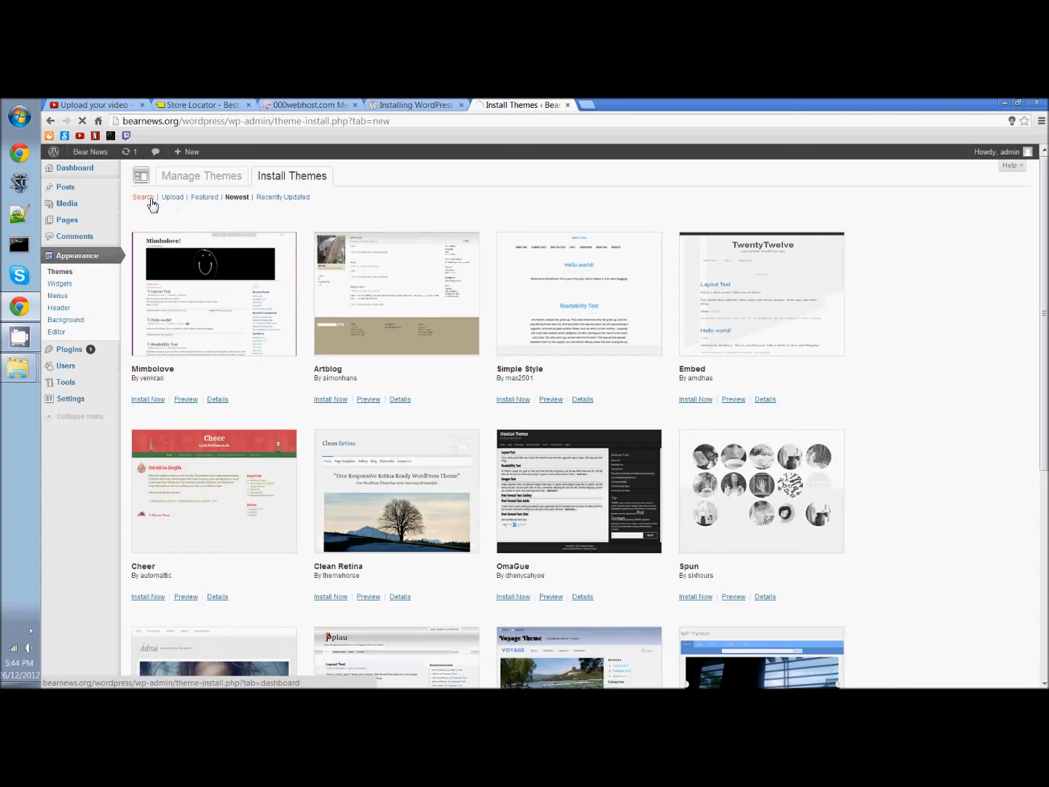
Search themes for 'photography', return to Manage Themes, and open a new browser tab.
left_click(143, 197)
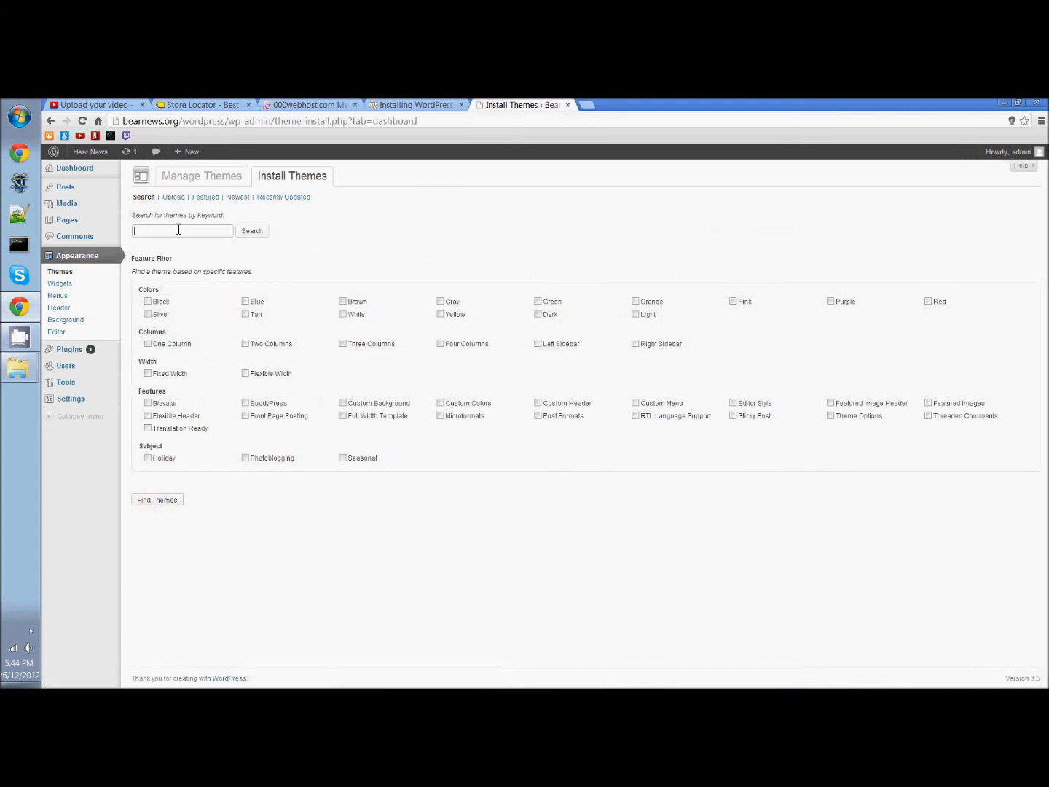
type("photography")
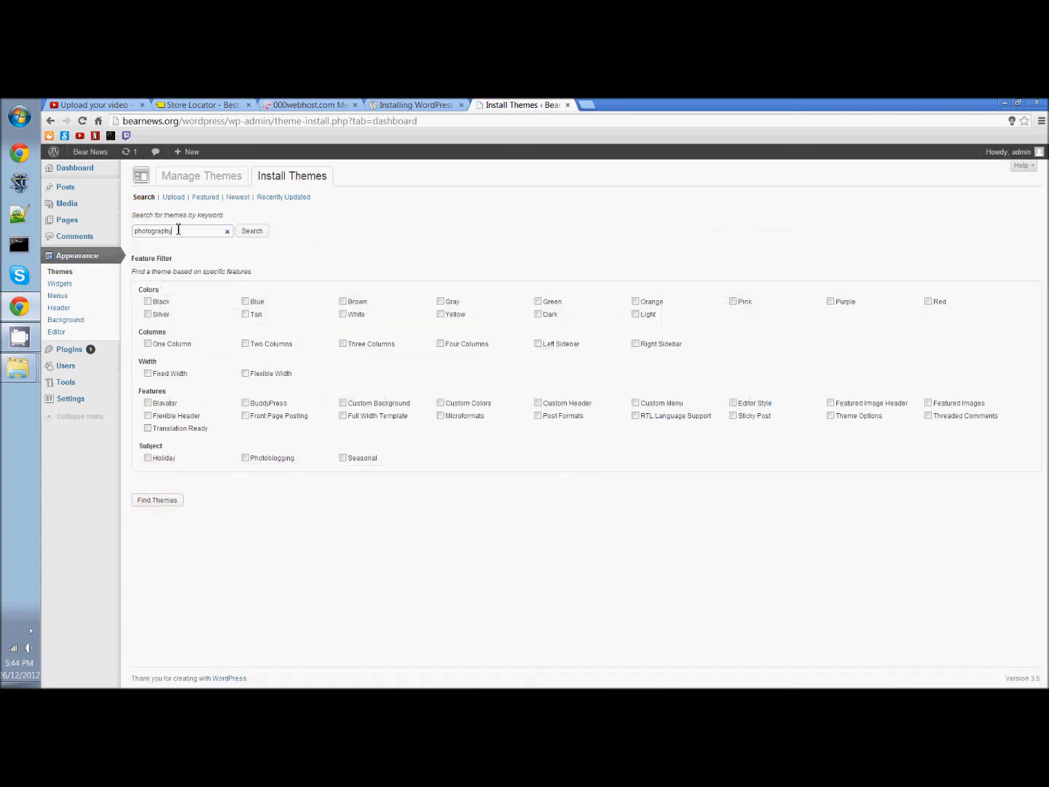
left_click(252, 230)
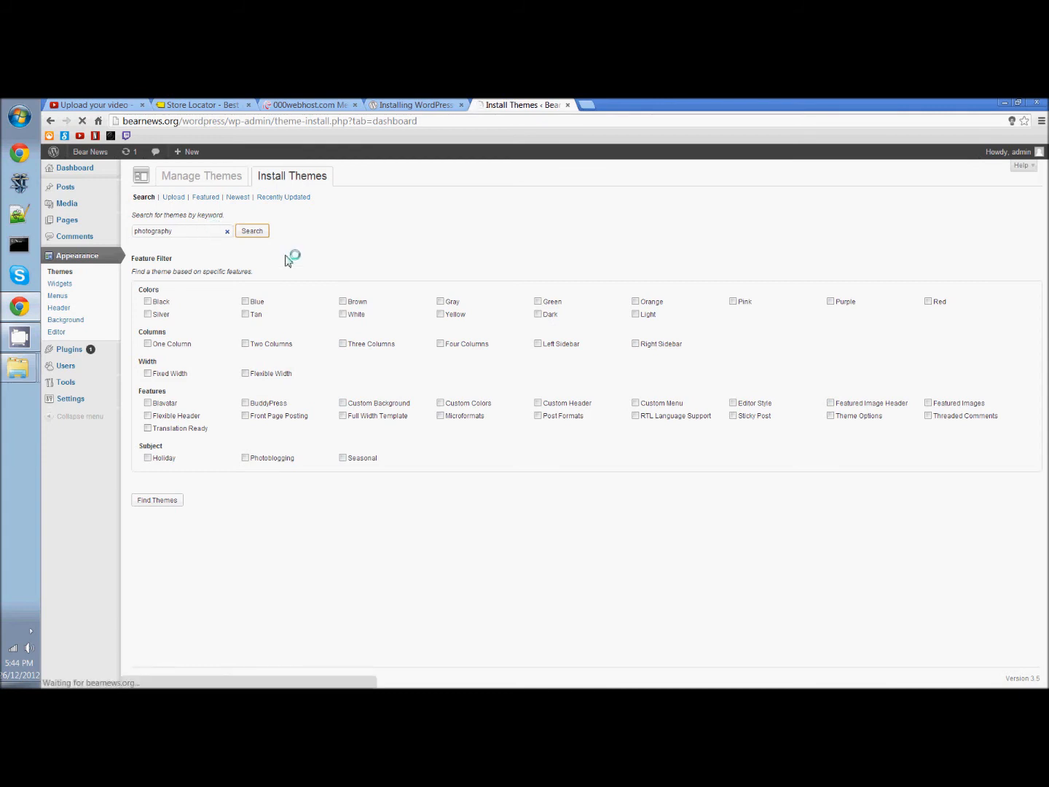
left_click(252, 230)
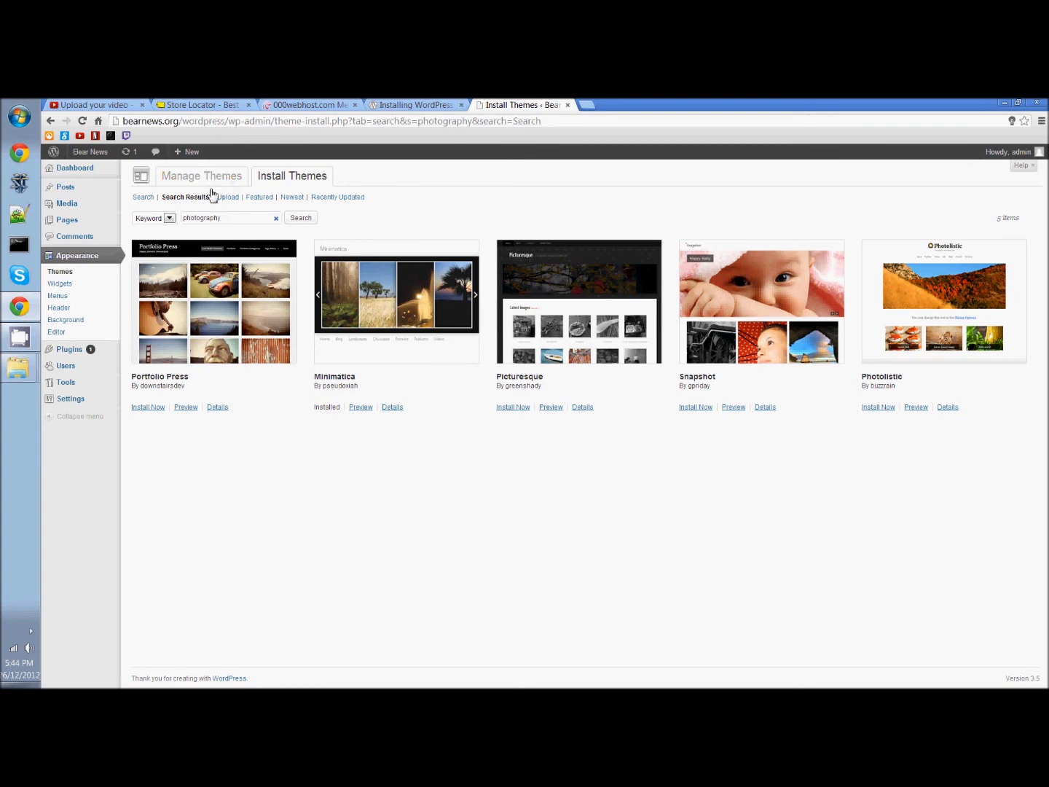
mouse_move(228, 197)
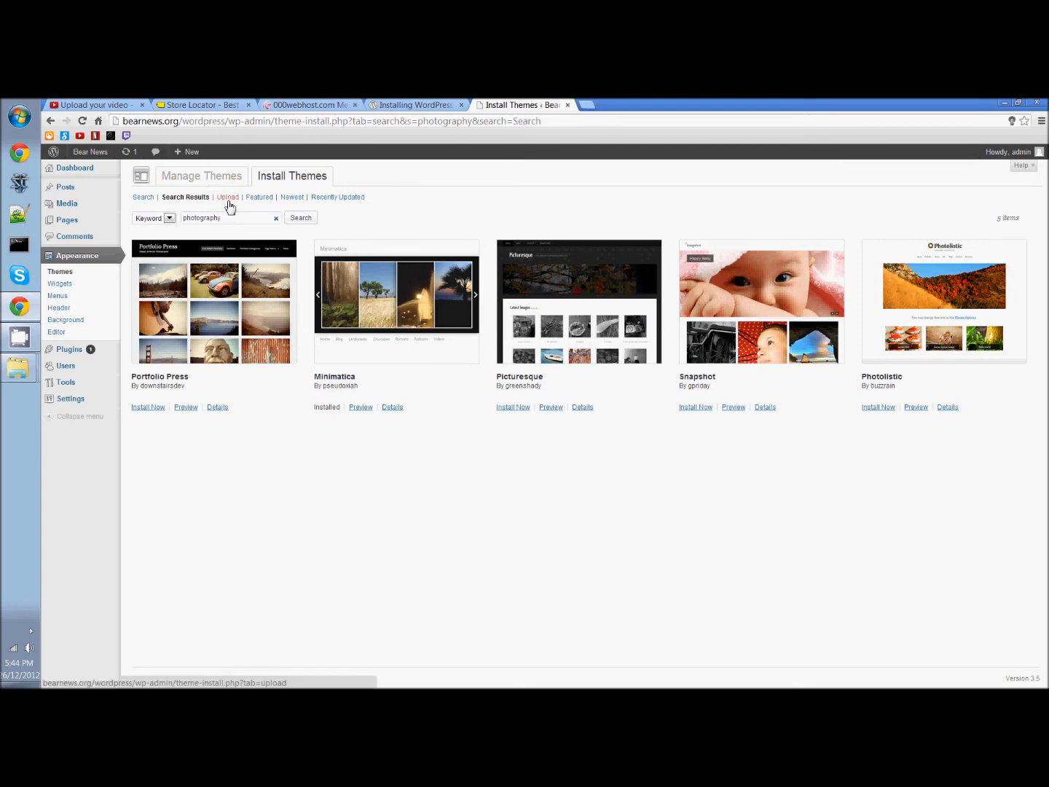
left_click(201, 176)
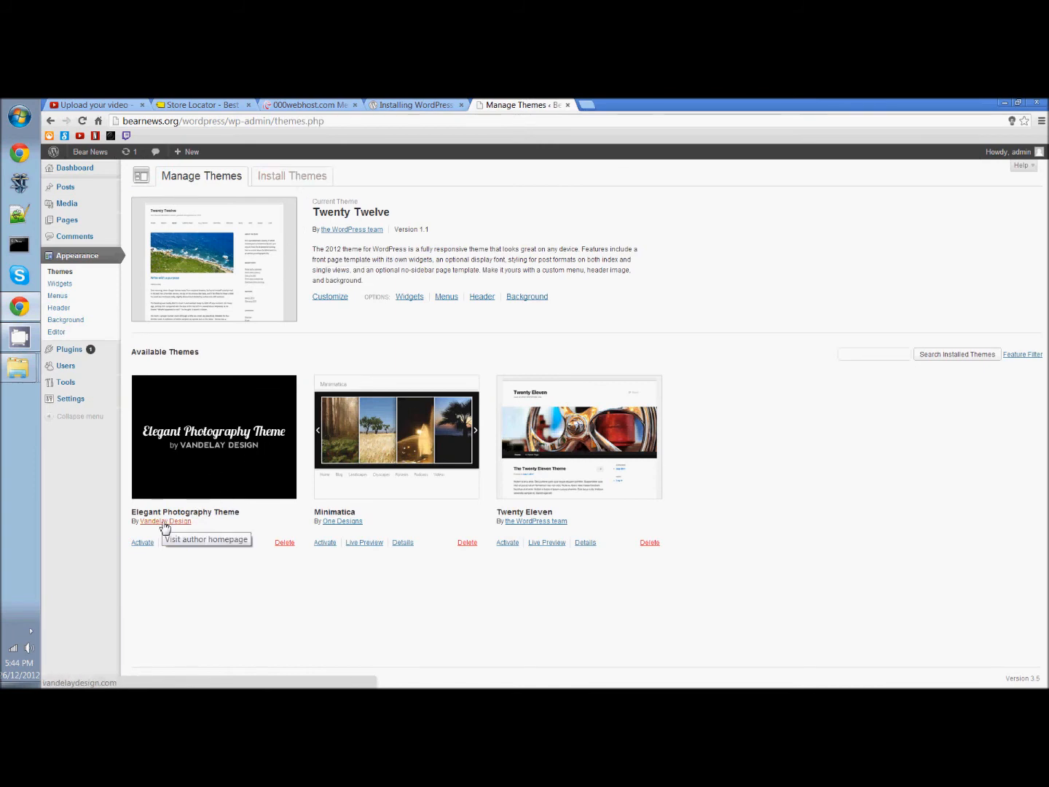
left_click(292, 175)
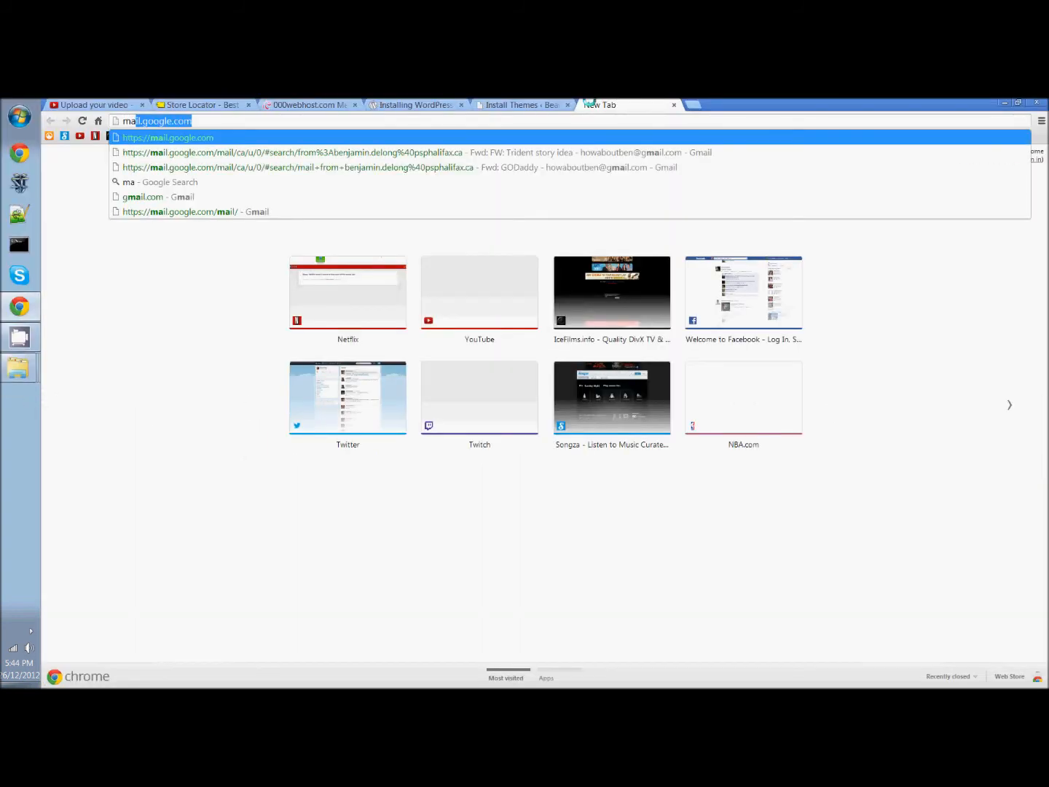
Open the ManageWP photography themes article and scroll down to Elegant Photography.
type("managewp.com/top-photography-themes")
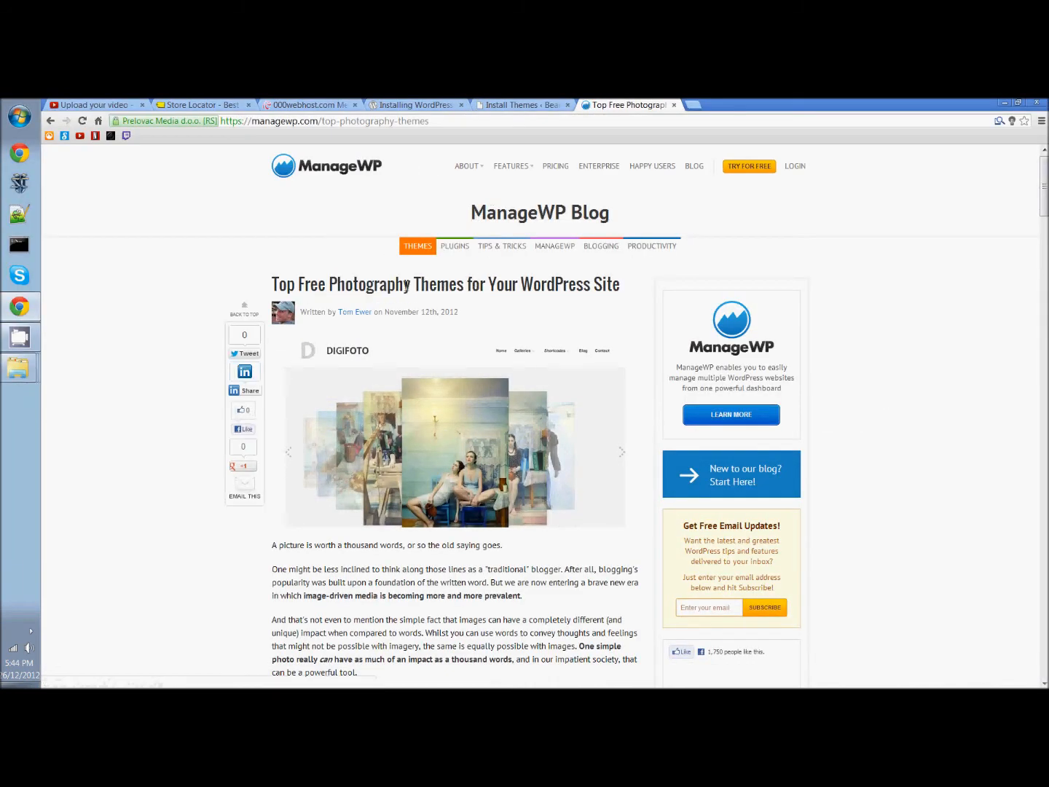
scroll("down", 3)
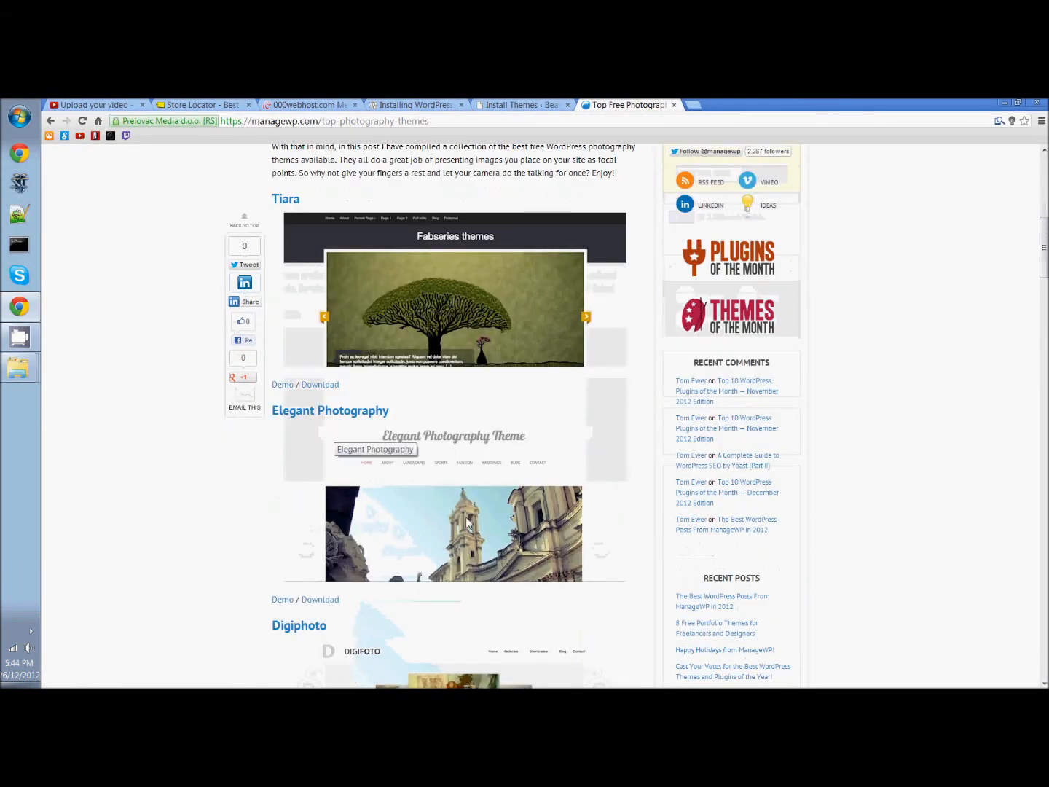
scroll("down", 3)
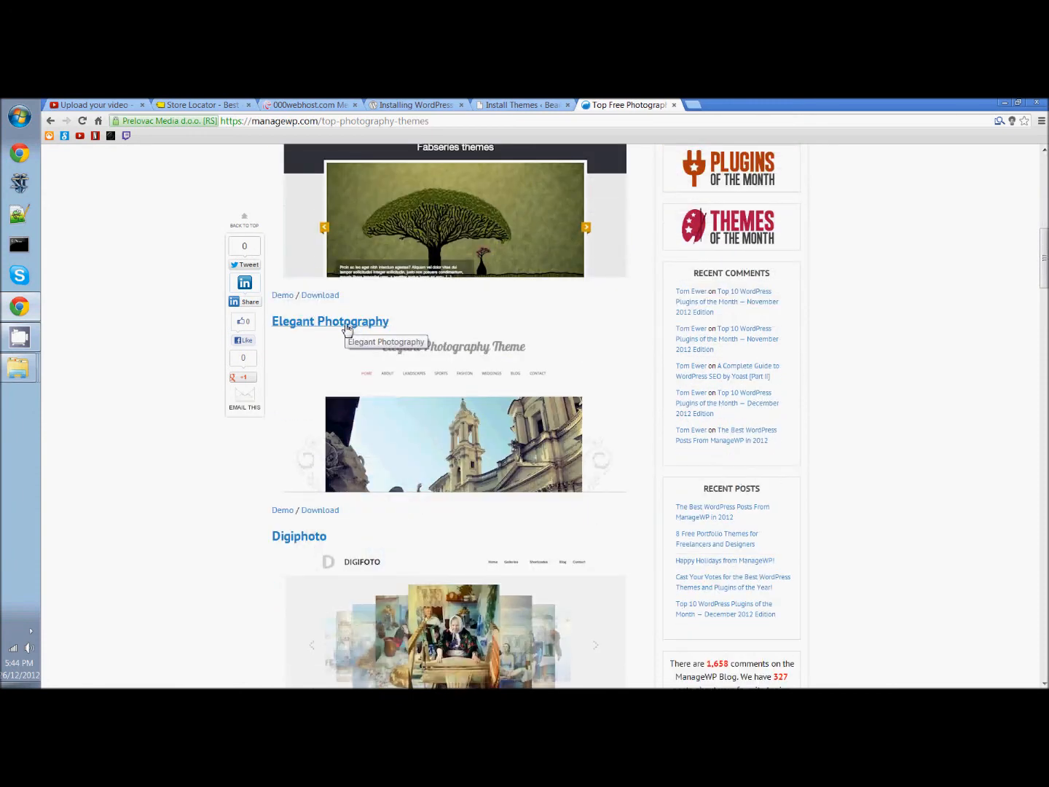
mouse_move(286, 484)
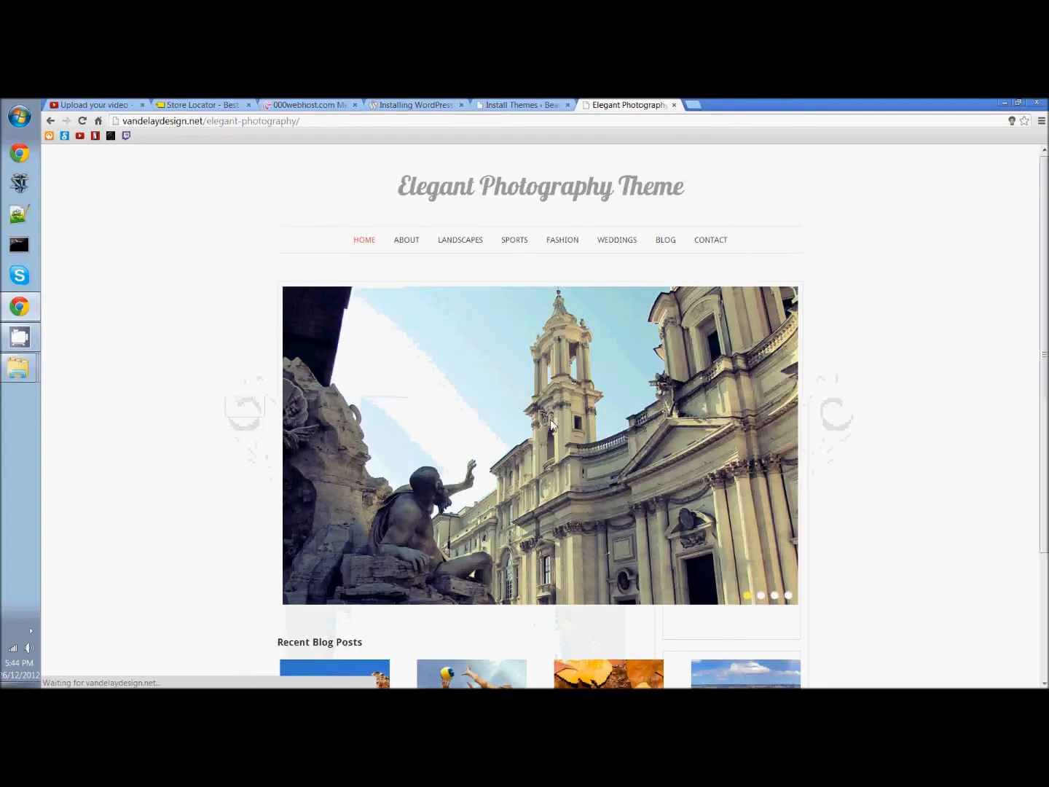
scroll("down", 3)
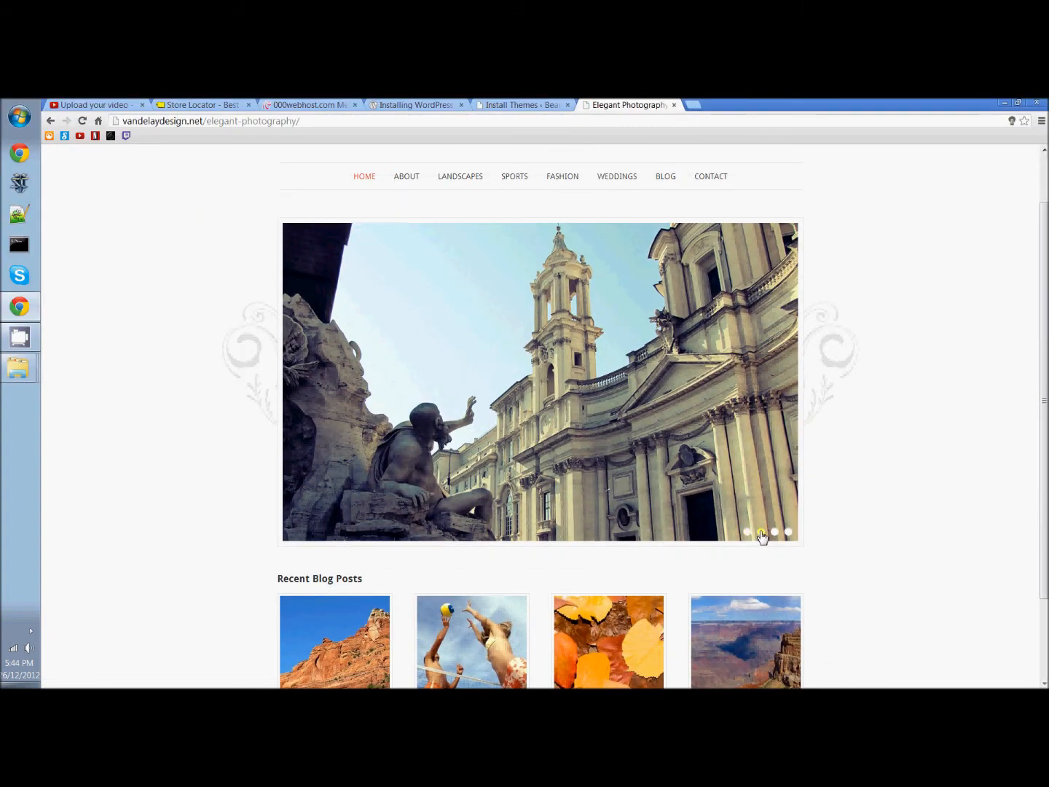
Browse the Elegant Photography demo slideshow and Landscapes gallery, then return to Install Themes.
left_click(774, 531)
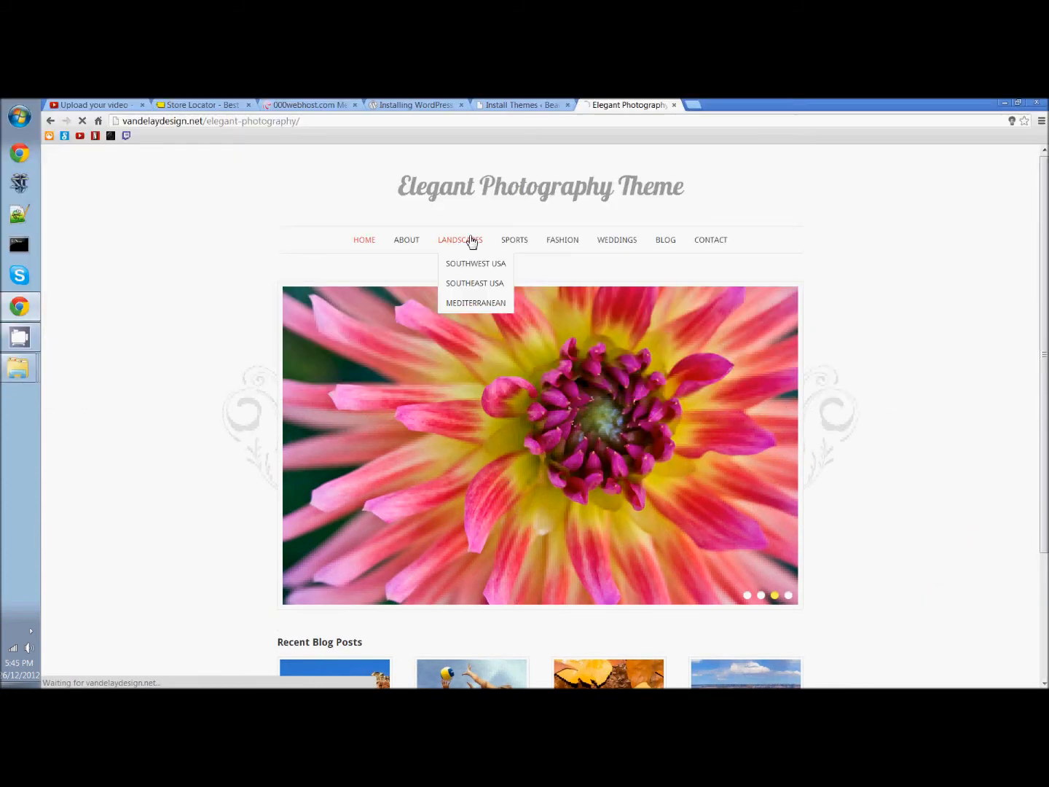
left_click(460, 240)
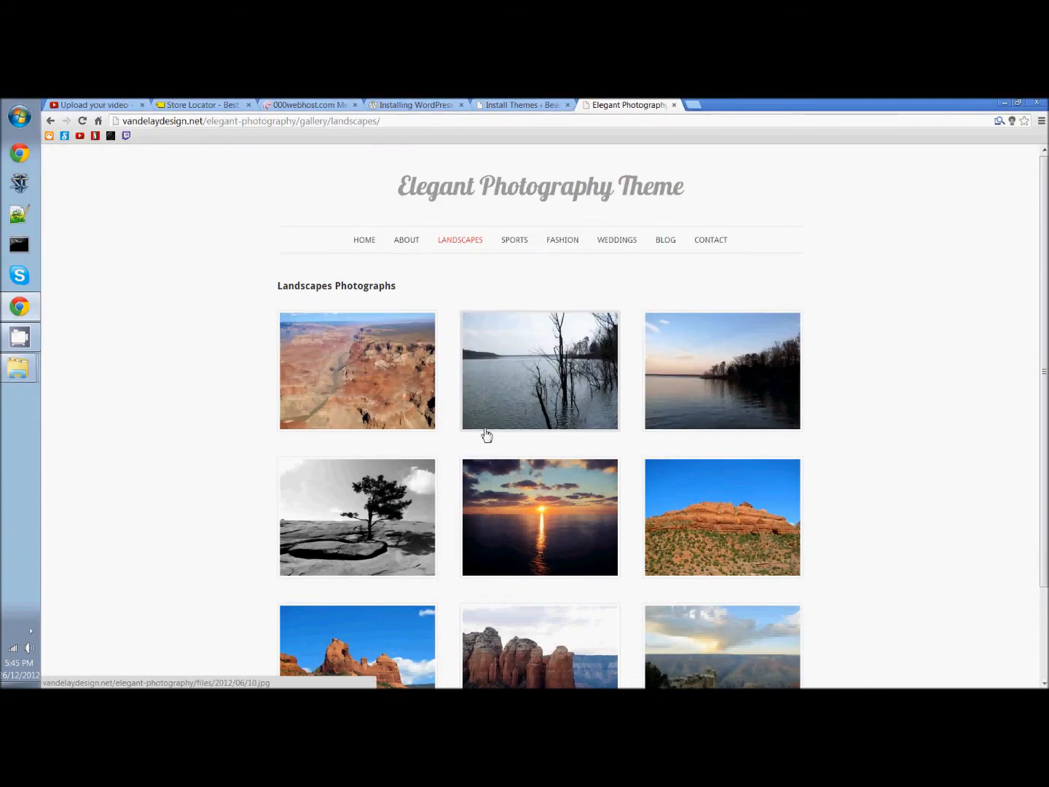
scroll("down", 3)
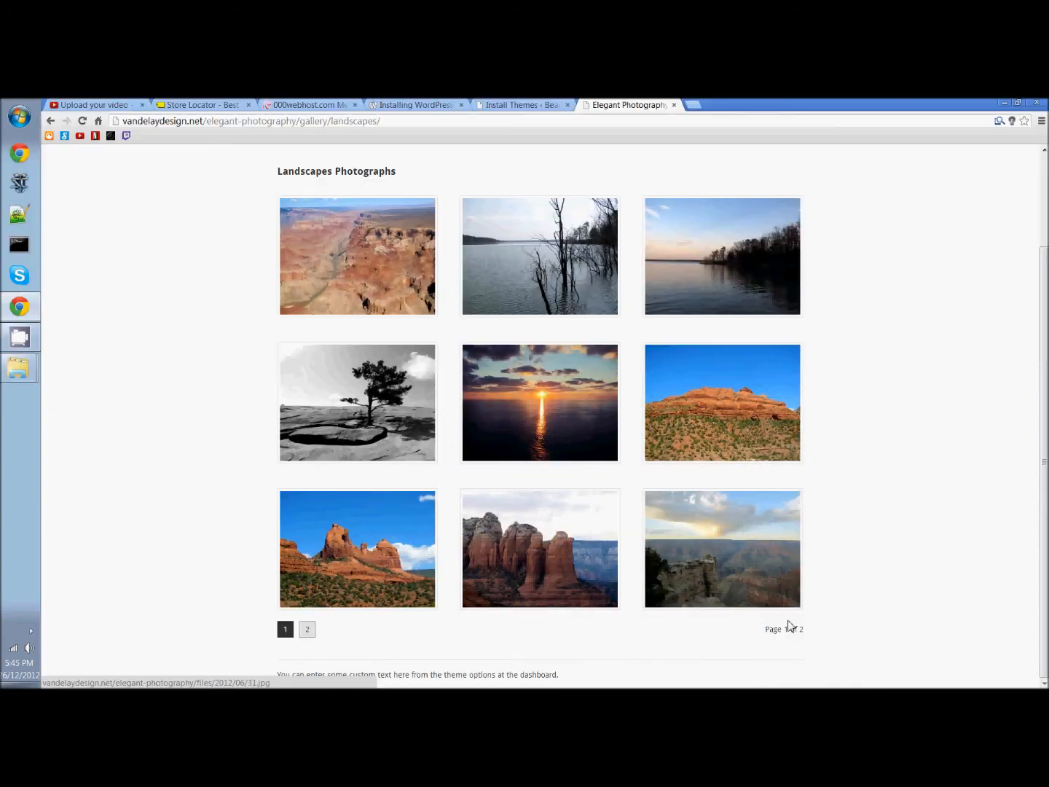
left_click(519, 104)
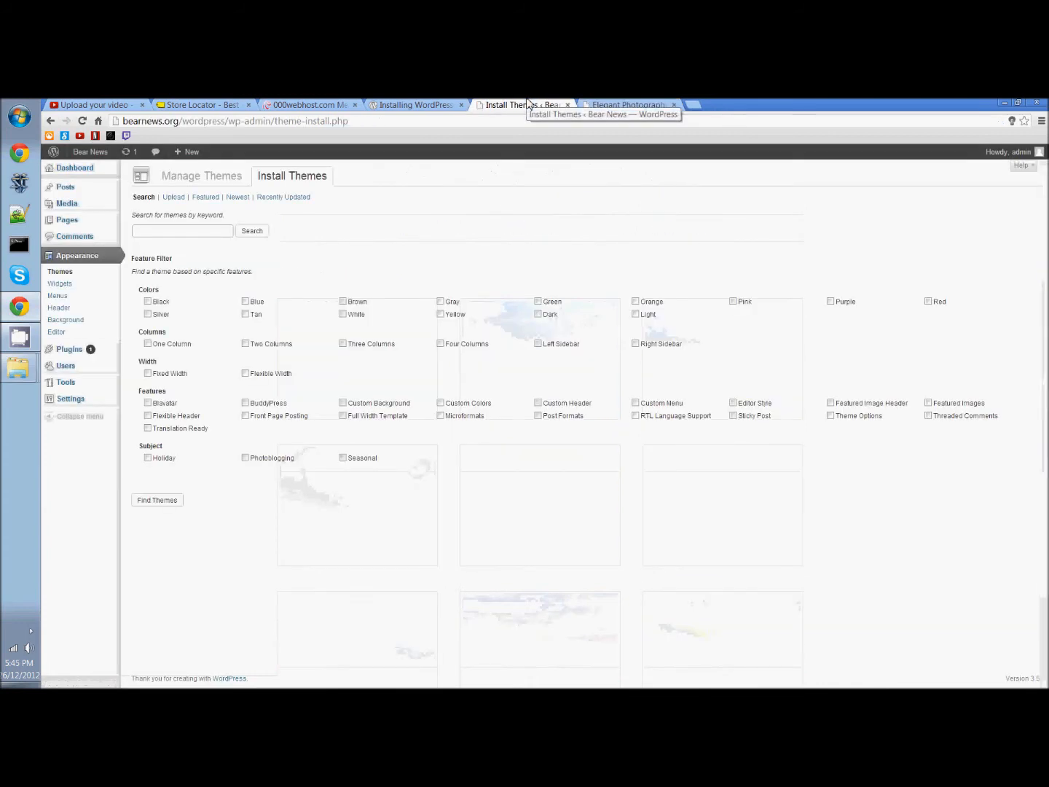
Go to Manage Themes and open the Minimatica live preview.
left_click(201, 176)
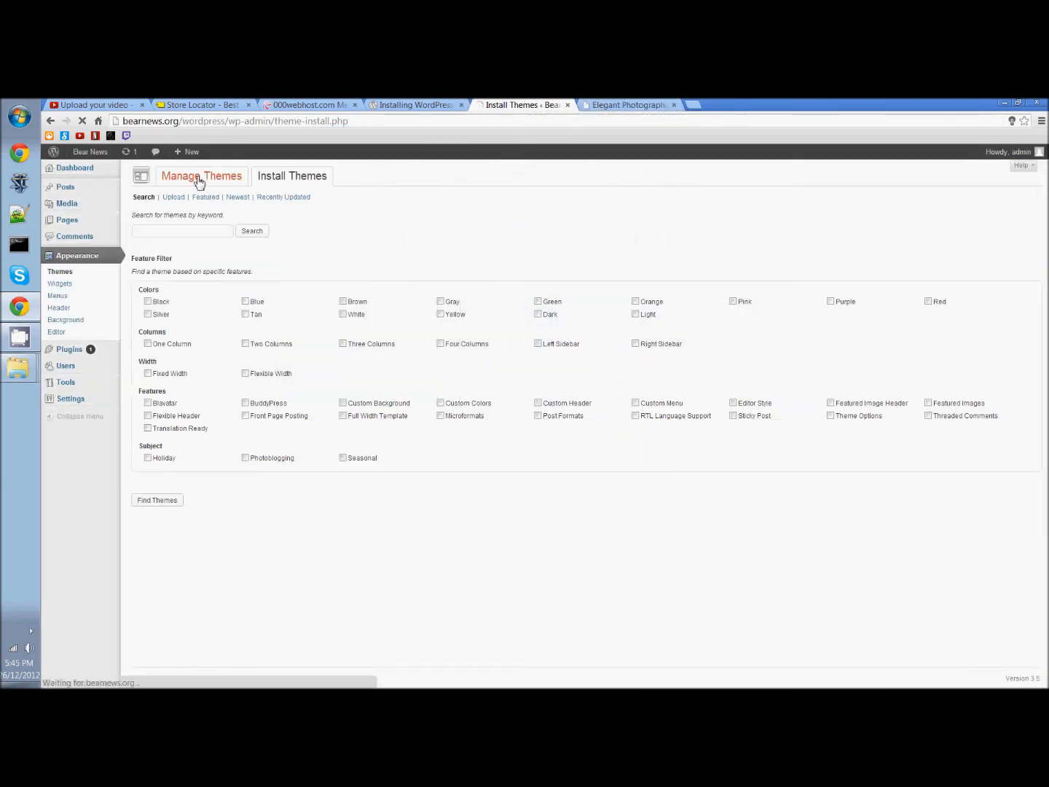
left_click(201, 176)
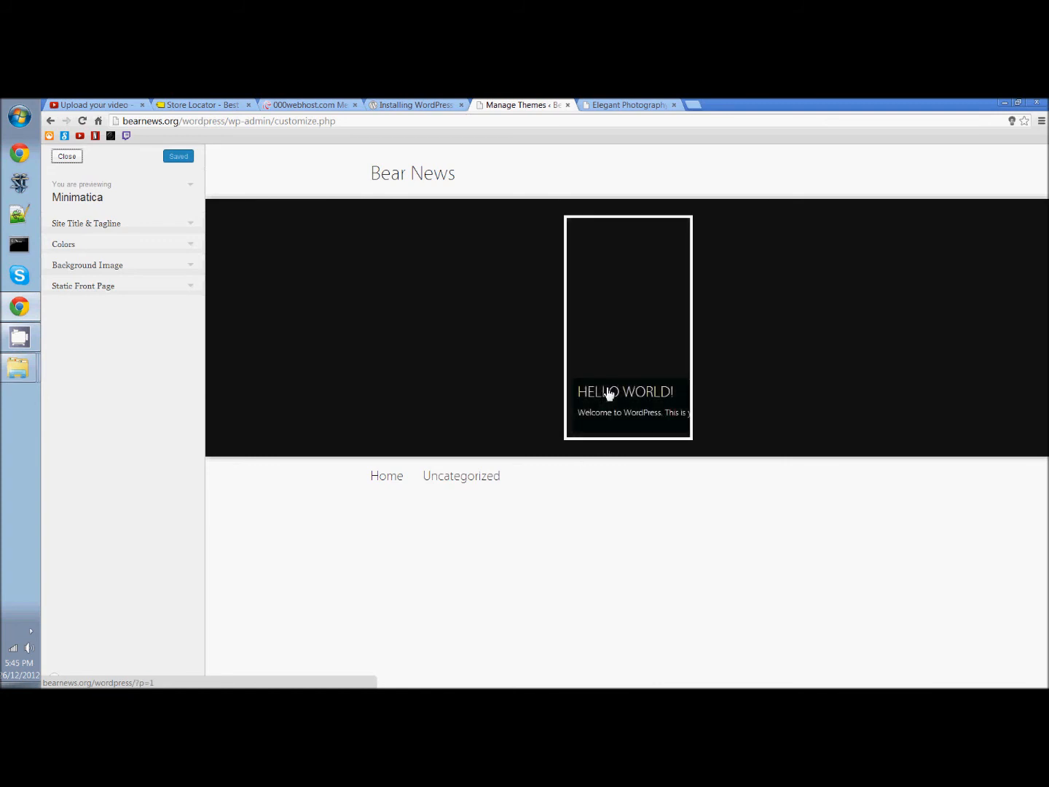
mouse_move(618, 310)
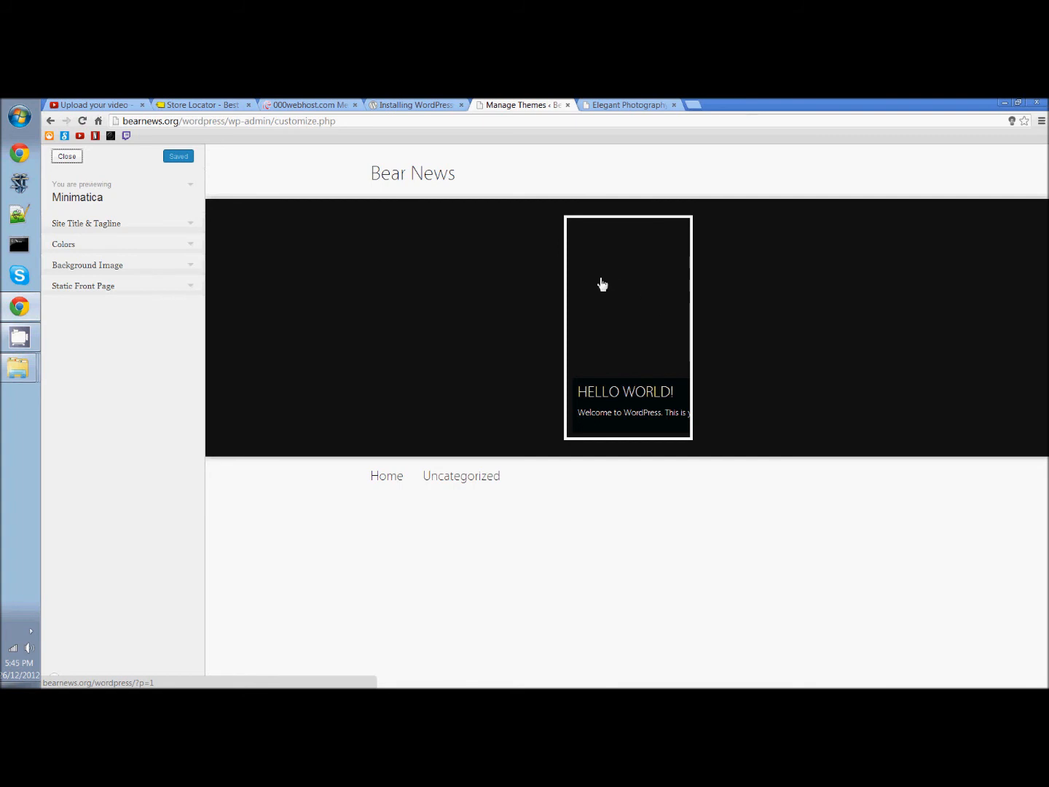
mouse_move(644, 375)
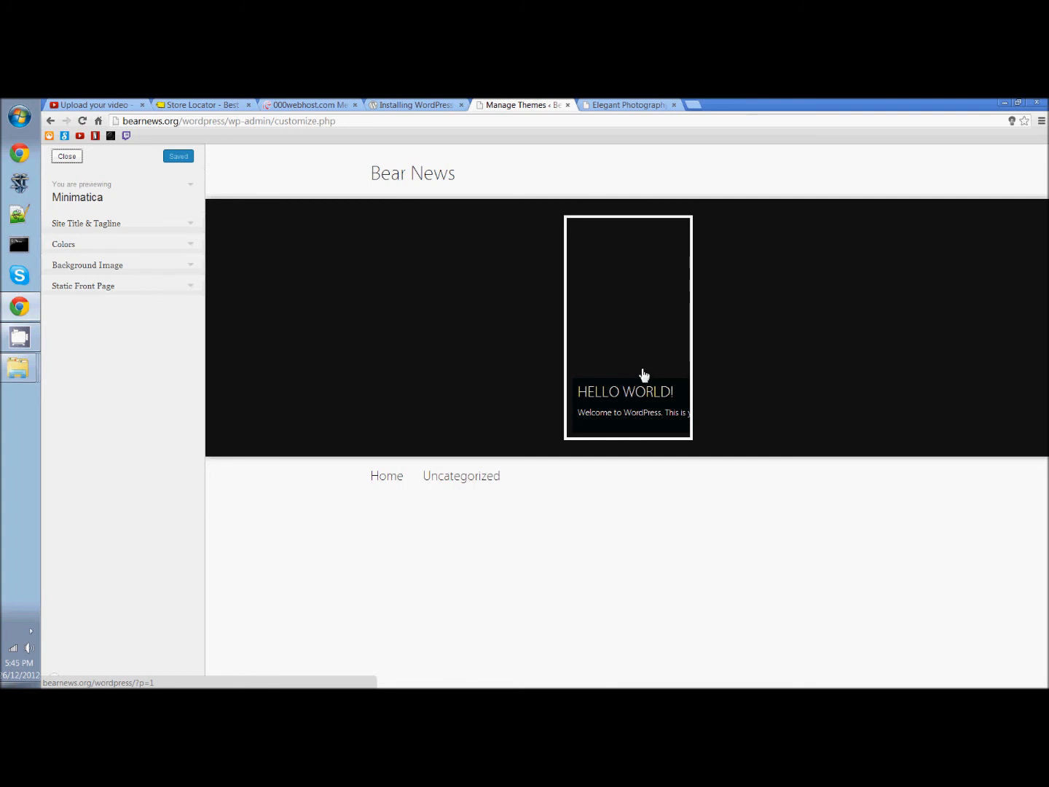
mouse_move(617, 319)
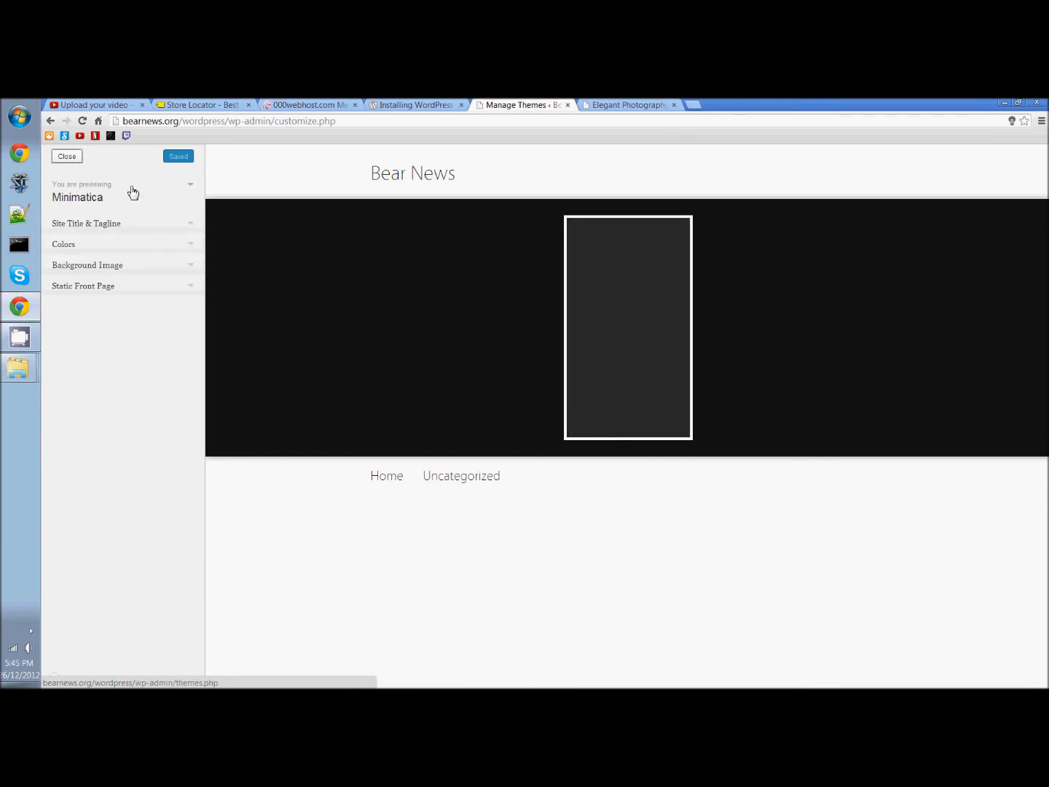
Change the site title to 'Swan Diaries', toggling header text display off and back on.
left_click(86, 223)
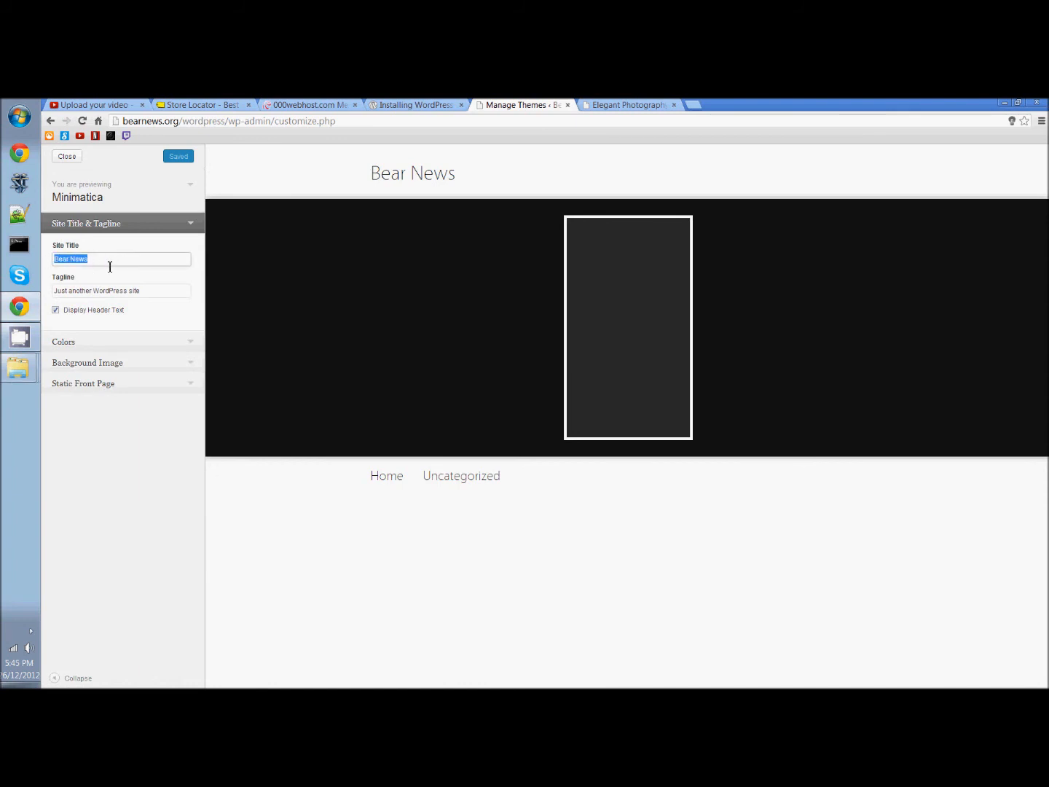
type("Swan Dia")
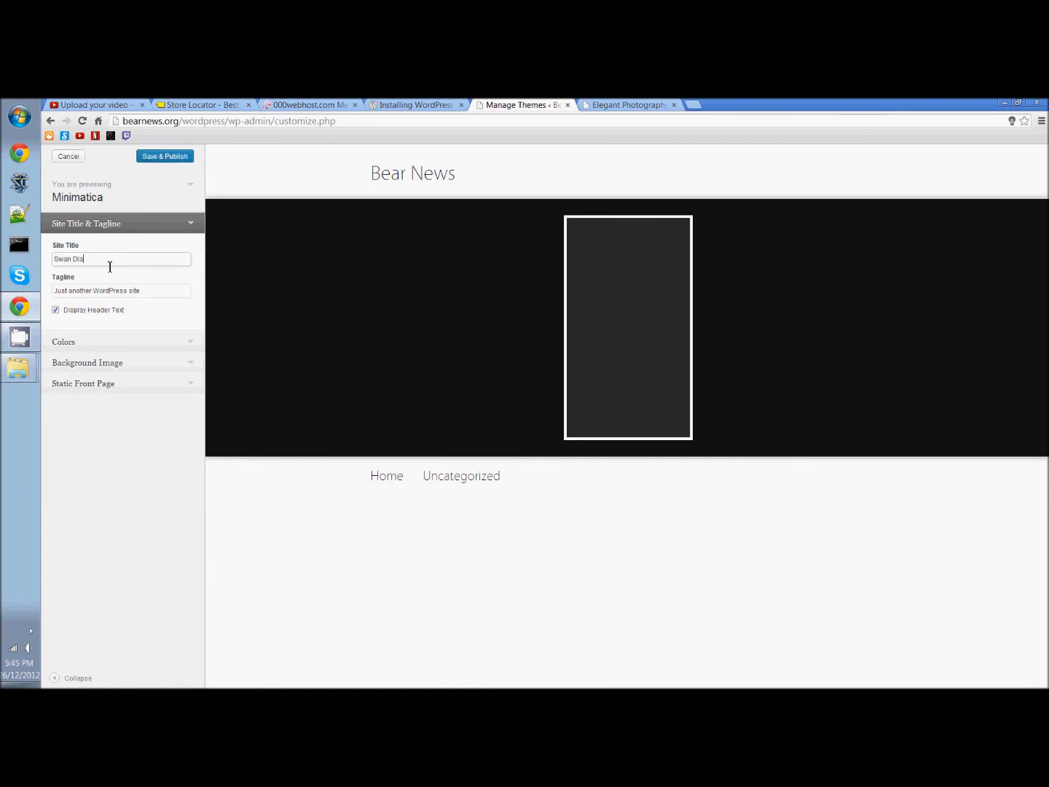
left_click(121, 290)
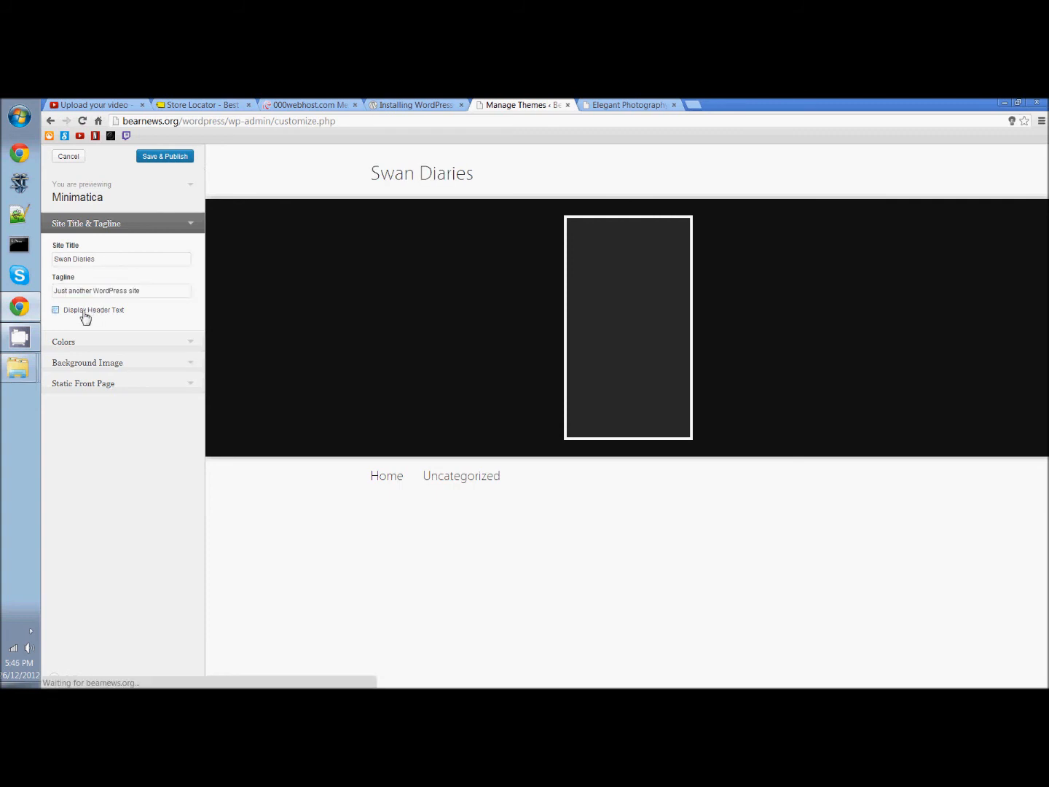
left_click(55, 309)
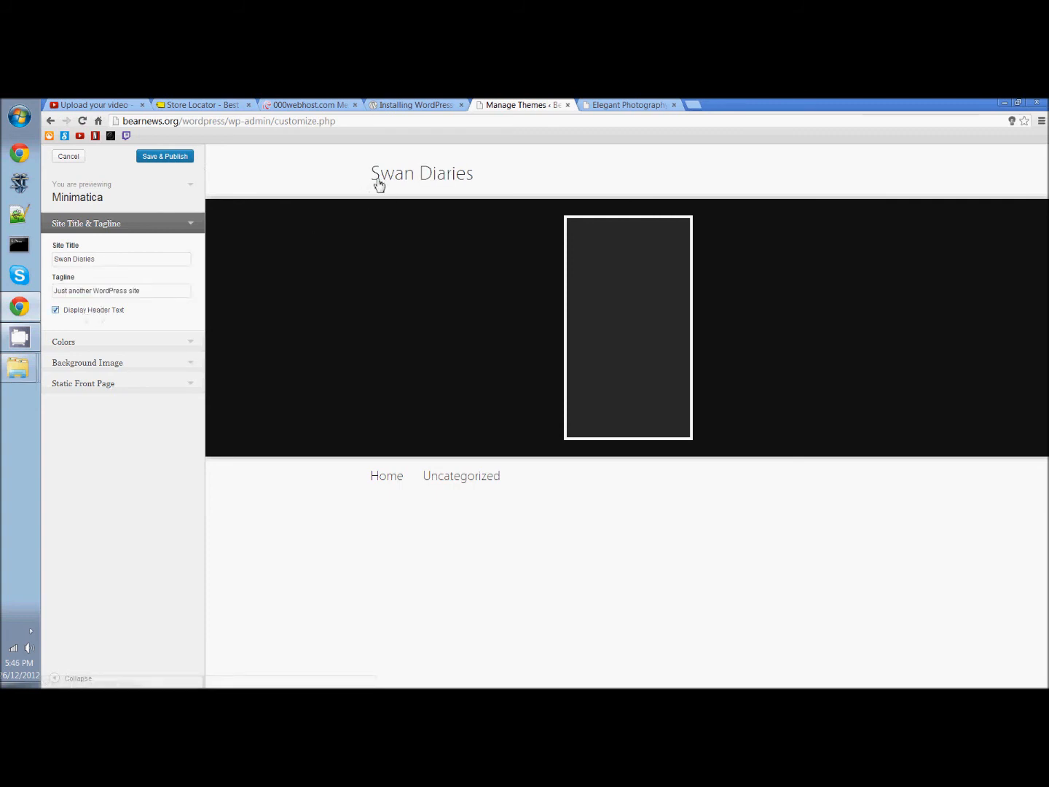
left_click(63, 245)
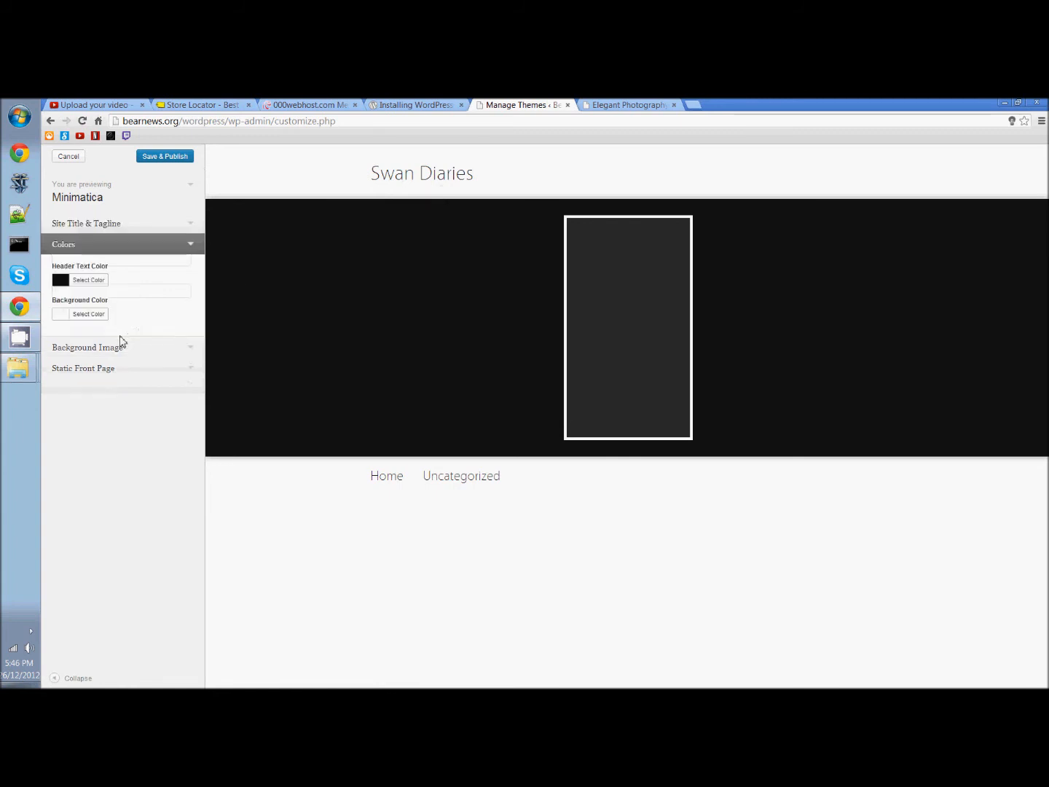
Pick a new header text colour and a sage-green background colour.
left_click(89, 279)
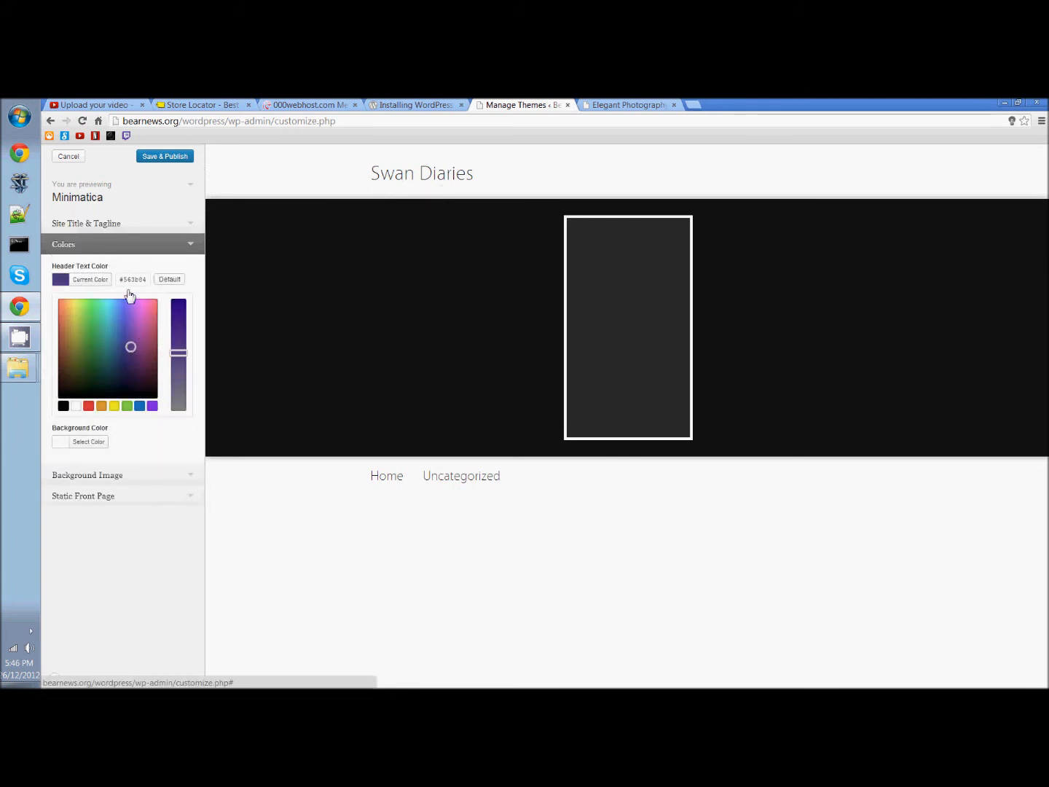
left_click(89, 441)
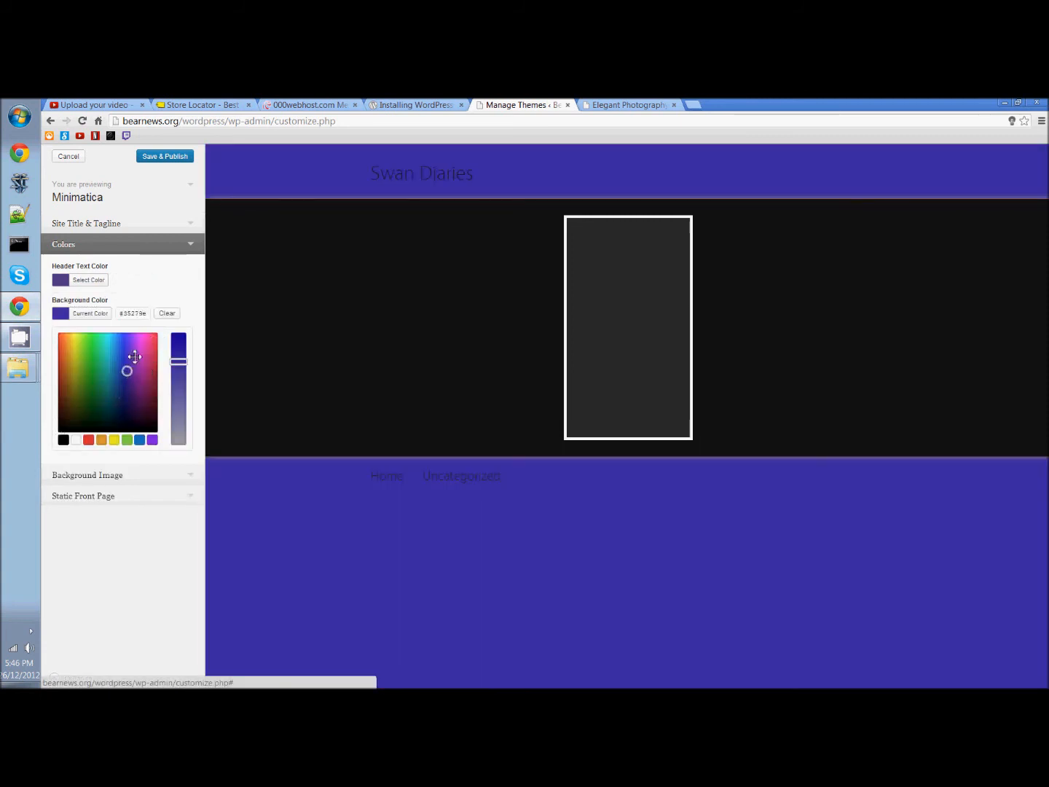
left_click(61, 364)
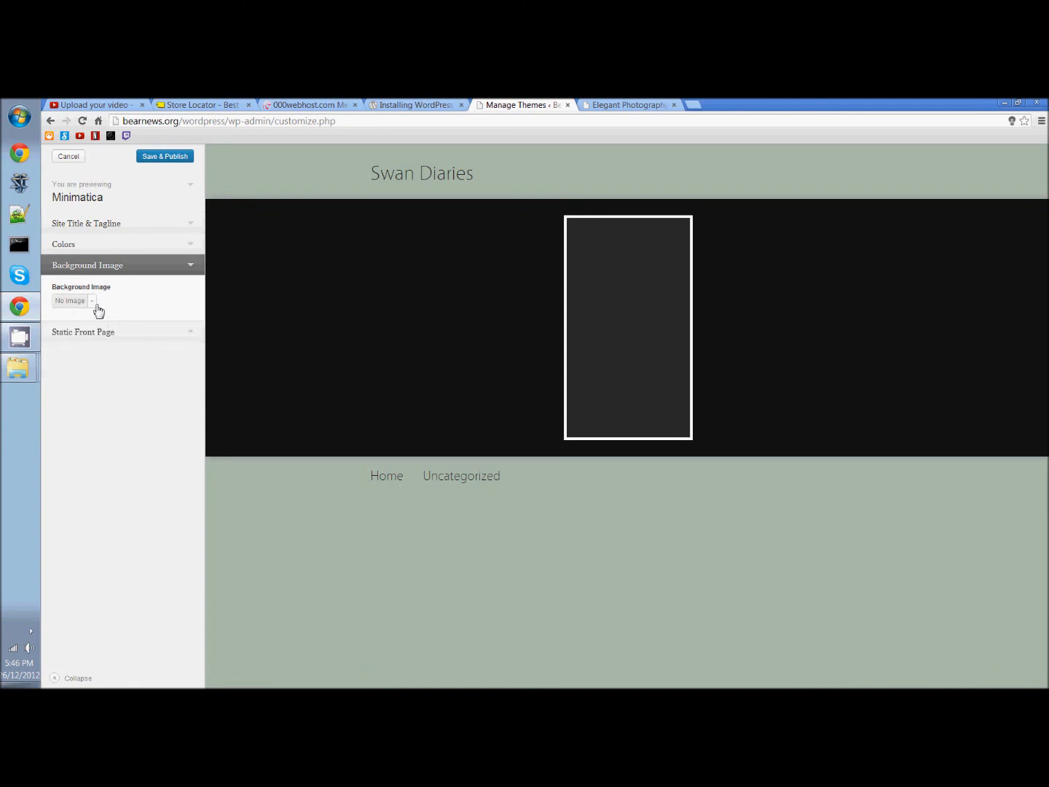
Keep the front page on latest posts and exit the preview with Minimatica active.
left_click(92, 300)
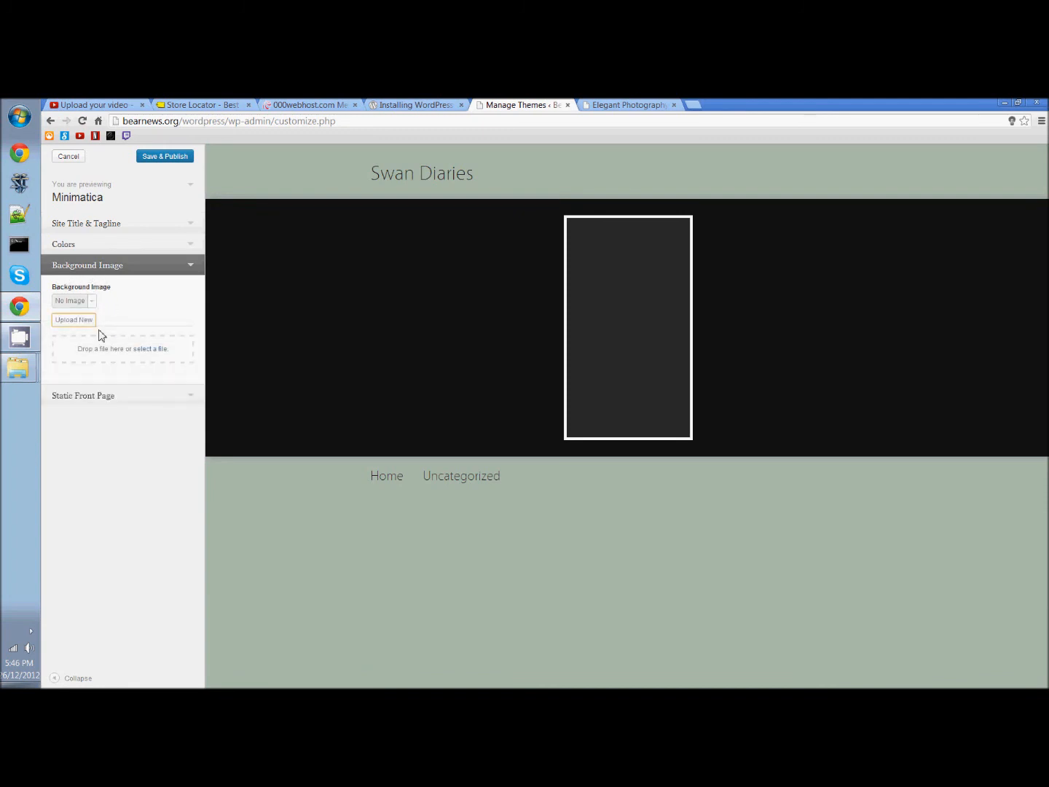
left_click(83, 286)
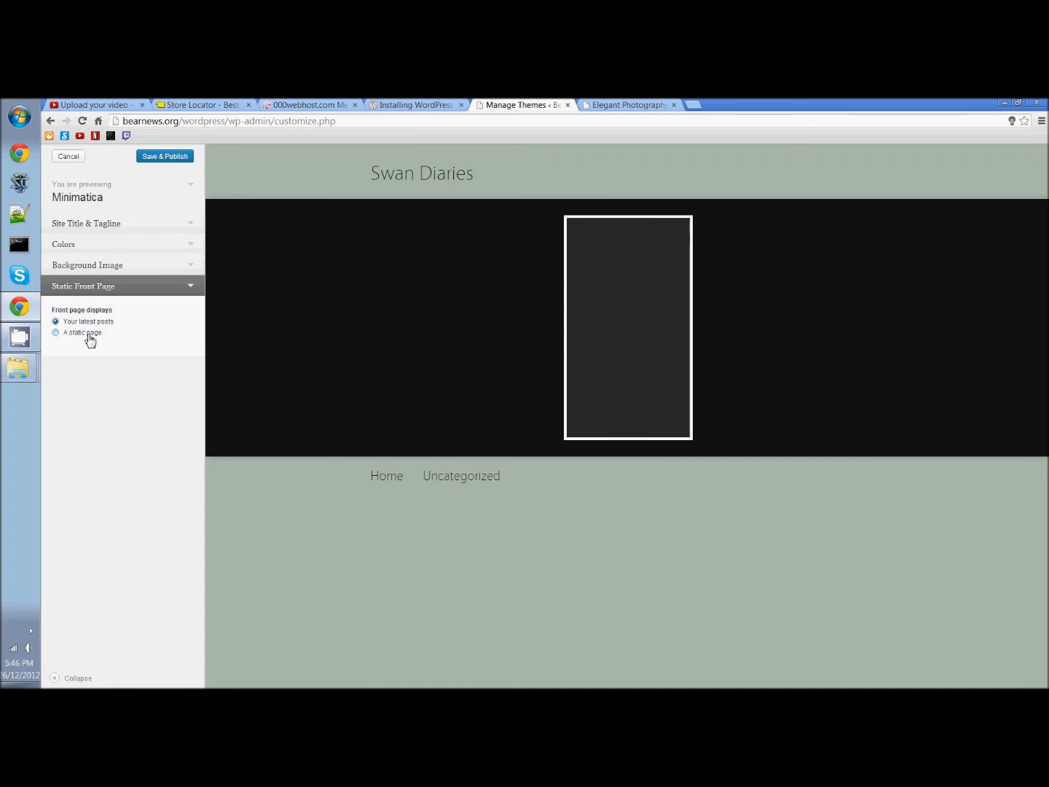
left_click(55, 321)
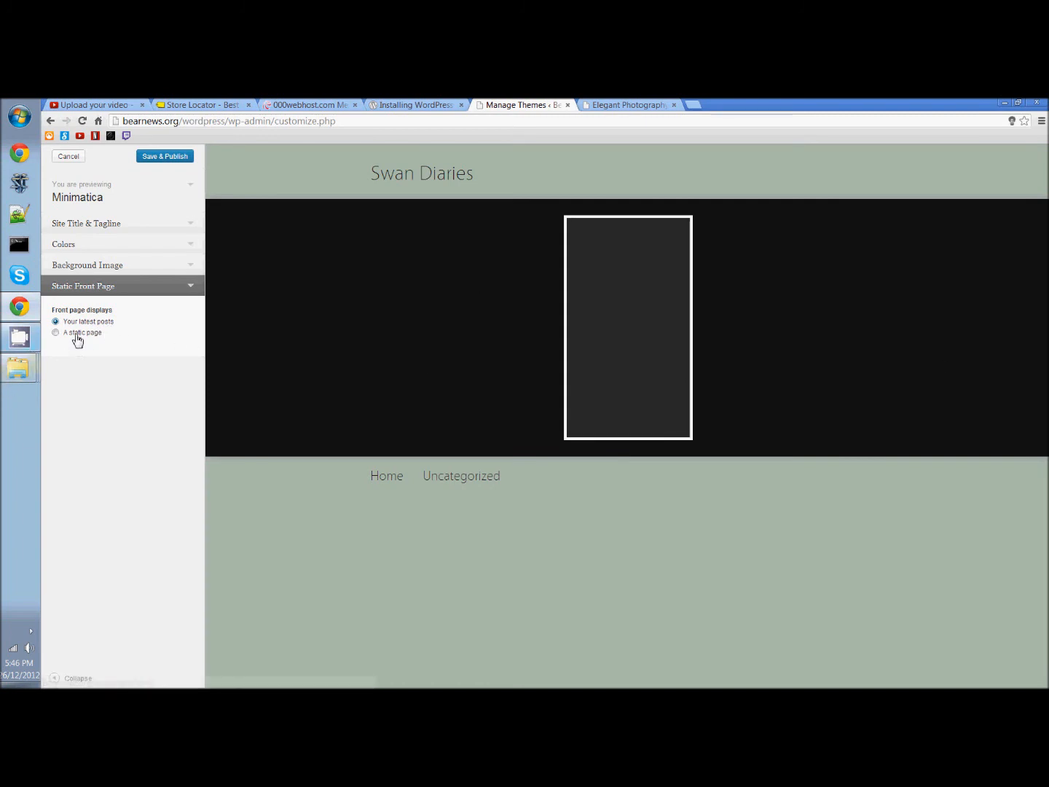
left_click(56, 333)
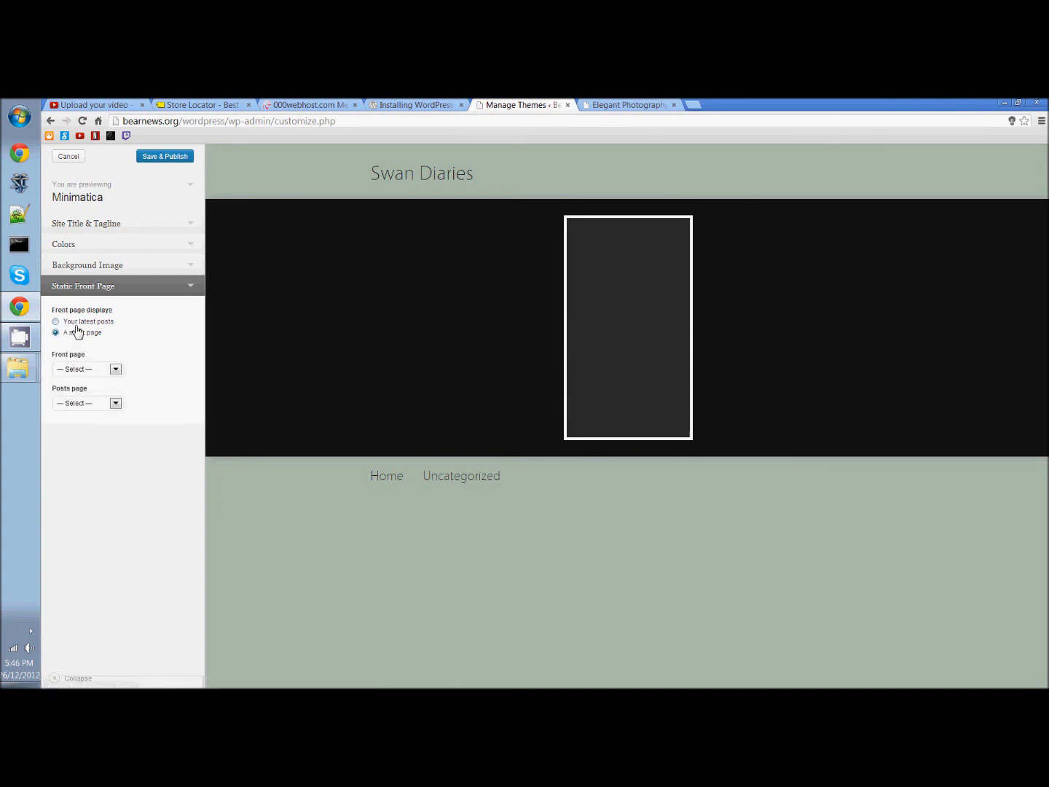
left_click(56, 322)
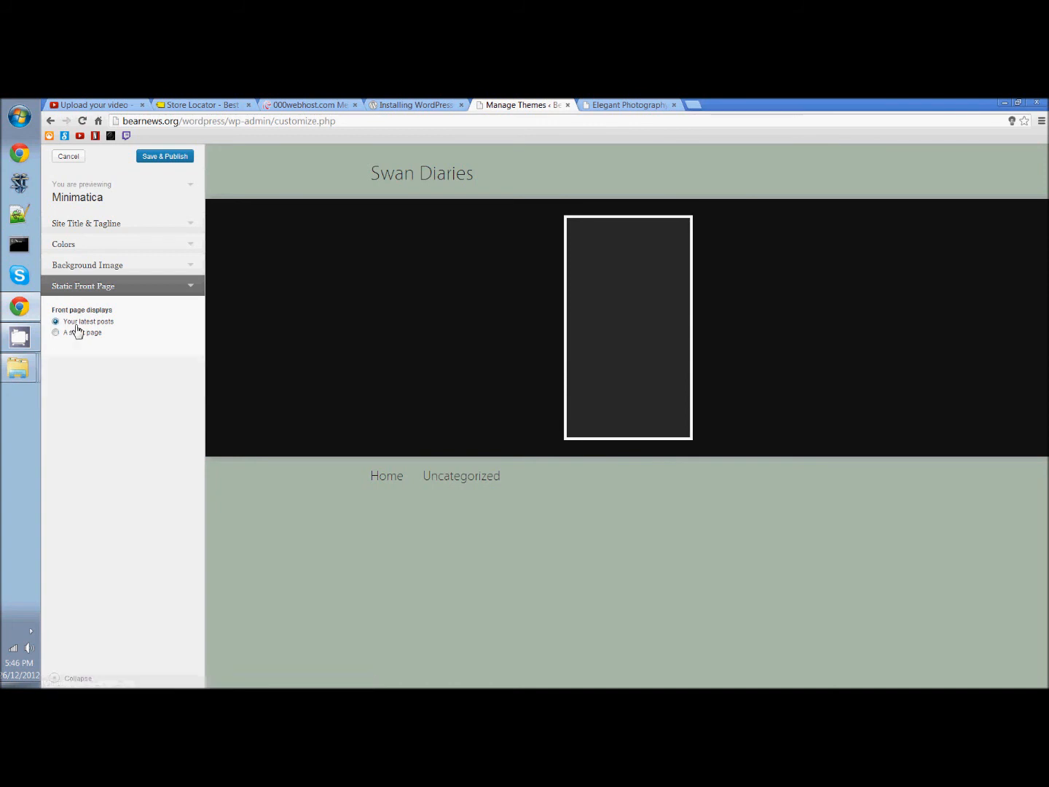
left_click(165, 156)
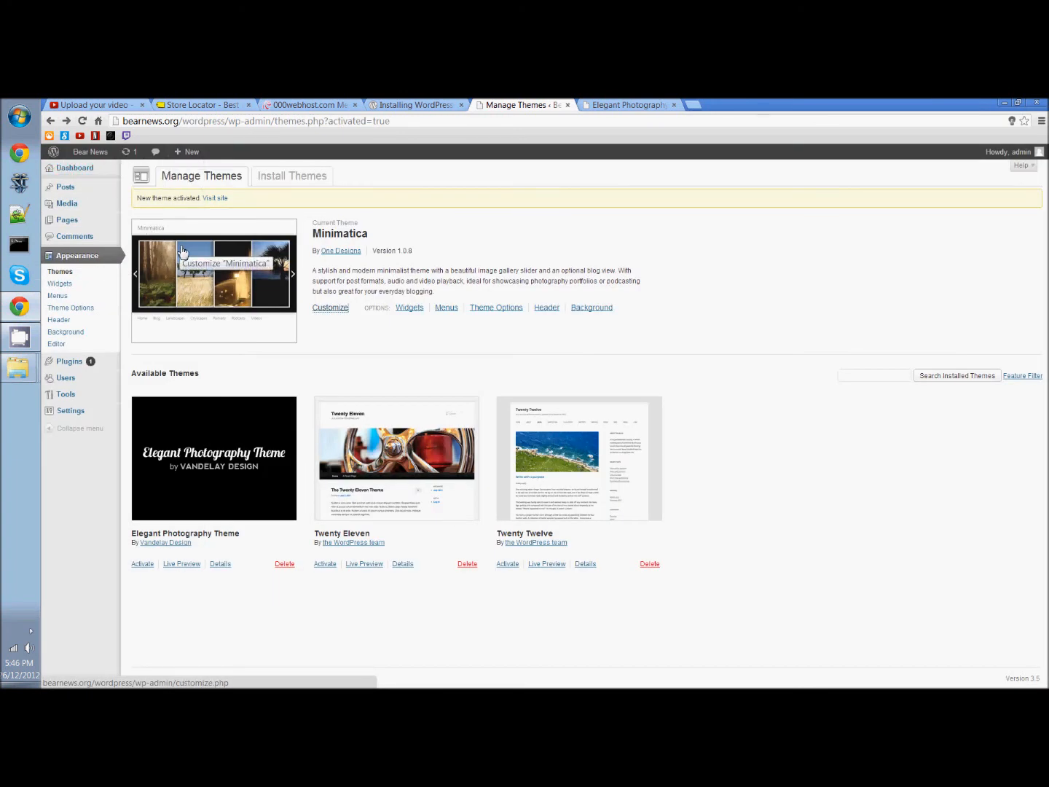
mouse_move(64, 186)
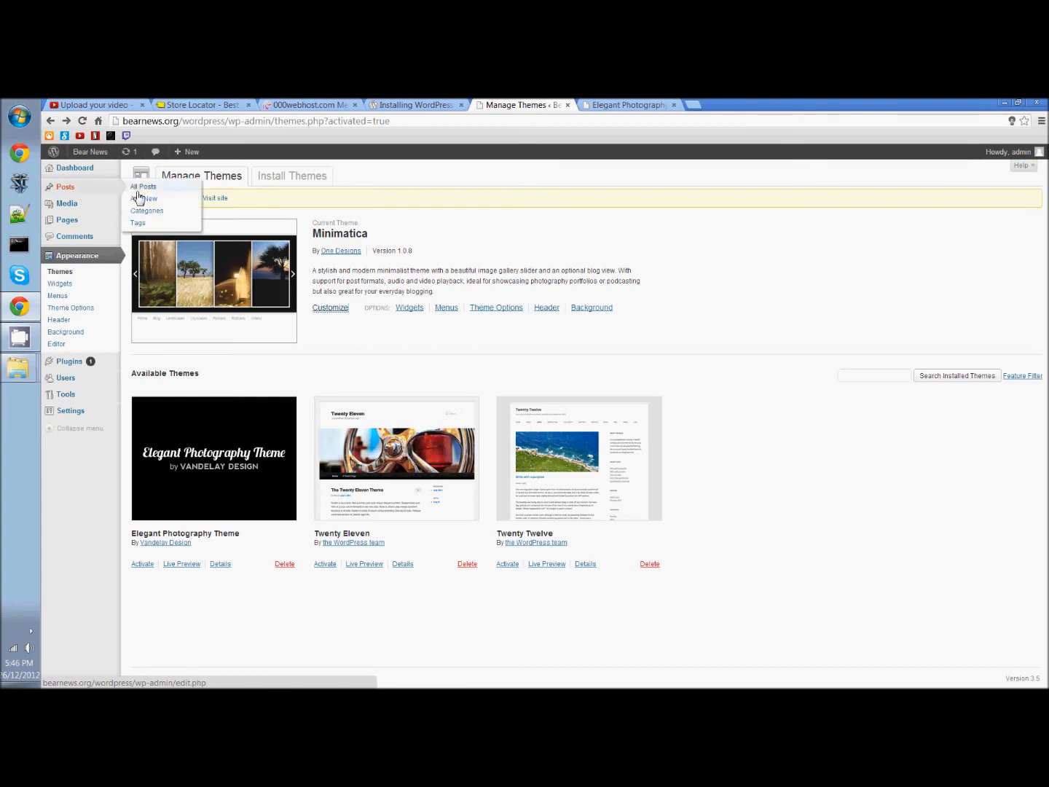
mouse_move(67, 219)
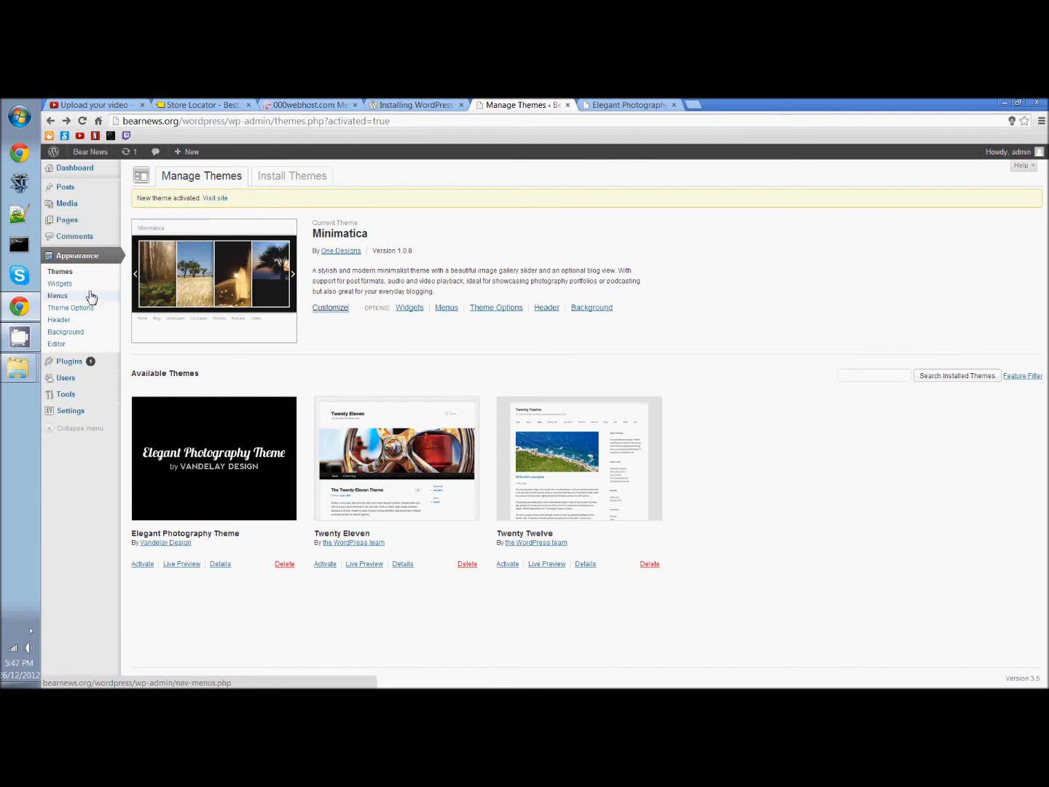
Open Appearance > Menus, view the live Swan Diaries site in a new tab, and return.
left_click(57, 295)
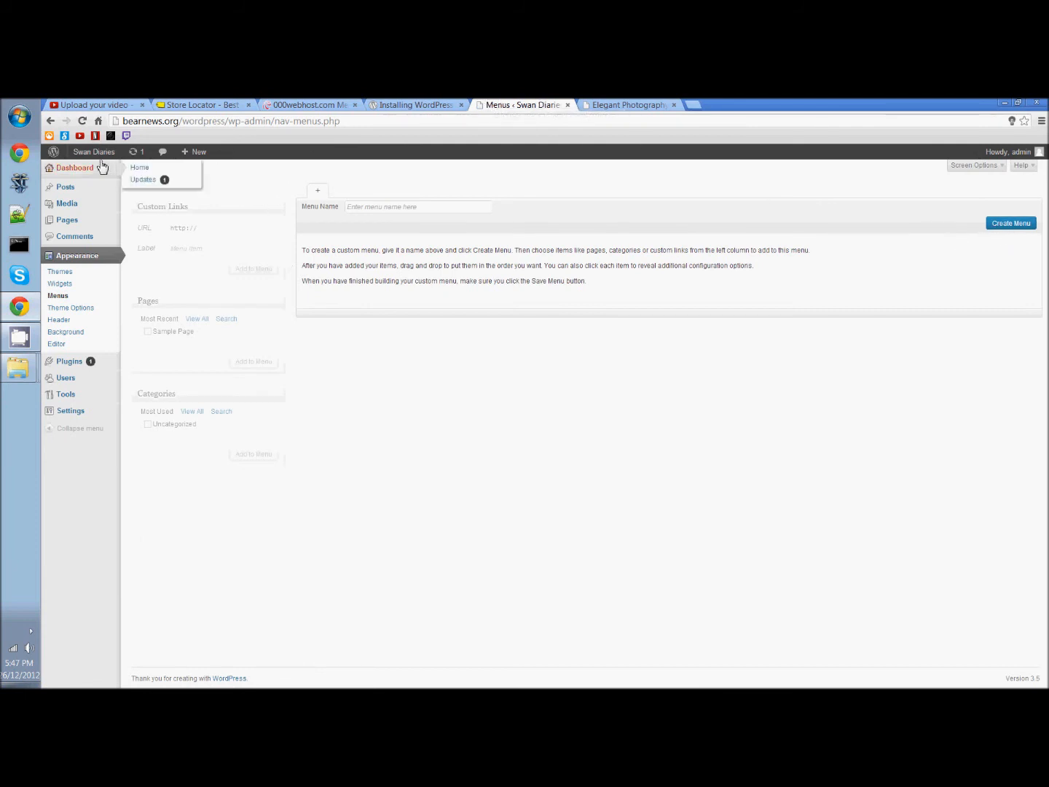
left_click(93, 152)
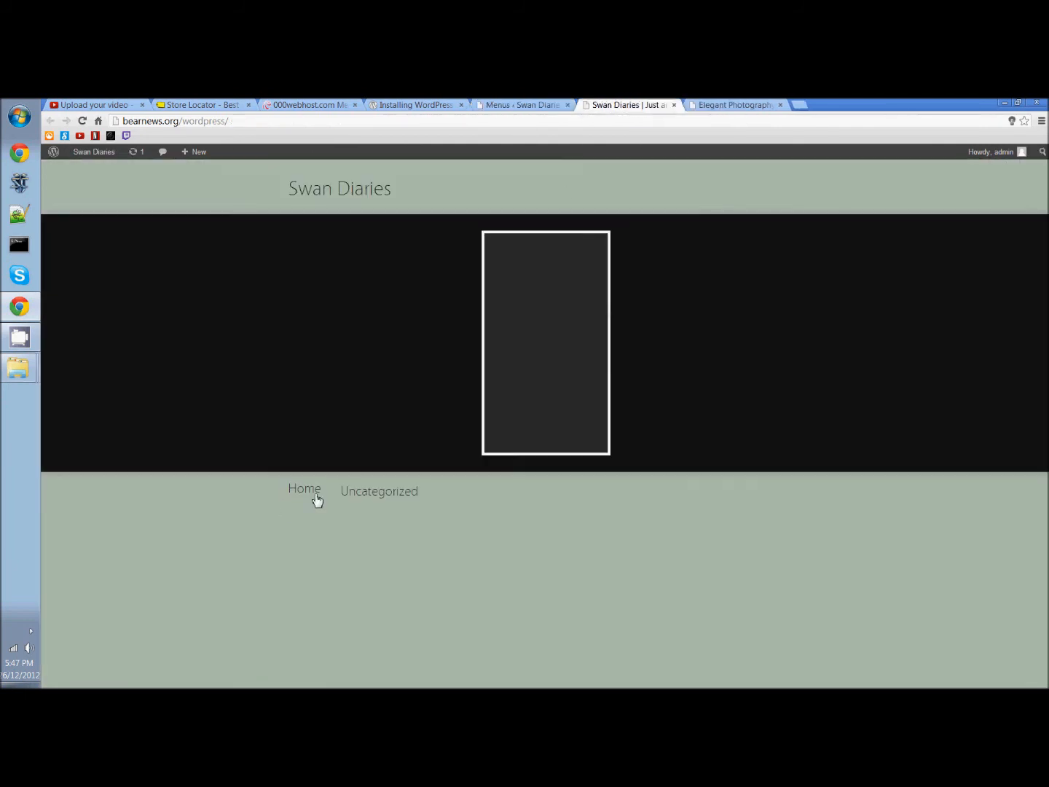
mouse_move(372, 499)
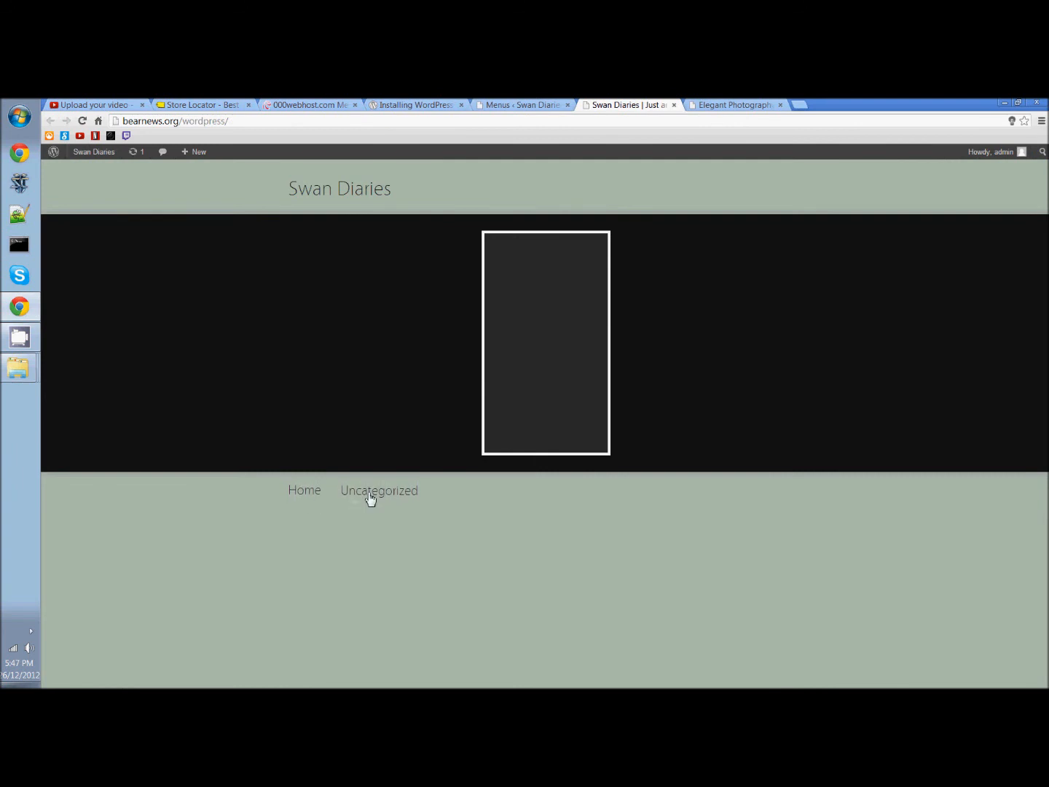
left_click(521, 104)
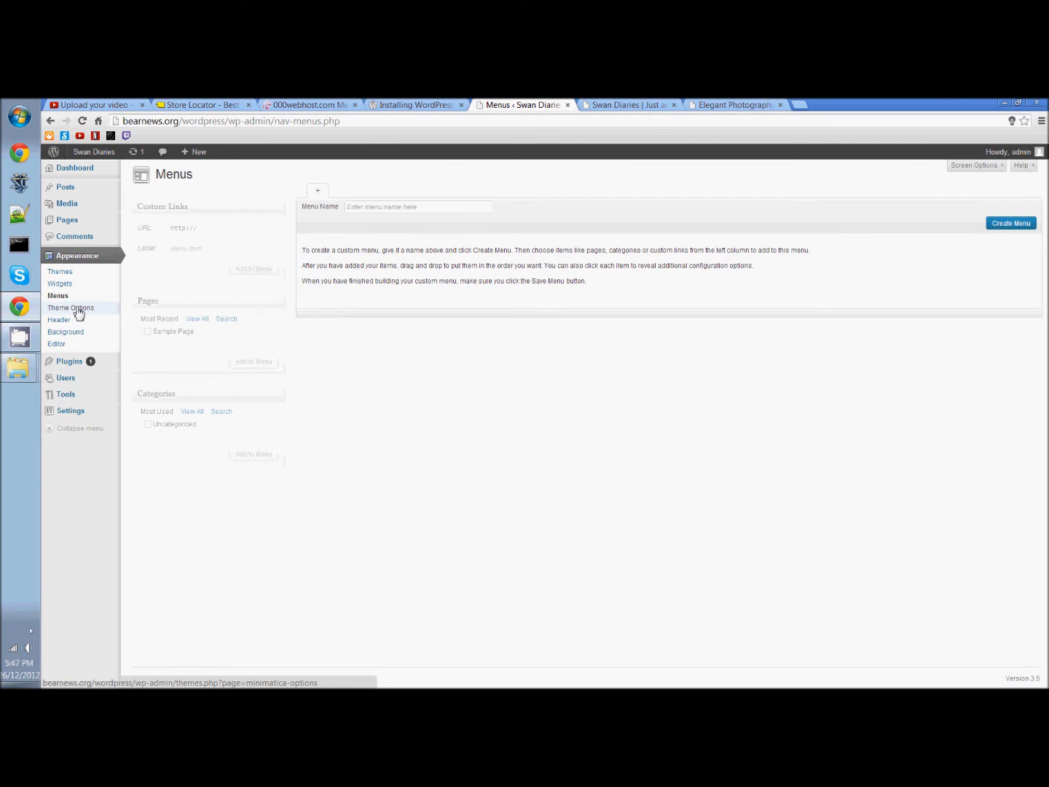
Open Minimatica's Theme Options page to view its Gallery home and category view settings.
left_click(72, 307)
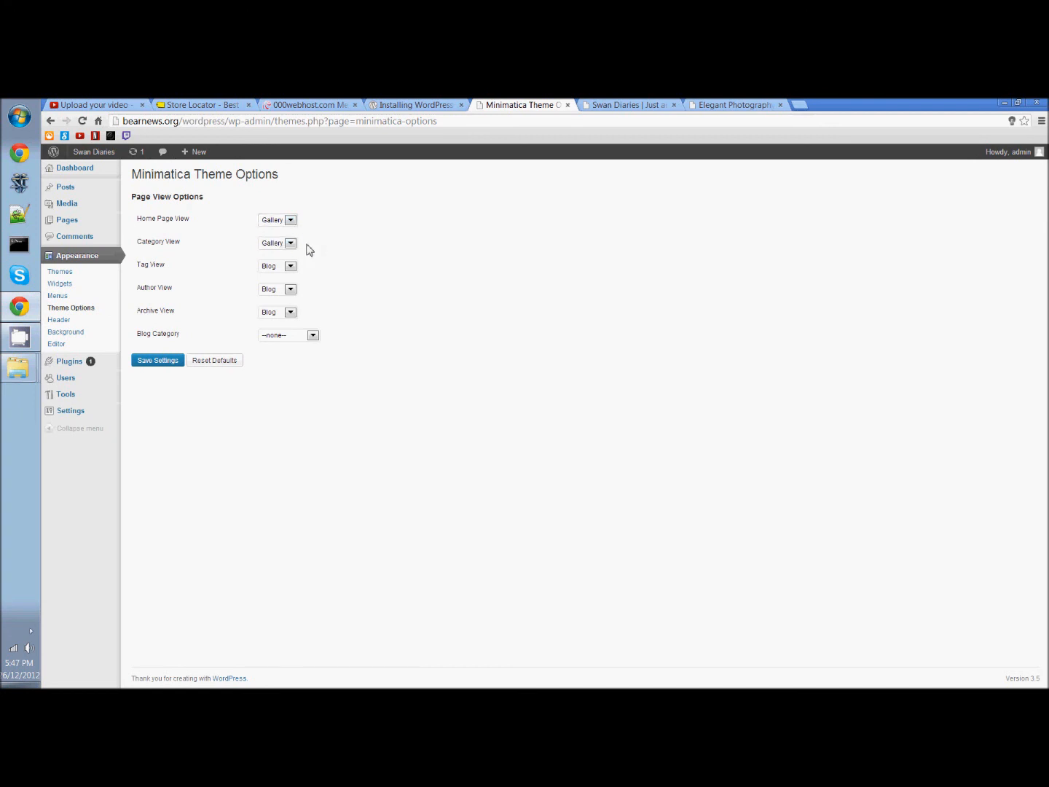
mouse_move(309, 283)
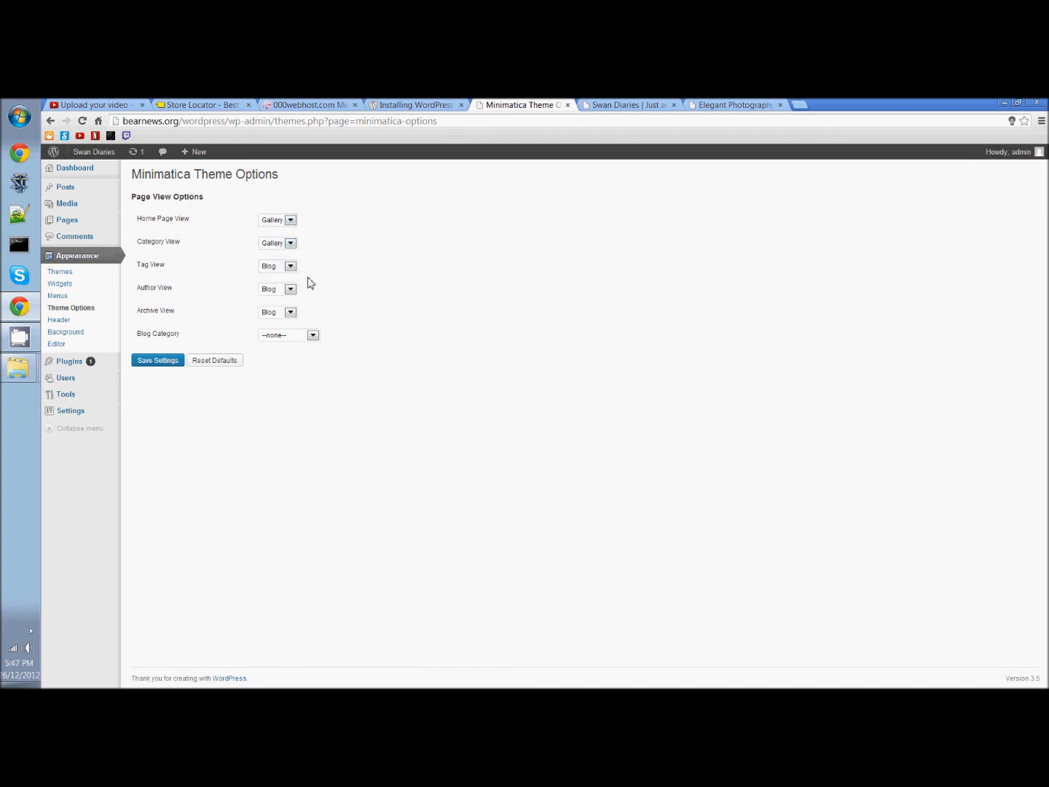
mouse_move(122, 289)
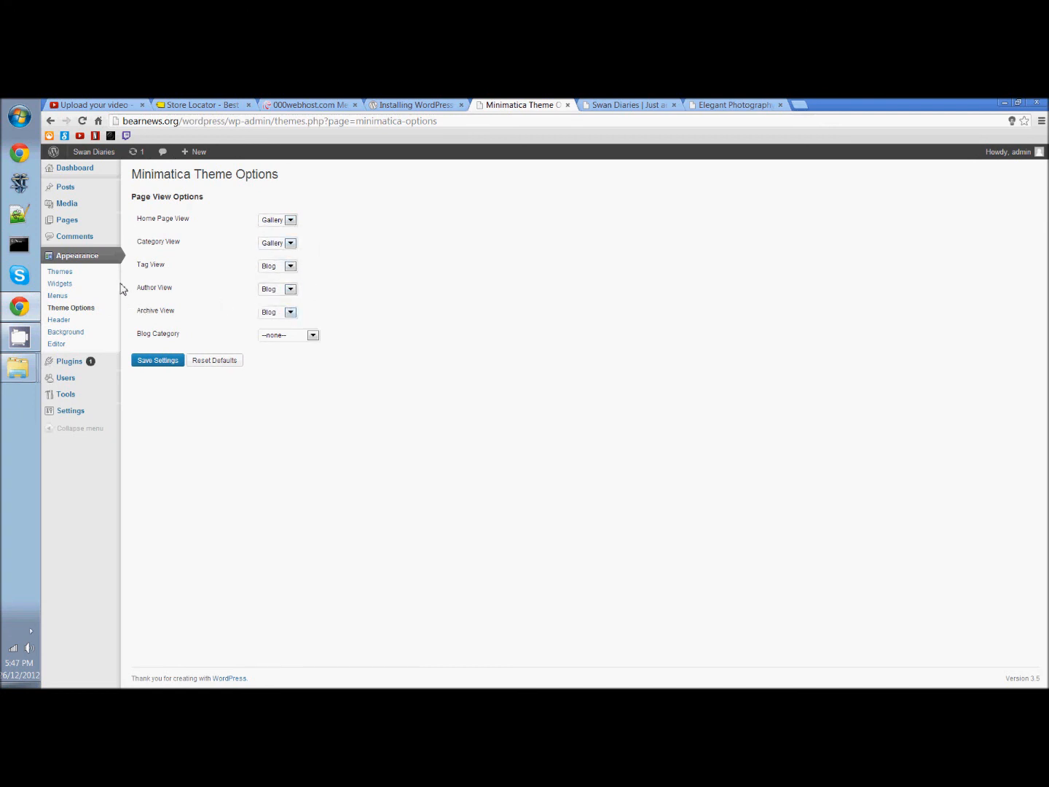
mouse_move(65, 186)
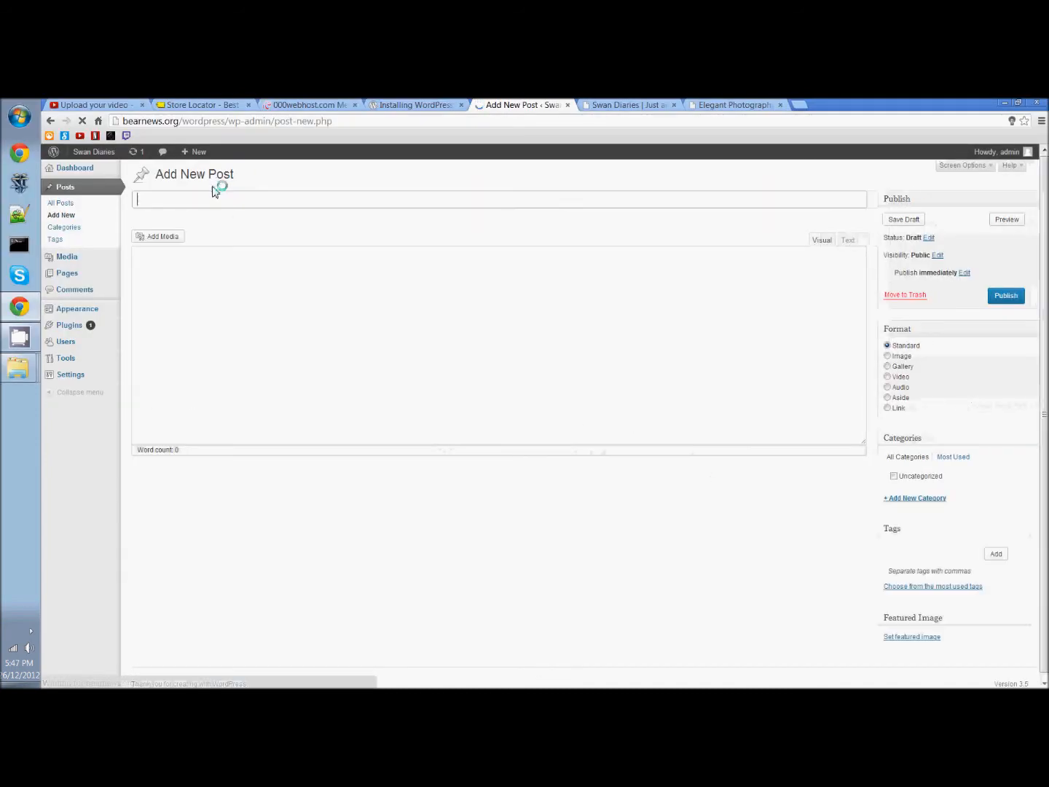
Title the new draft post 'test' and set its format to Gallery.
type("test")
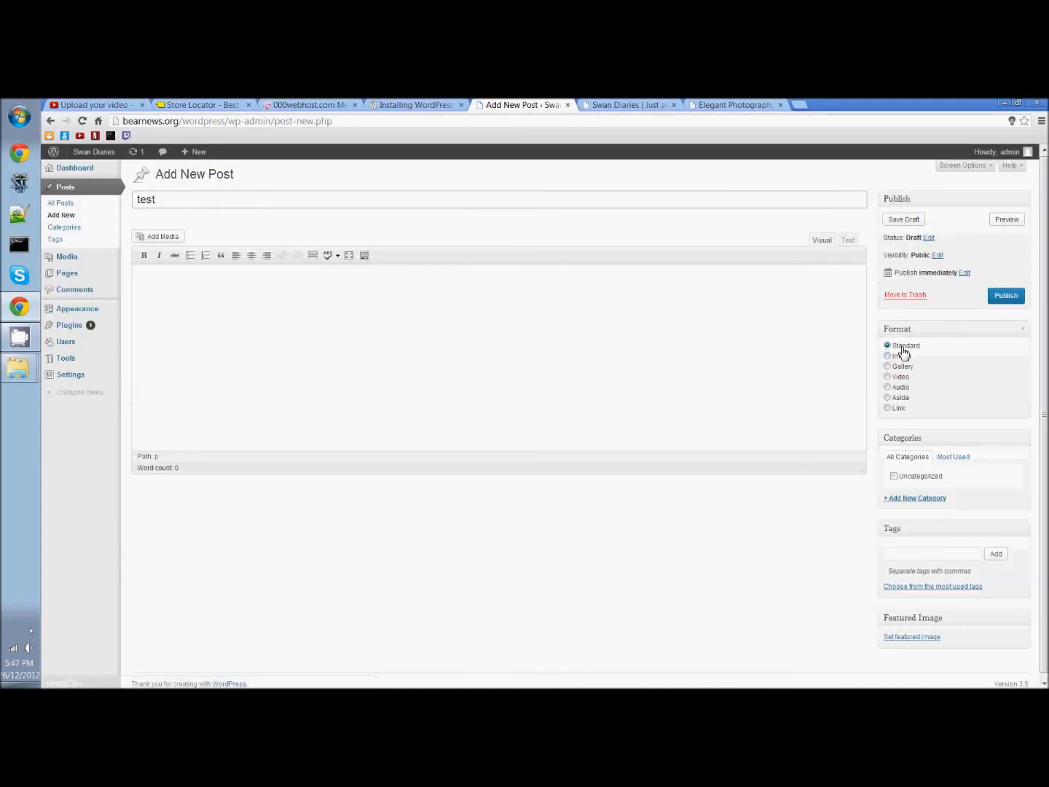
left_click(888, 366)
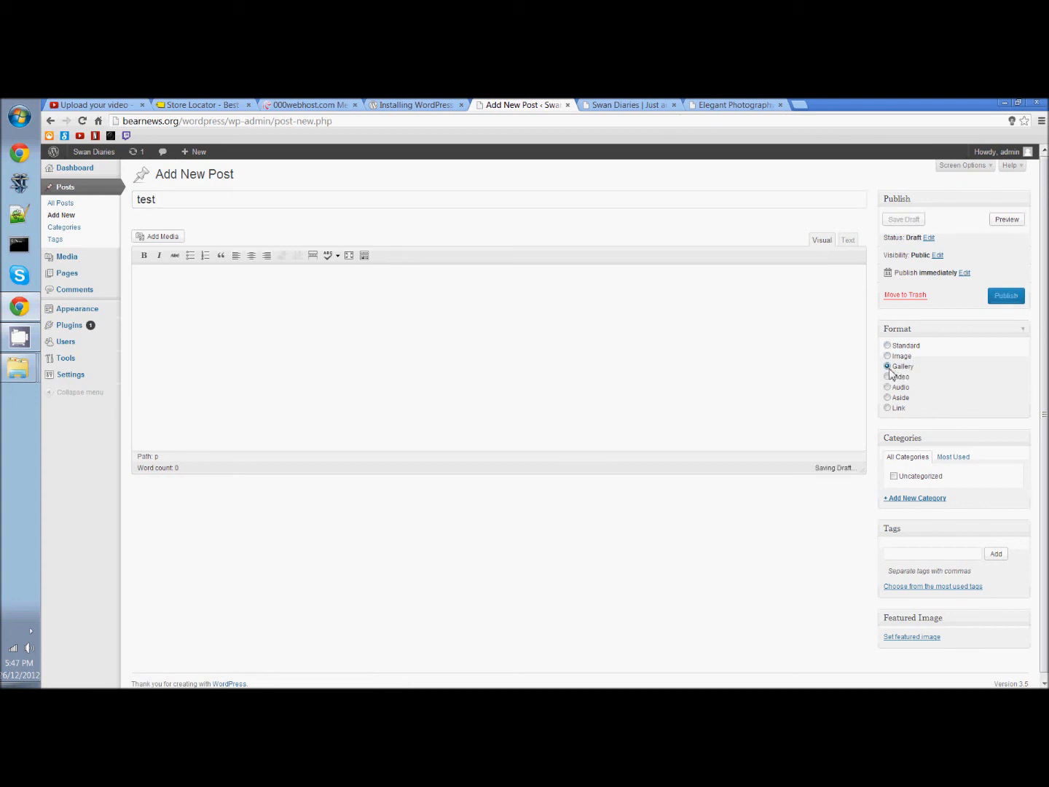
left_click(888, 355)
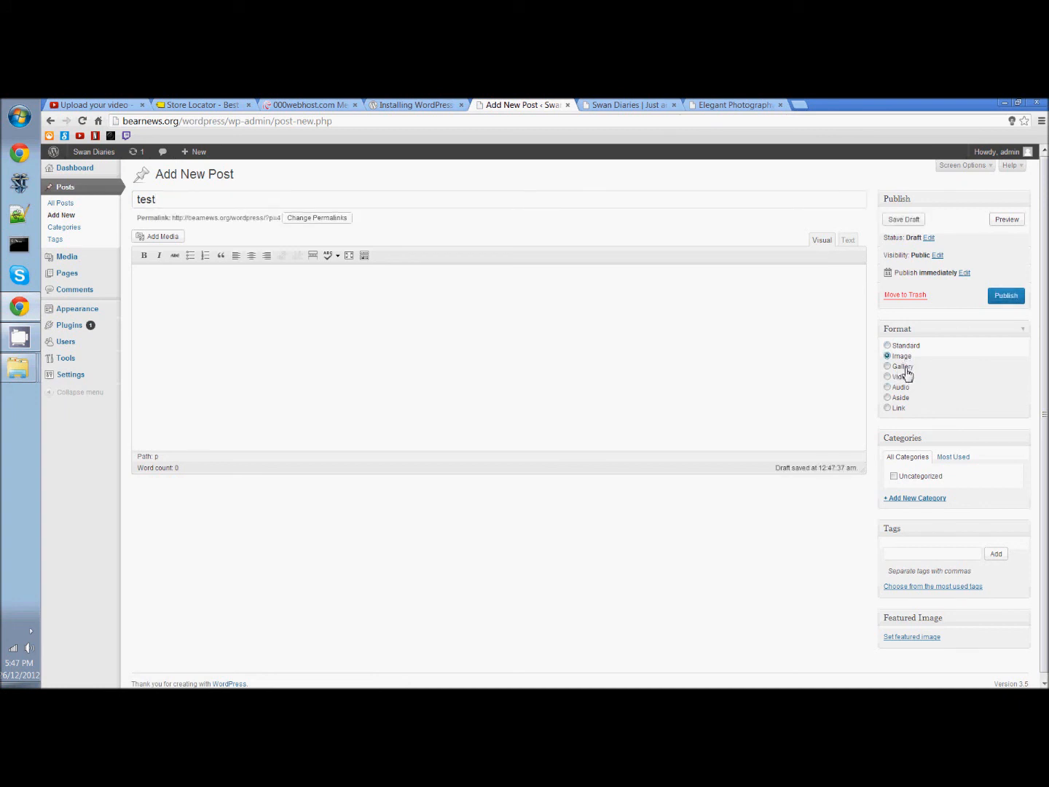
left_click(888, 366)
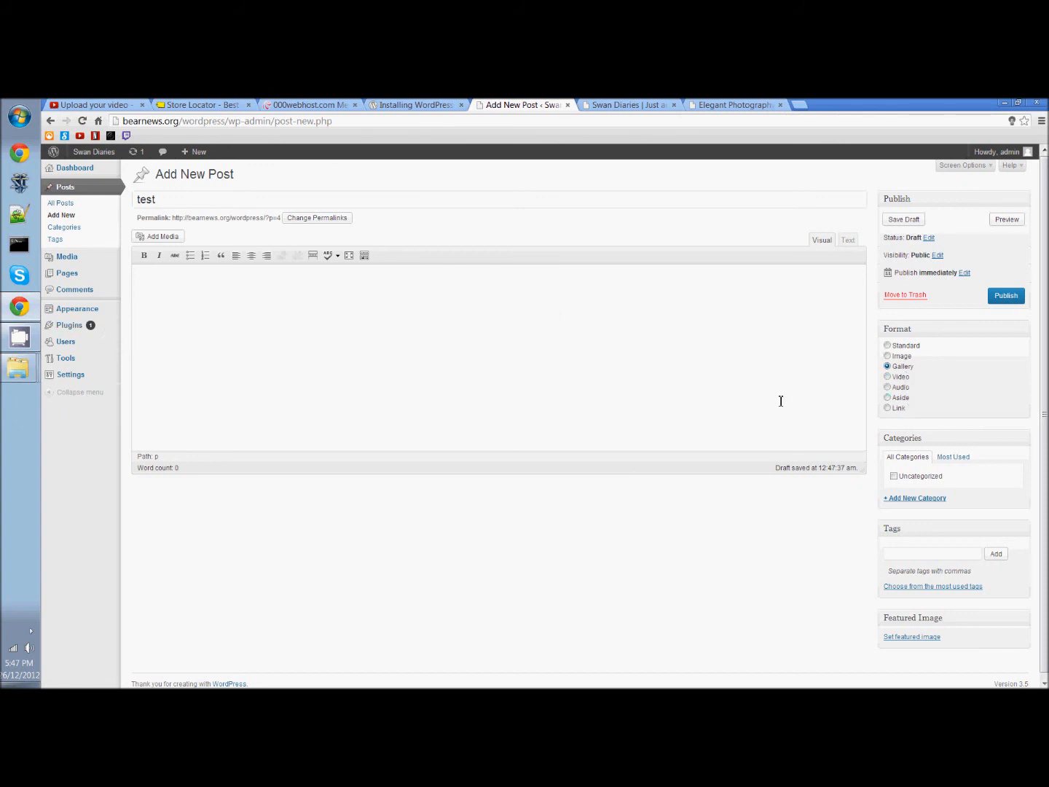
left_click(78, 307)
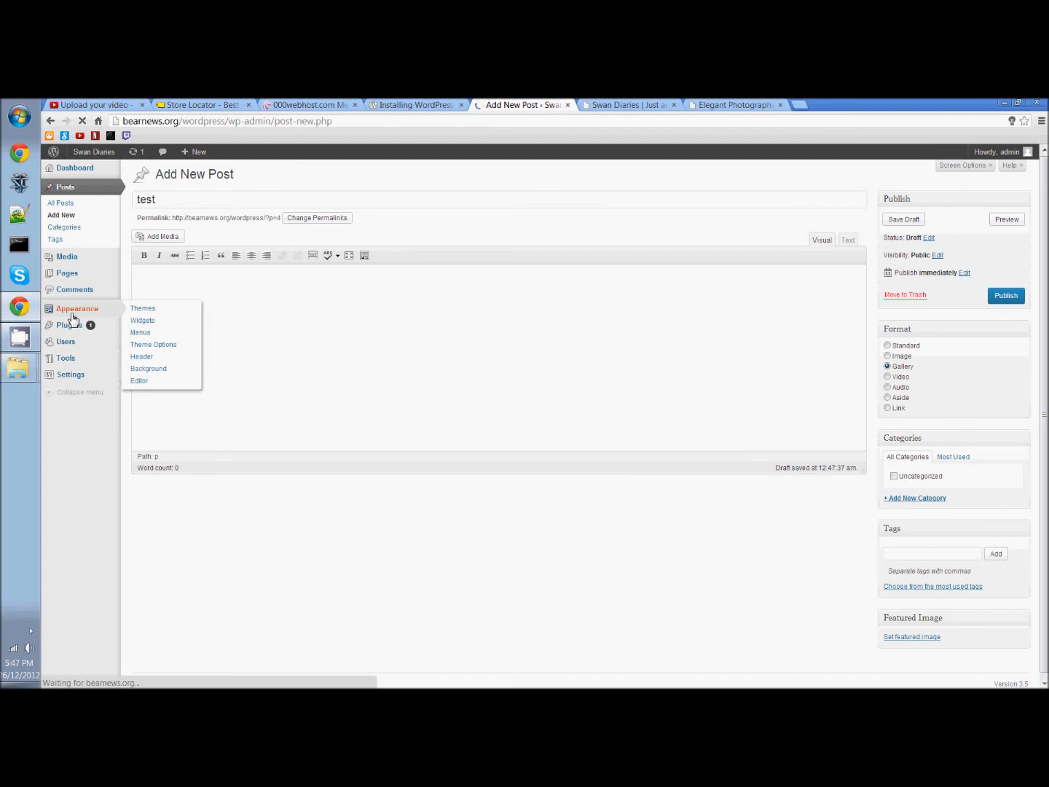
Activate Elegant Photography Theme and preview Swan Diaries, checking the Static Front Page settings.
left_click(143, 308)
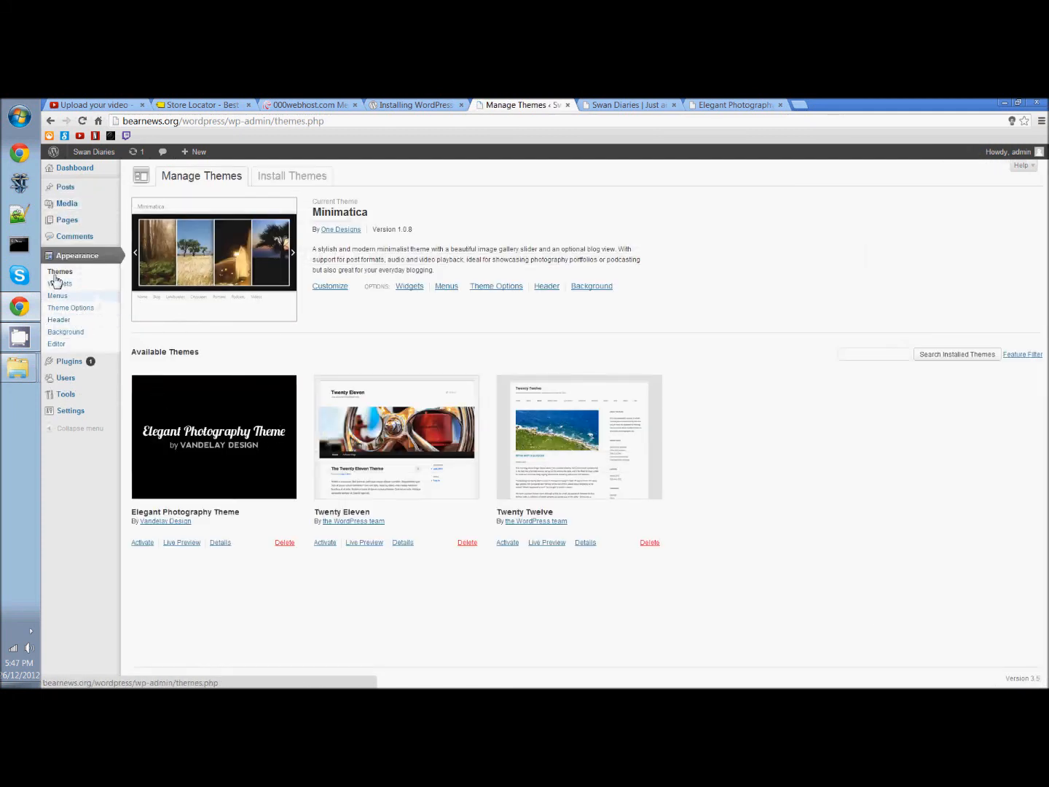
mouse_move(143, 542)
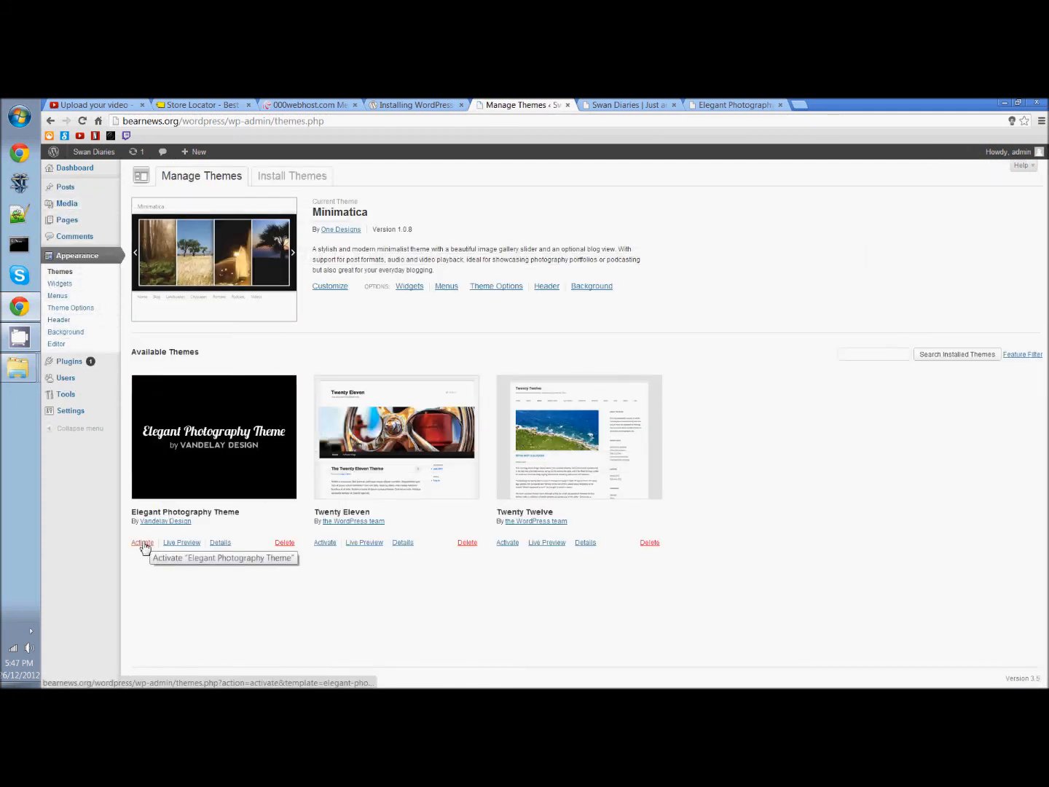
left_click(142, 542)
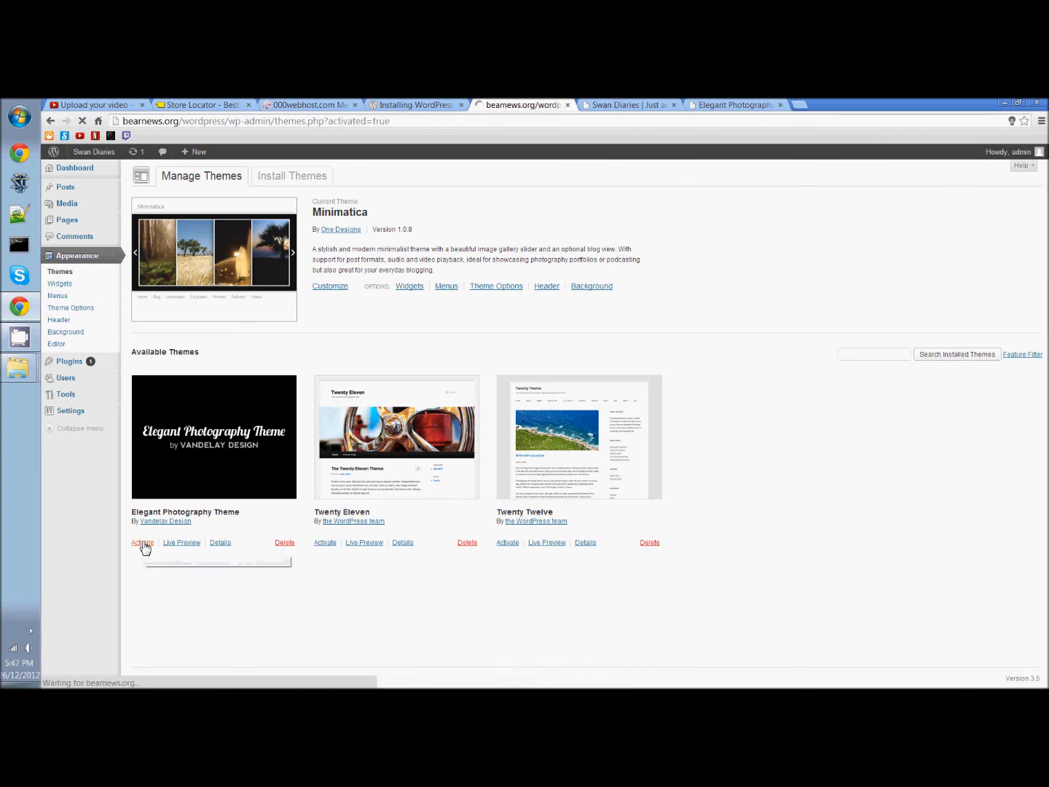
left_click(181, 542)
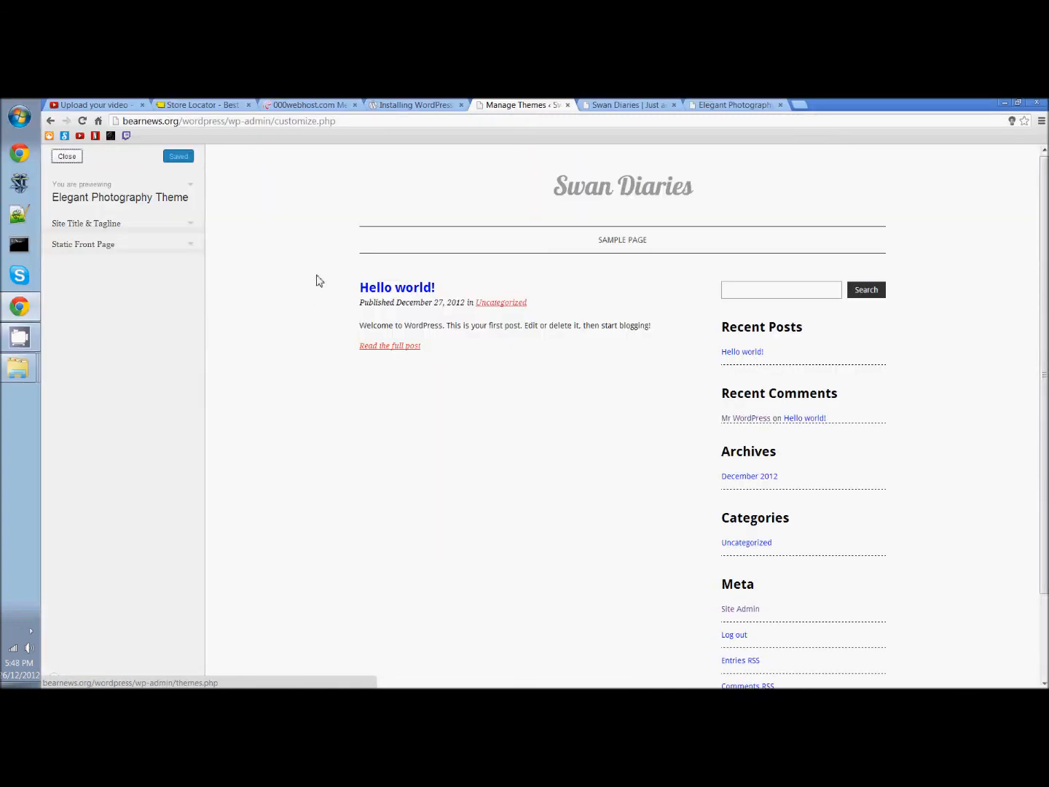
left_click_drag(389, 346, 758, 584)
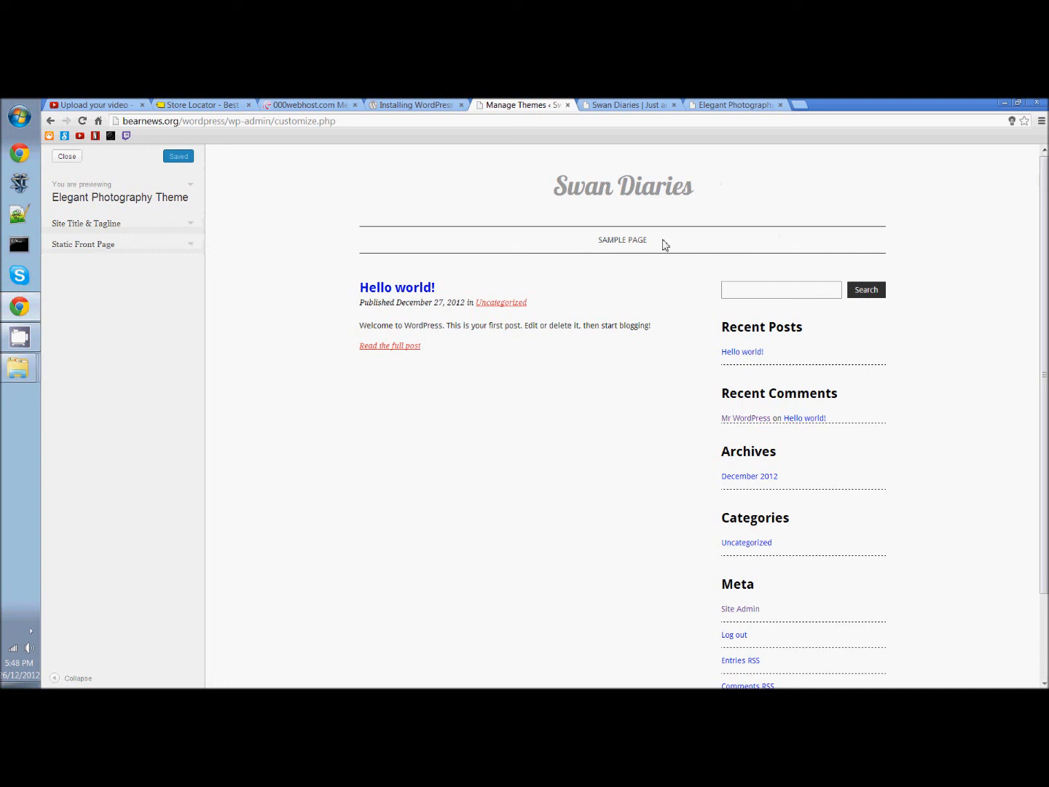
mouse_move(581, 249)
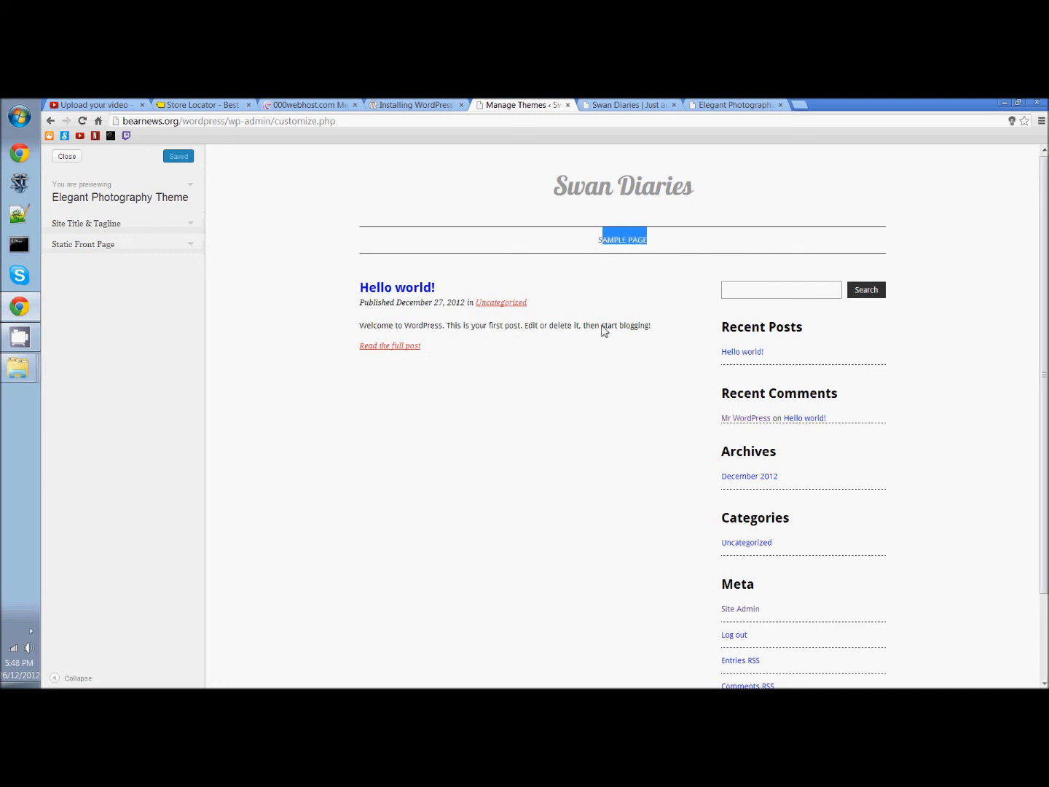
scroll("down", 3)
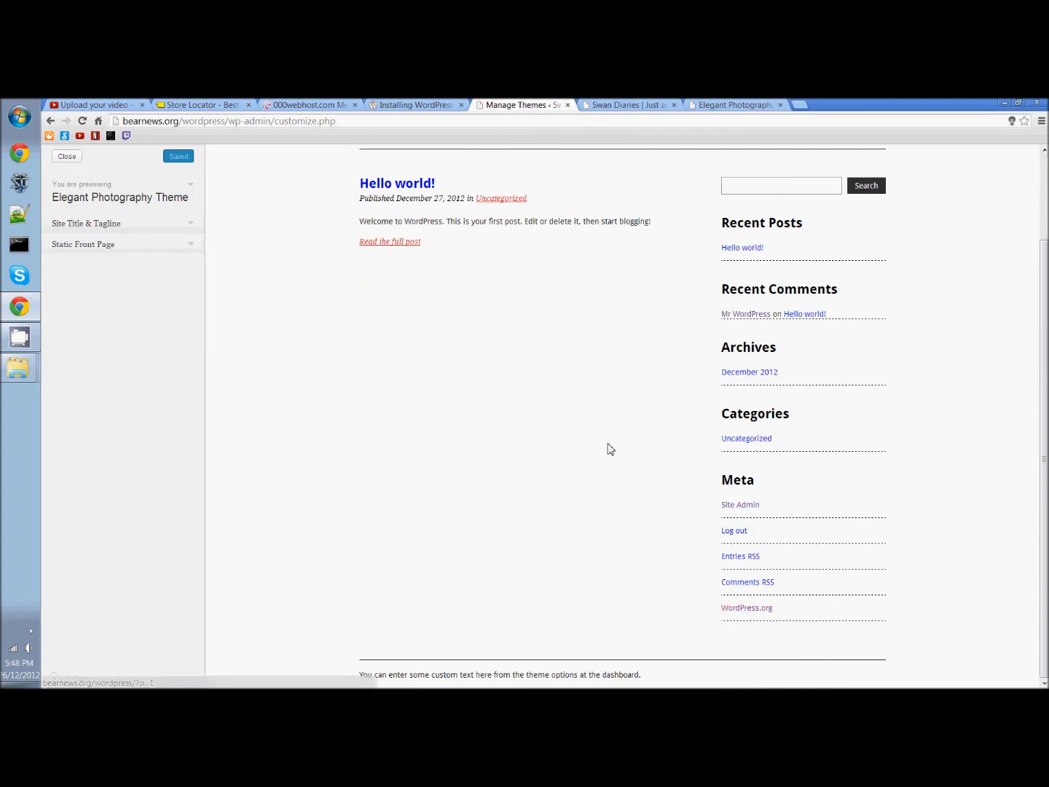
left_click(116, 223)
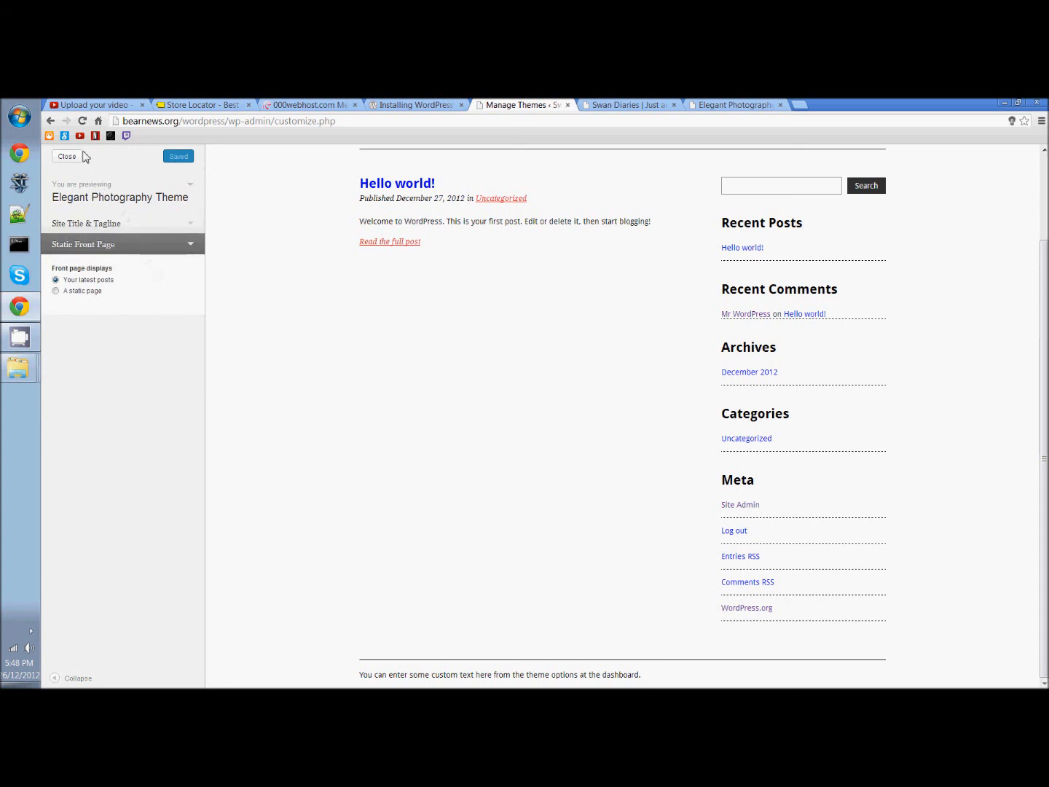
left_click(67, 156)
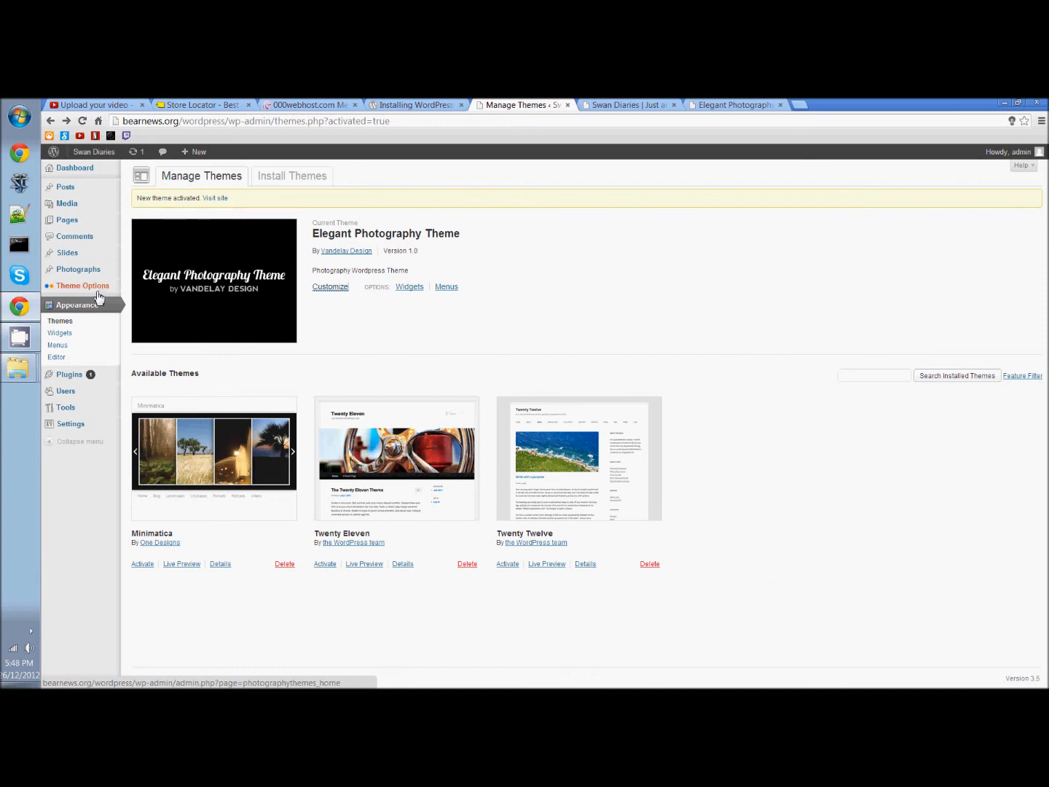
mouse_move(67, 252)
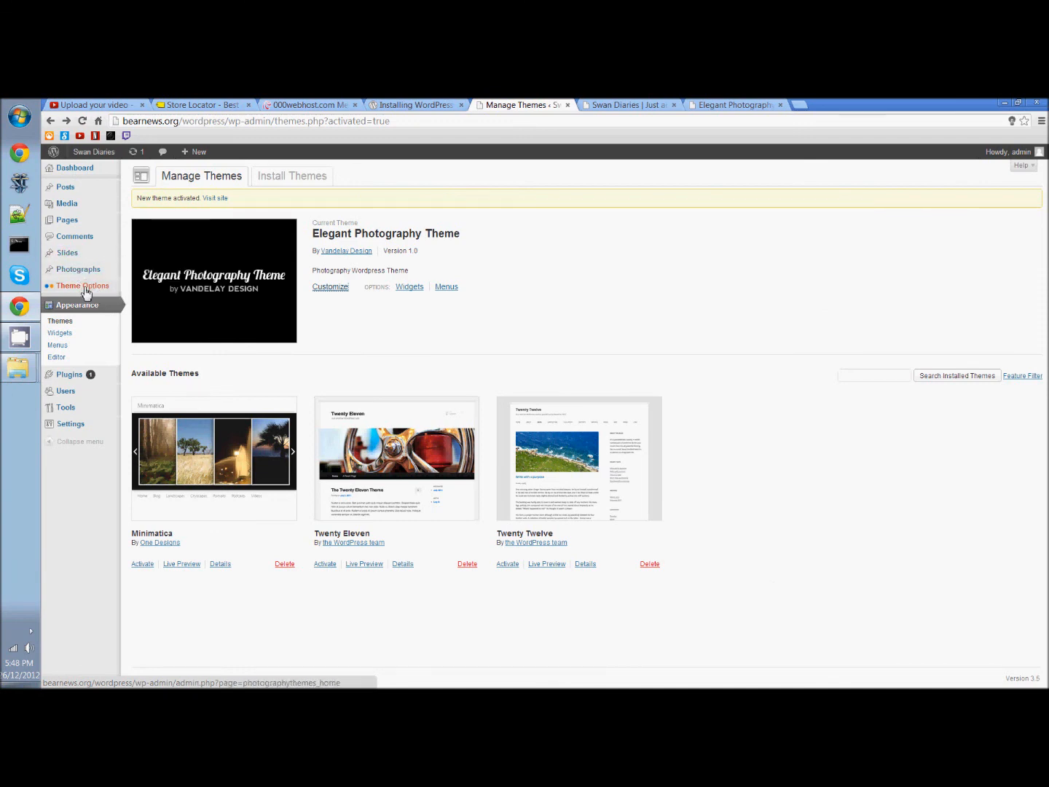
Review Elegant Photography's General Settings and empty Photographs and Slides lists, then the live site.
left_click(81, 285)
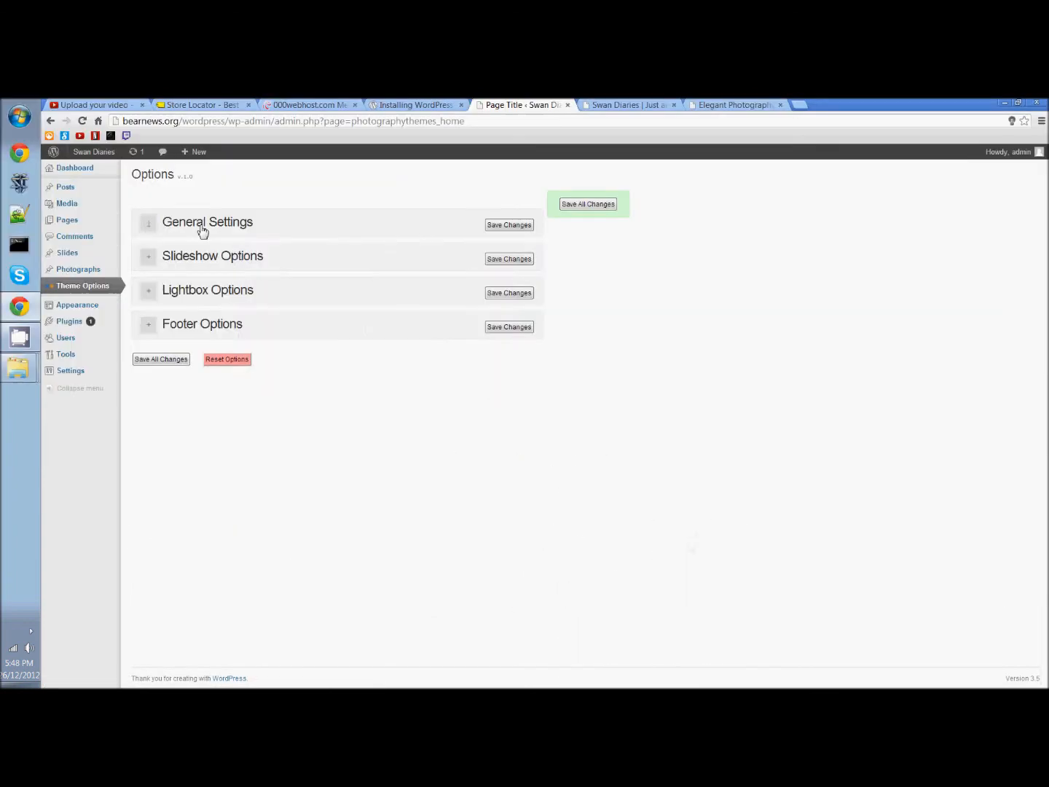
left_click(208, 222)
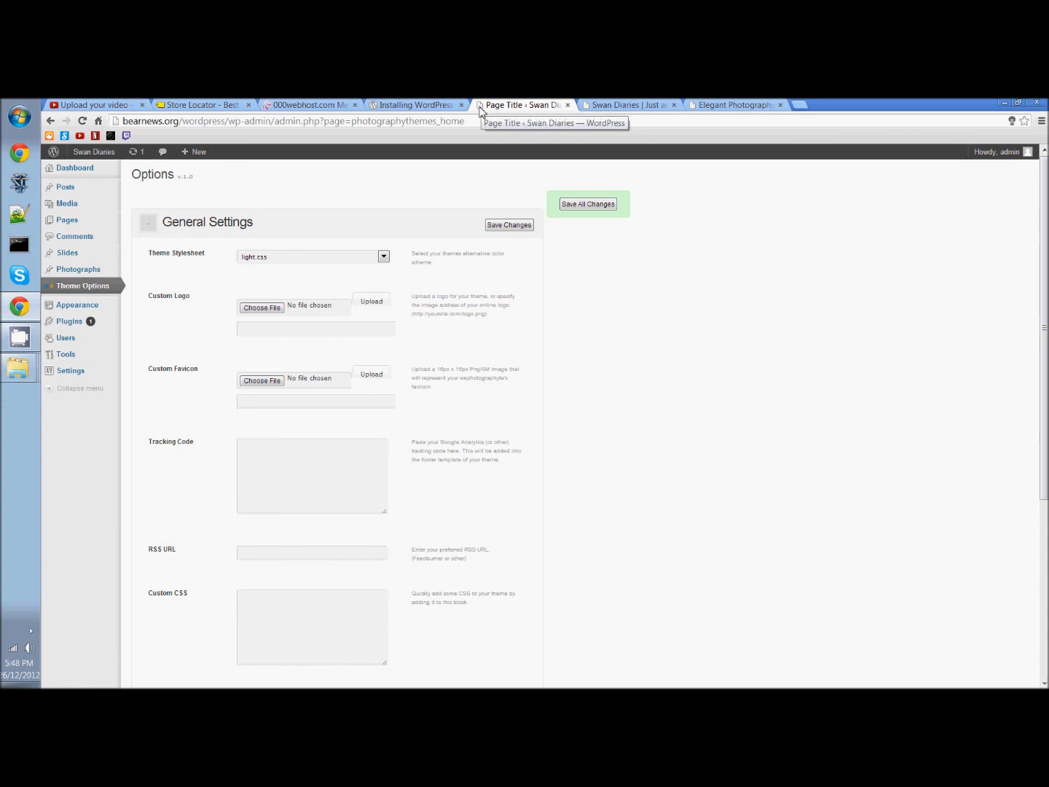
mouse_move(79, 285)
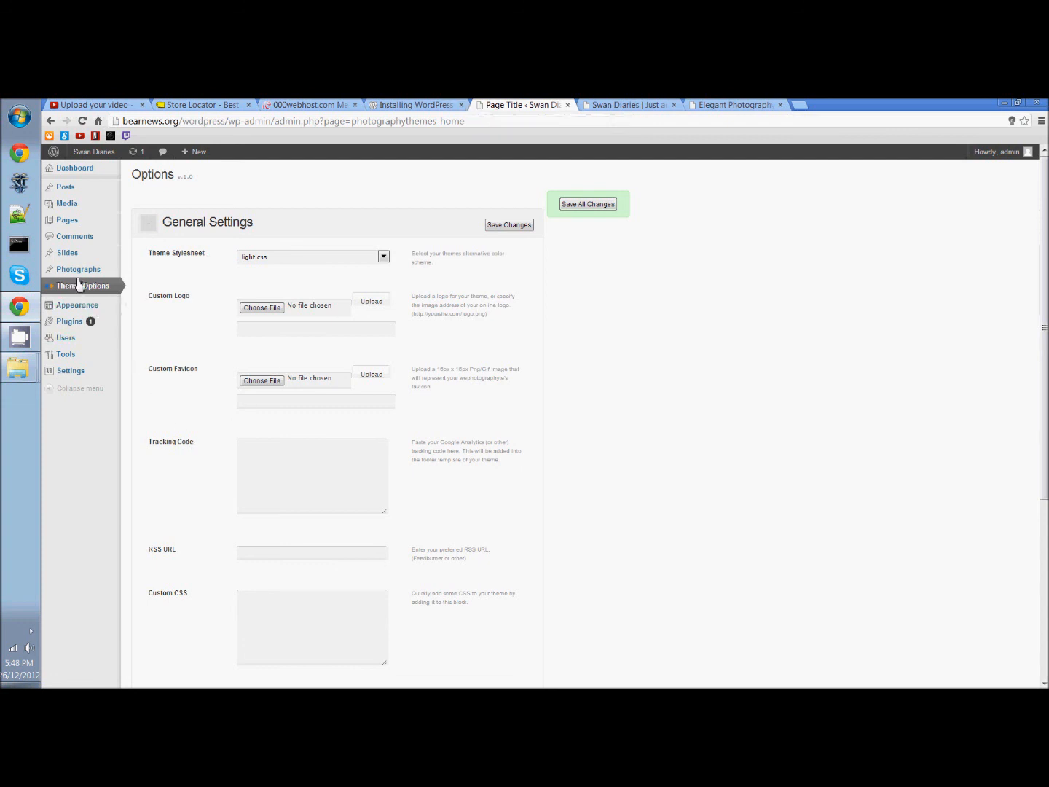
left_click(78, 269)
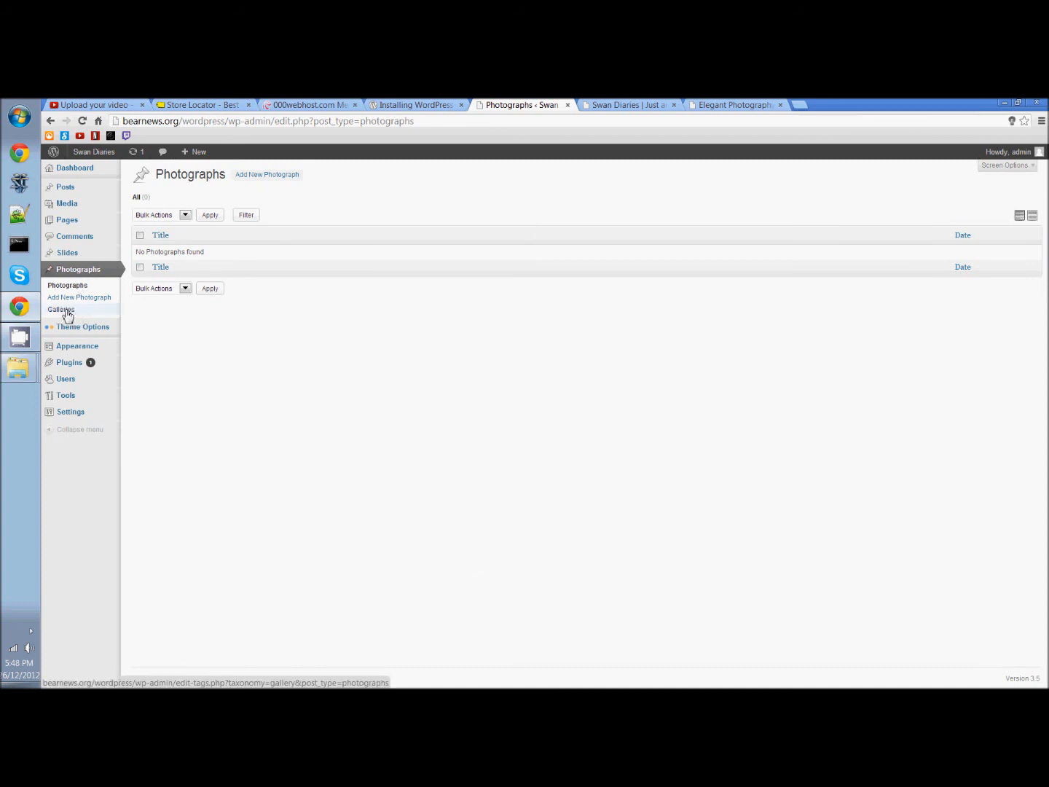
left_click(67, 252)
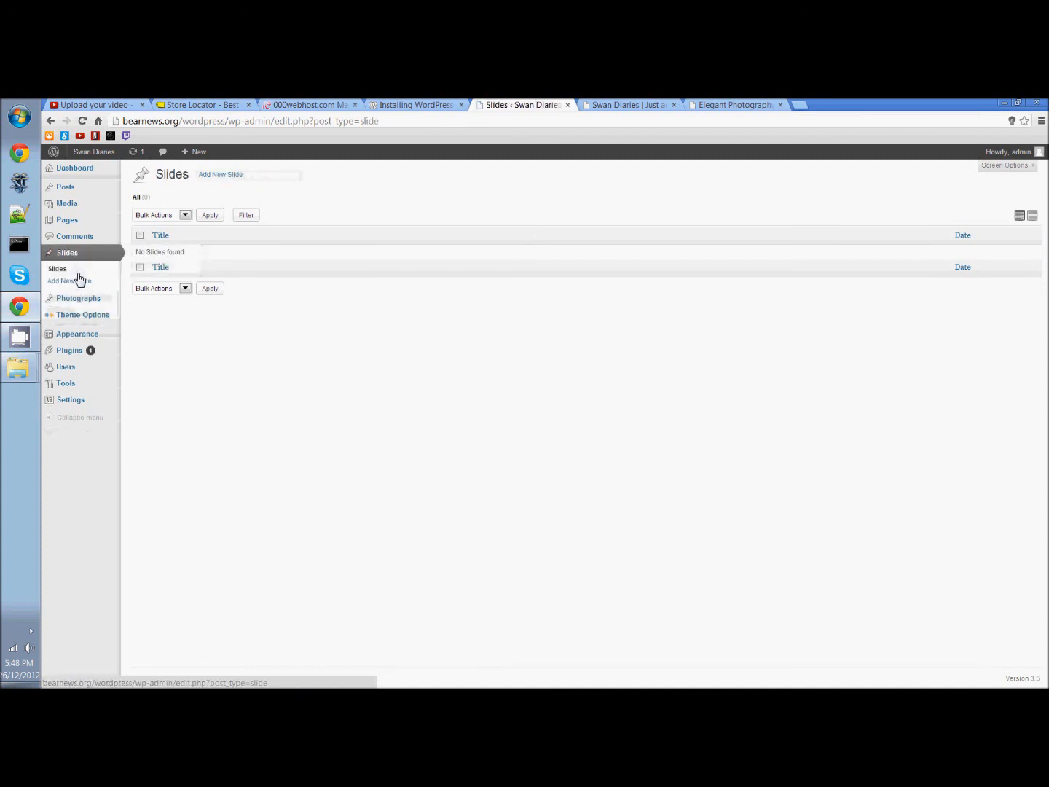
left_click(626, 104)
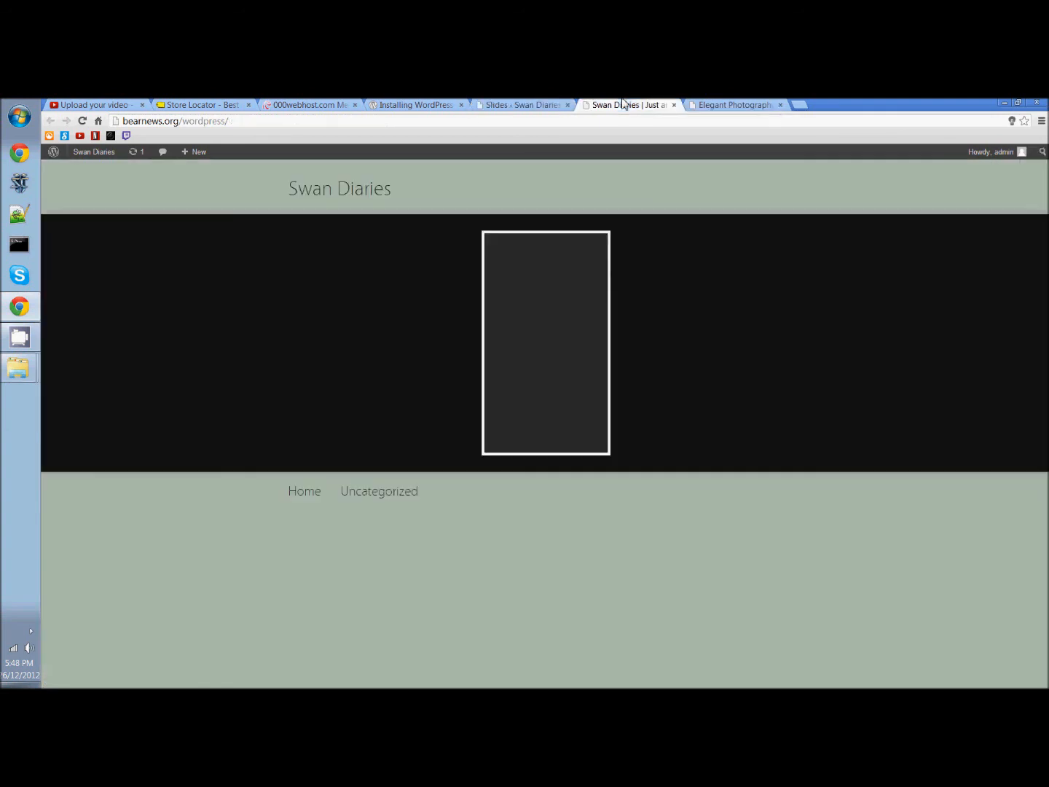
Browse the demo's slideshow and Landscapes gallery, then return to Swan Diaries and the admin.
left_click(736, 104)
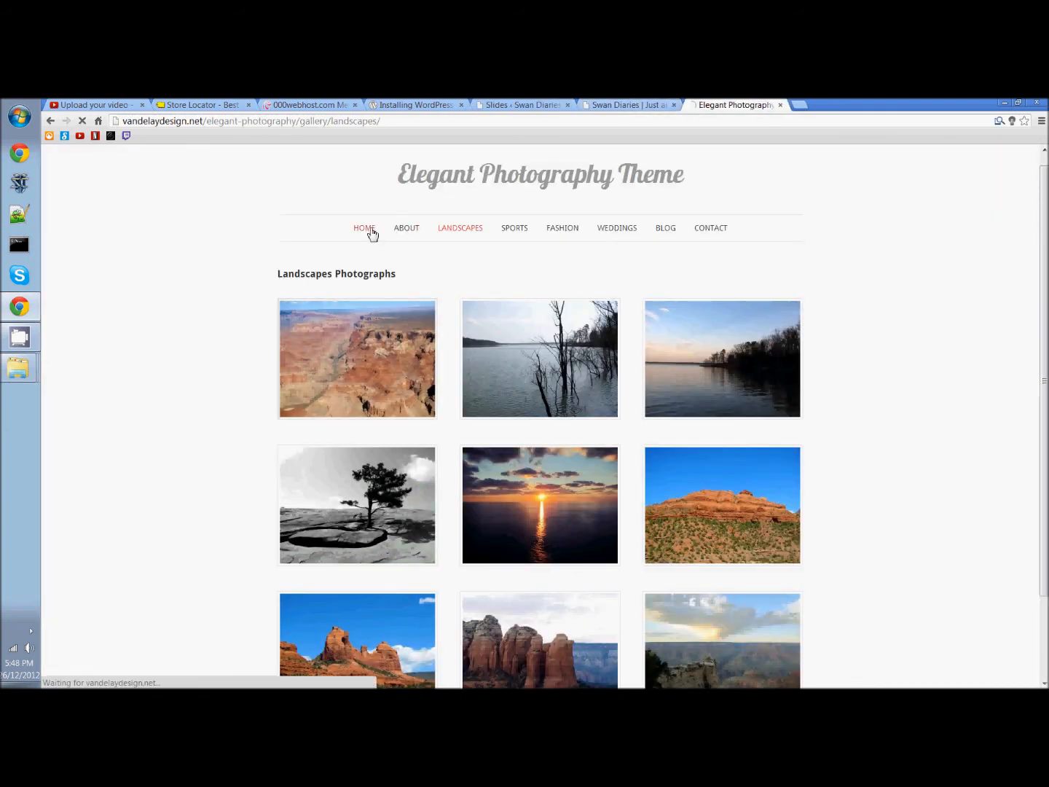
left_click(364, 227)
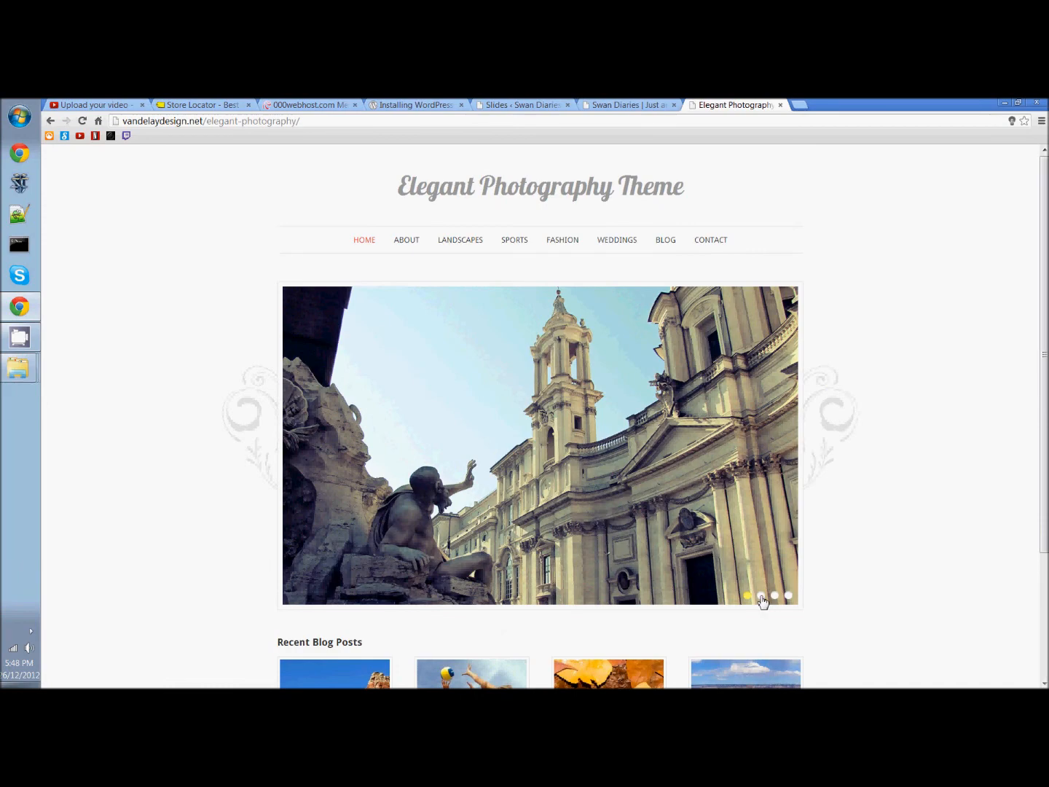
left_click(776, 596)
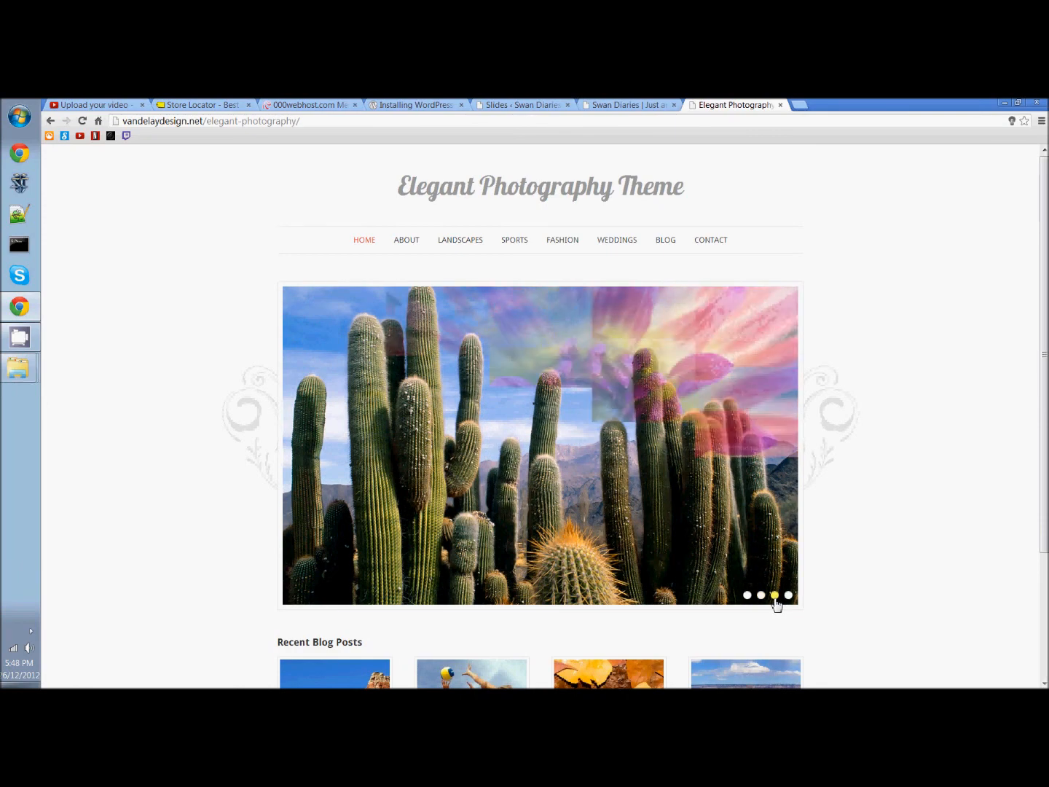
left_click(459, 240)
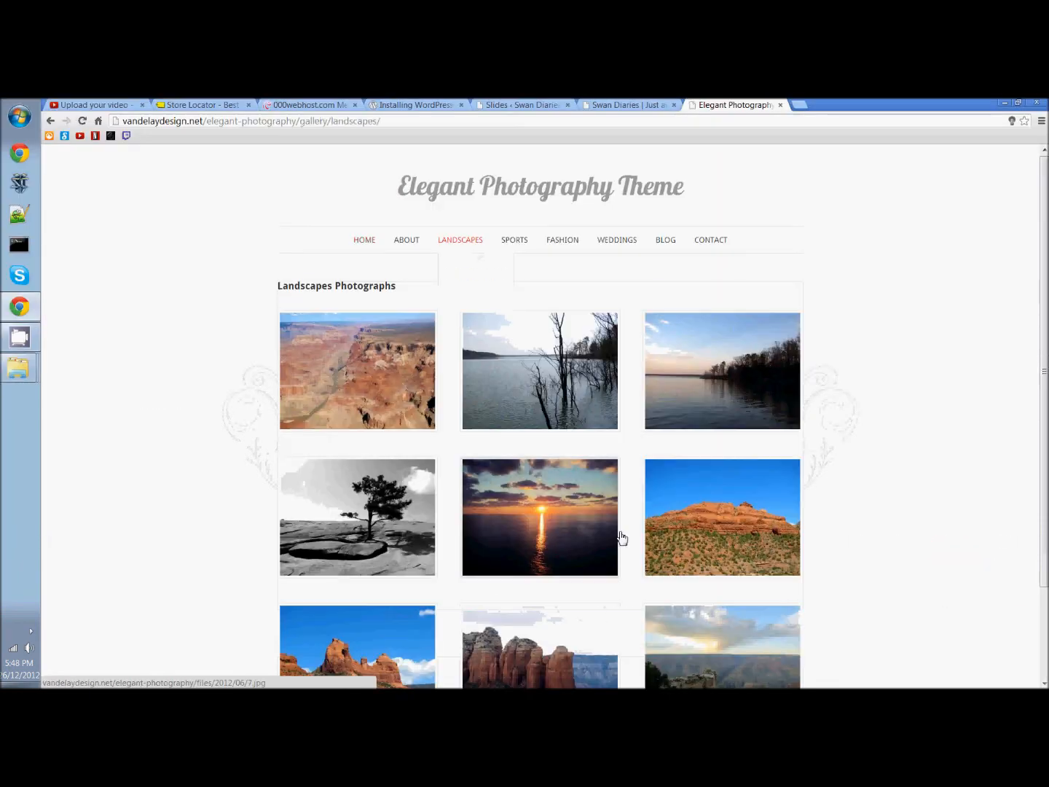
left_click(621, 104)
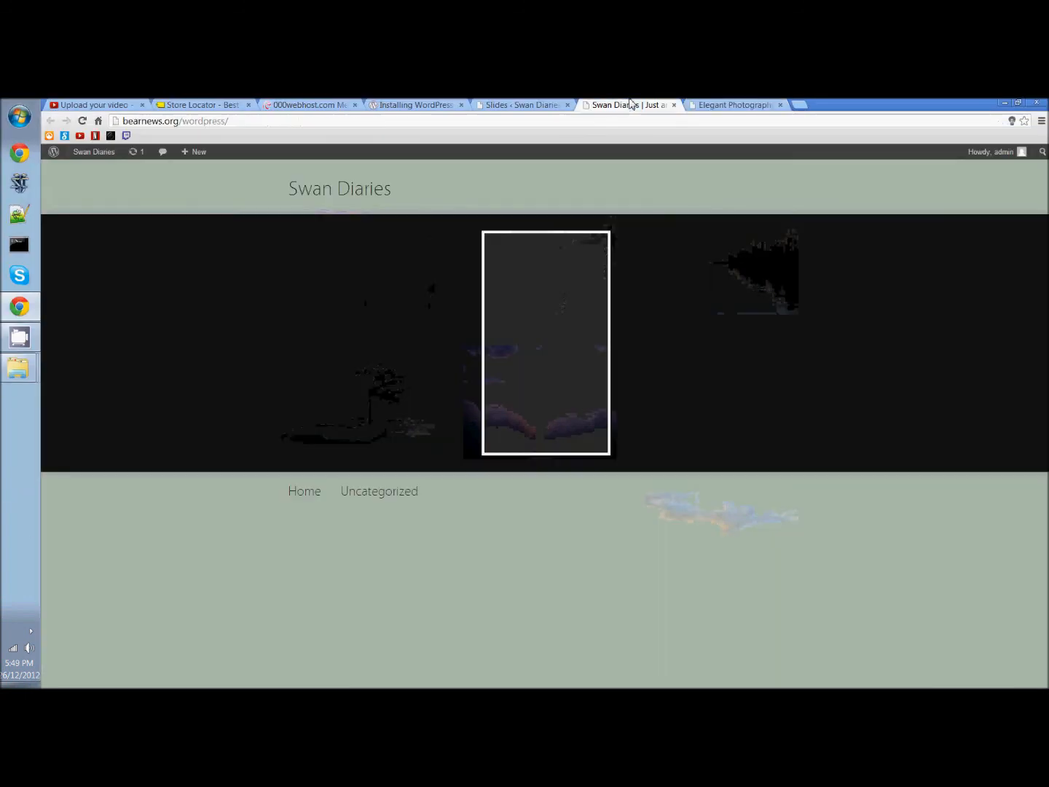
left_click(521, 104)
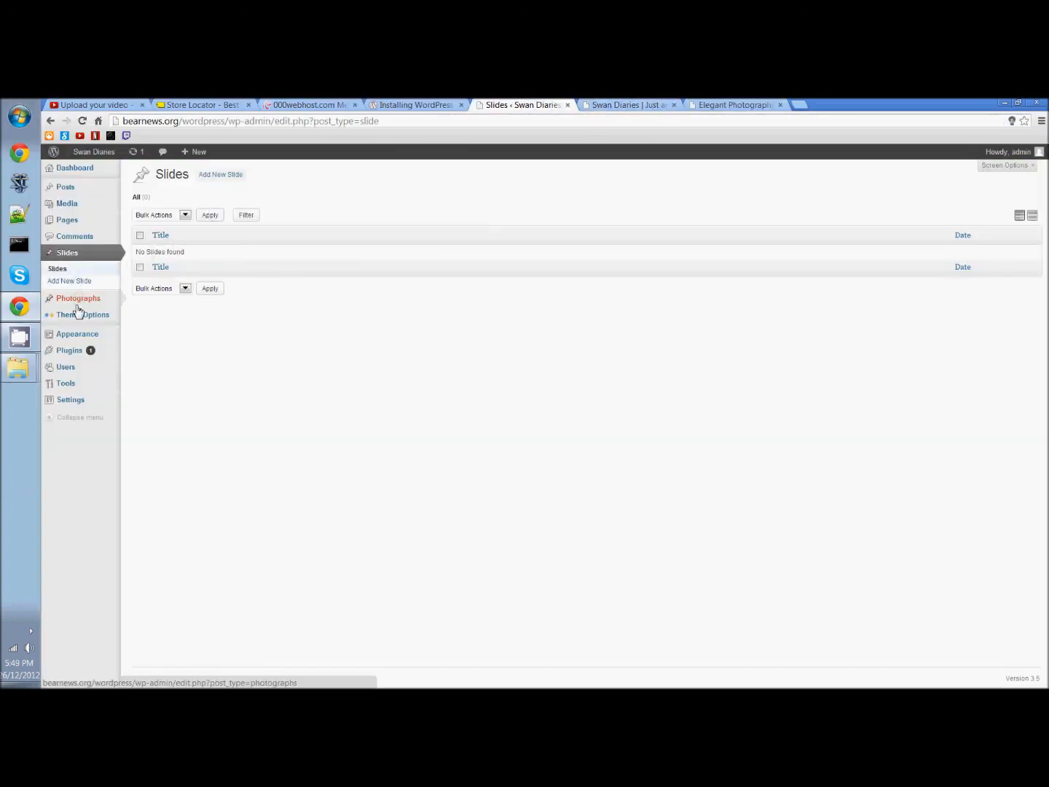
mouse_move(84, 314)
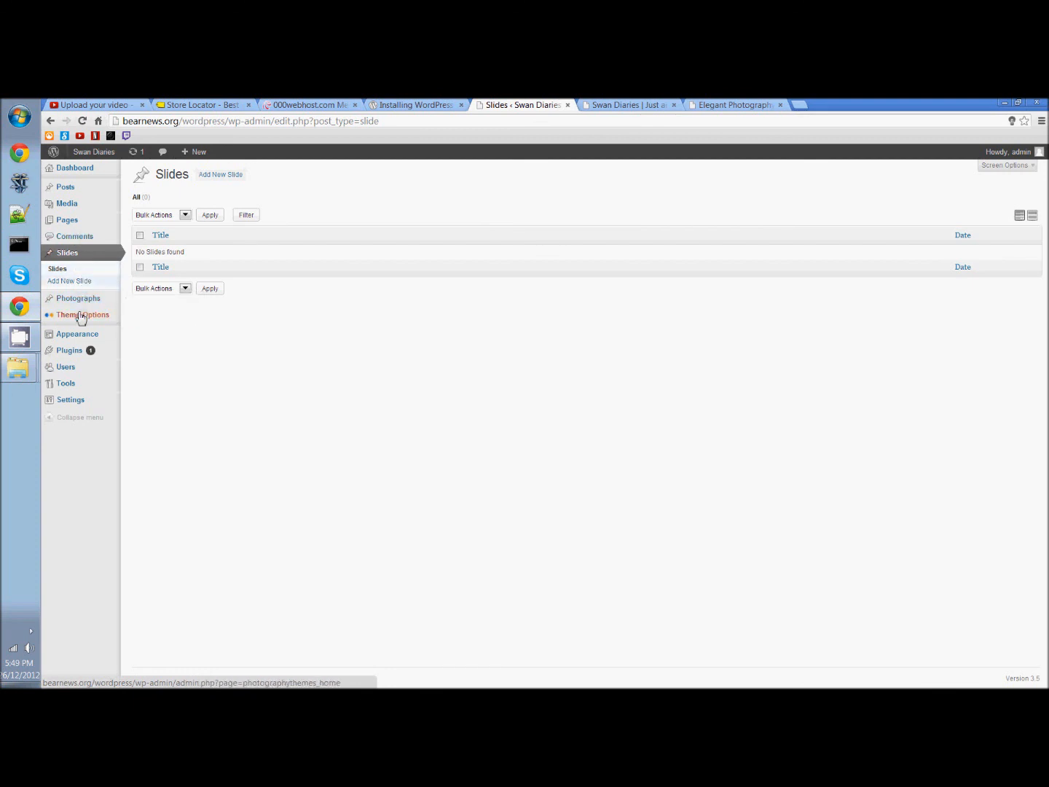
mouse_move(67, 219)
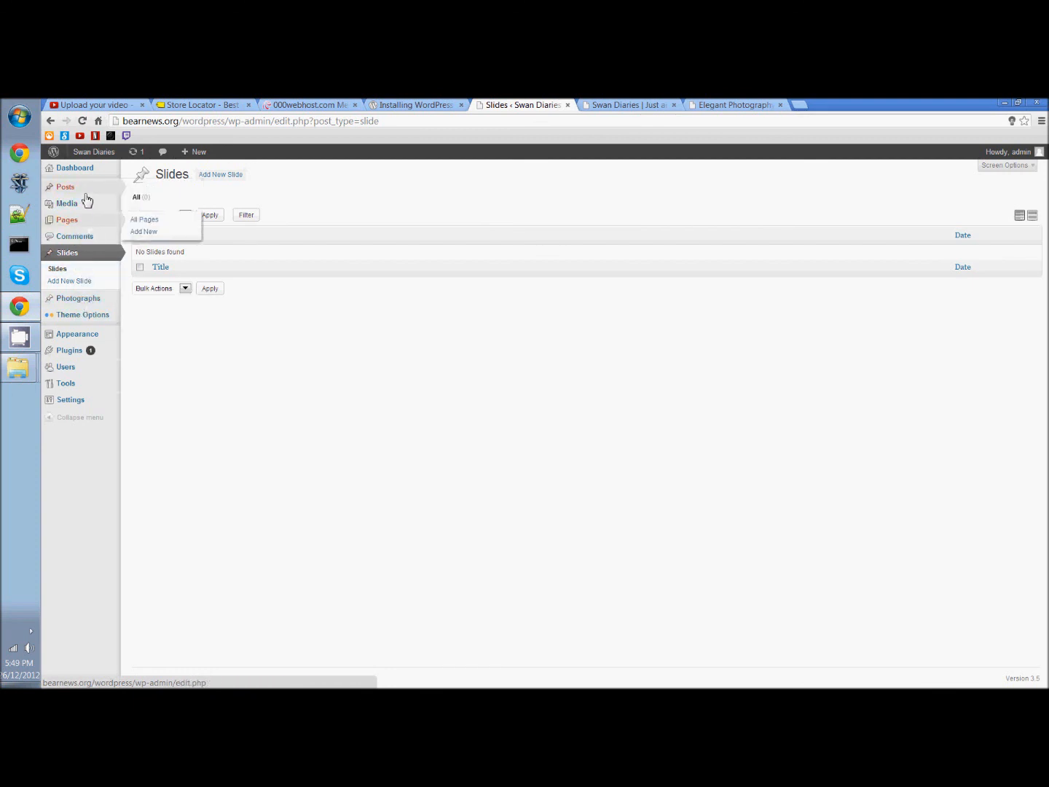
Open the 'test' draft in the post editor and reload the live Swan Diaries site.
left_click(65, 187)
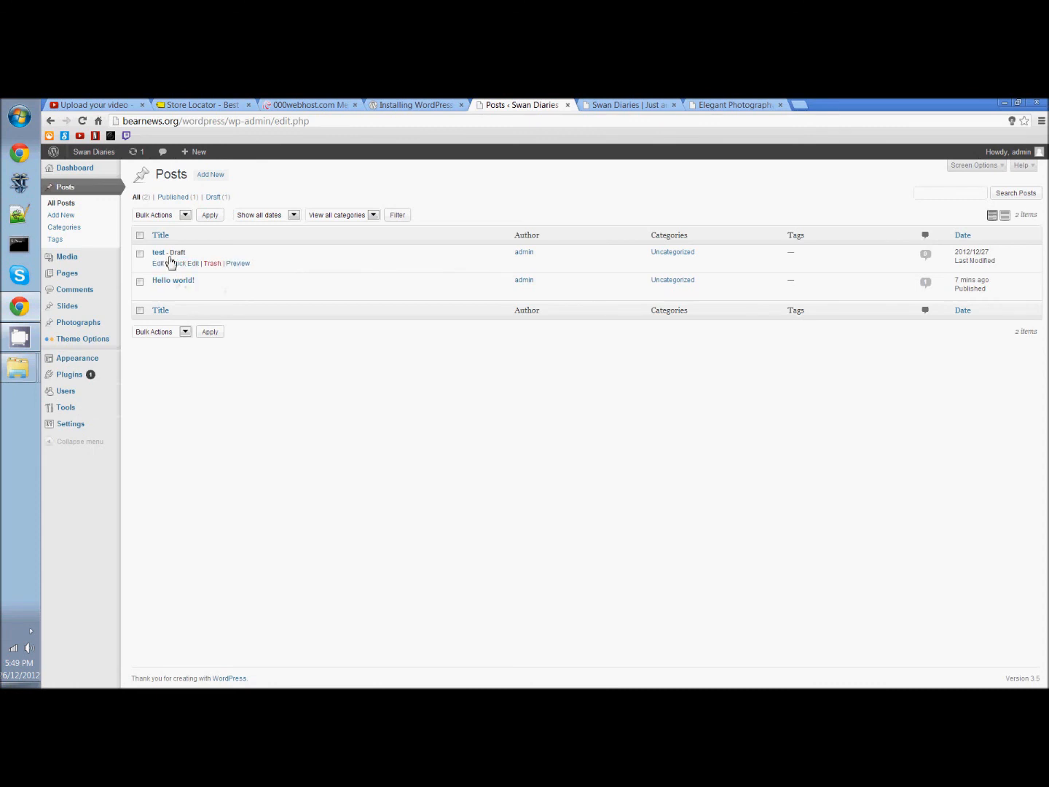
left_click(158, 263)
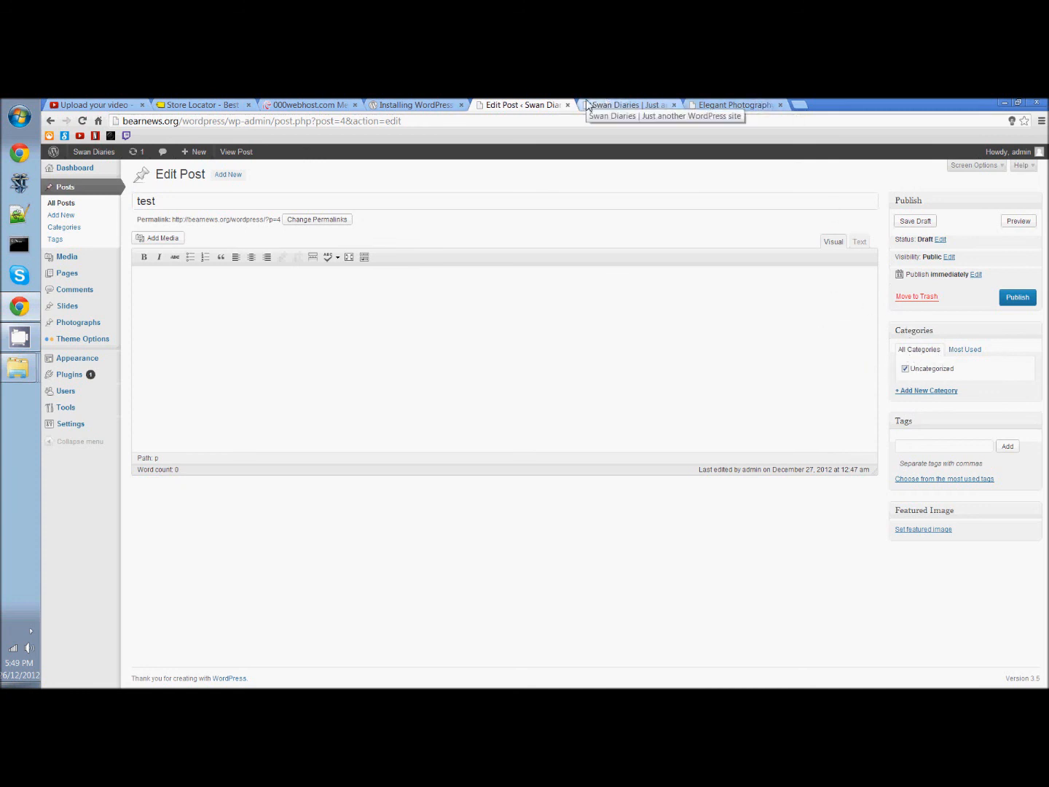
left_click(626, 104)
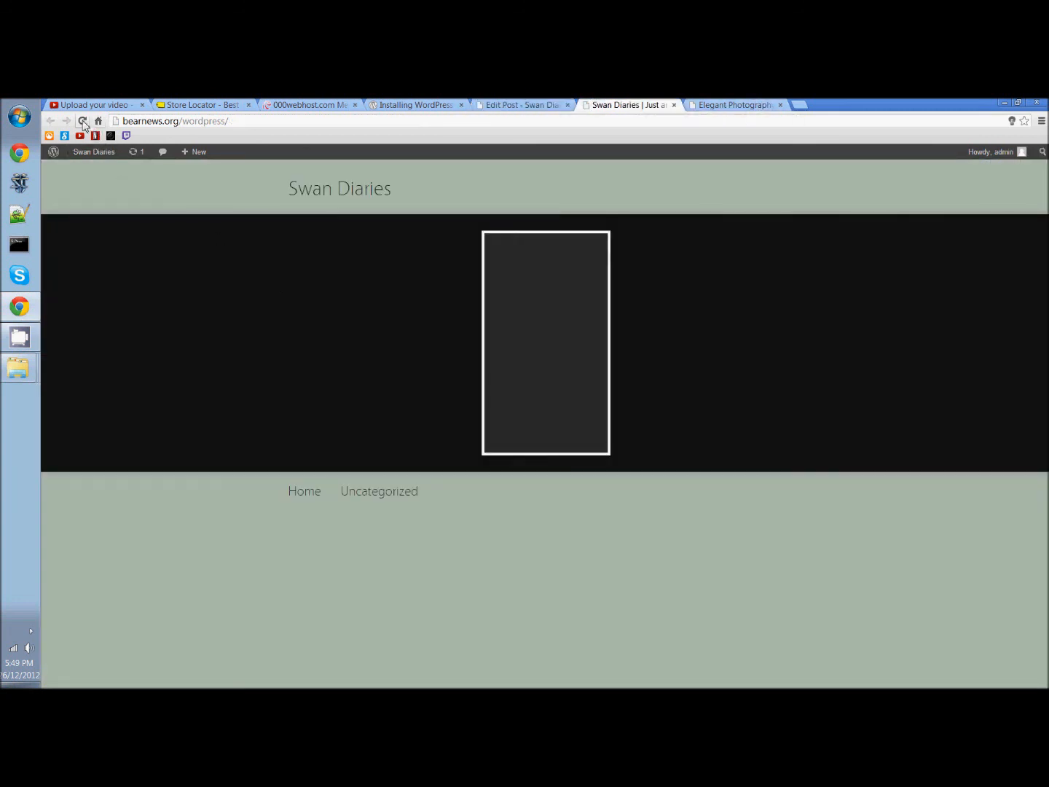
left_click(82, 121)
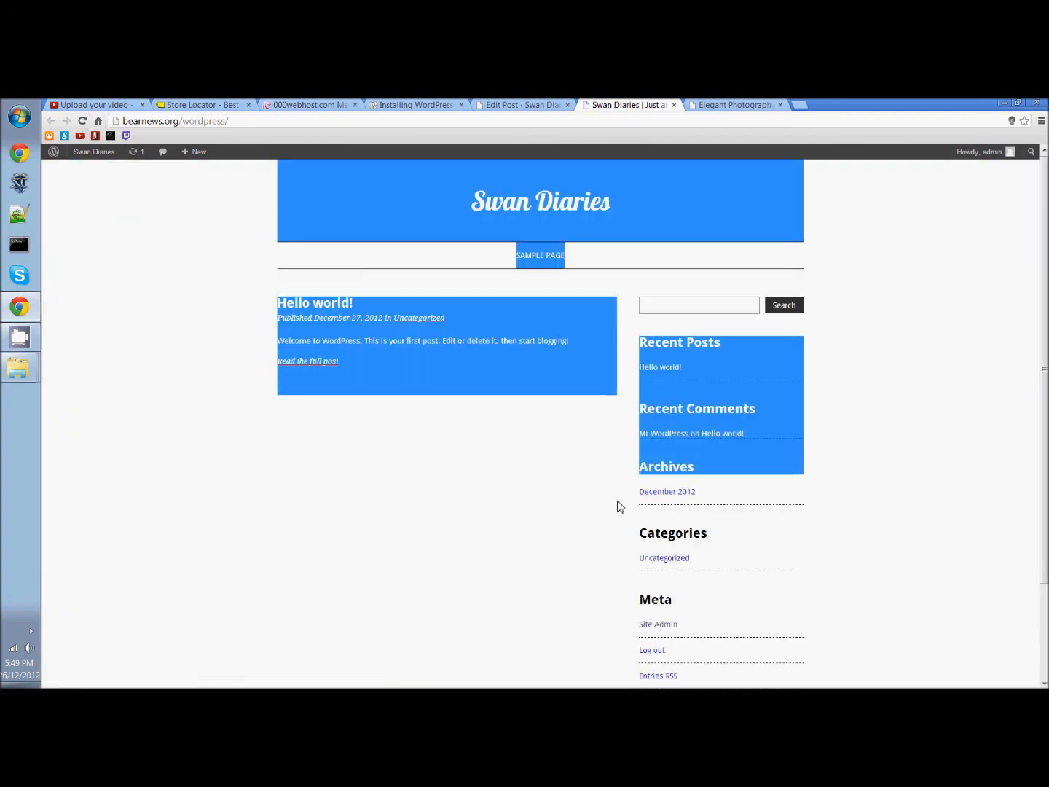
left_click(521, 105)
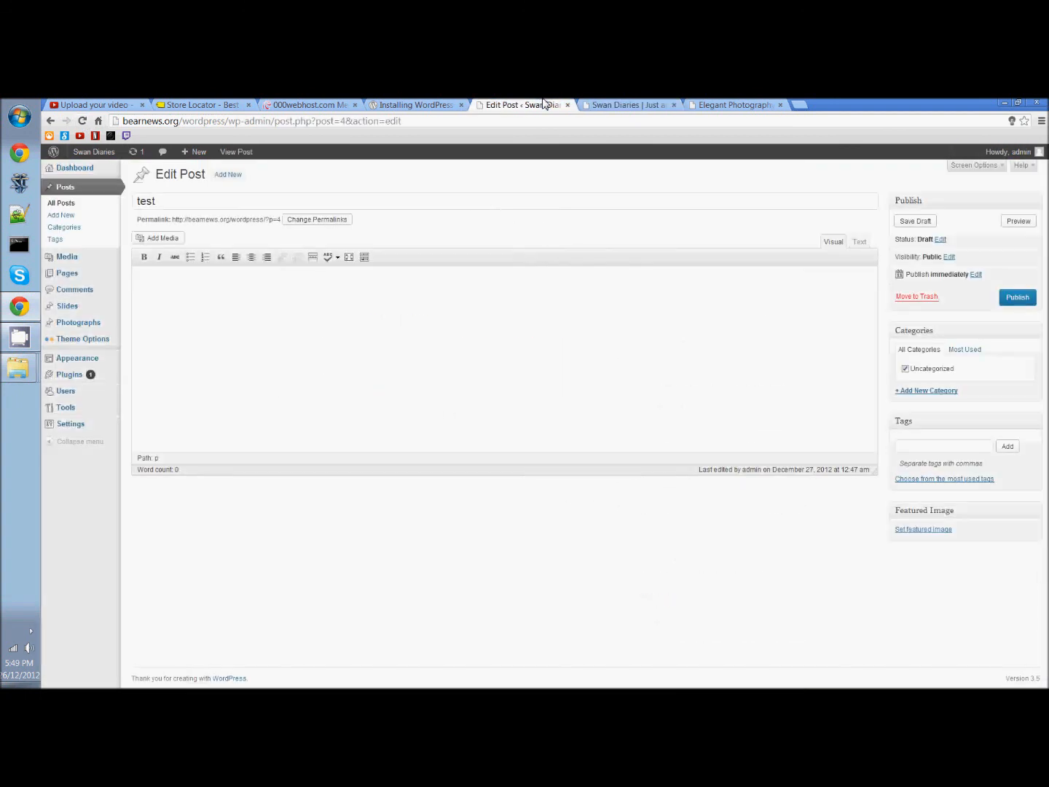
mouse_move(77, 358)
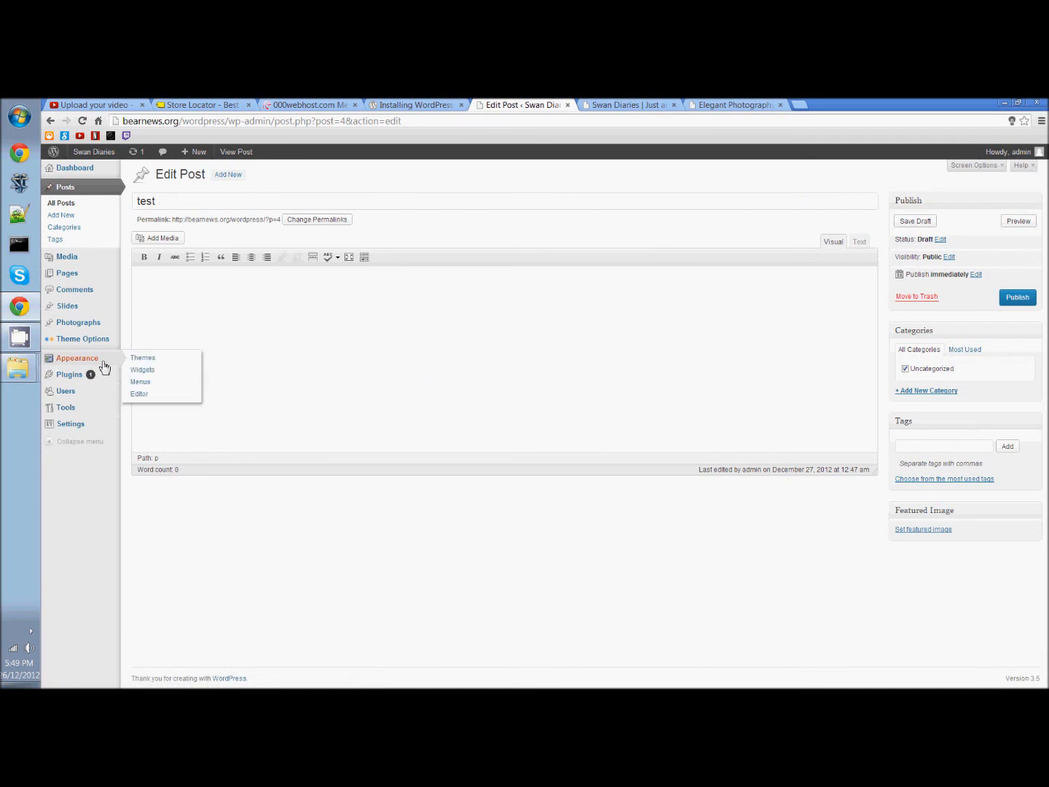
Check the live sidebar, then remove the Search, Archives and Meta widgets in Widgets.
left_click(143, 370)
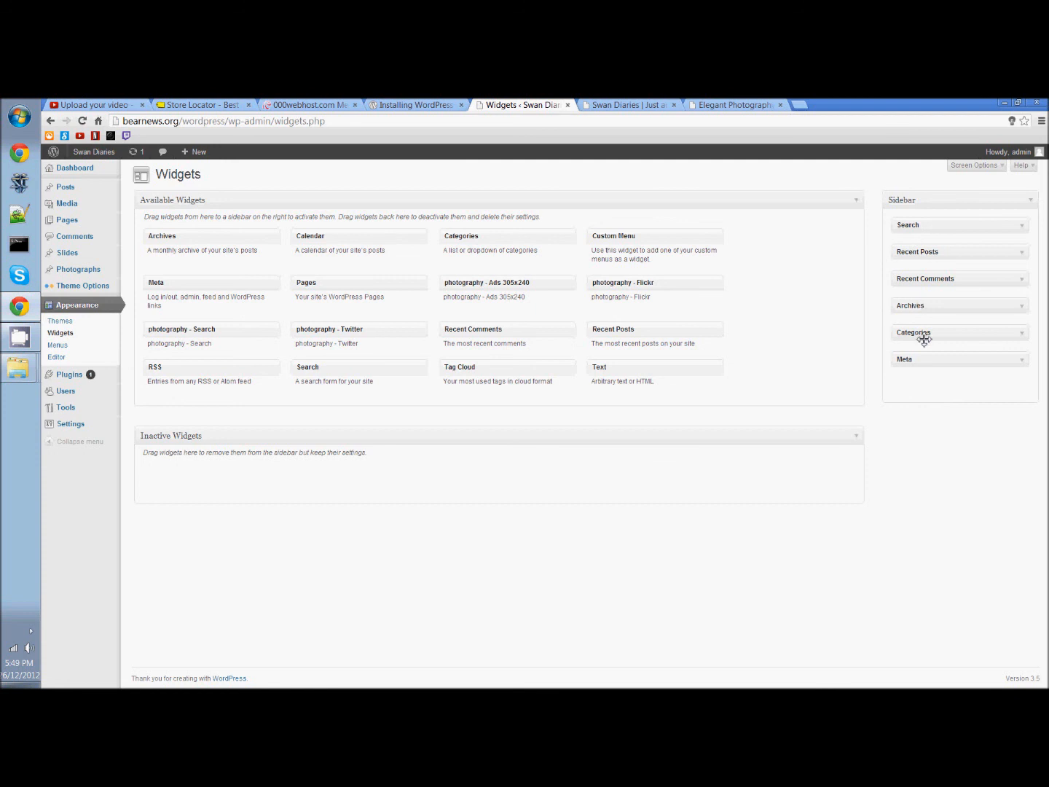
left_click(626, 104)
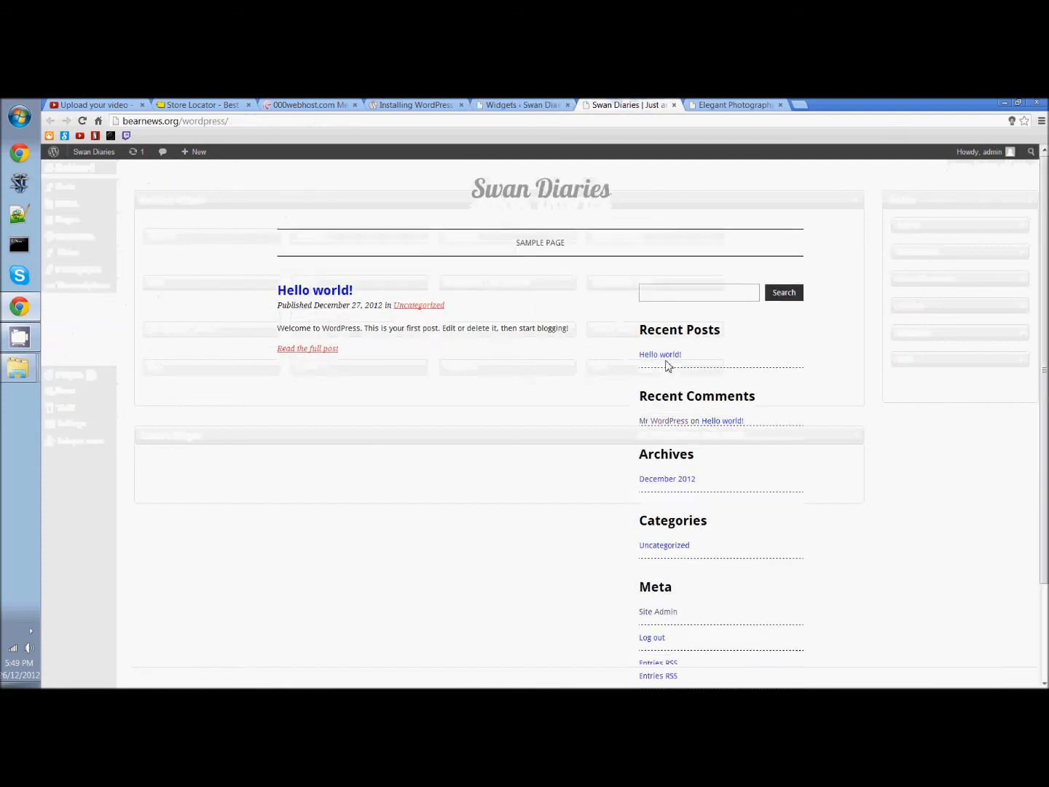
scroll("down", 3)
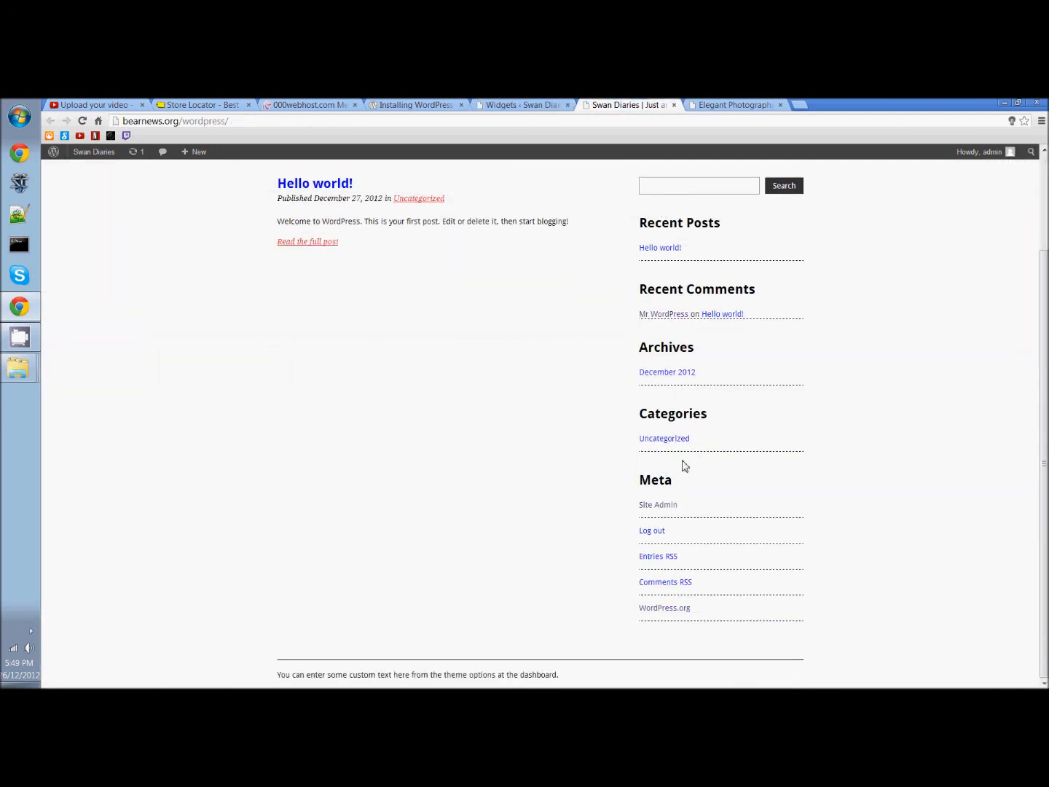
left_click(519, 104)
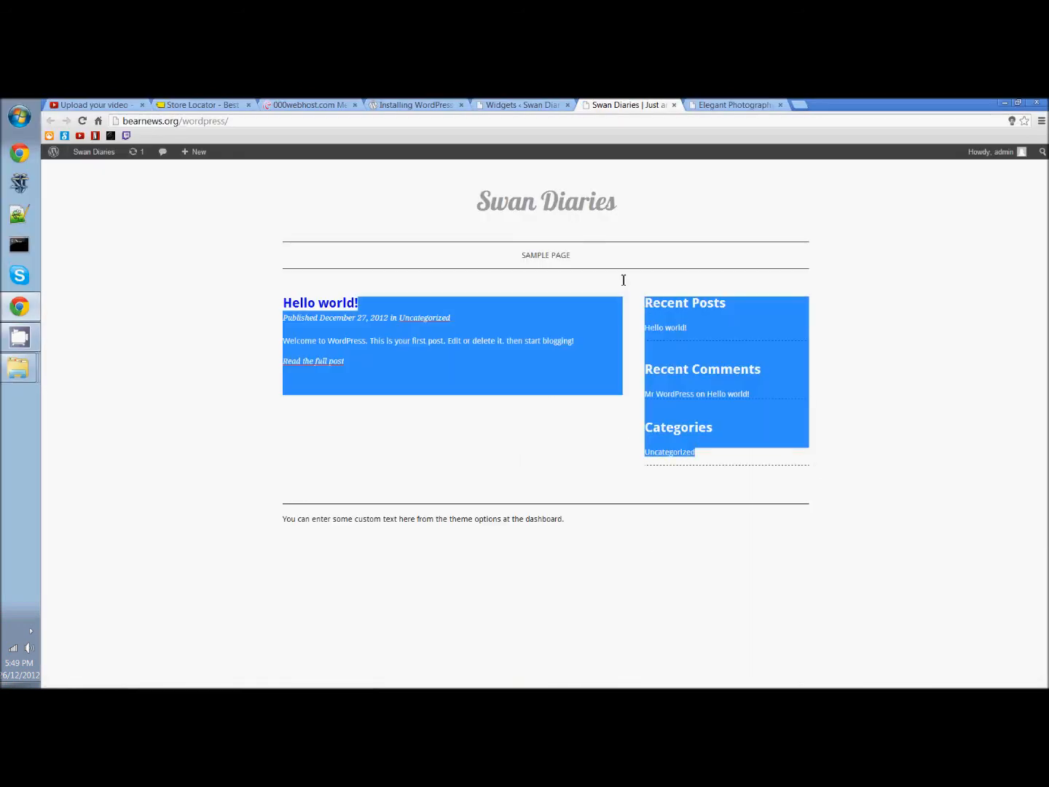
left_click(514, 412)
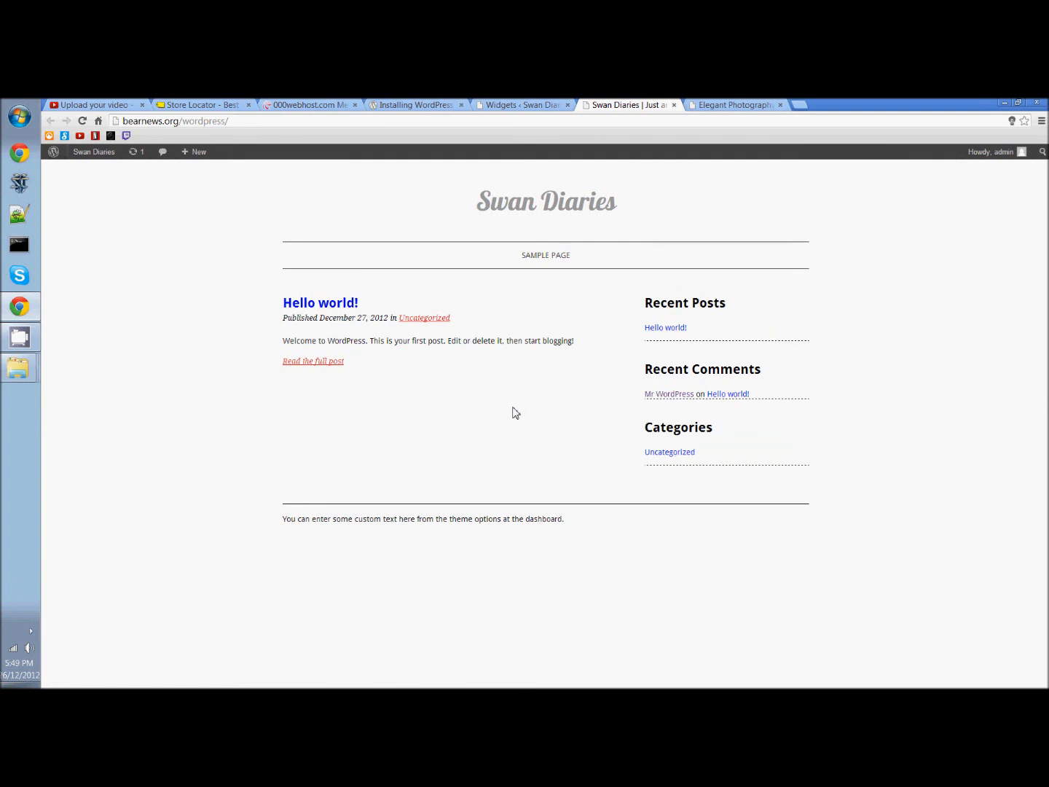
mouse_move(521, 104)
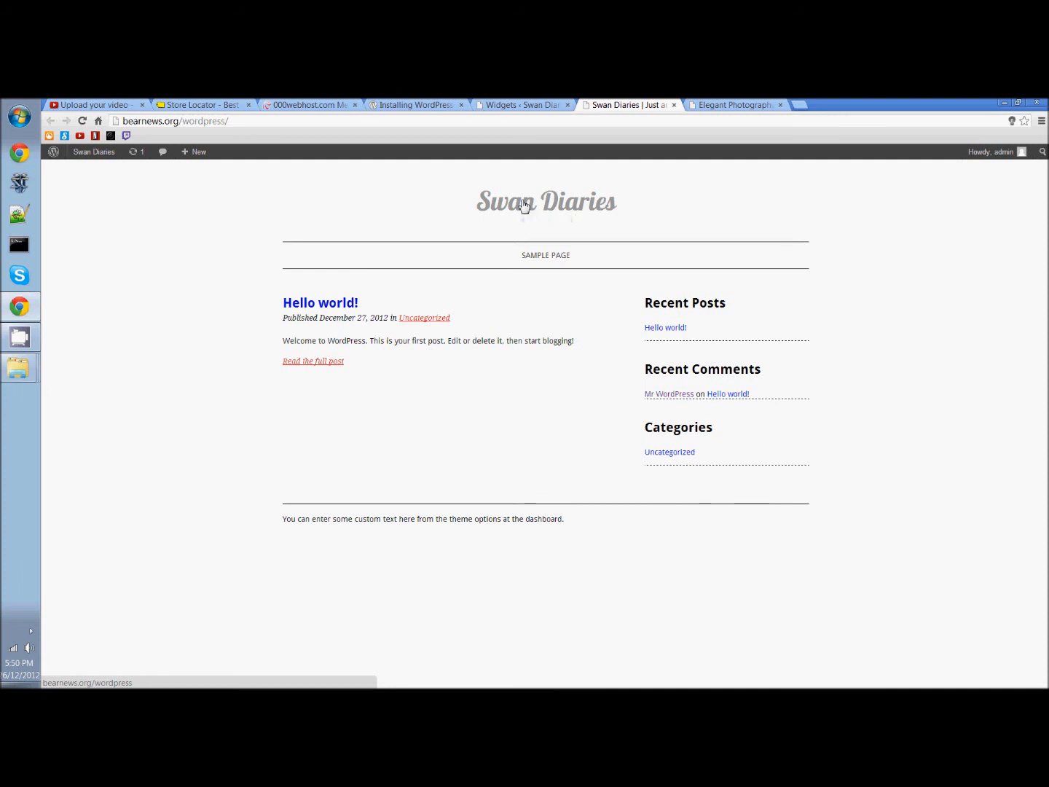
mouse_move(547, 203)
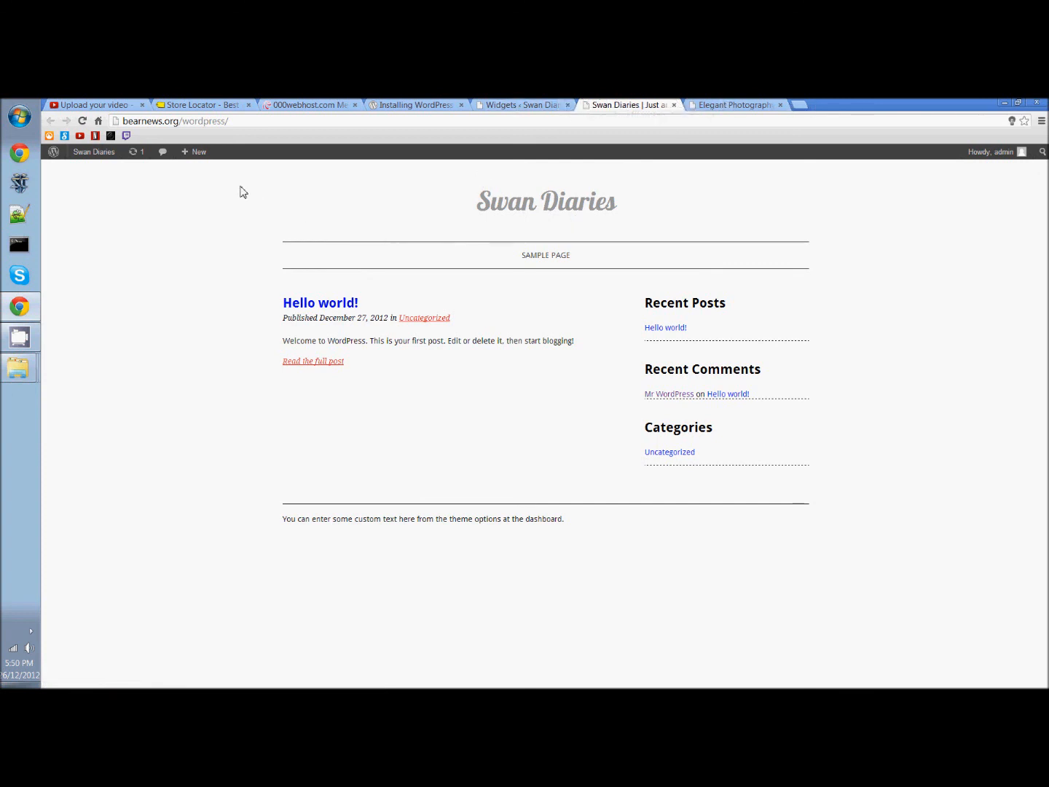
left_click(309, 104)
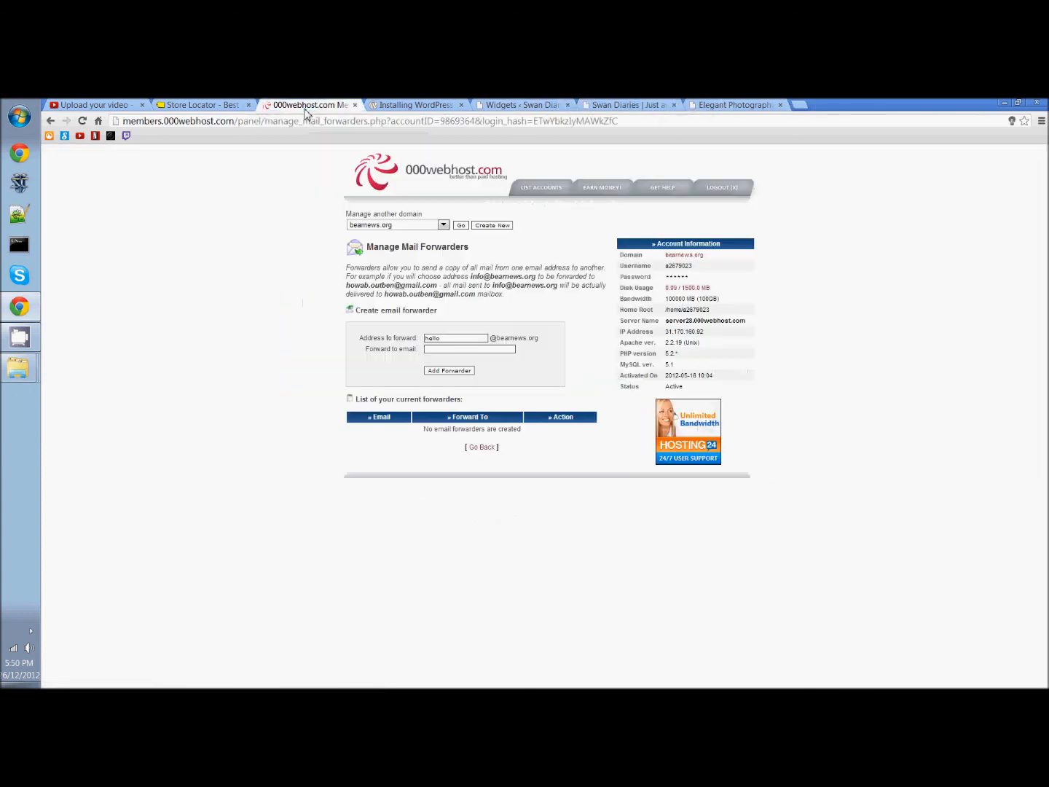
left_click(627, 104)
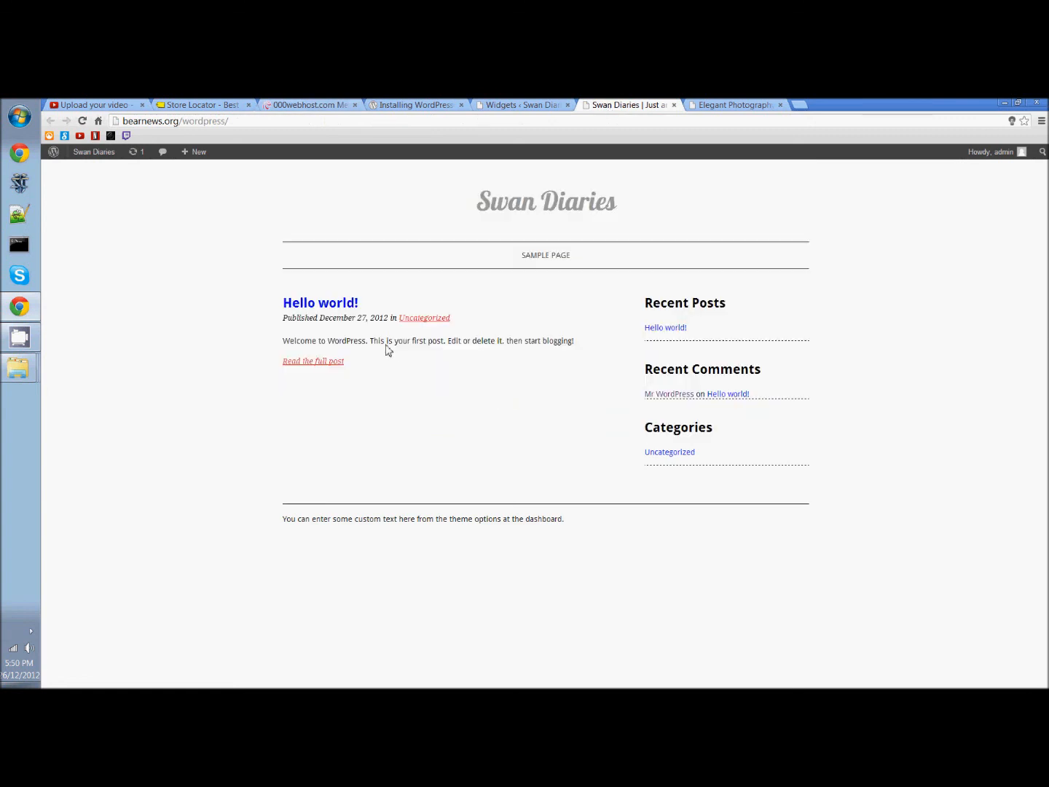
mouse_move(410, 345)
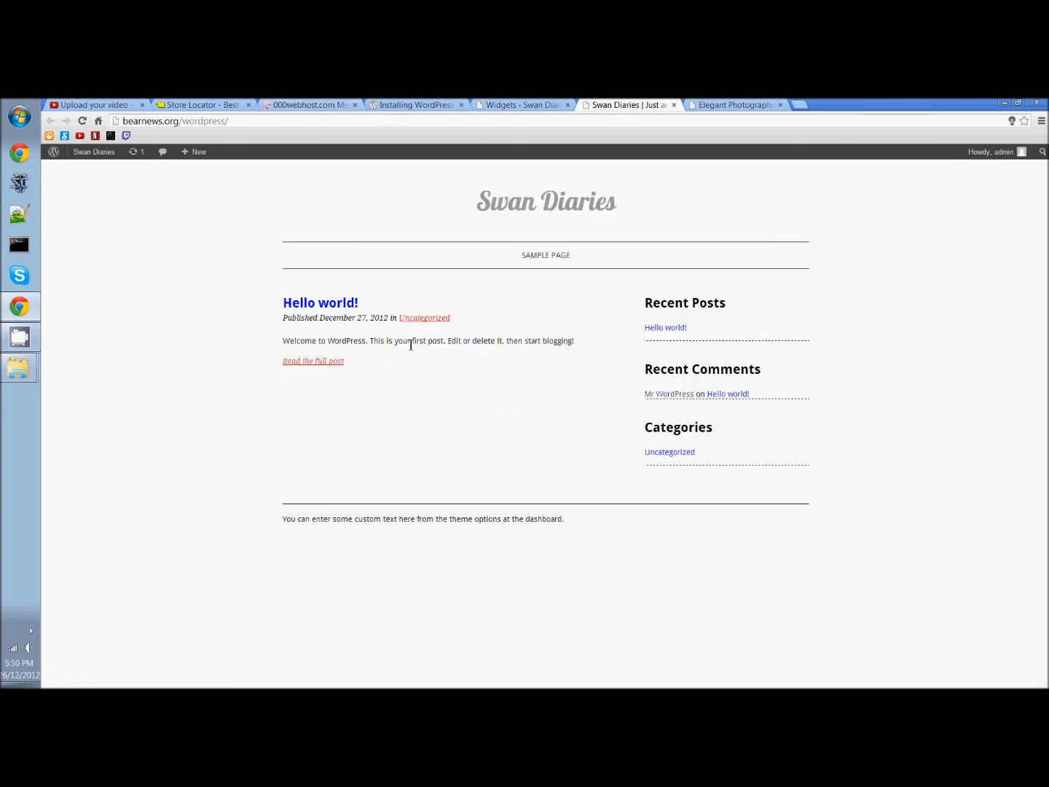